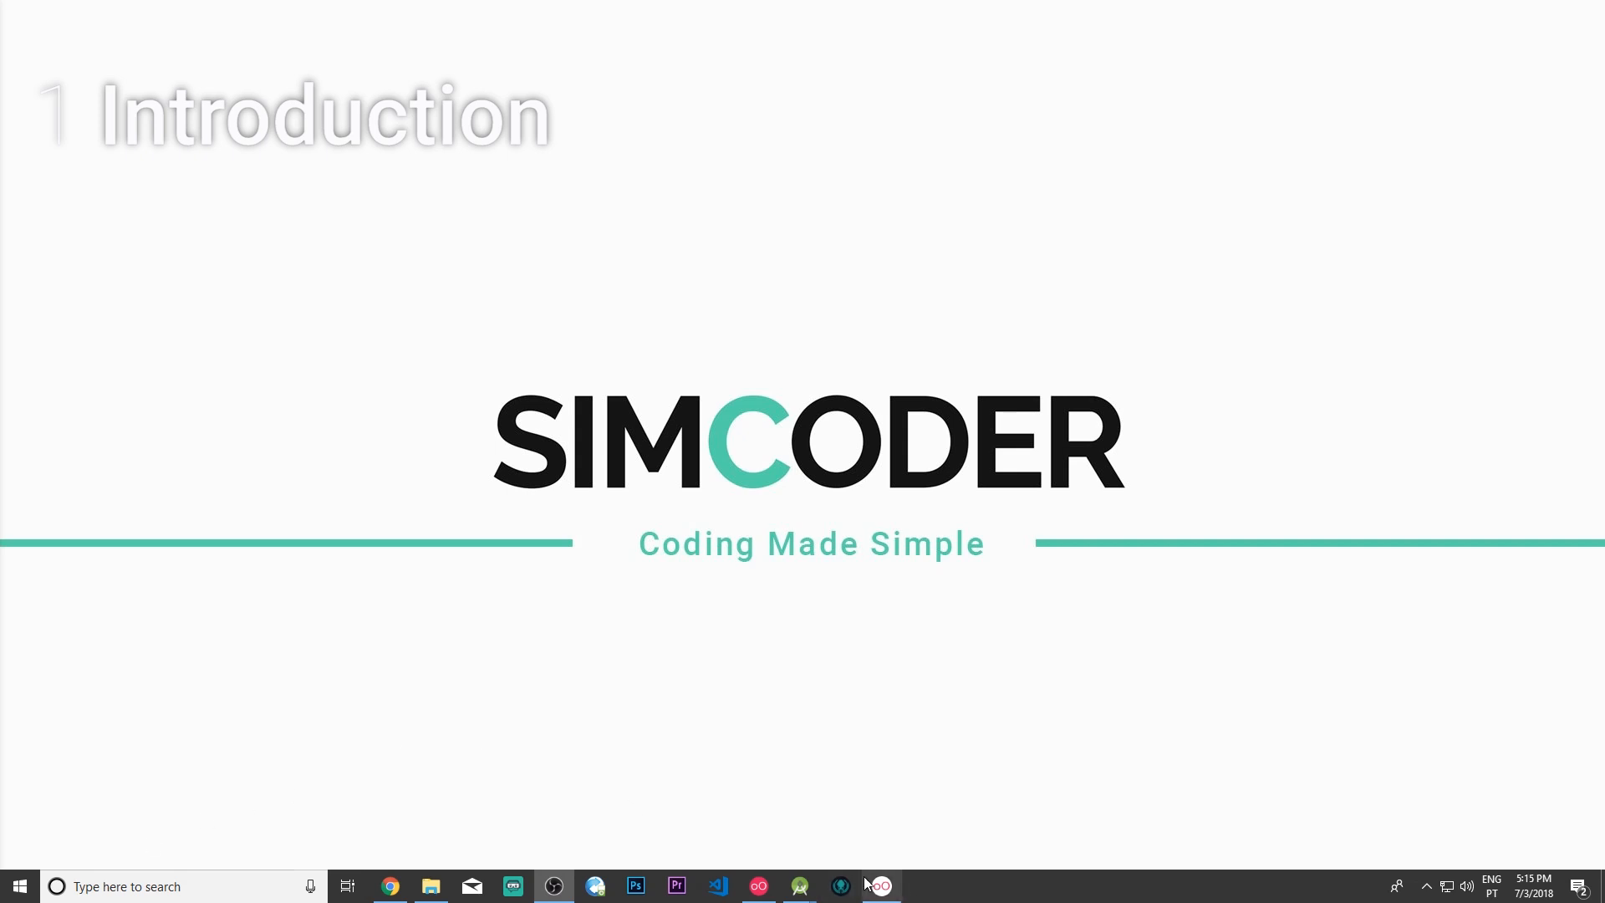
# Step: Drag the contacts icon to the second row and drop Camera shortcuts into two home cells
pyautogui.click(877, 886)
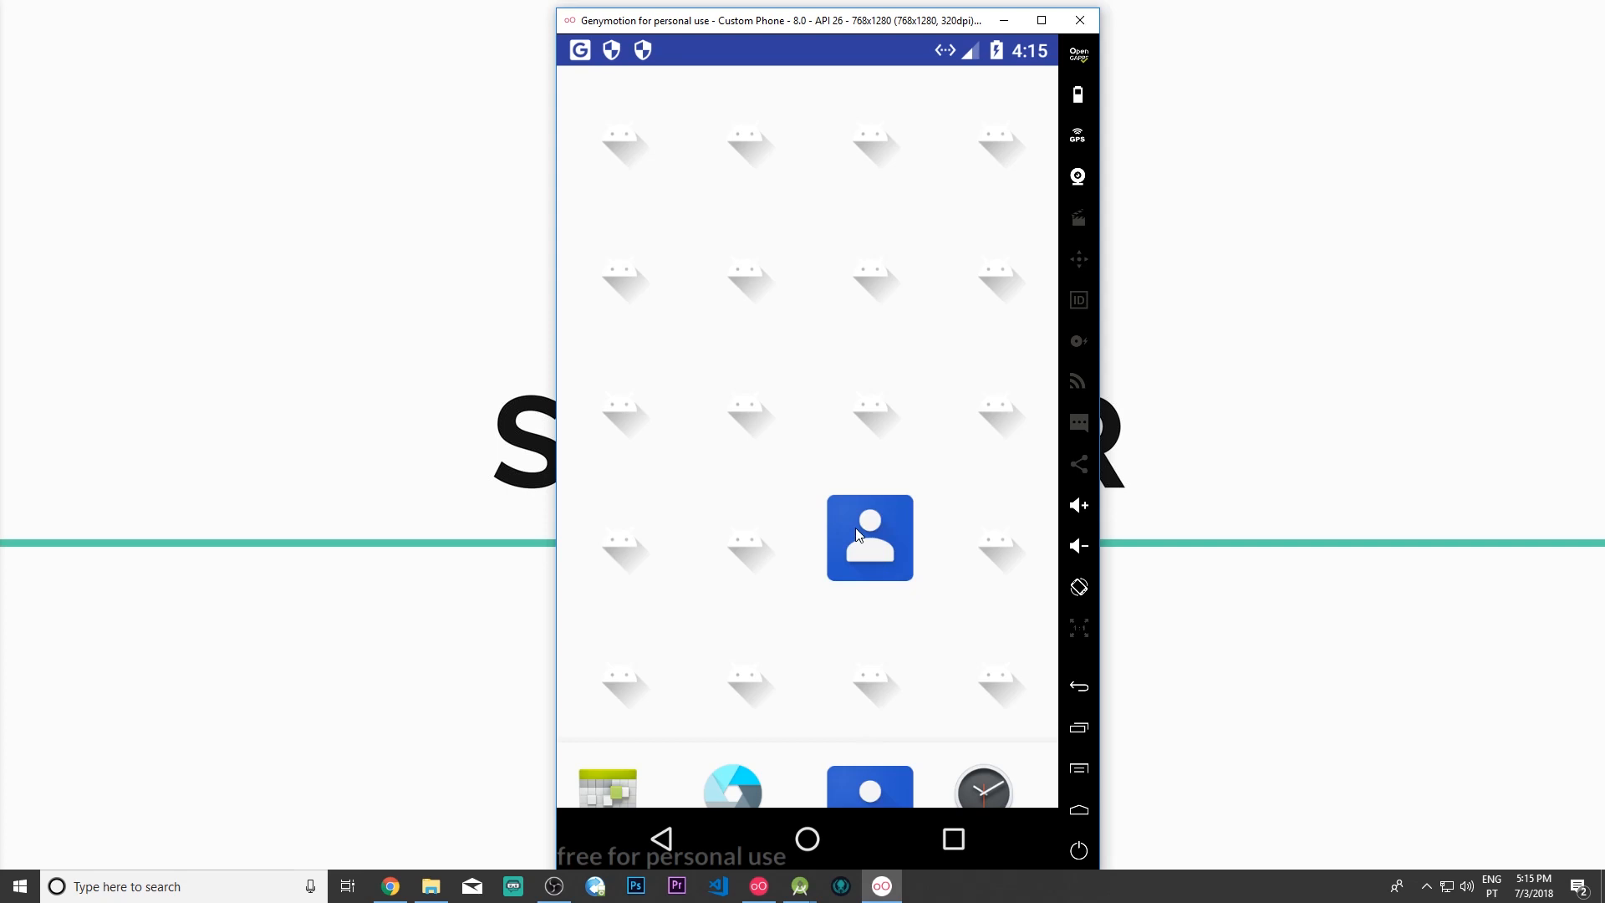
pyautogui.moveTo(742, 286)
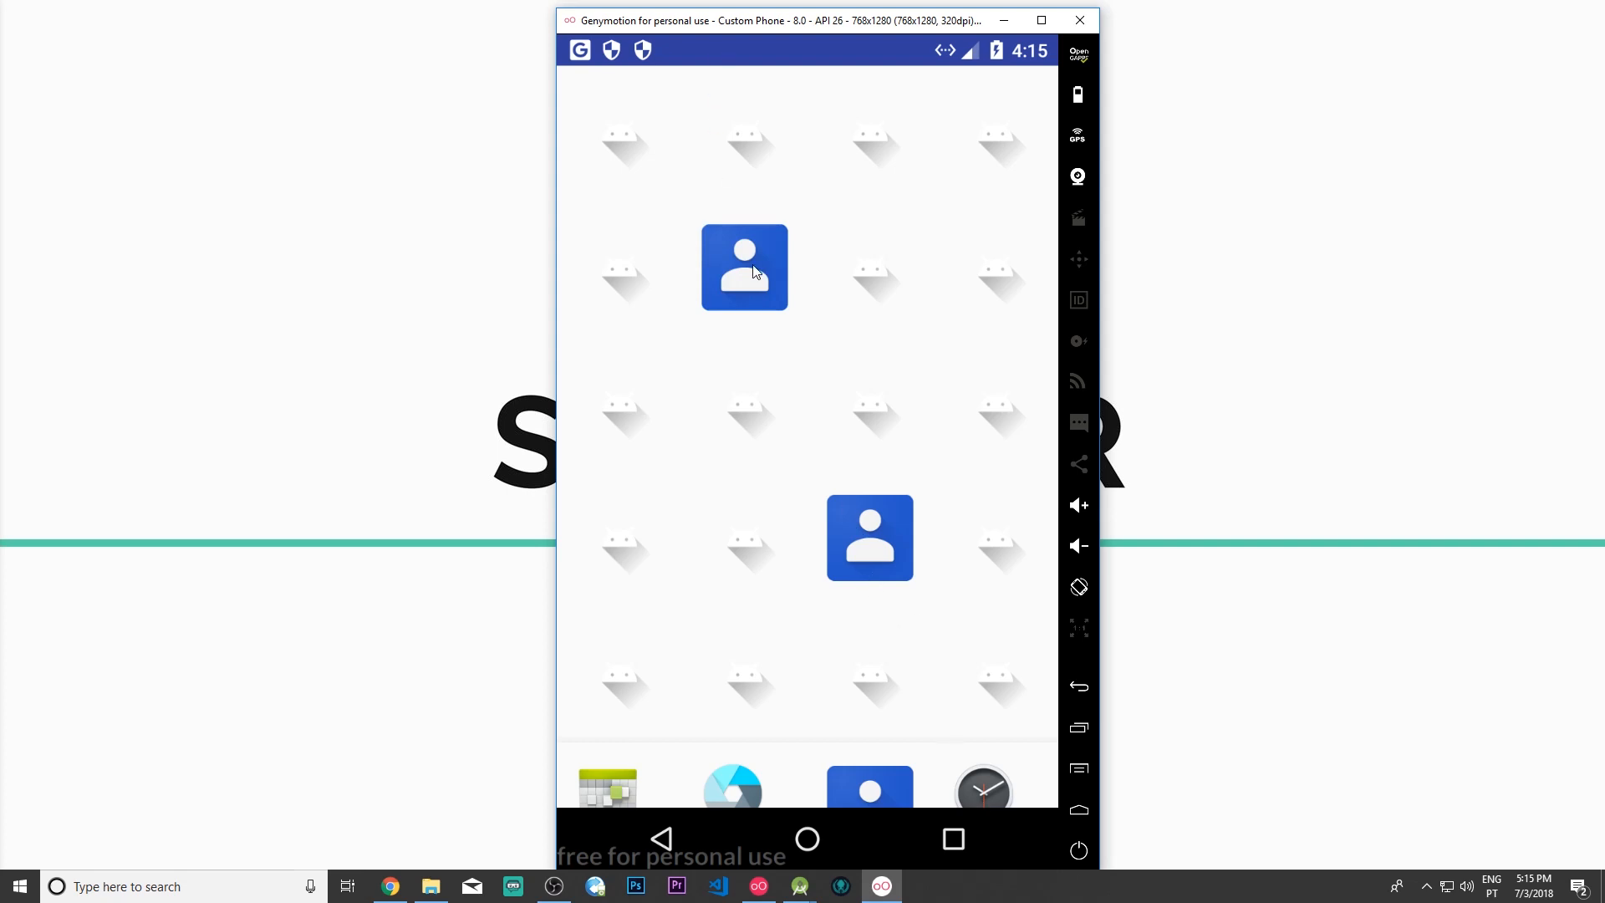
pyautogui.moveTo(854, 540)
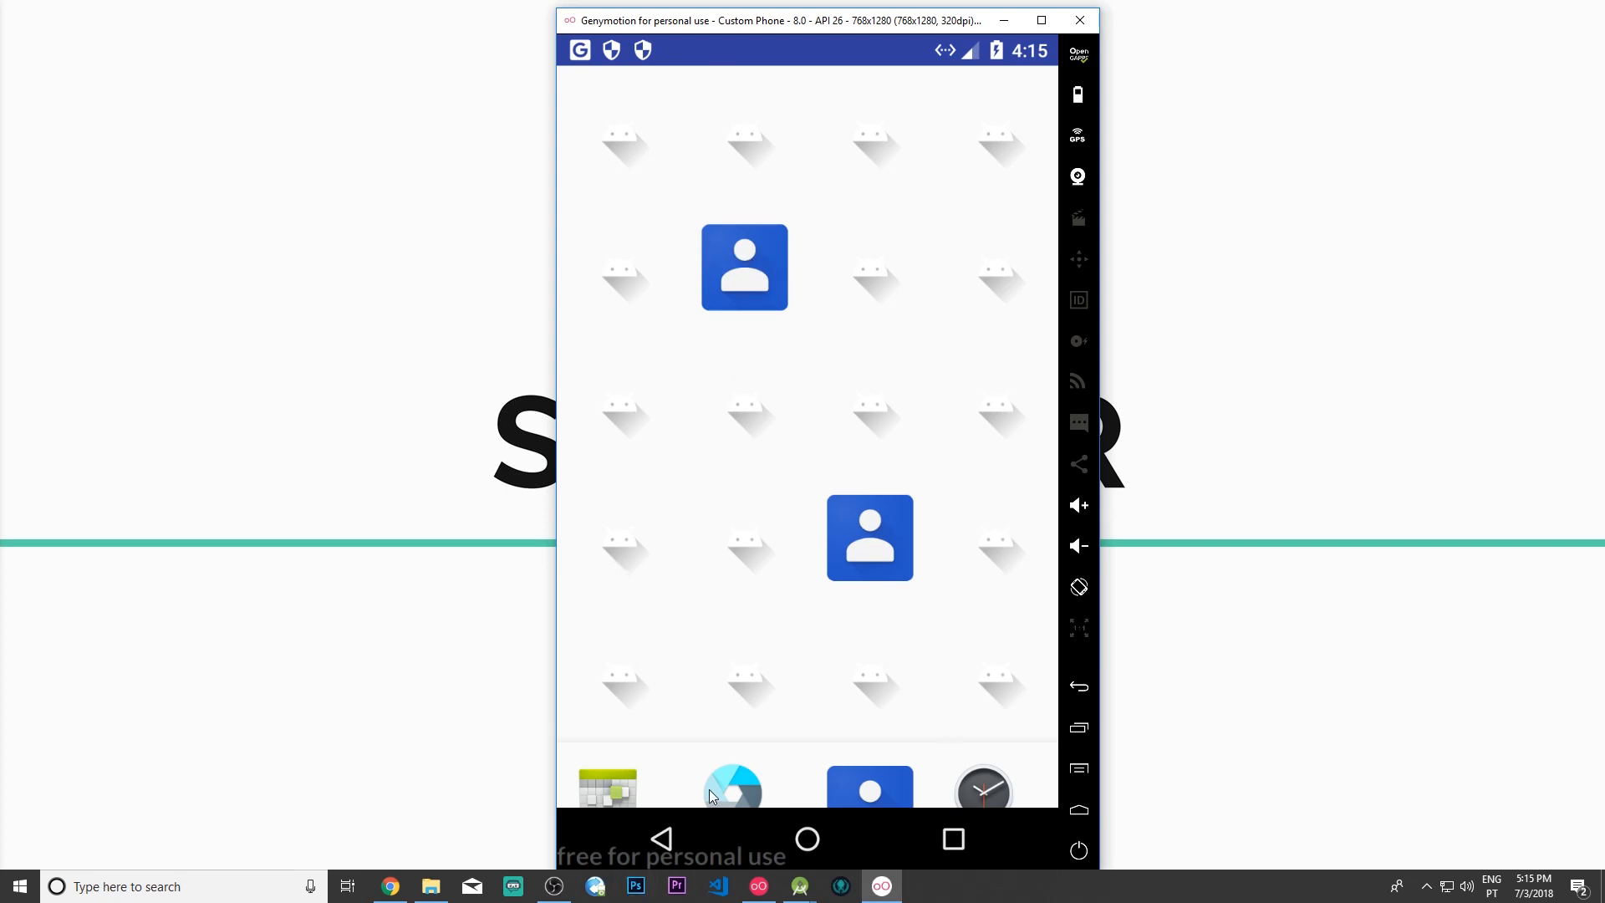
pyautogui.moveTo(637, 687)
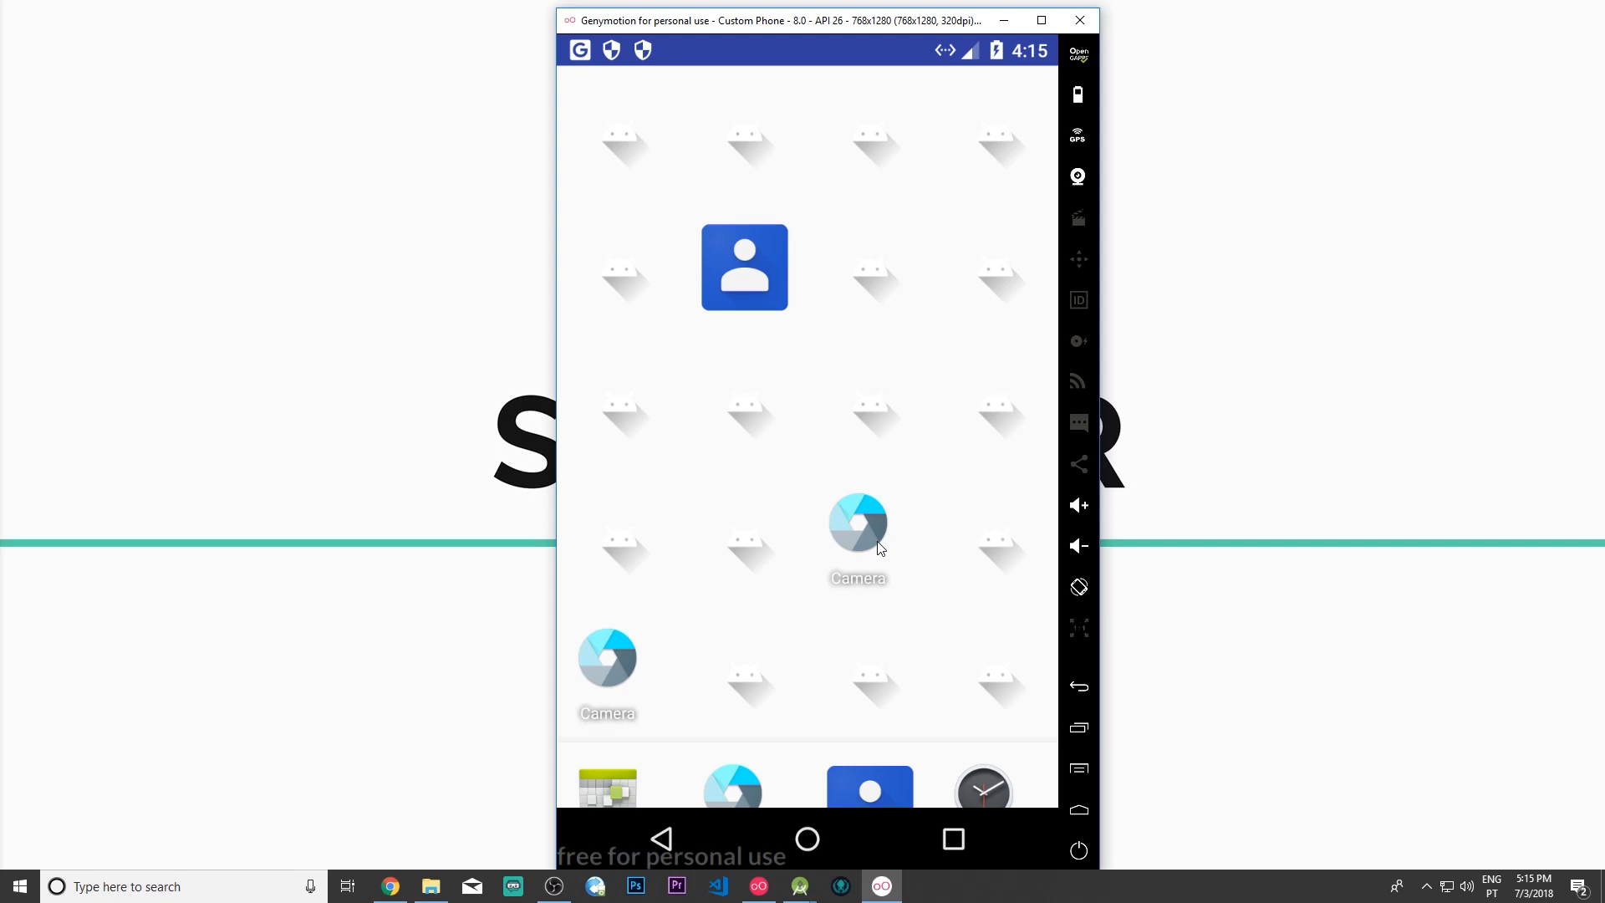
pyautogui.moveTo(759, 281)
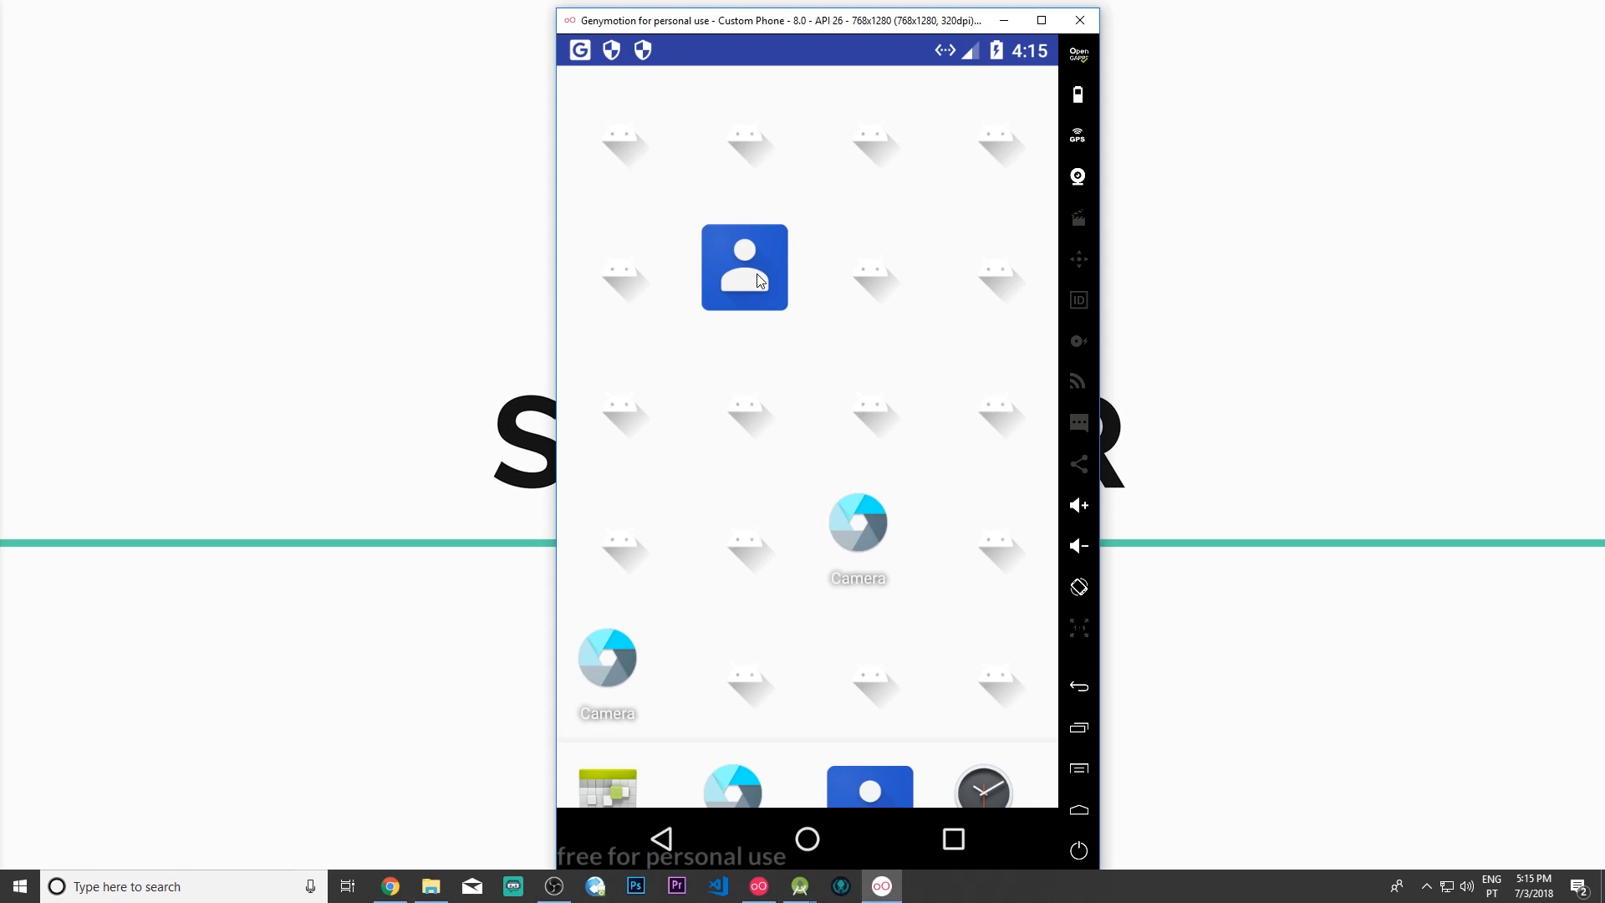
pyautogui.moveTo(777, 280)
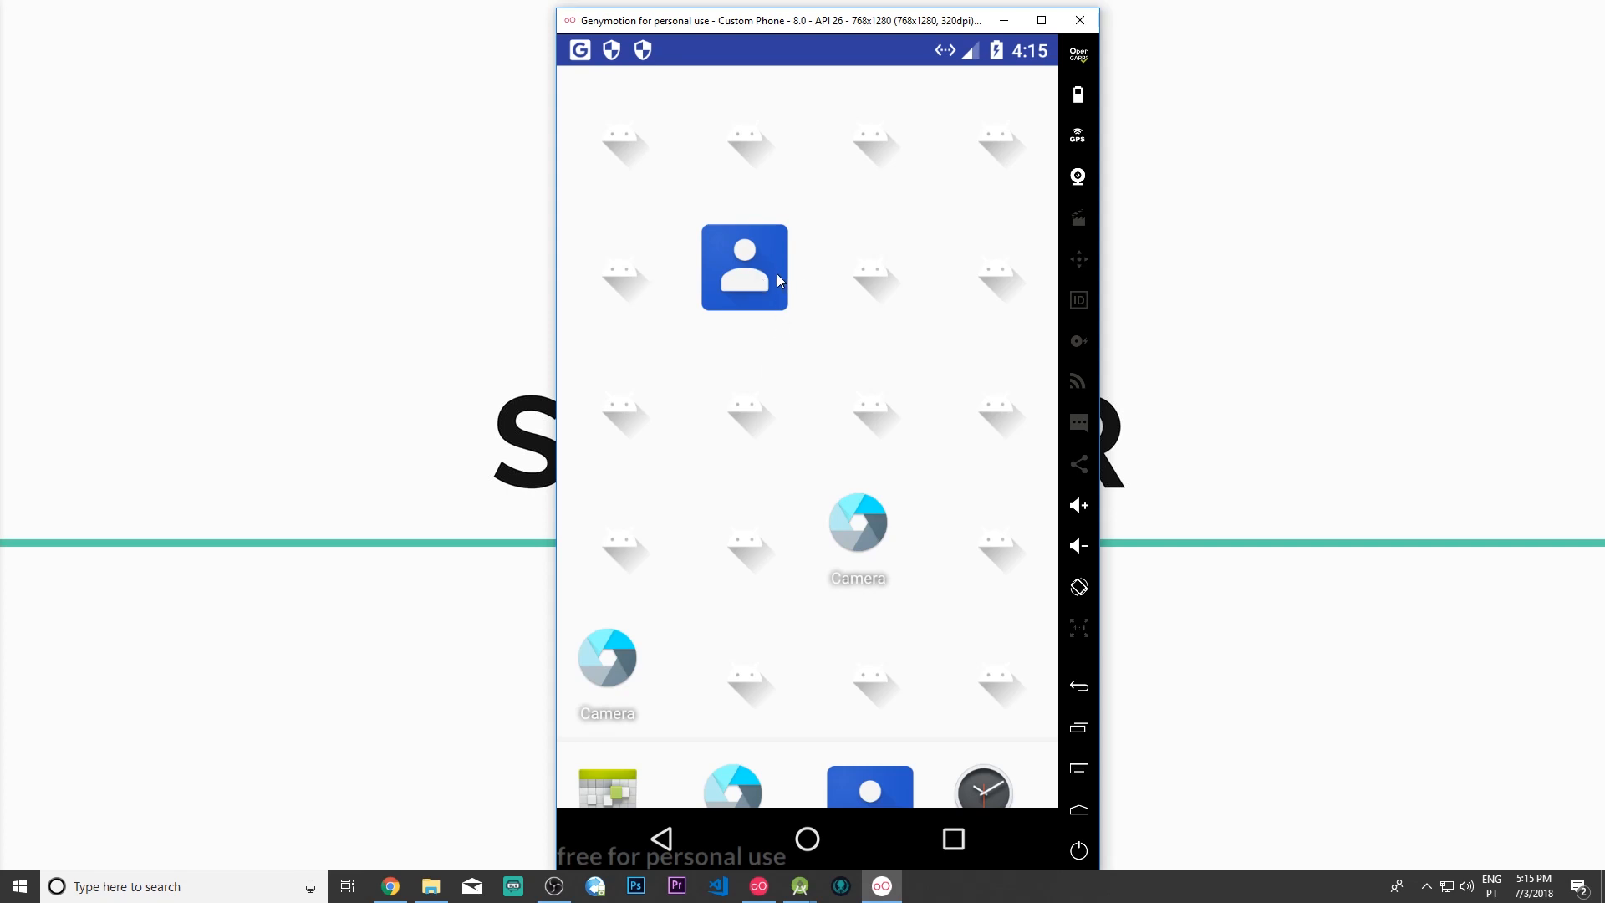
pyautogui.moveTo(857, 567)
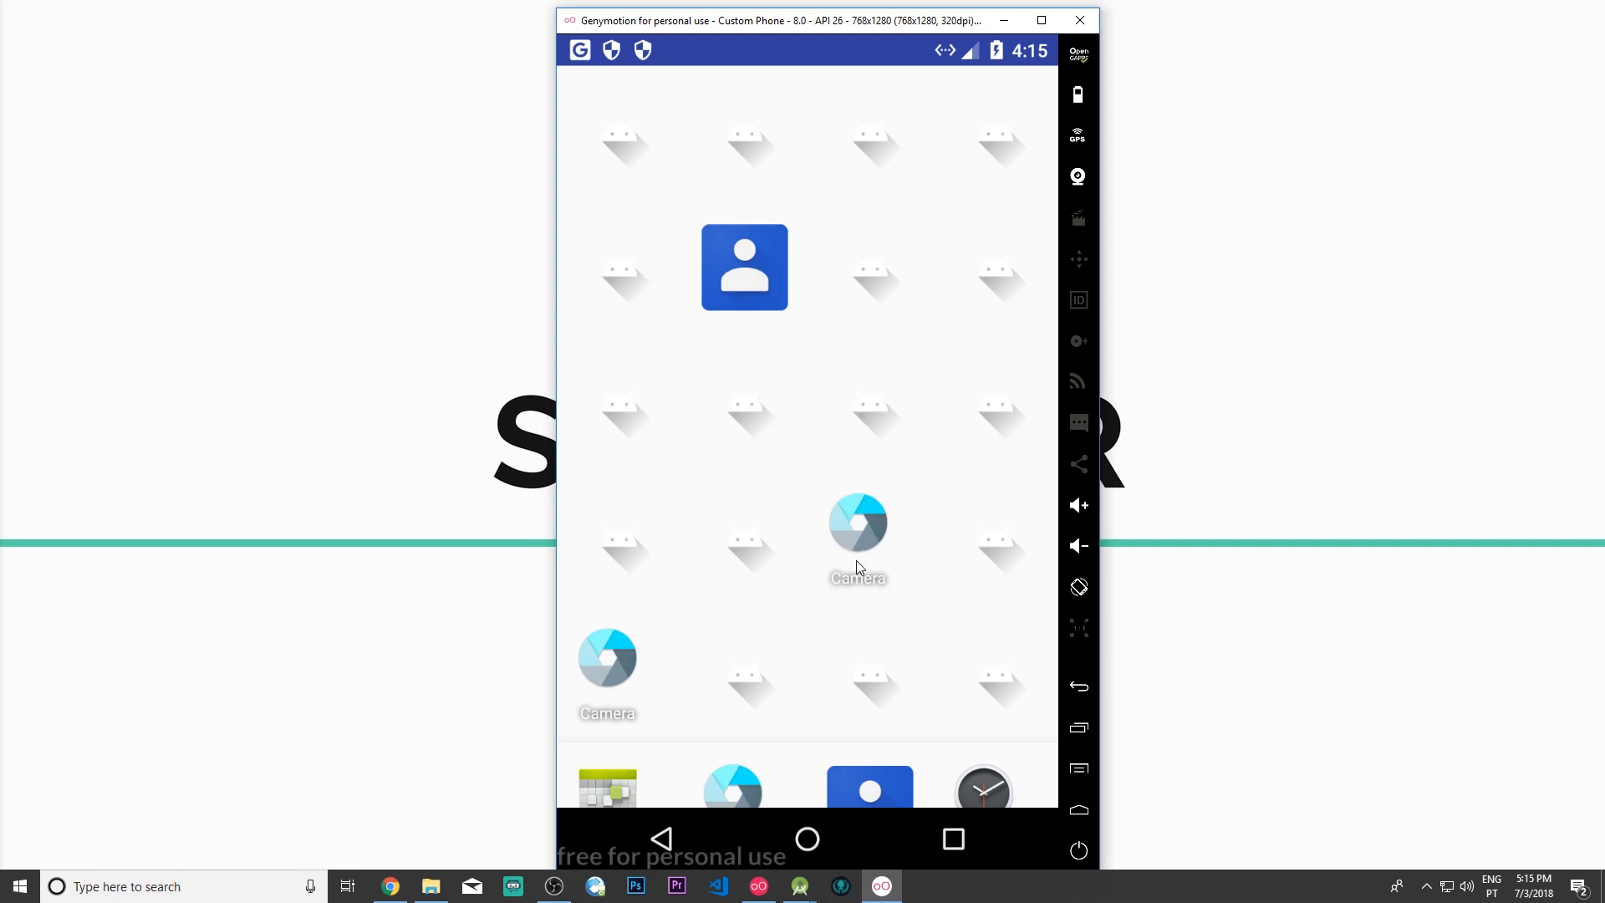
pyautogui.moveTo(787, 265)
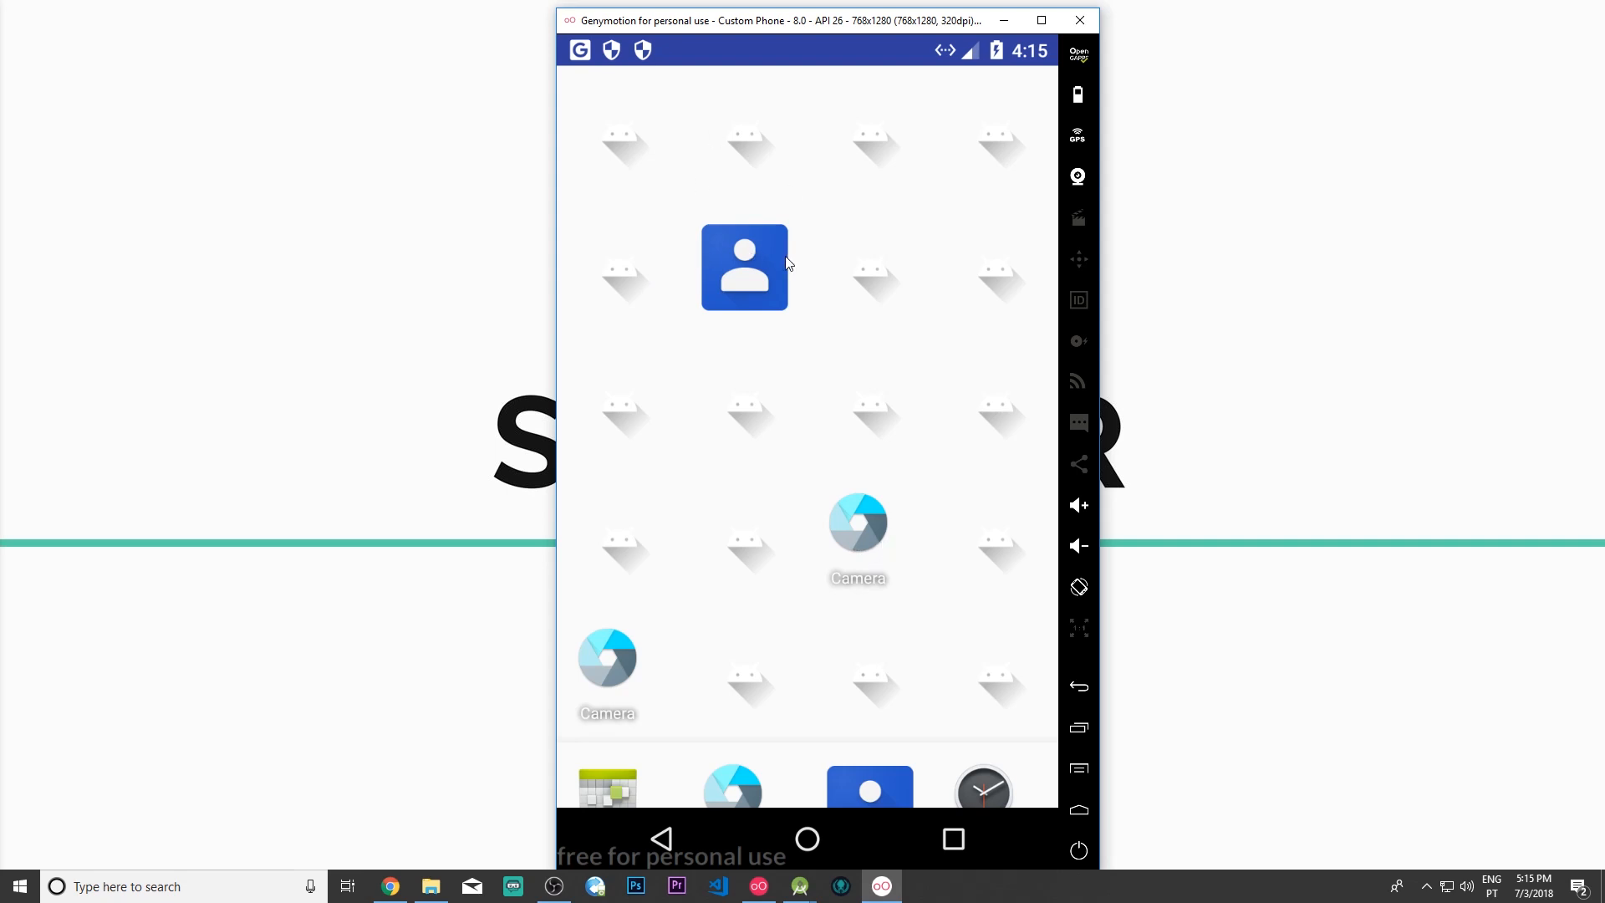
pyautogui.moveTo(849, 706)
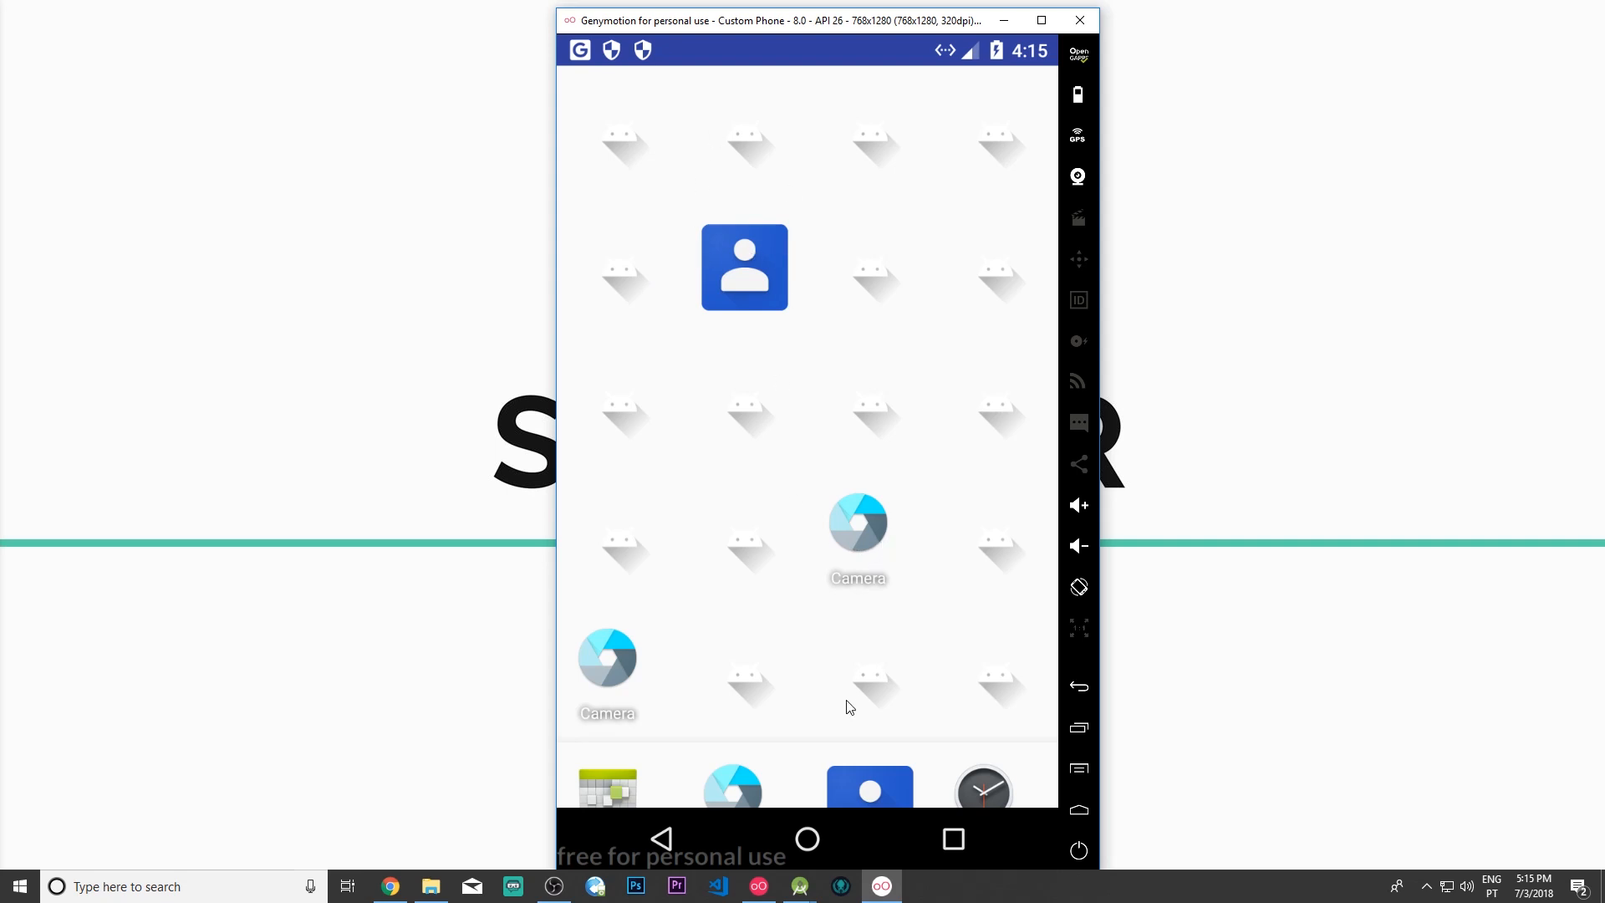
pyautogui.moveTo(854, 536)
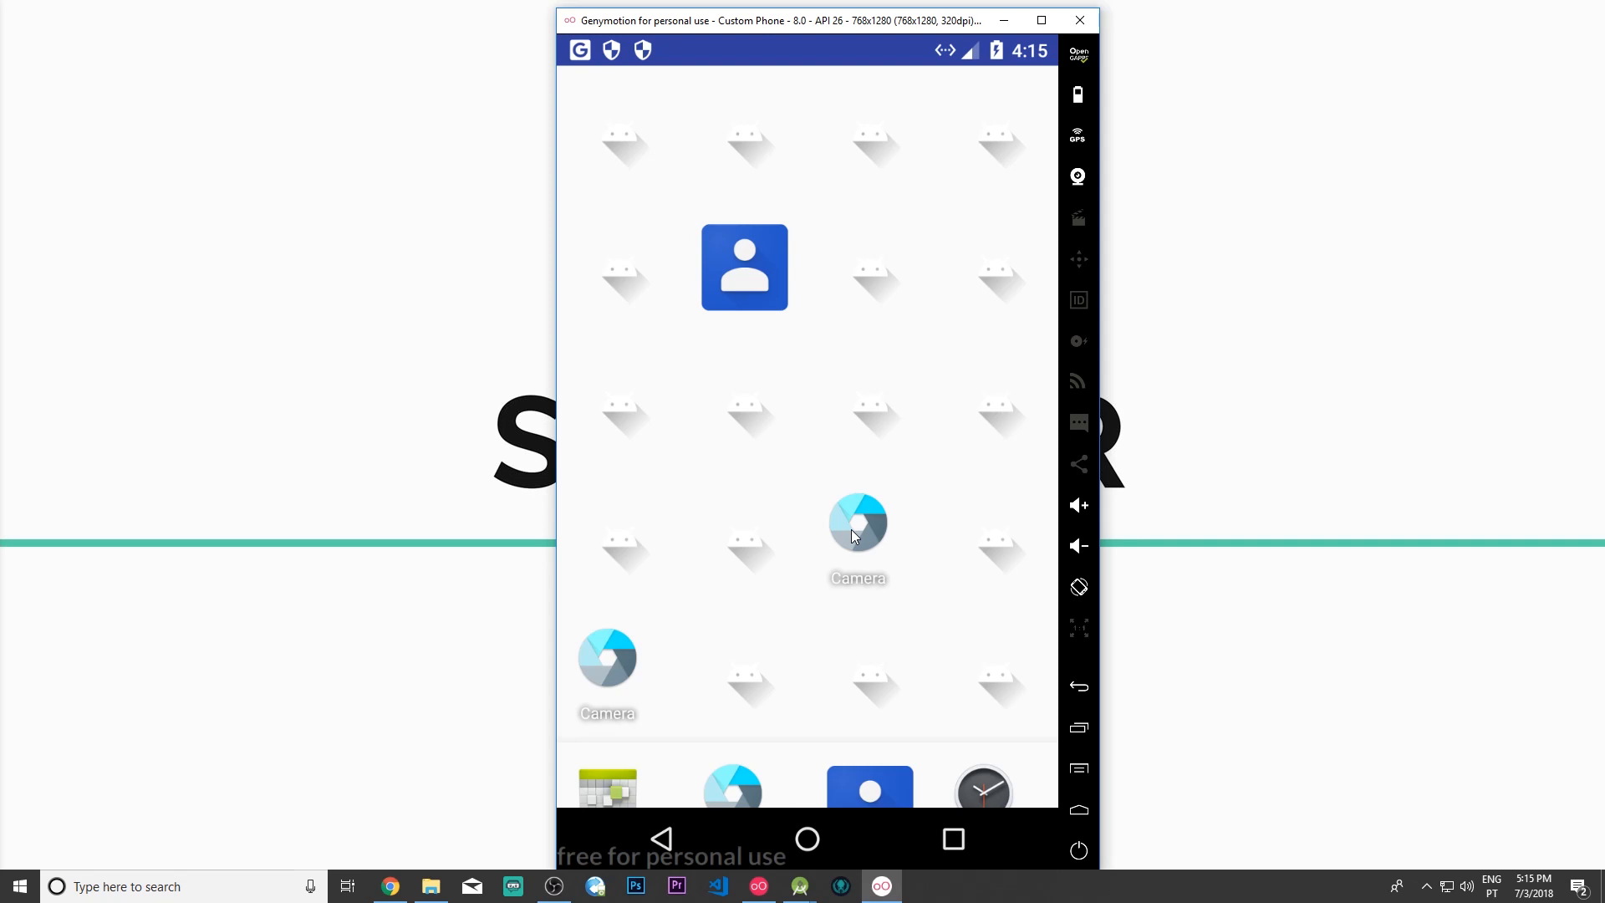
pyautogui.moveTo(884, 618)
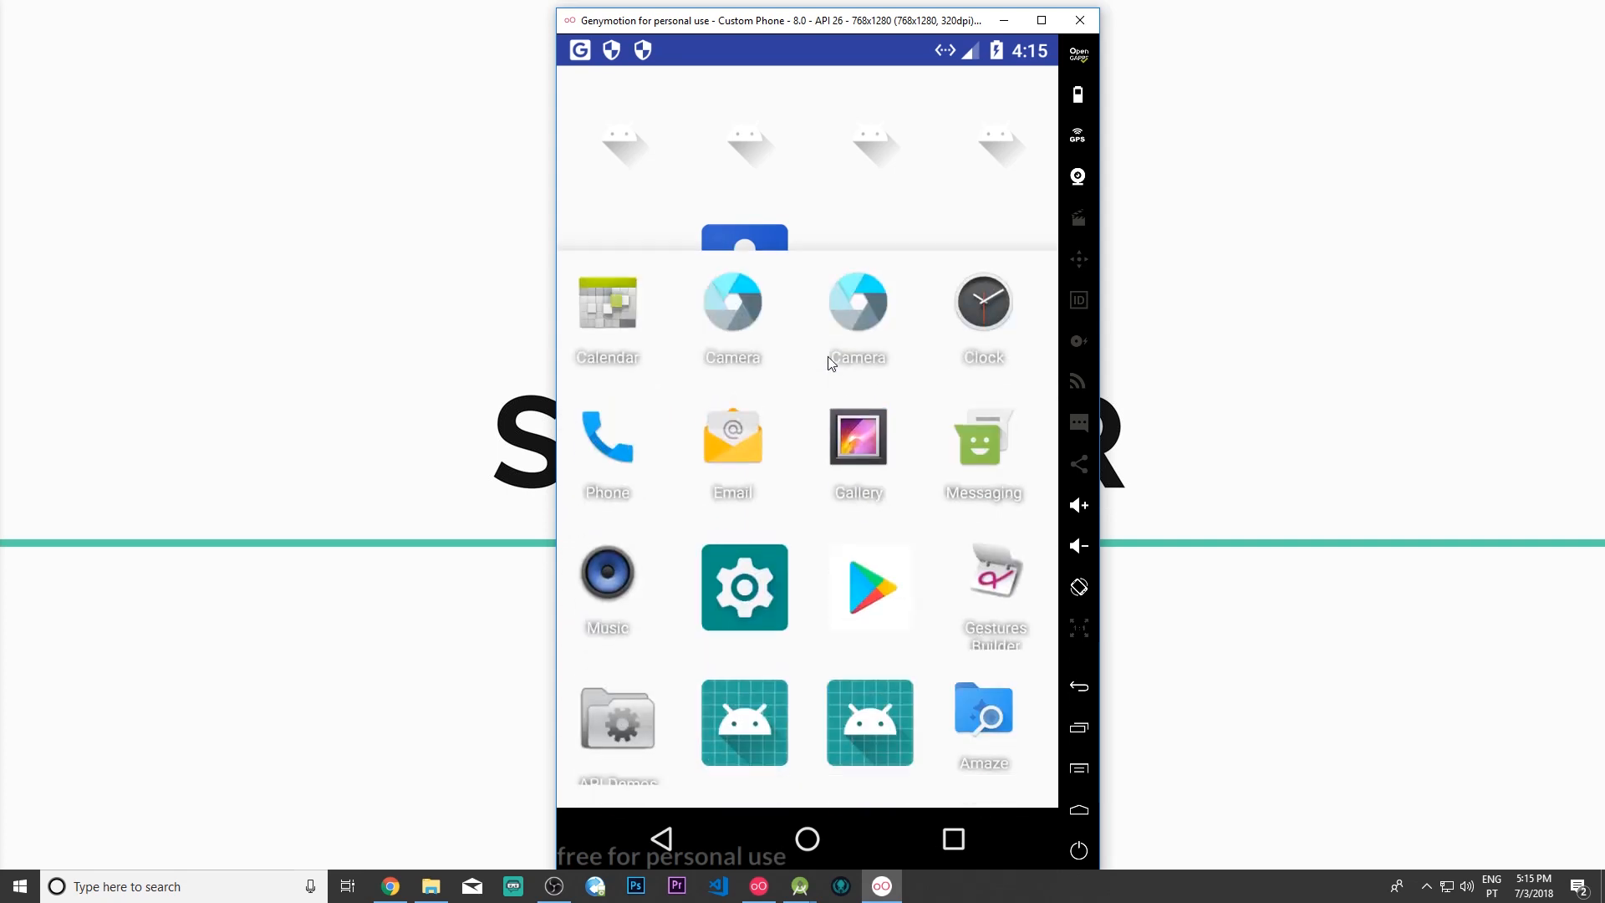
pyautogui.scroll(-3)
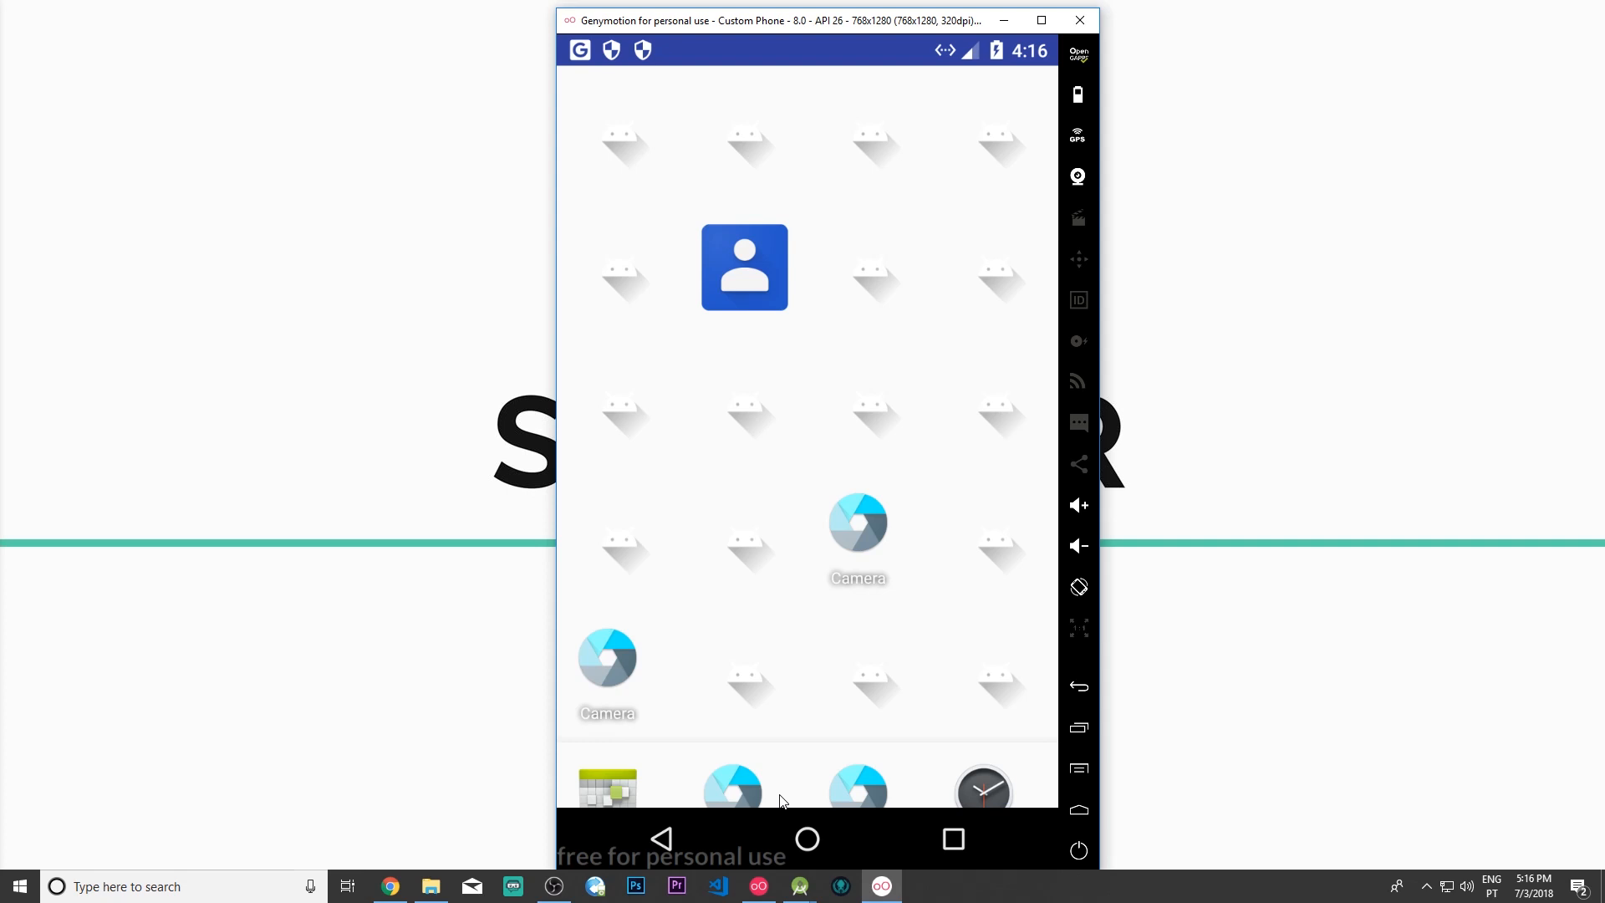
pyautogui.moveTo(732, 643)
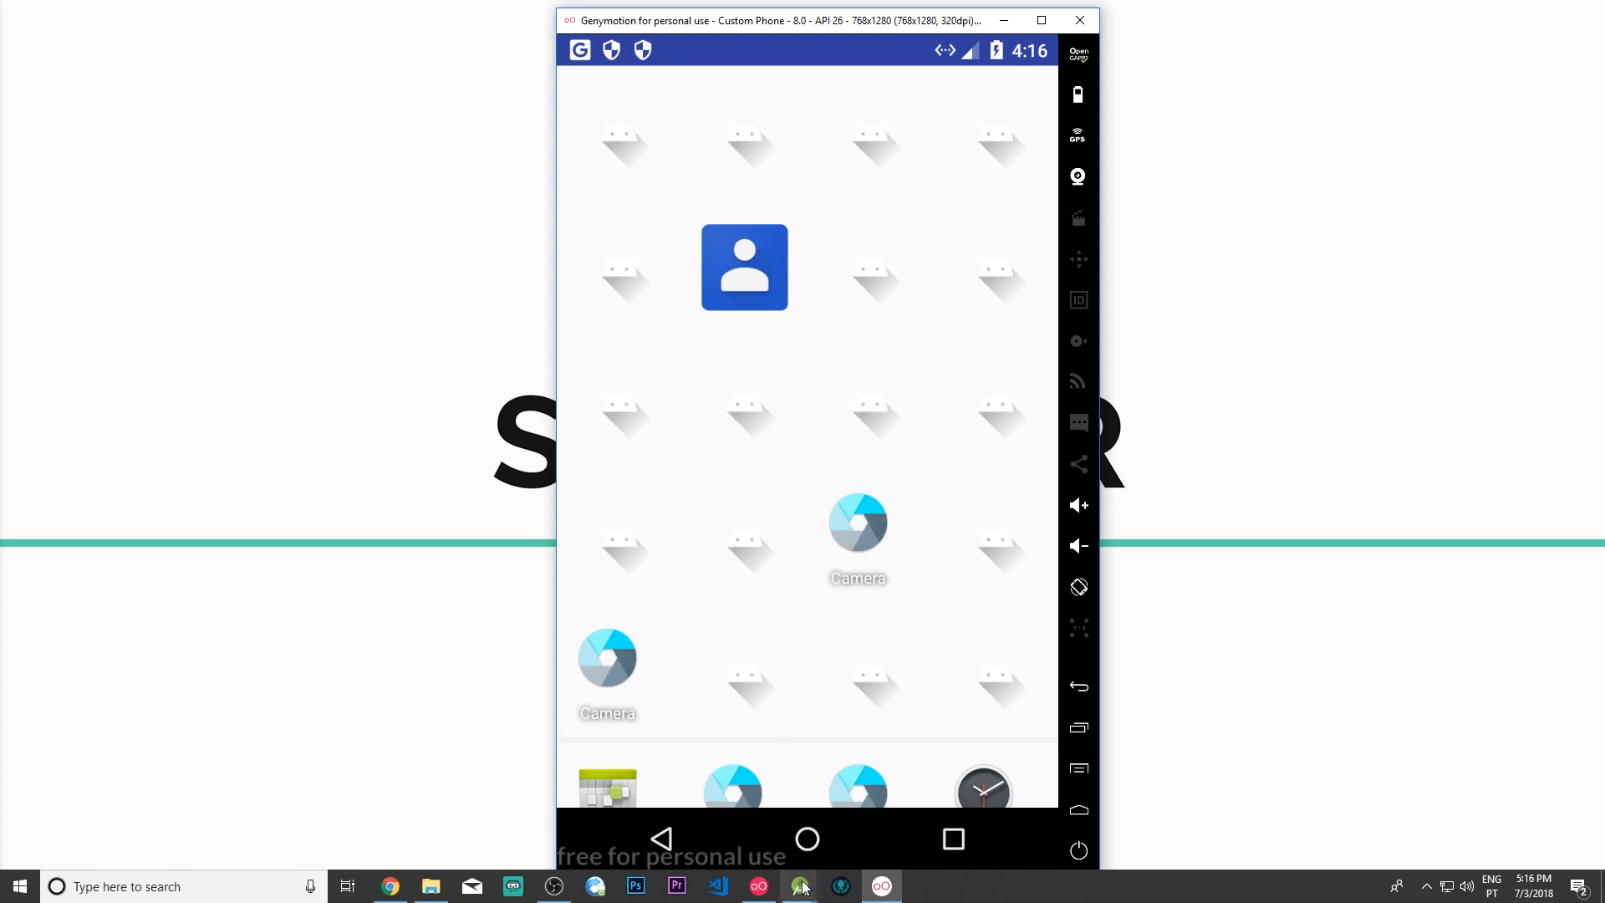
# Step: Review initializeDrawer's AppAdapter 'this' context argument, then move to the AppAdapter class
pyautogui.click(797, 886)
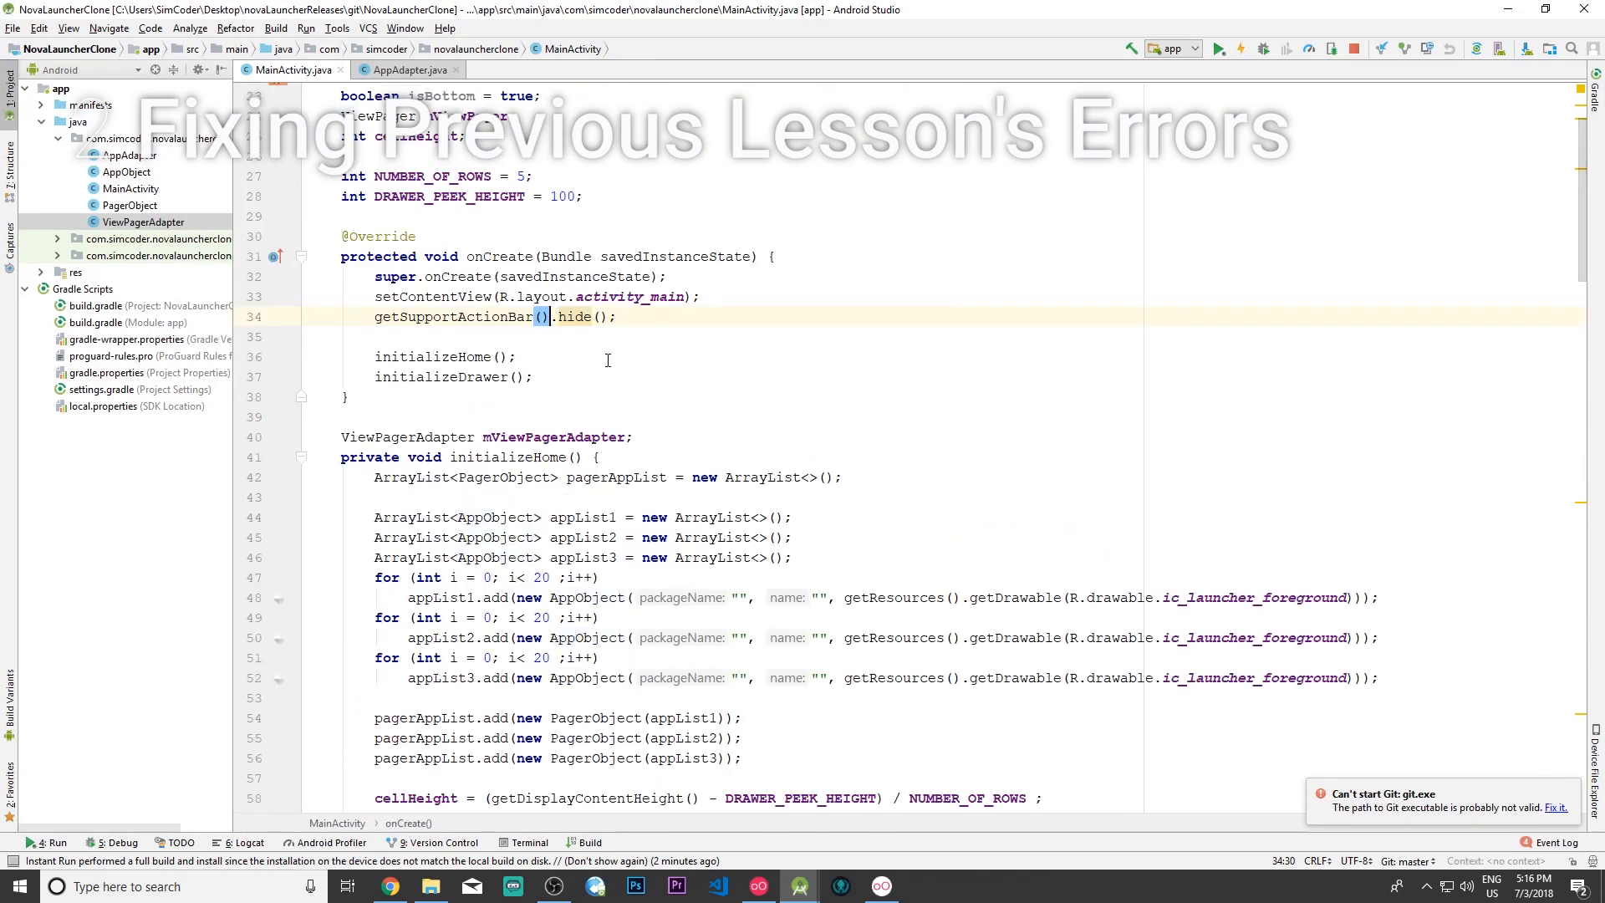
pyautogui.scroll(-3)
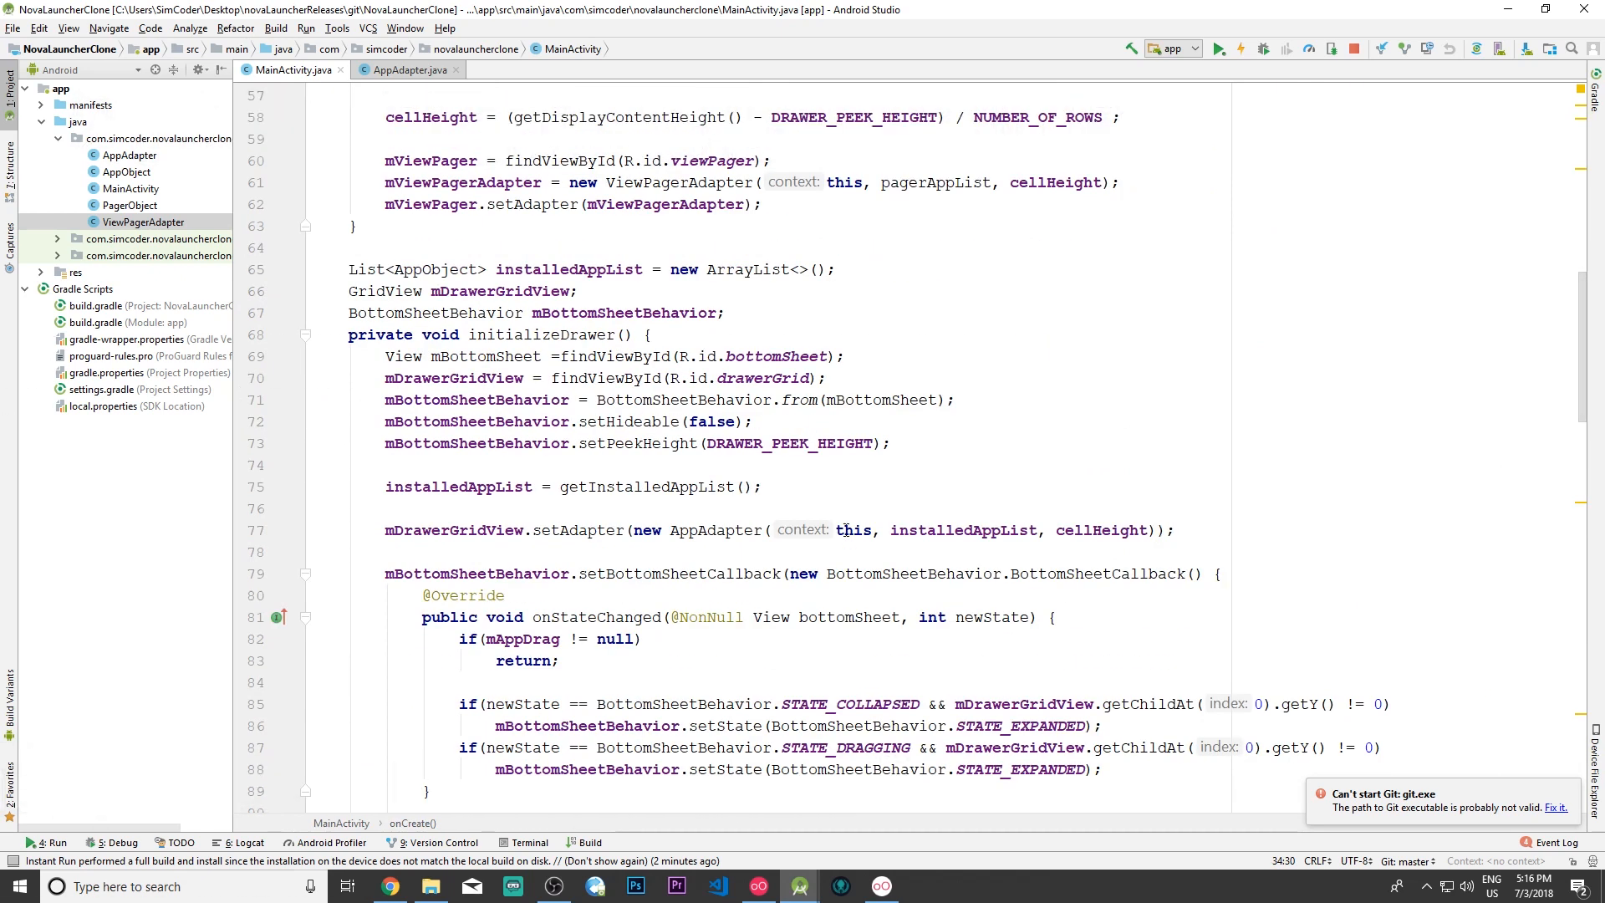
pyautogui.doubleClick(854, 530)
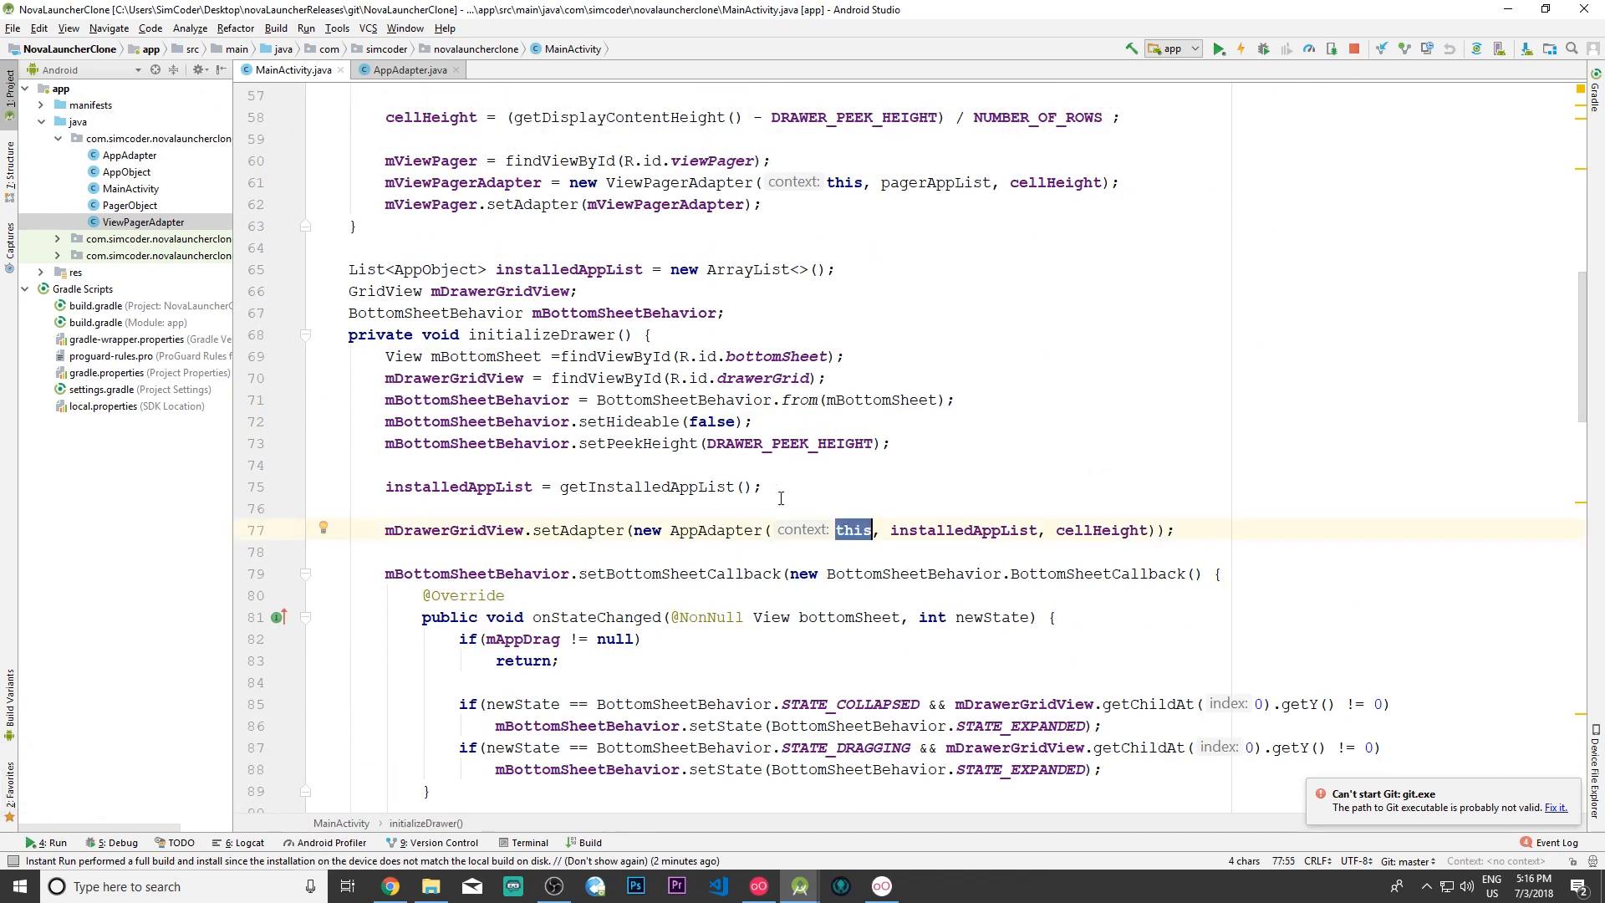
pyautogui.write('get')
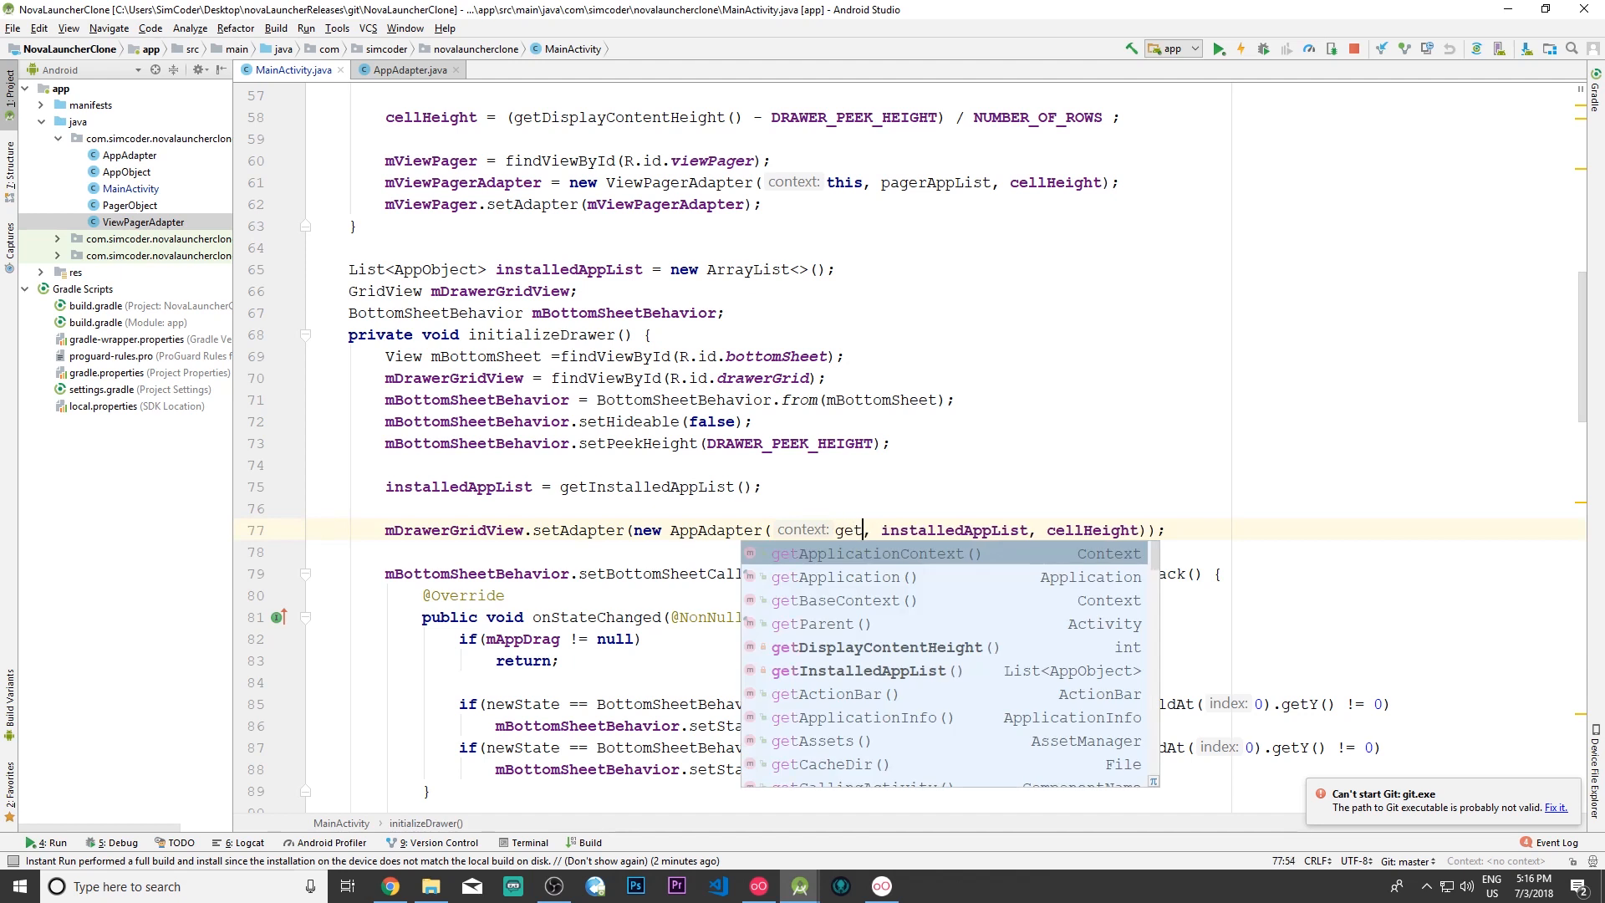
pyautogui.click(875, 553)
pyautogui.write('his')
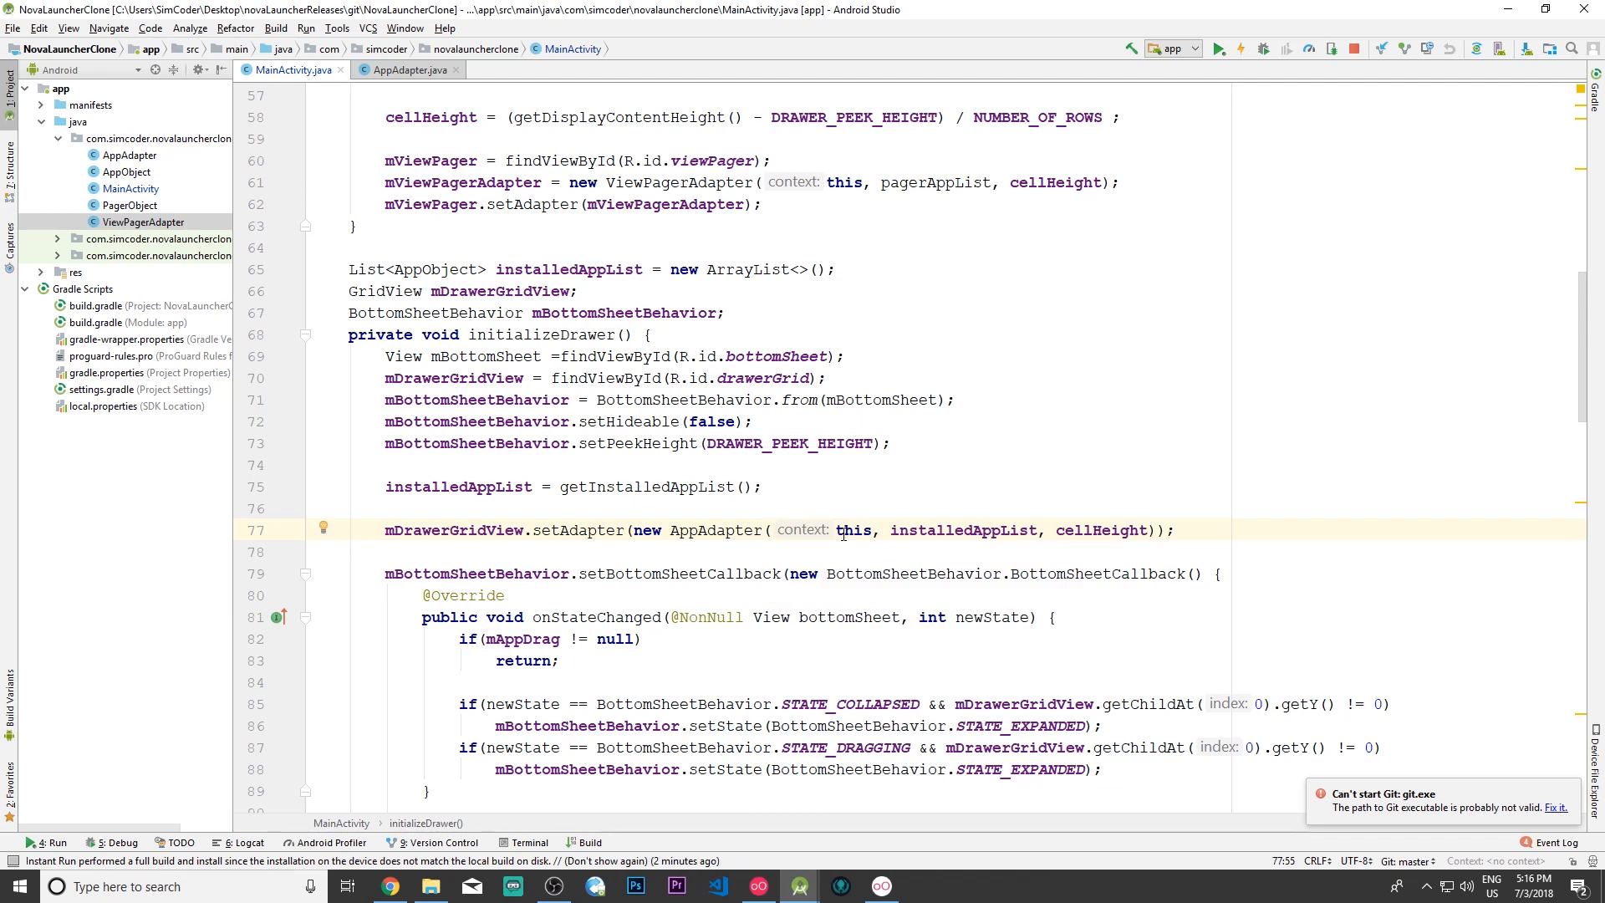
pyautogui.click(407, 70)
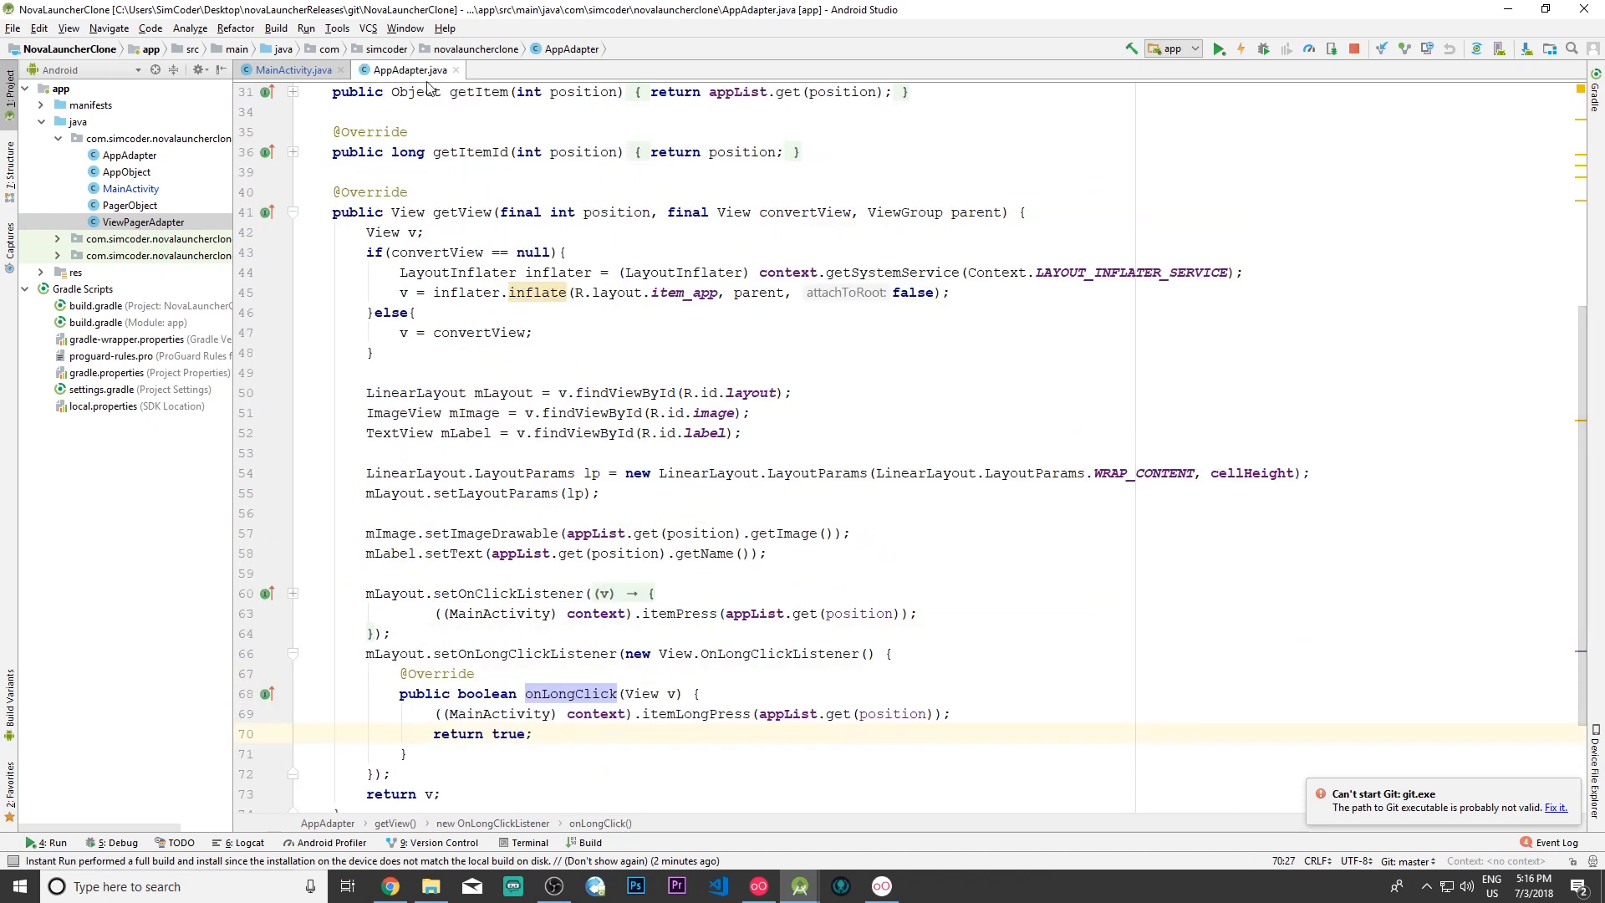
pyautogui.scroll(-3)
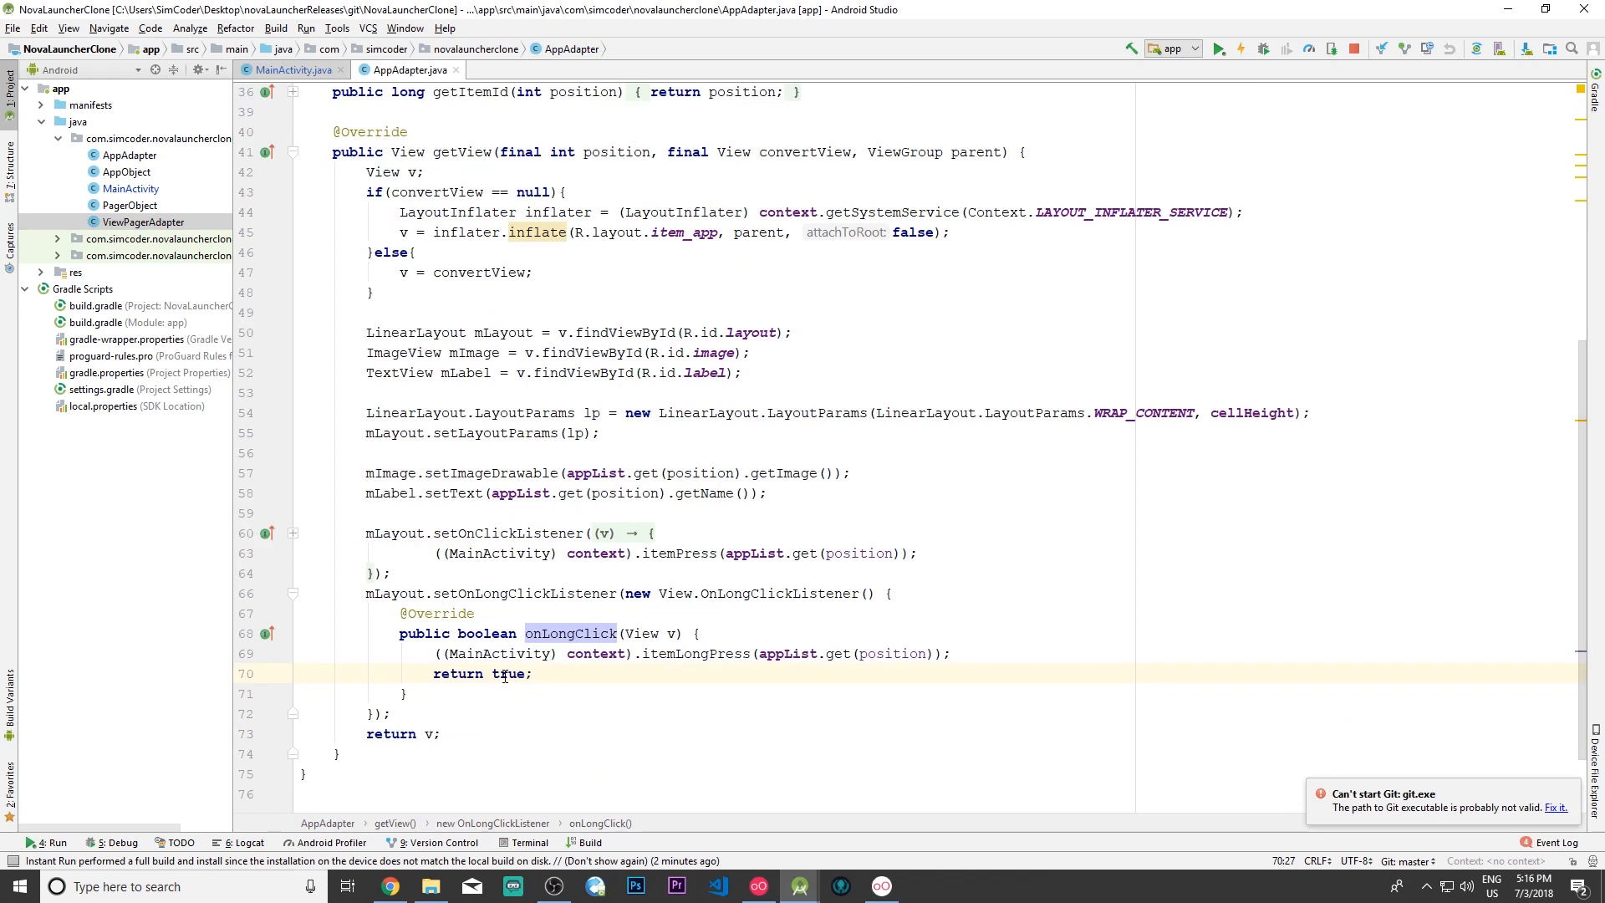
pyautogui.scroll(-3)
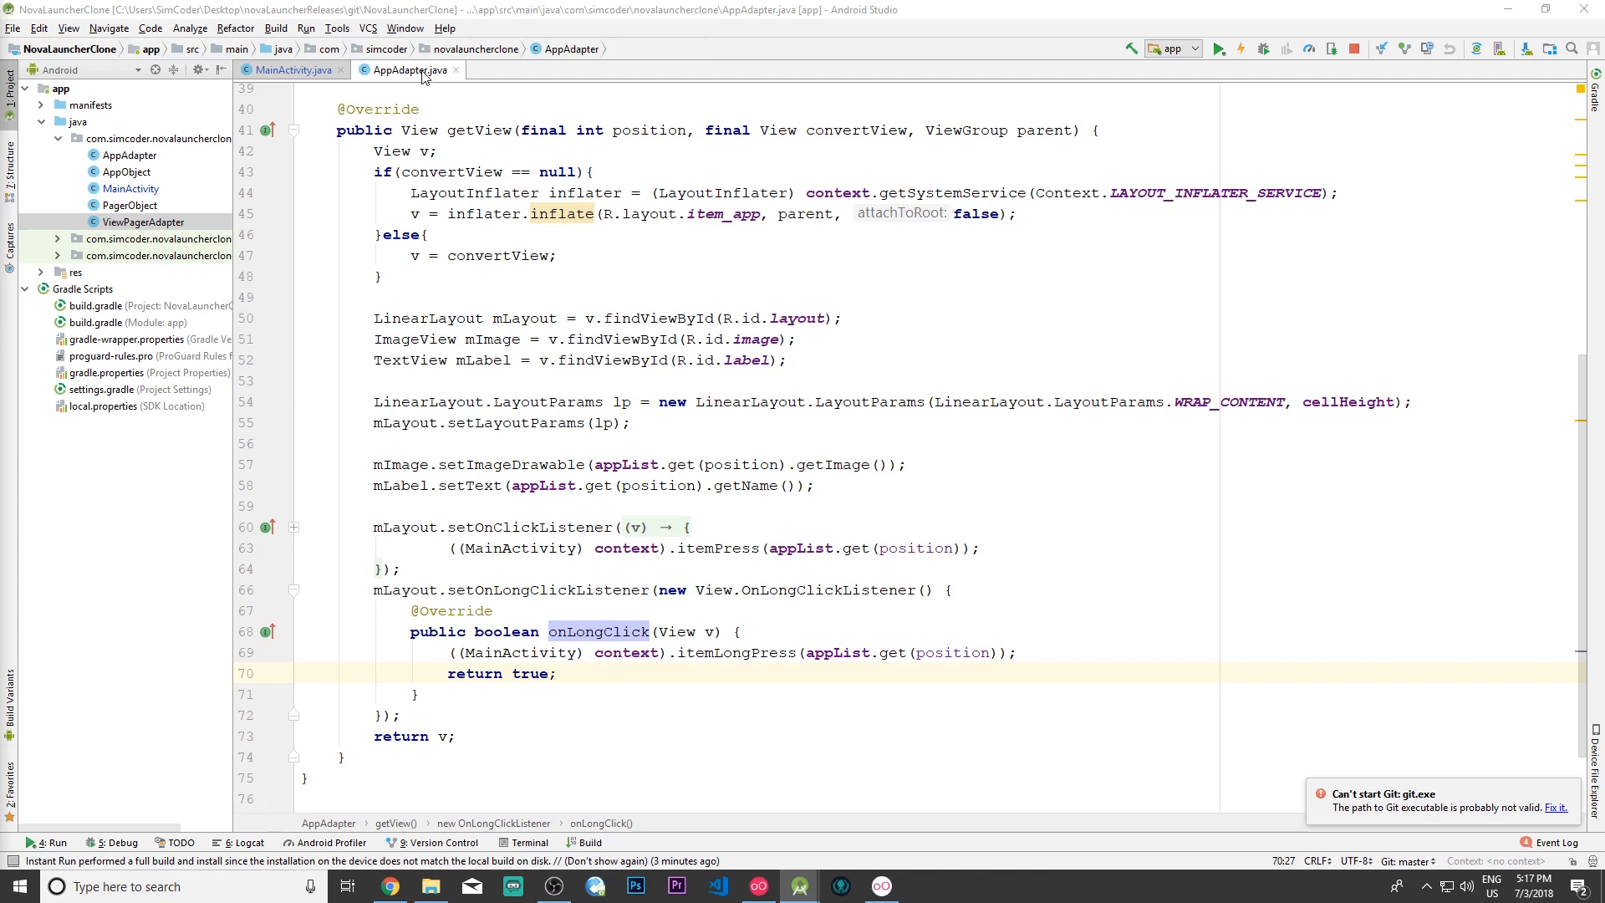
pyautogui.click(292, 70)
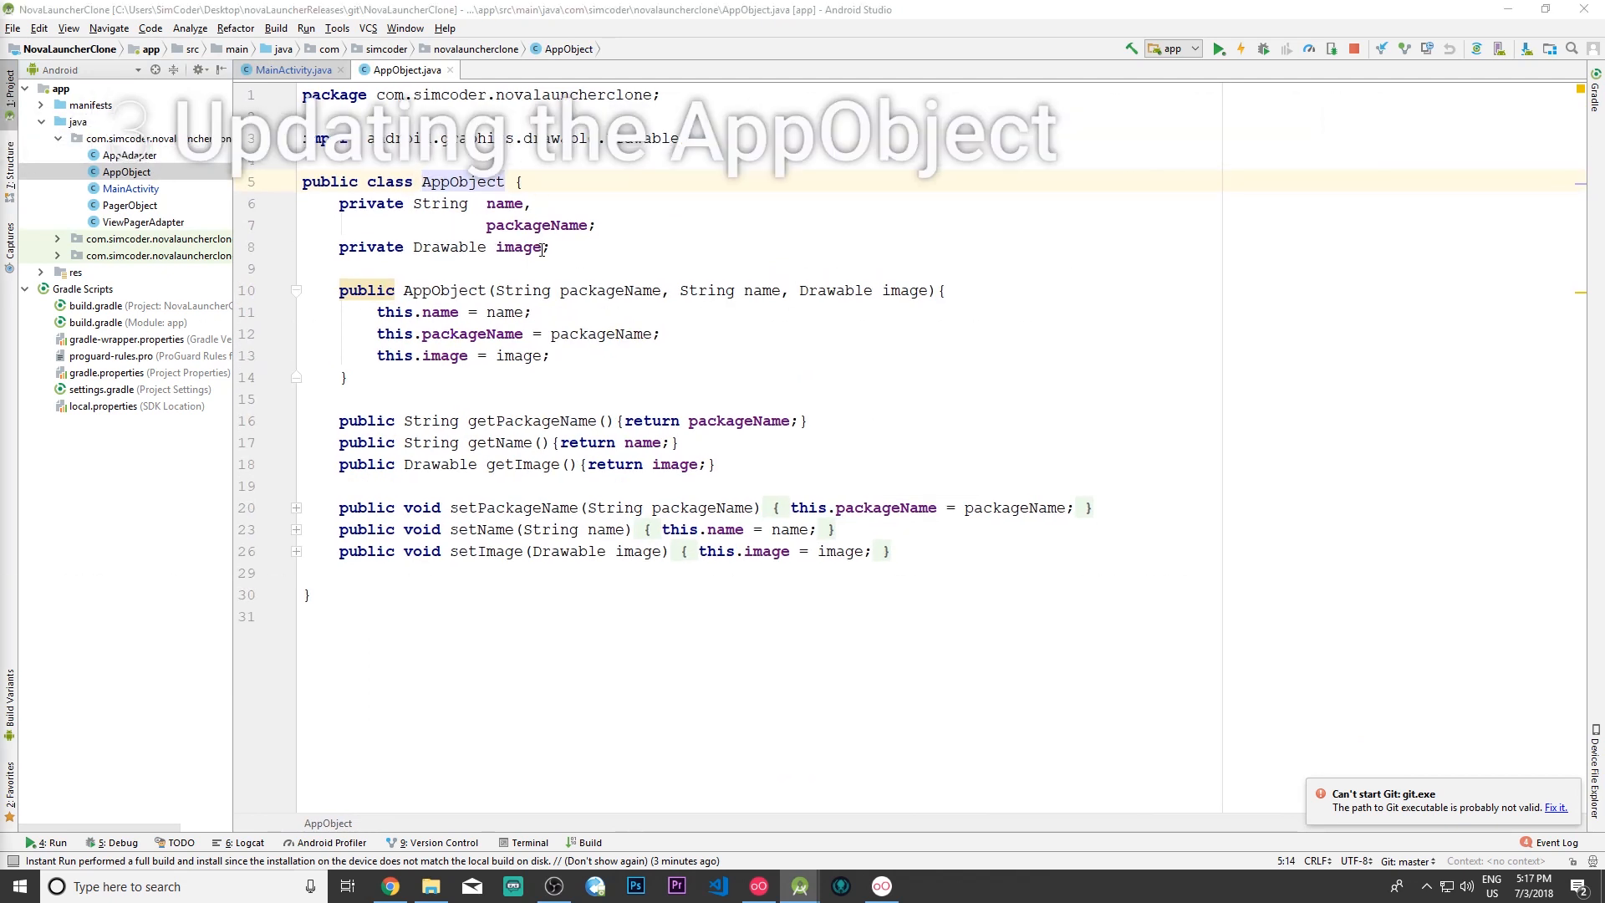
# Step: Declare a private Boolean isAppInDrawer field in AppObject
pyautogui.write('private Boolean')
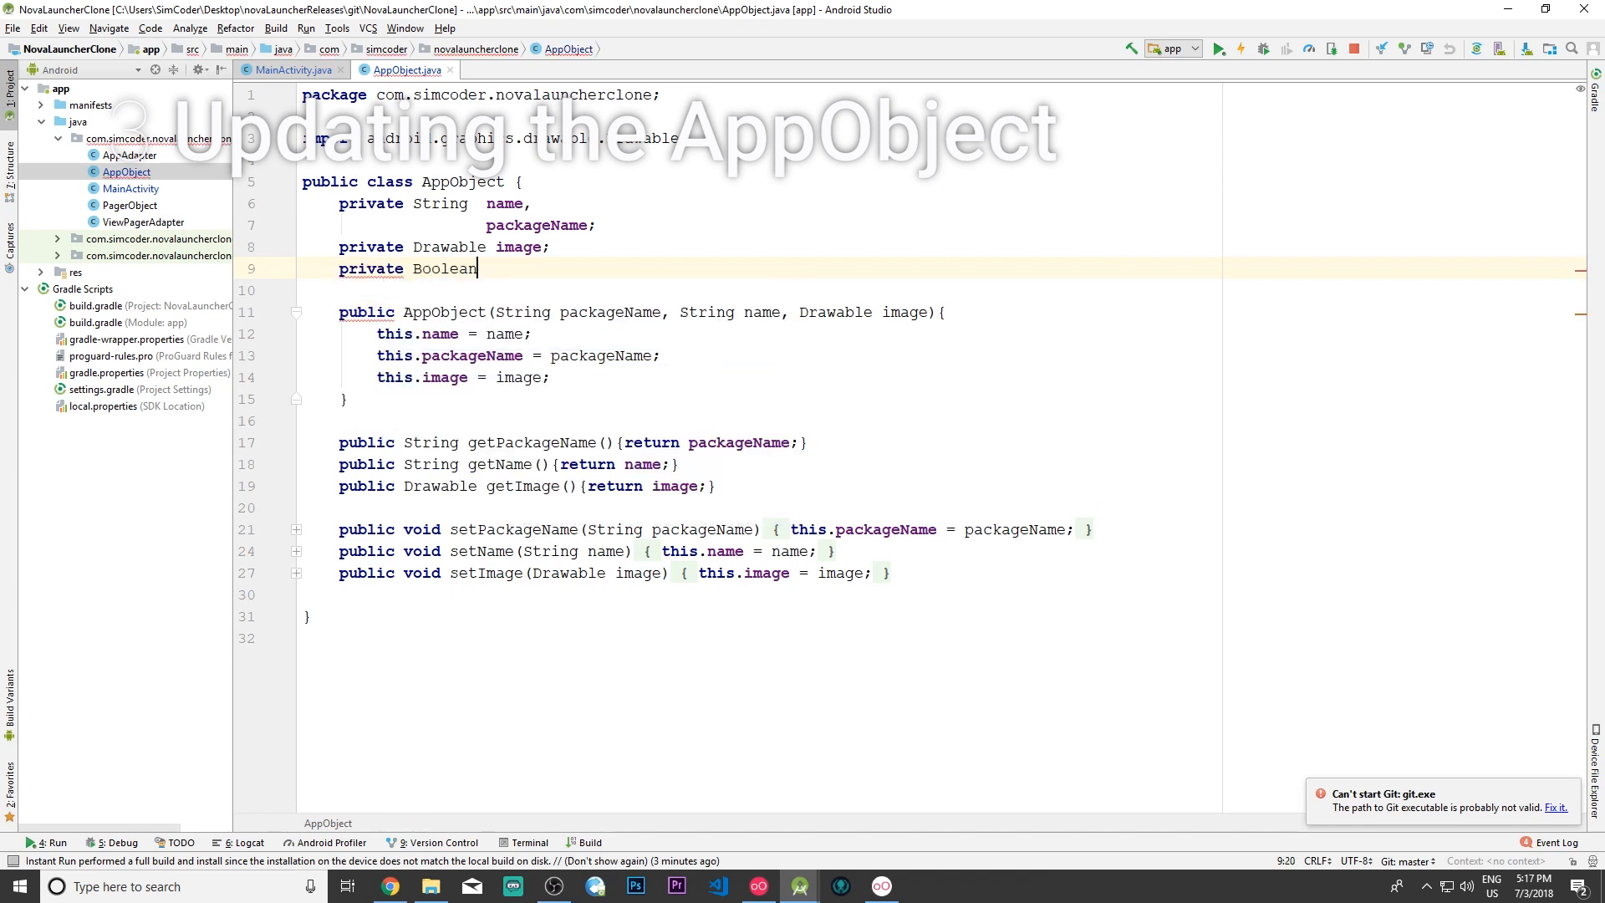
pyautogui.write('is')
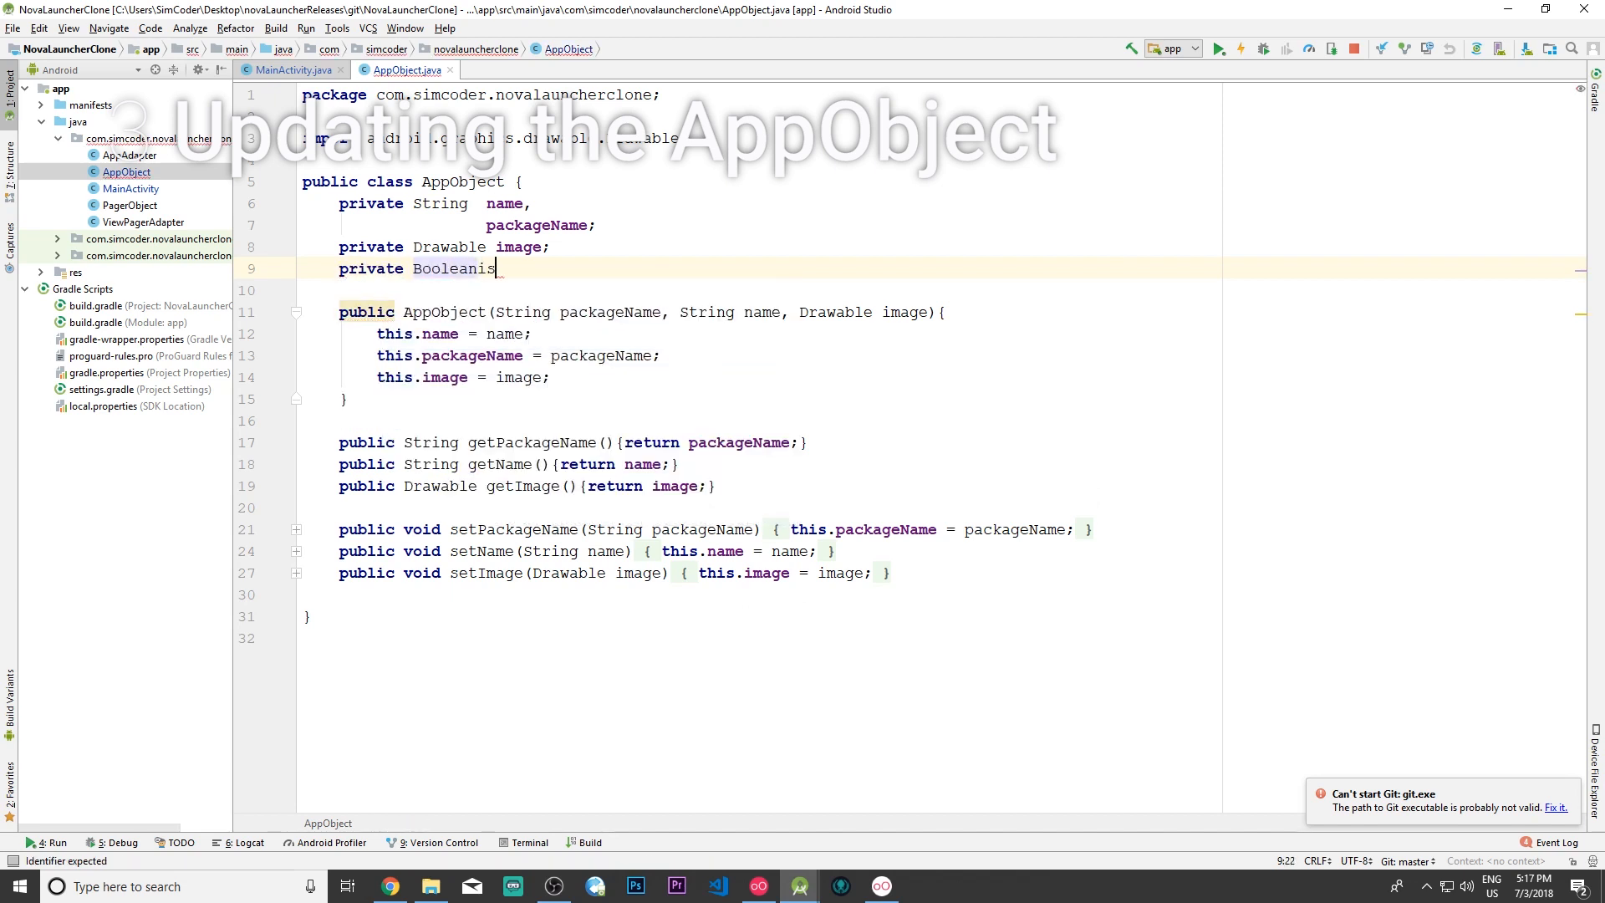
pyautogui.write('App')
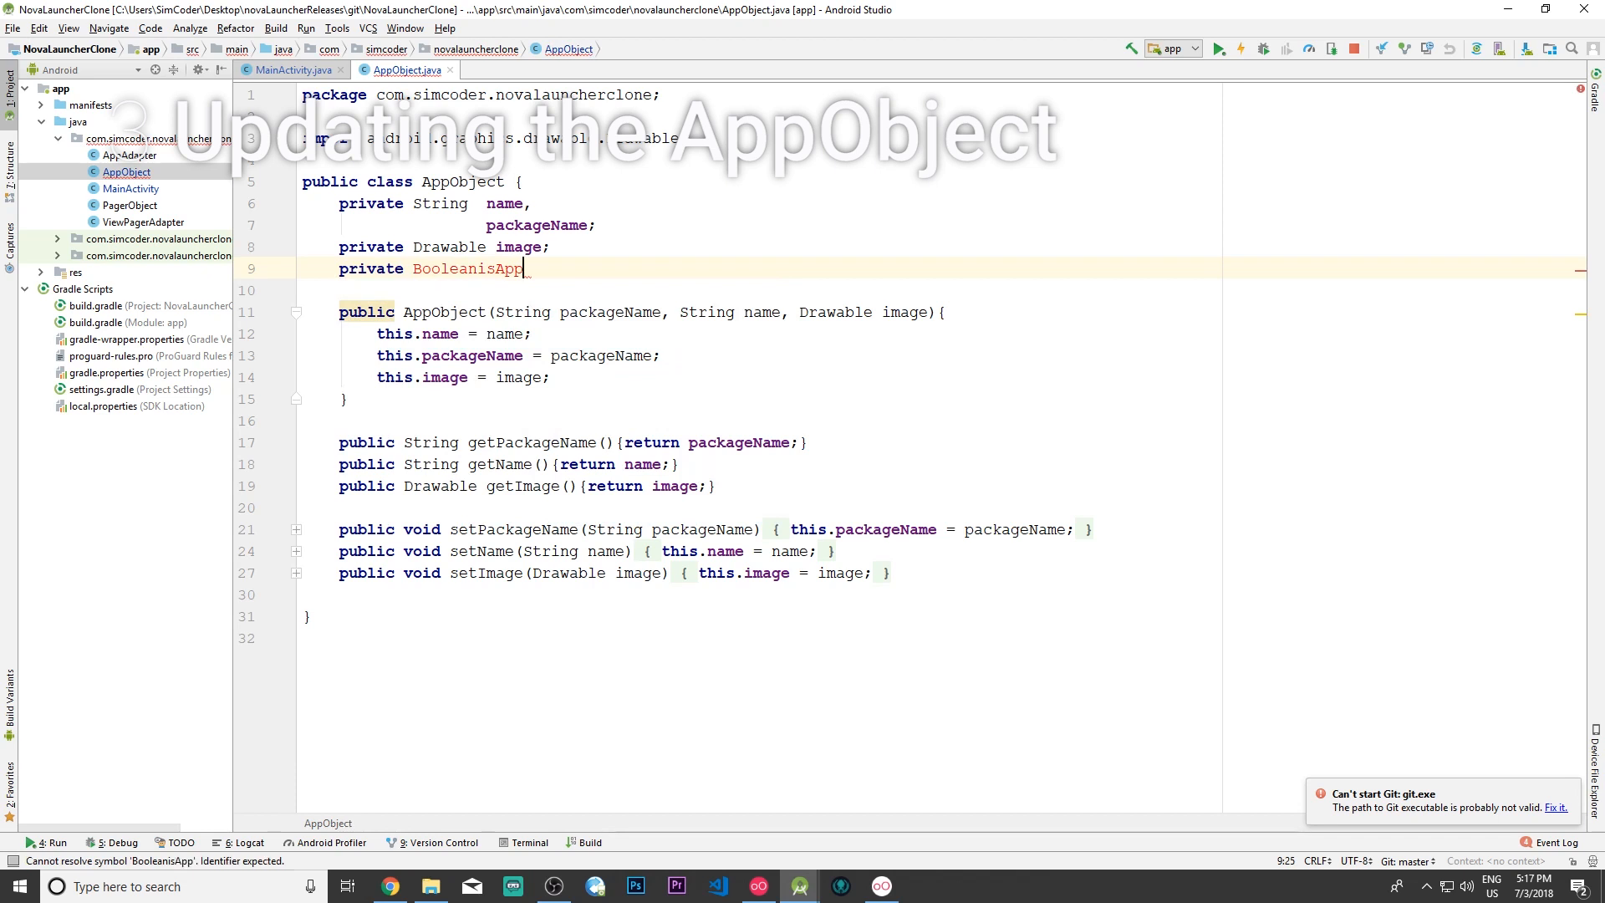
pyautogui.write('InDrawer')
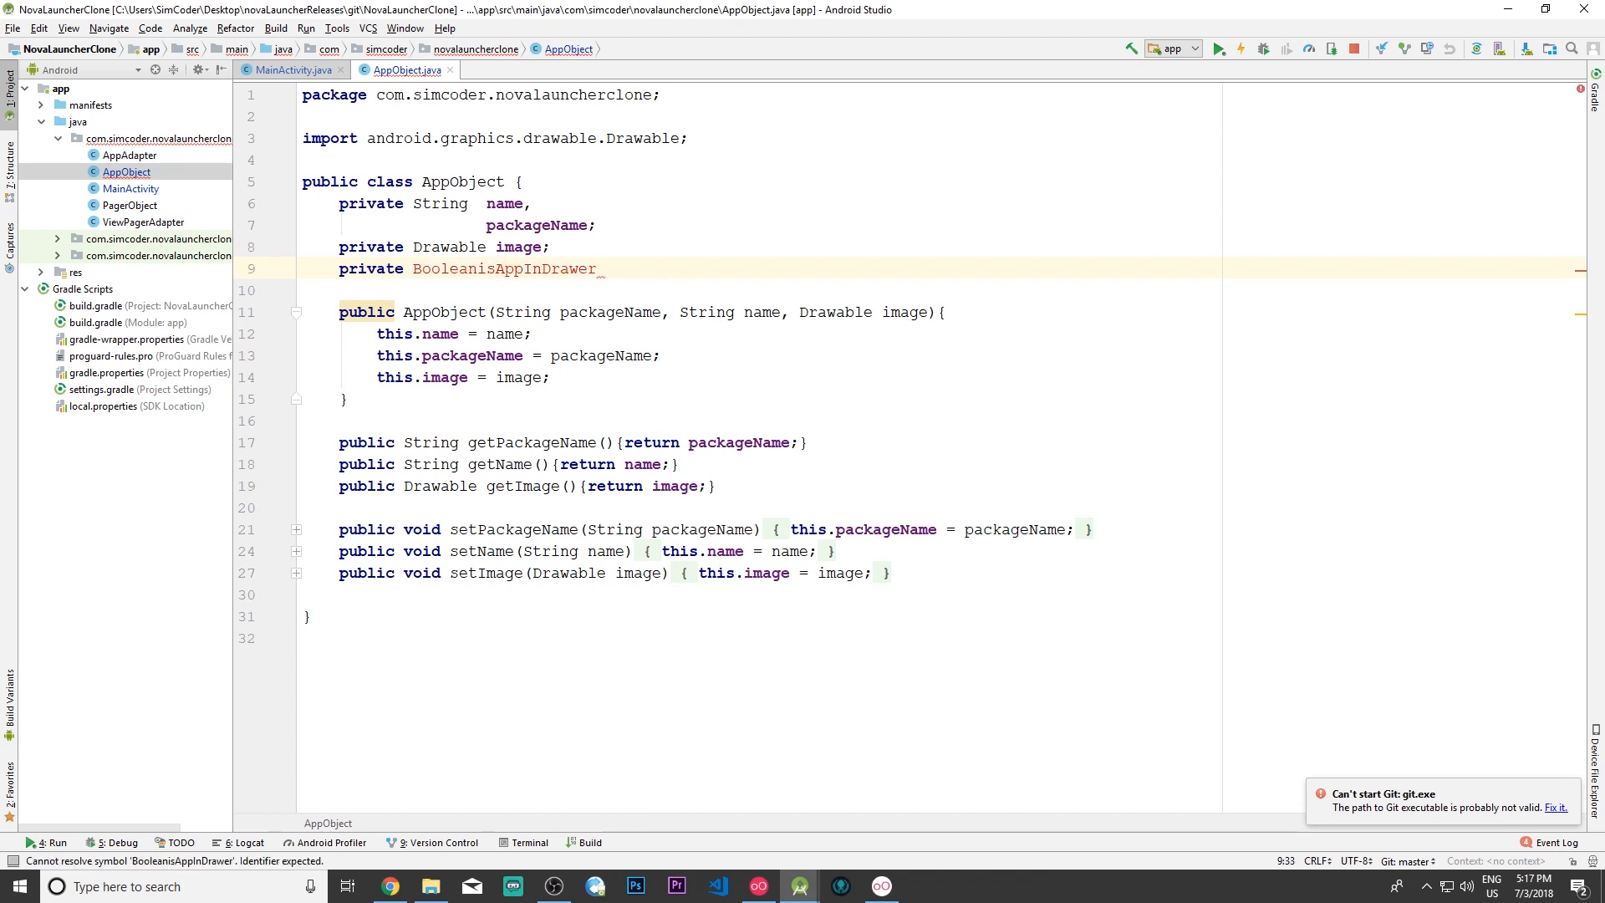
pyautogui.moveTo(575, 413)
pyautogui.write(', Boole')
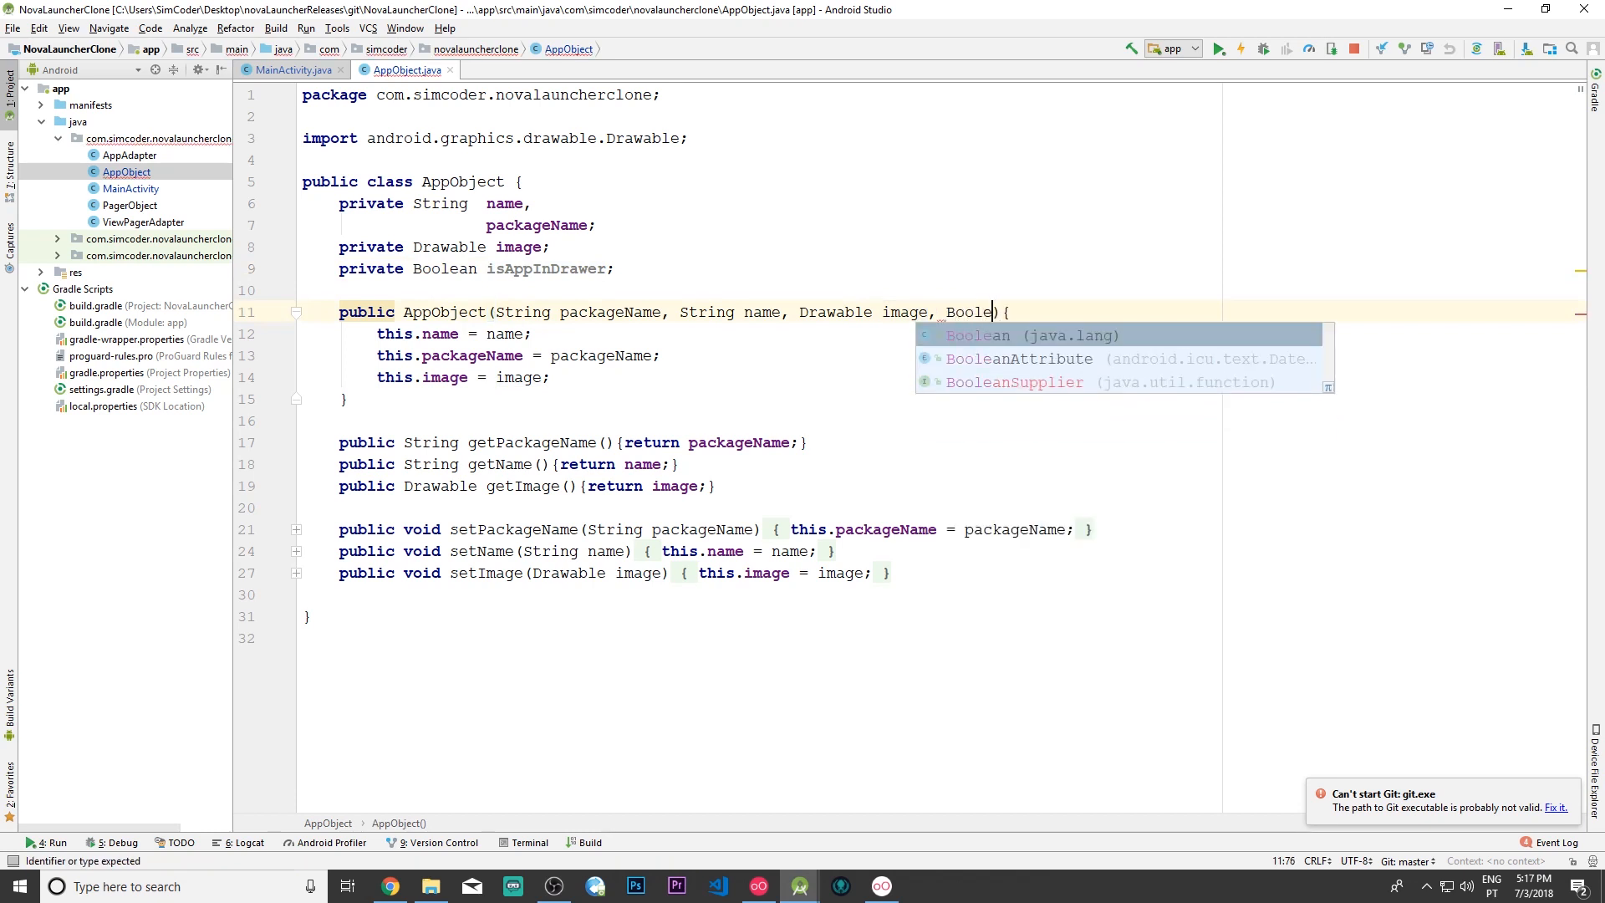
# Step: Add an isAppInDrawer constructor parameter and assign this.isAppInDrawer = isAppInDrawer;
pyautogui.write('isAppInDrawerisAppInDrawer')
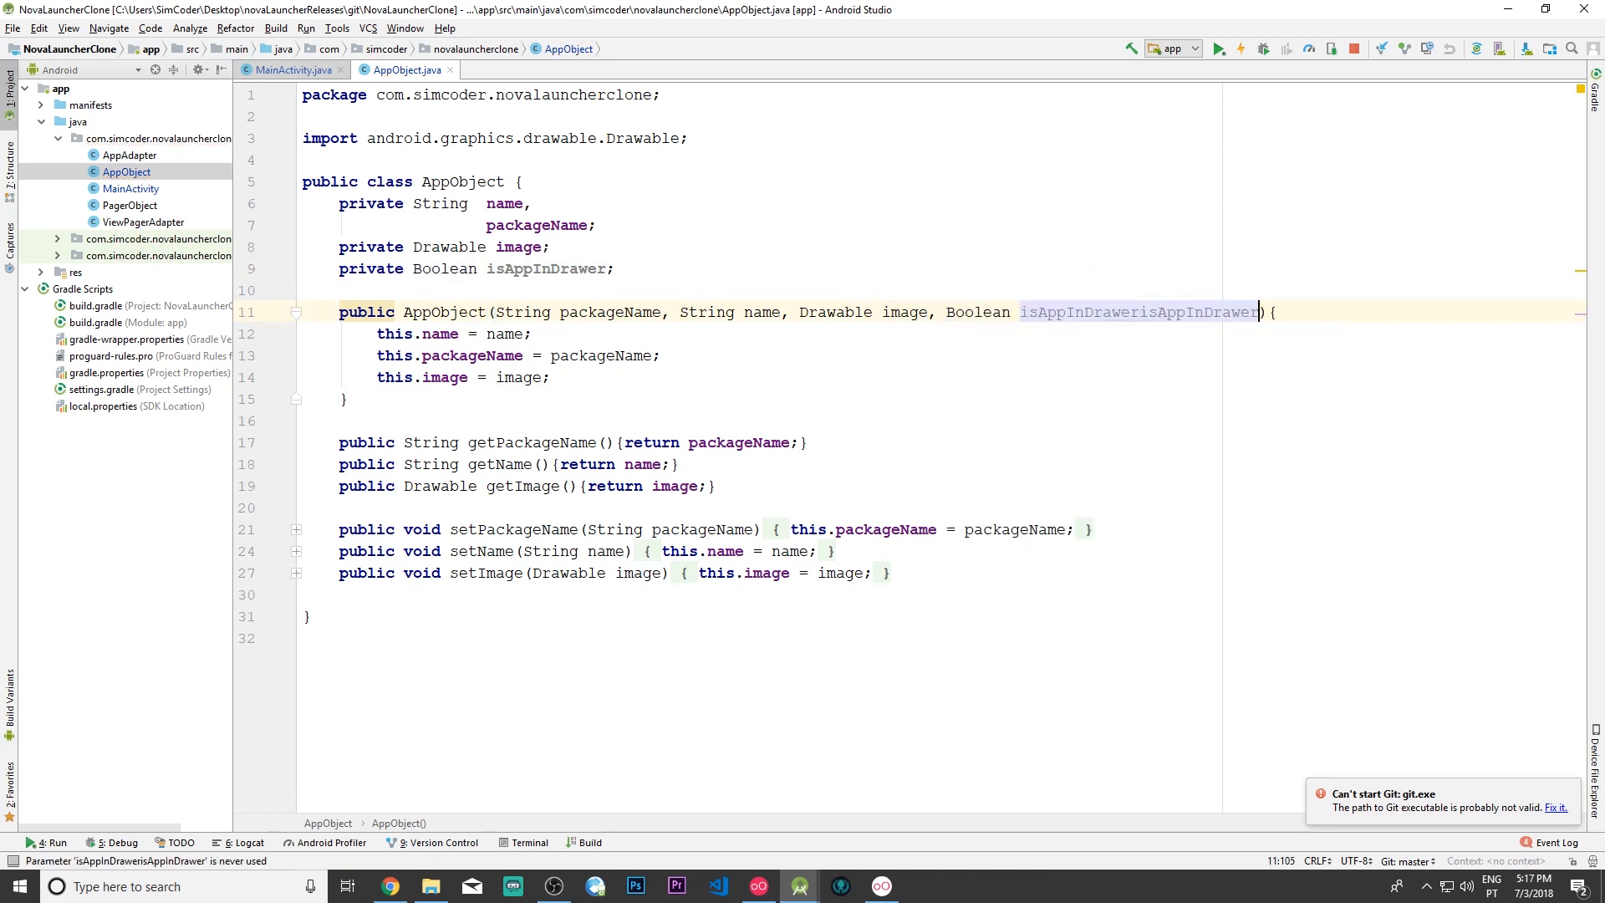
pyautogui.press('Delete')
pyautogui.write('t')
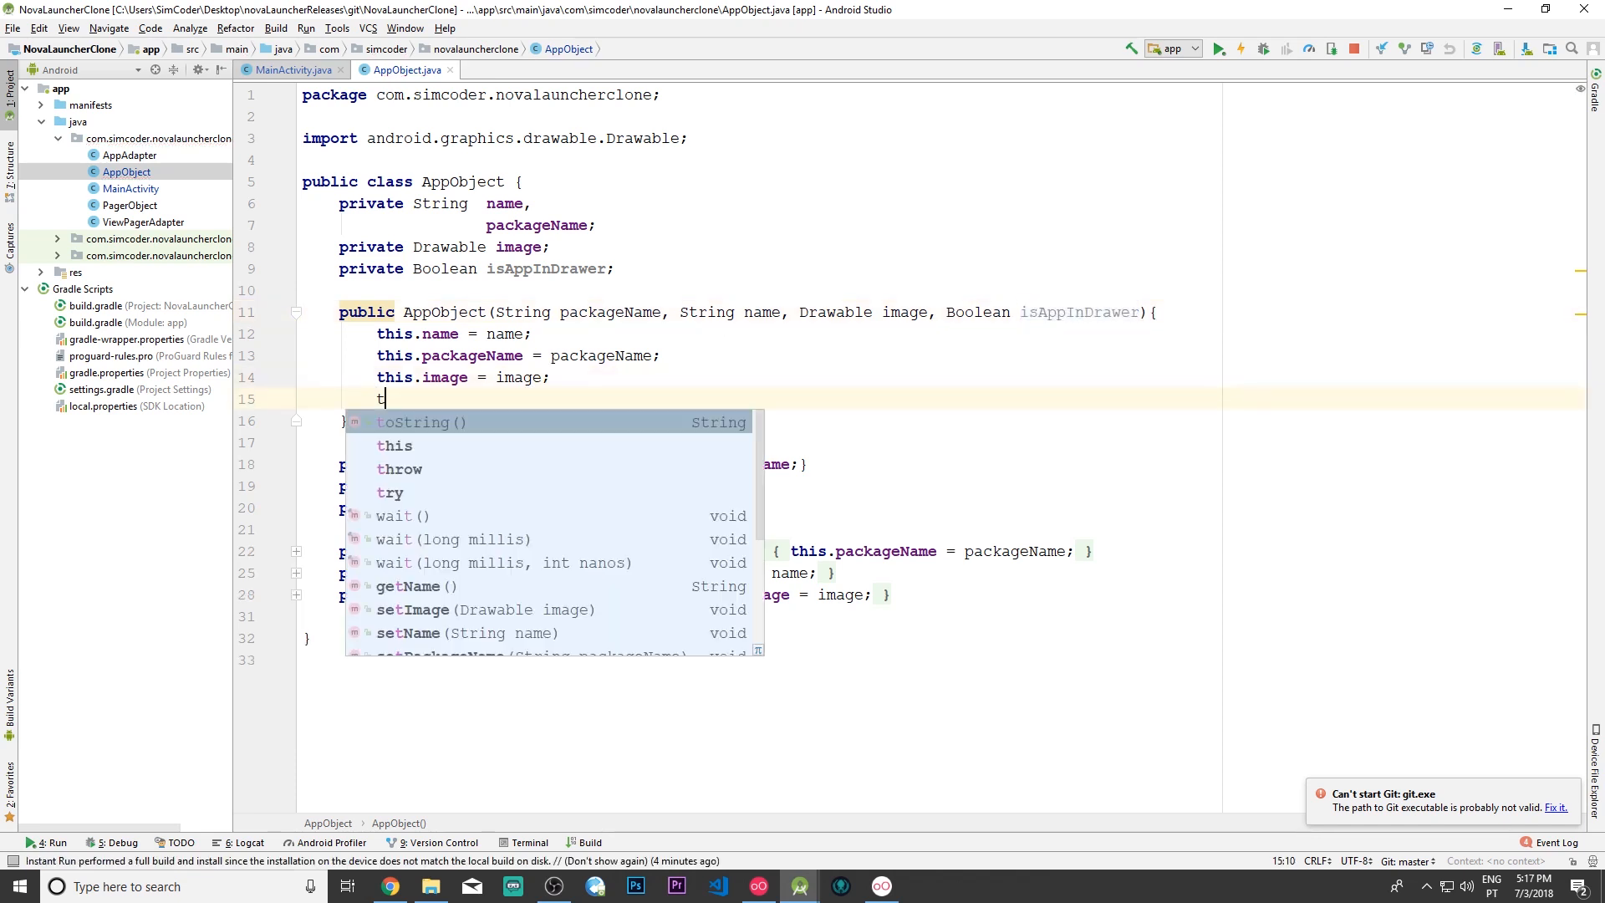
pyautogui.write('his.isAppInDrawer')
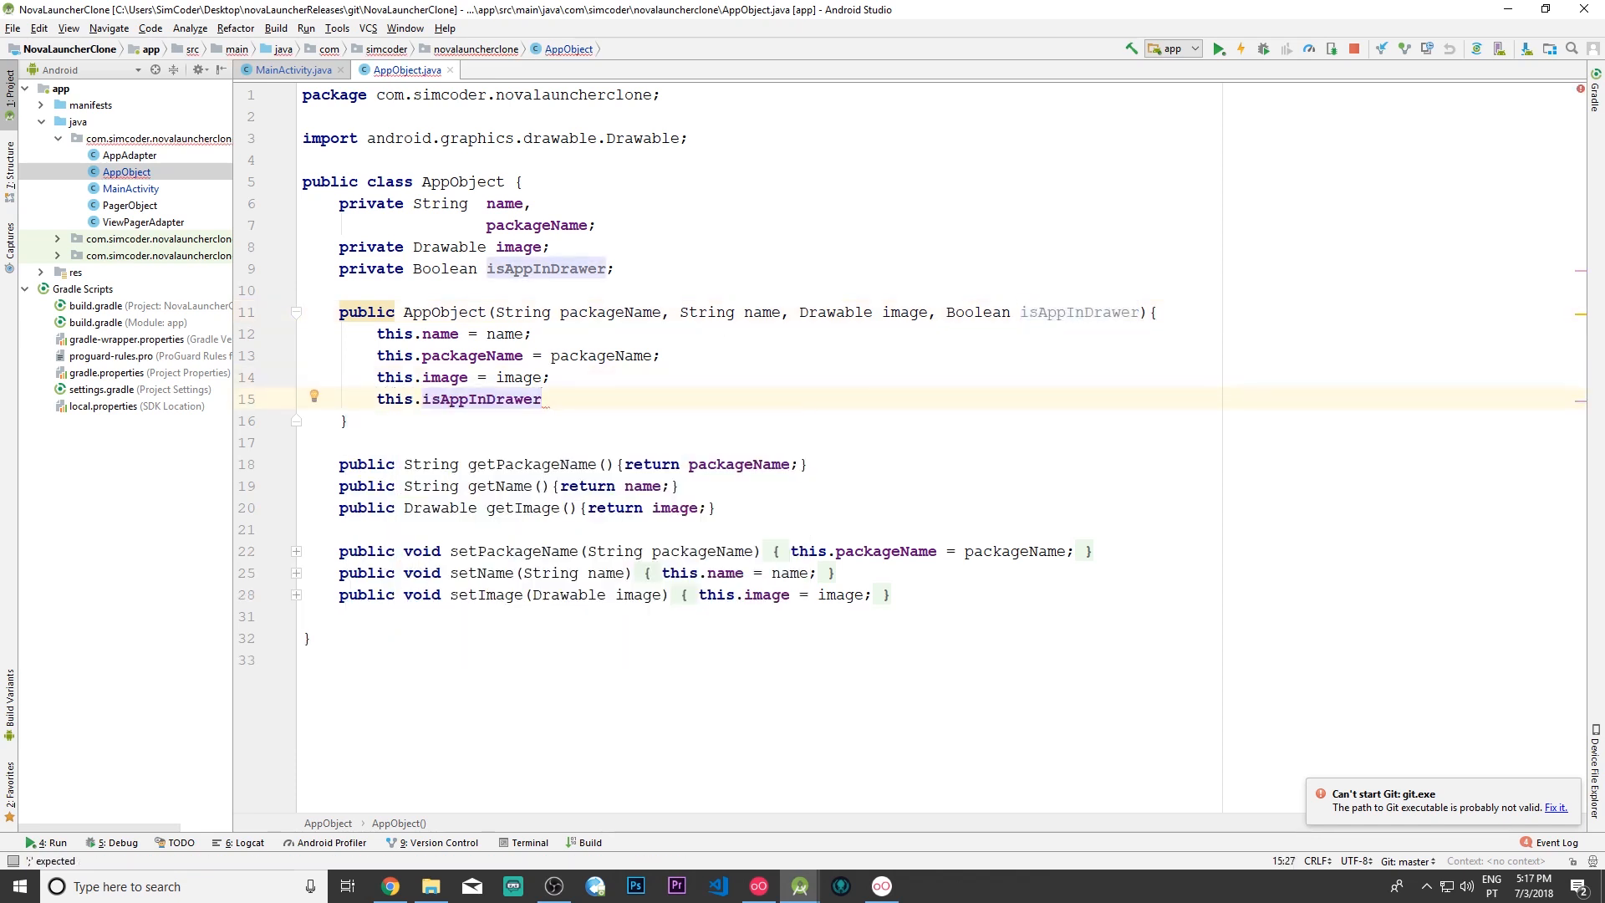
pyautogui.write('= isAppInDrawer')
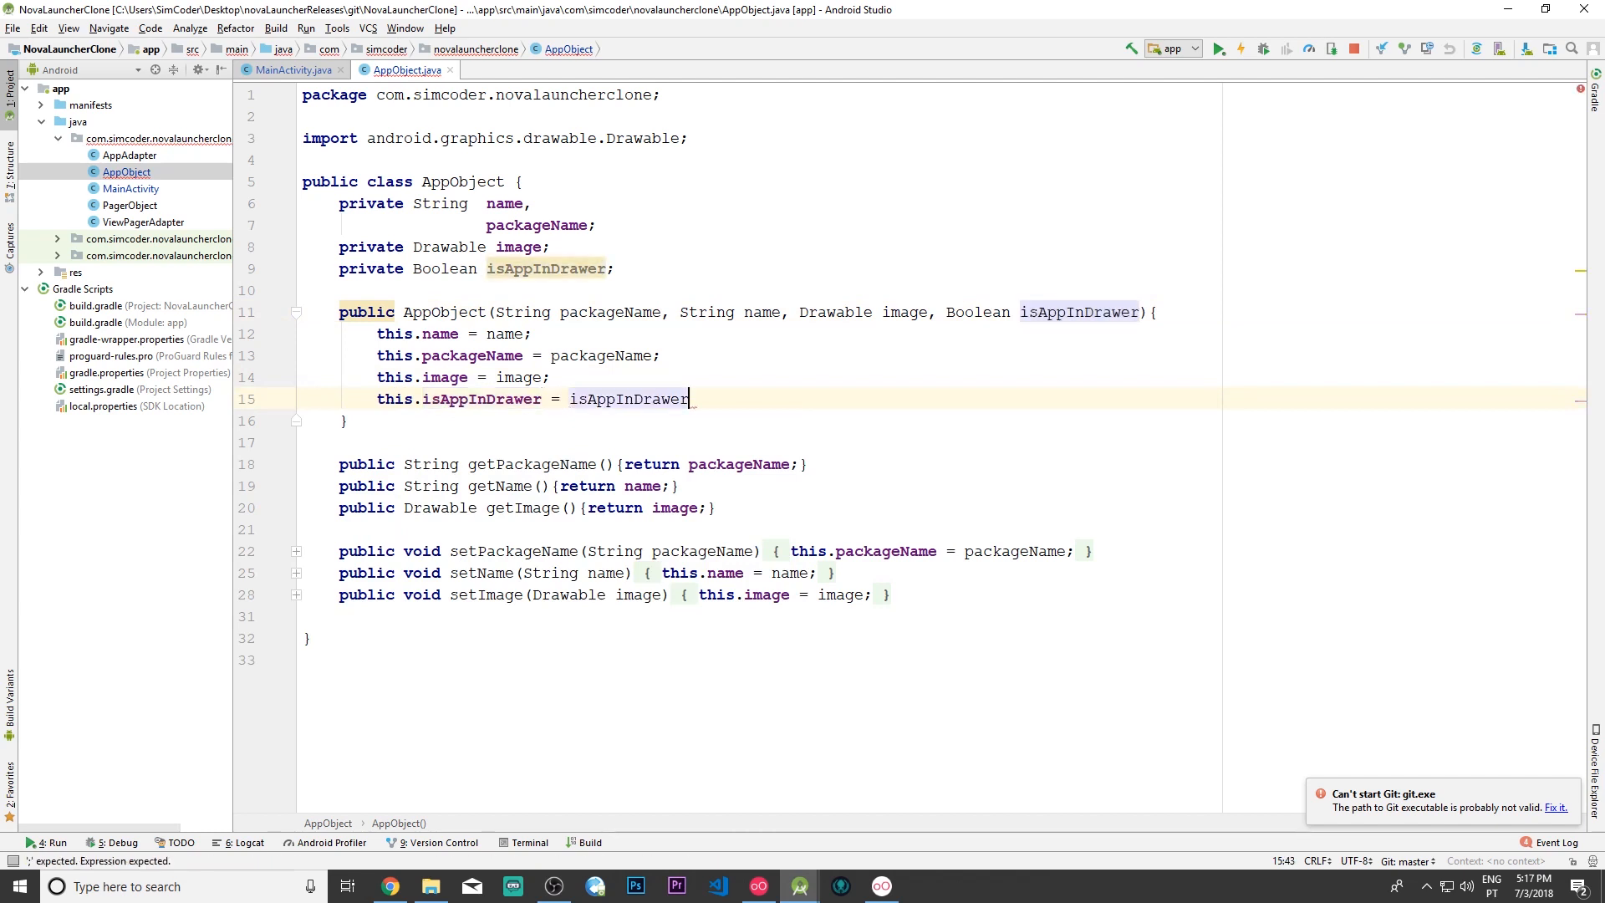
pyautogui.write(';')
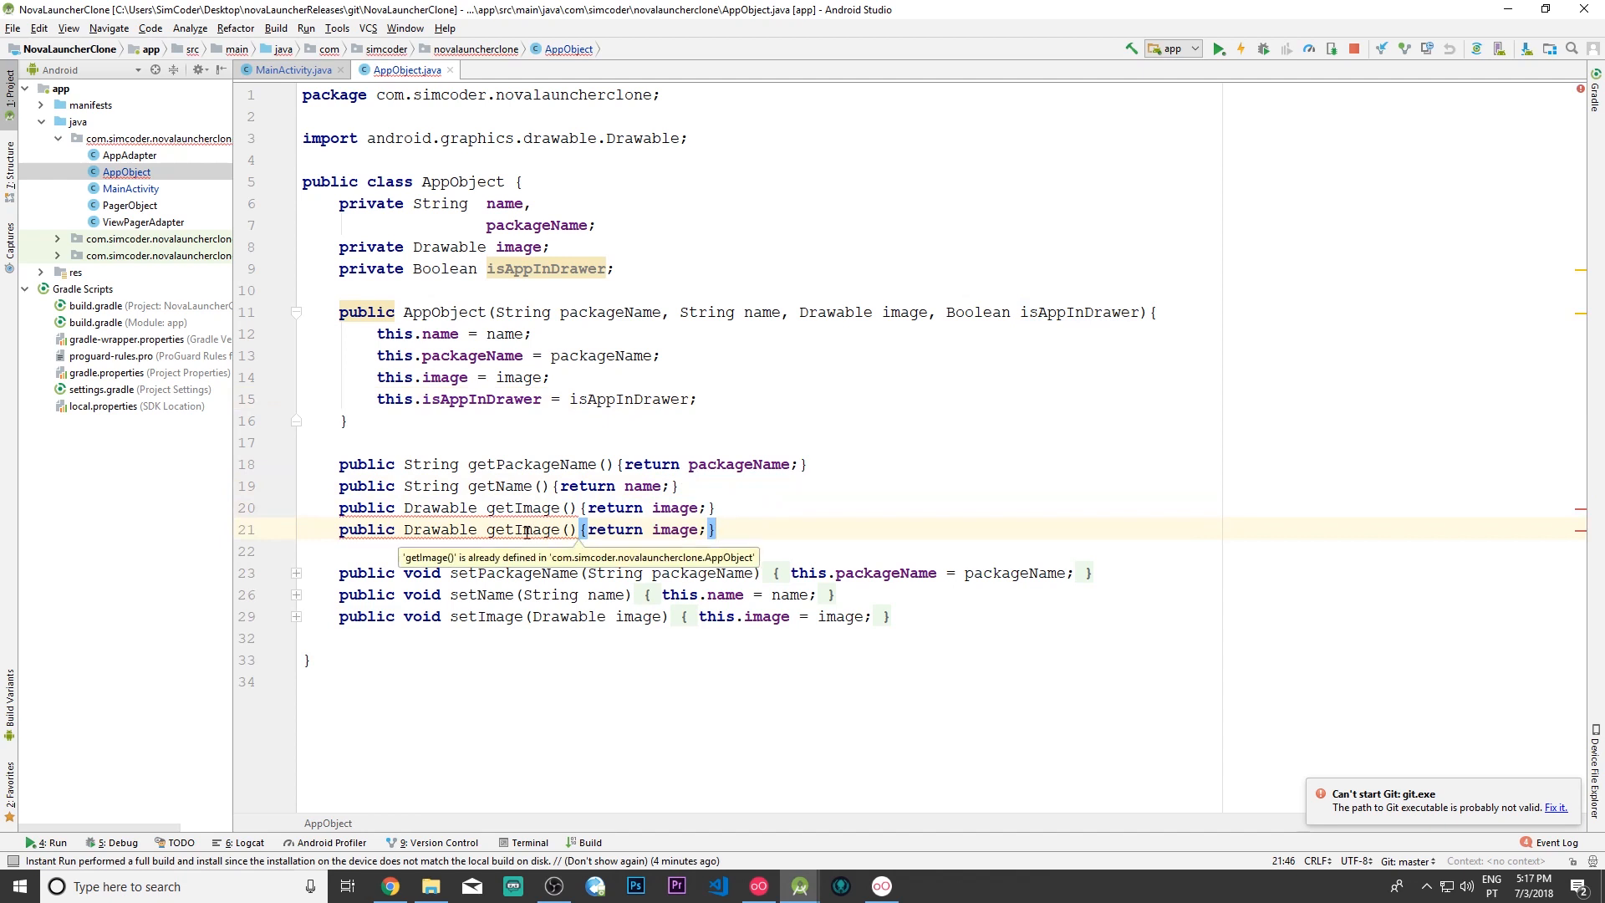
# Step: Rename the duplicated getter to getIsAppInDrawer returning the isAppInDrawer field
pyautogui.doubleClick(537, 530)
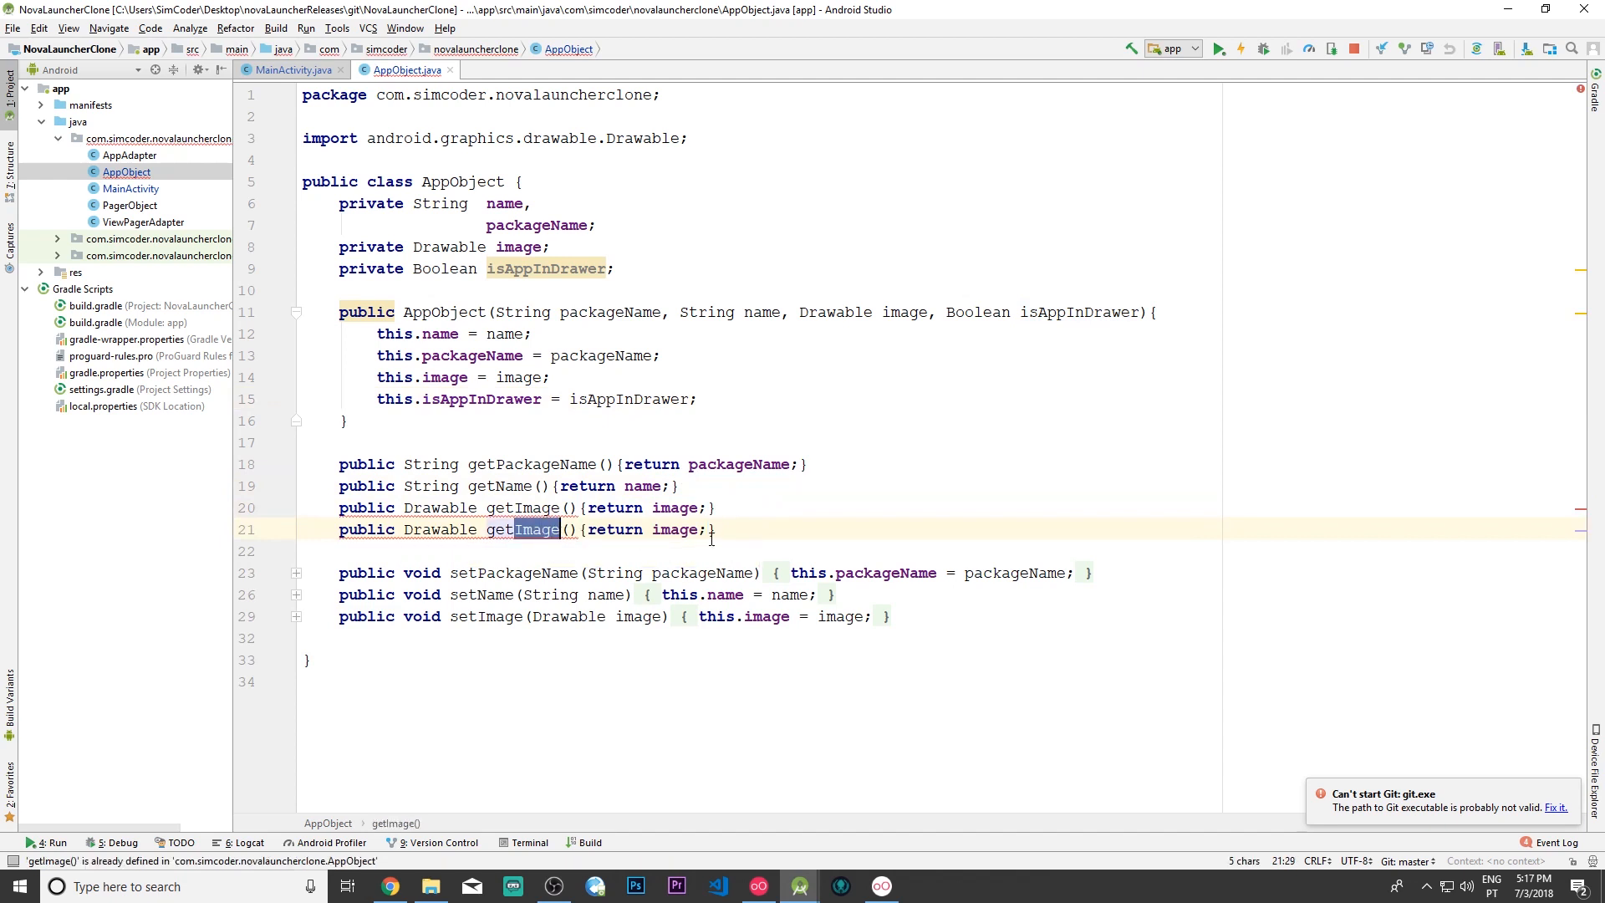
pyautogui.write('Is')
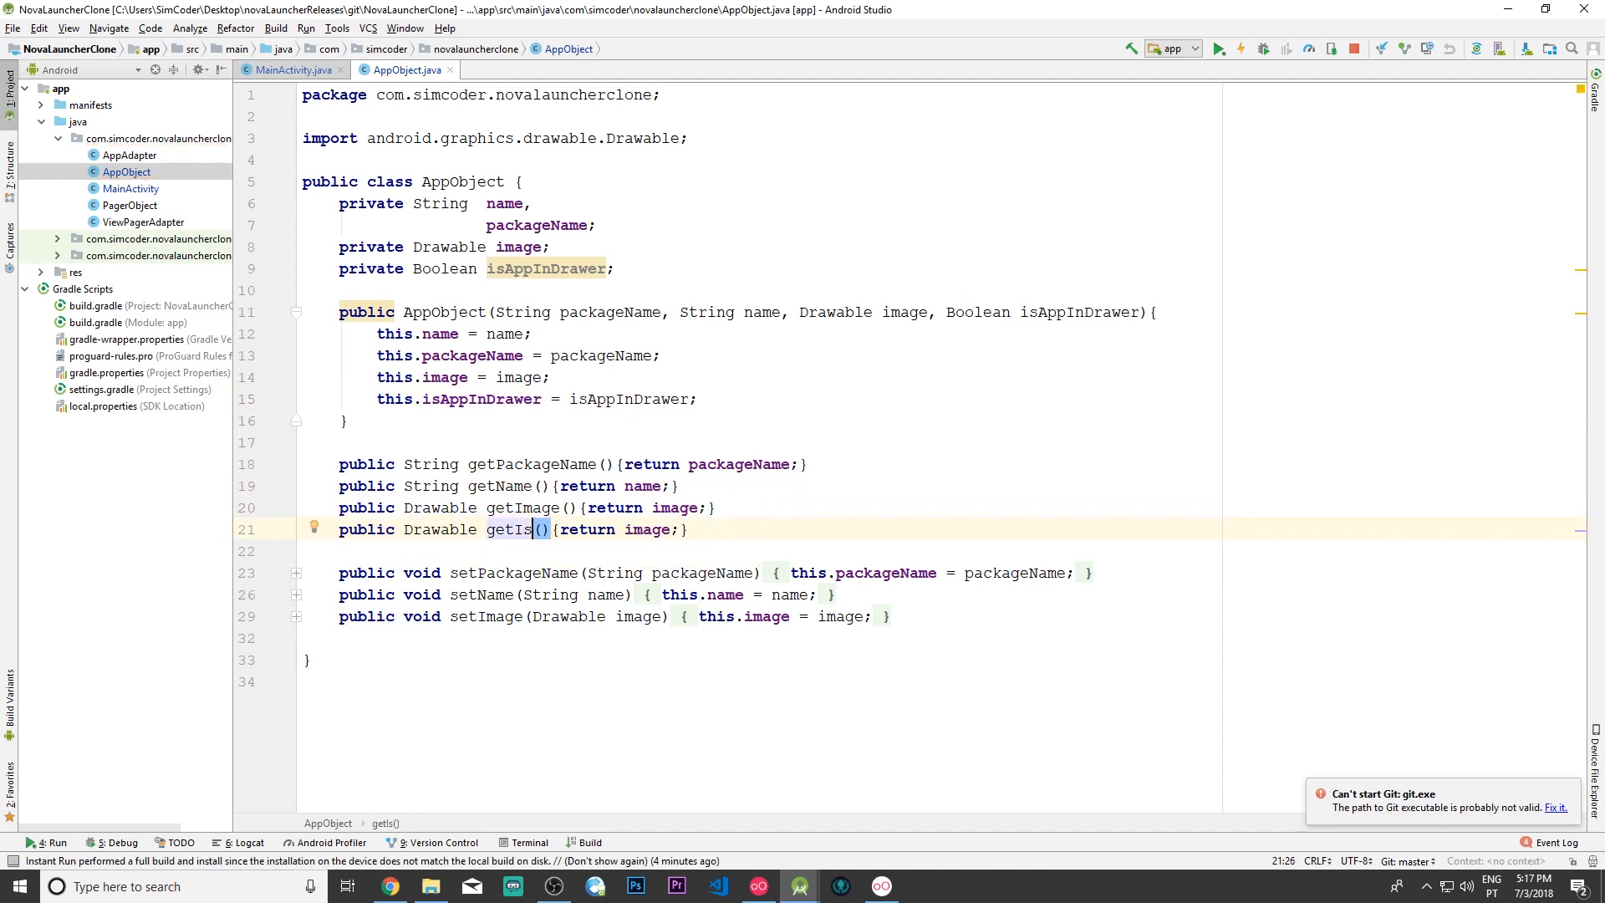
pyautogui.write('AppInDrawer')
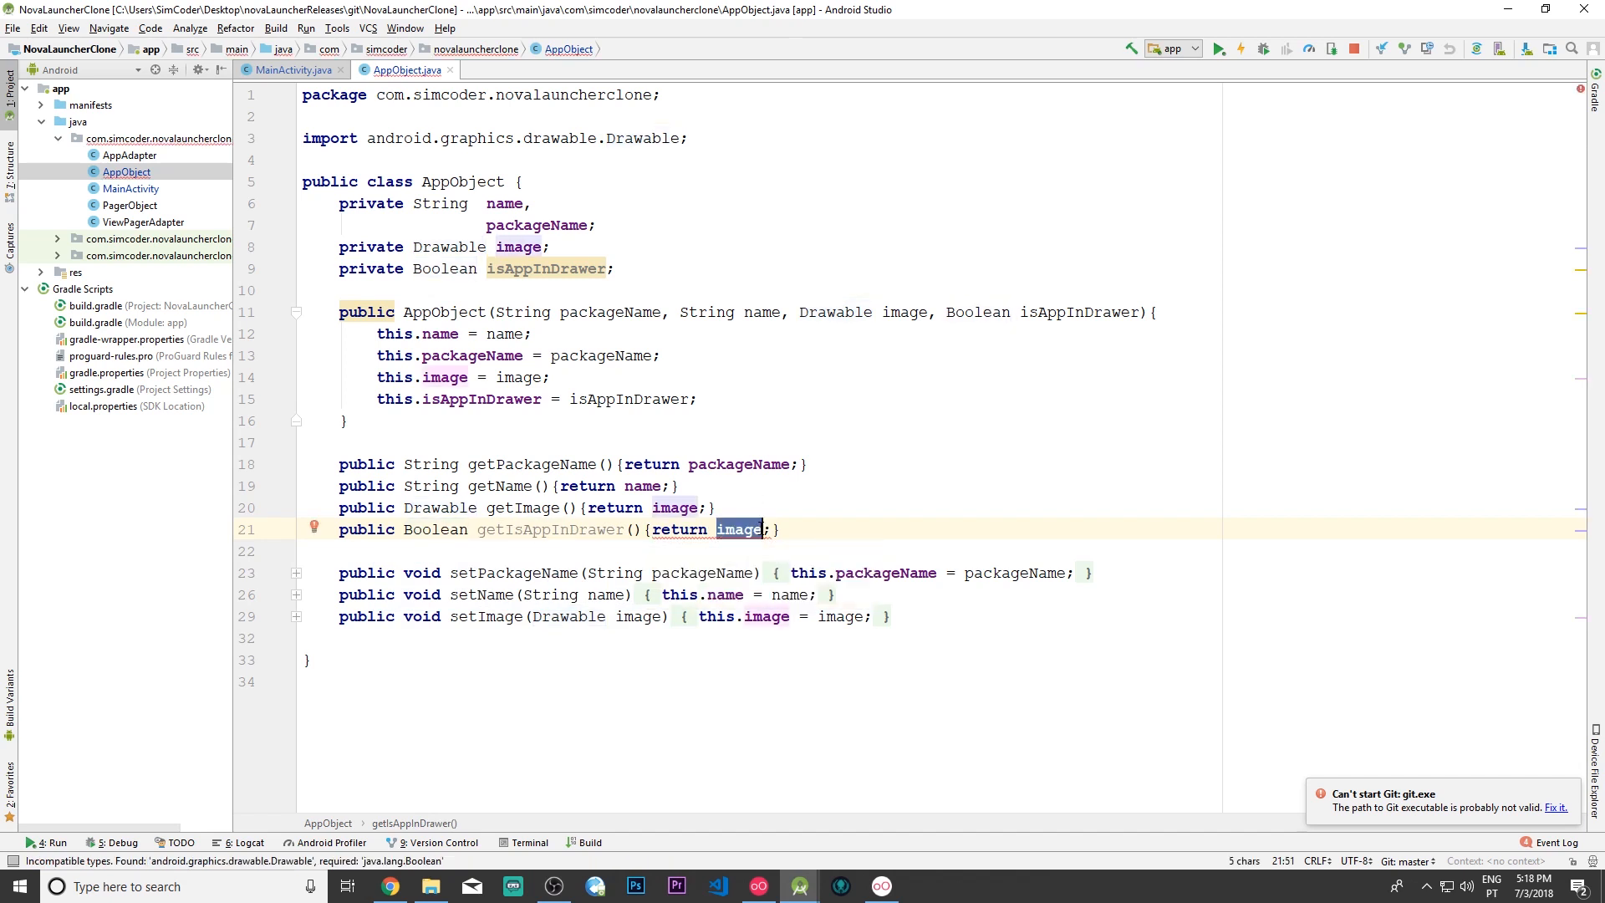
pyautogui.write('isAppInDrawer')
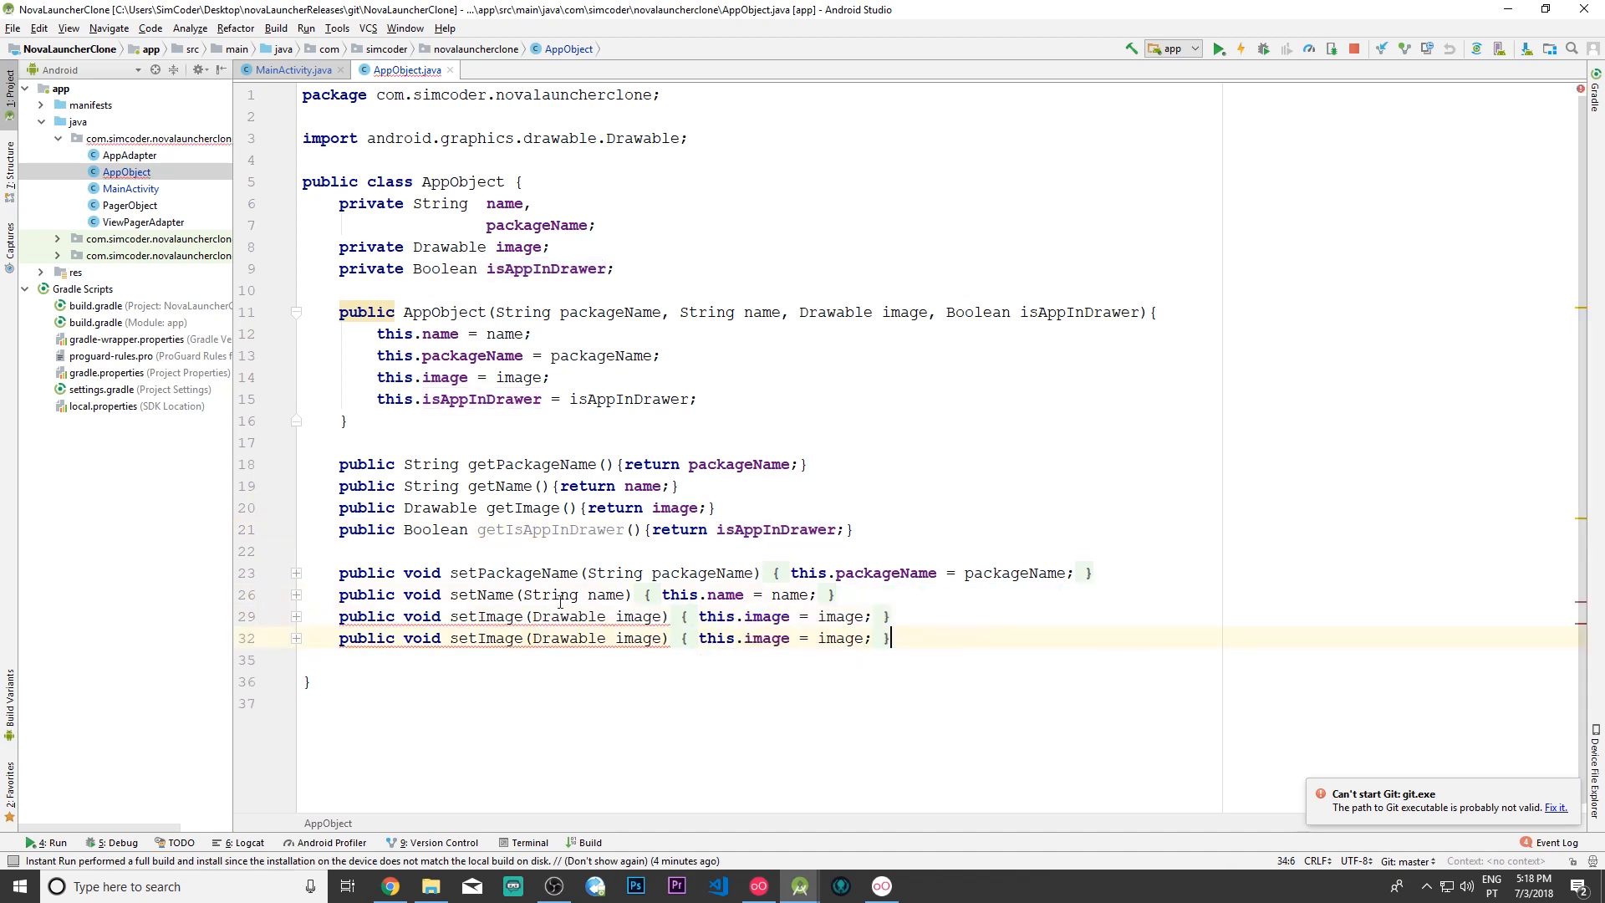
# Step: Rename the duplicated setter to setIsAppInDrawer for the Boolean field
pyautogui.click(568, 637)
pyautogui.write('Boolean')
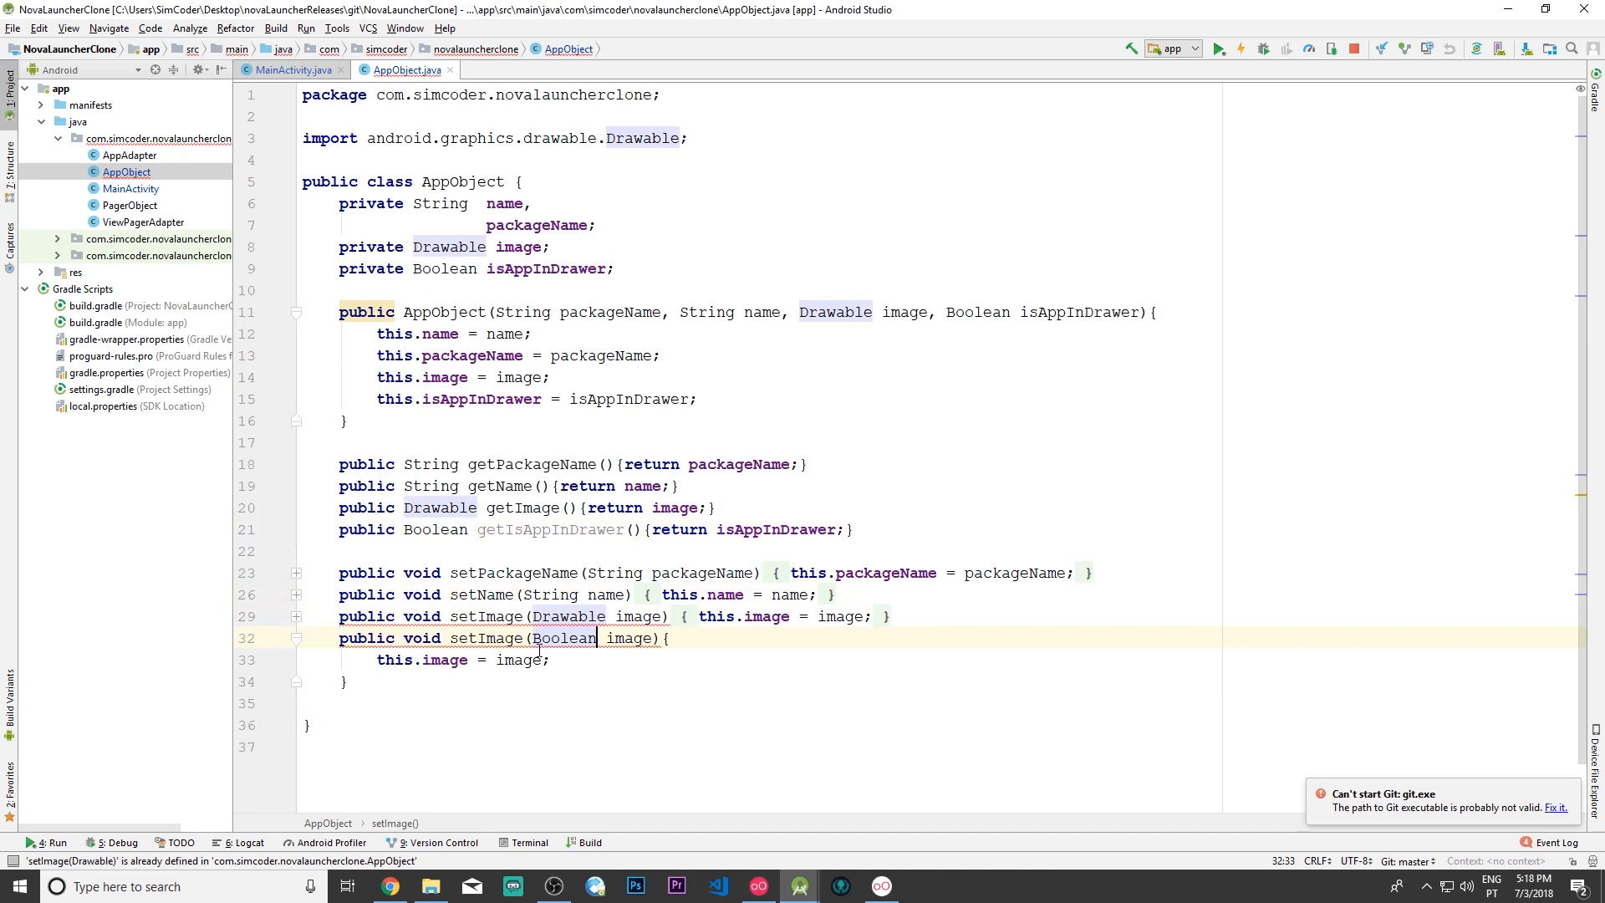
pyautogui.doubleClick(495, 637)
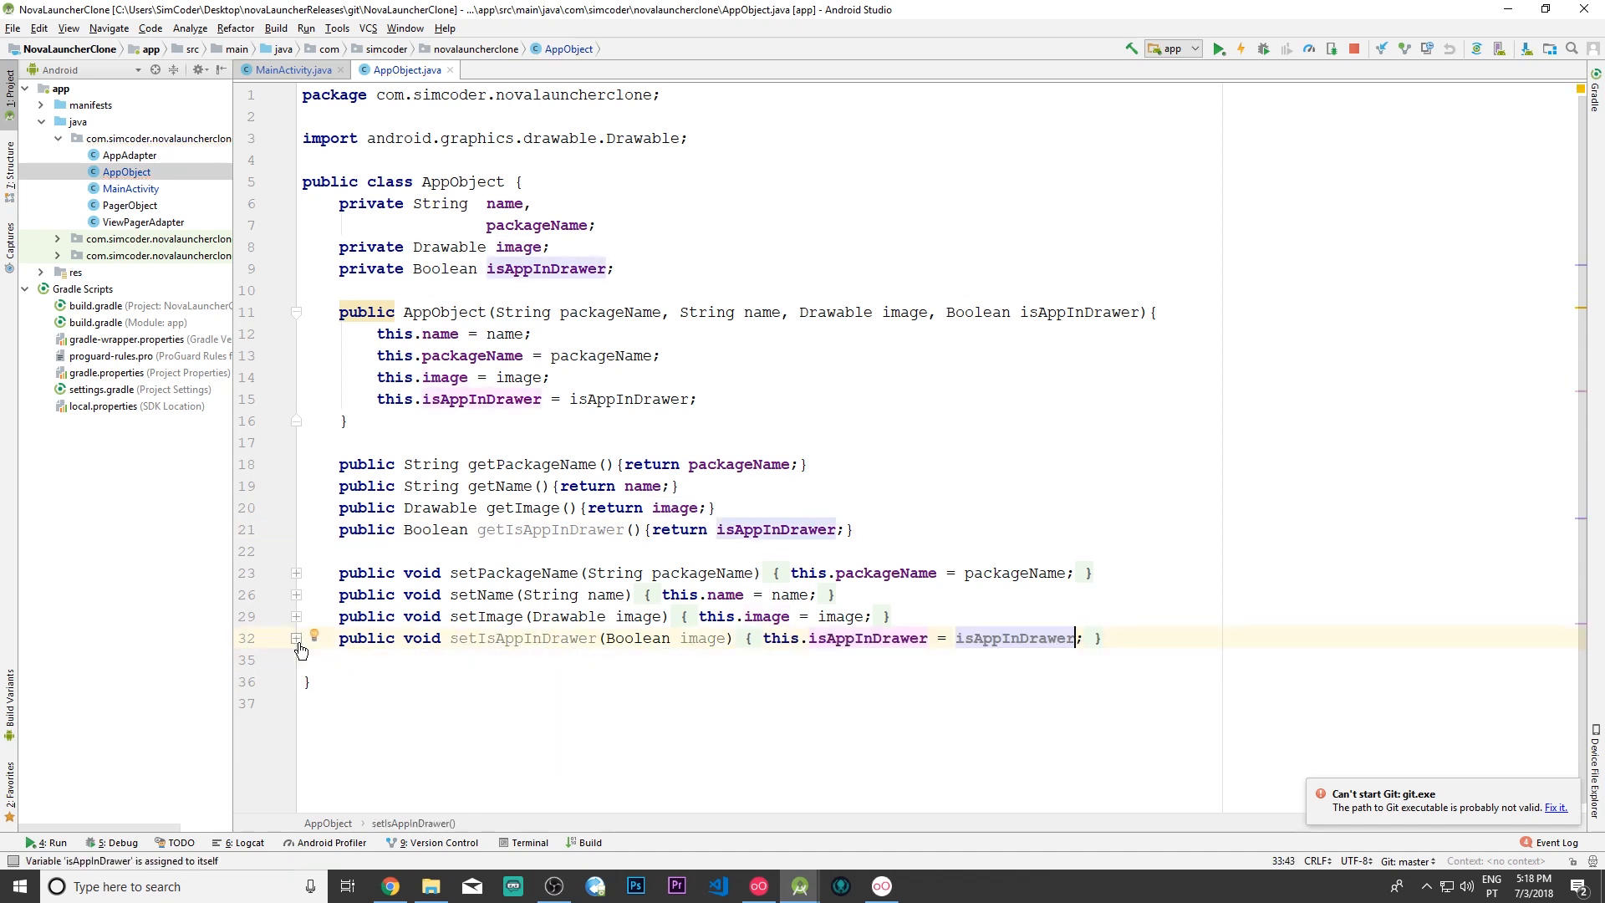
pyautogui.click(290, 70)
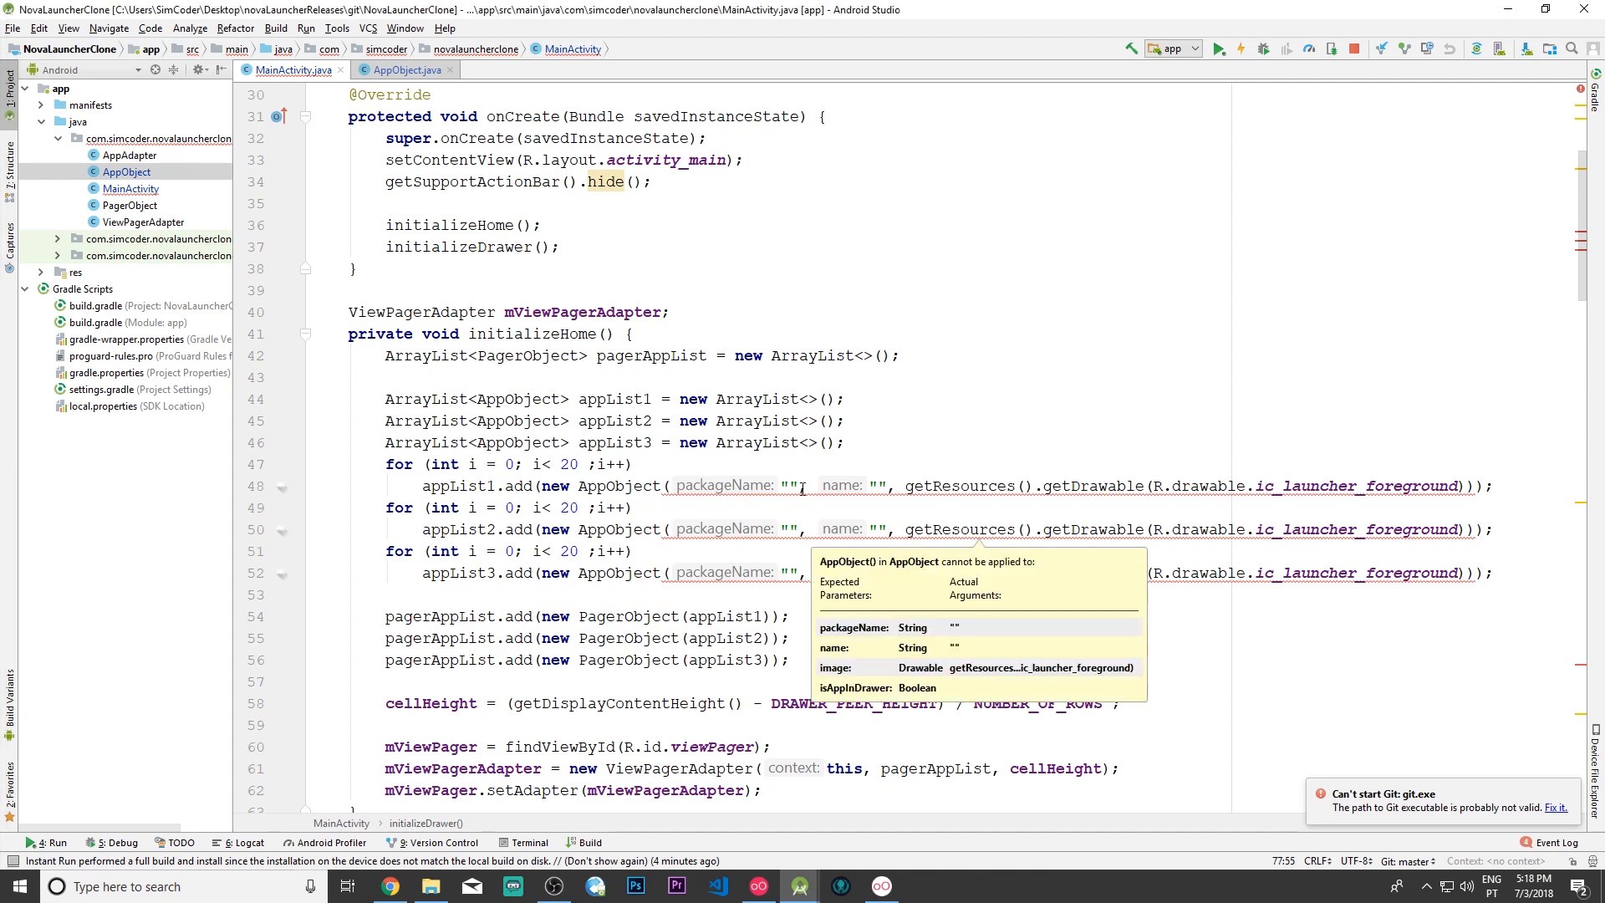
# Step: Pass false for isAppInDrawer in initializeHome's first AppObject constructor call
pyautogui.click(405, 70)
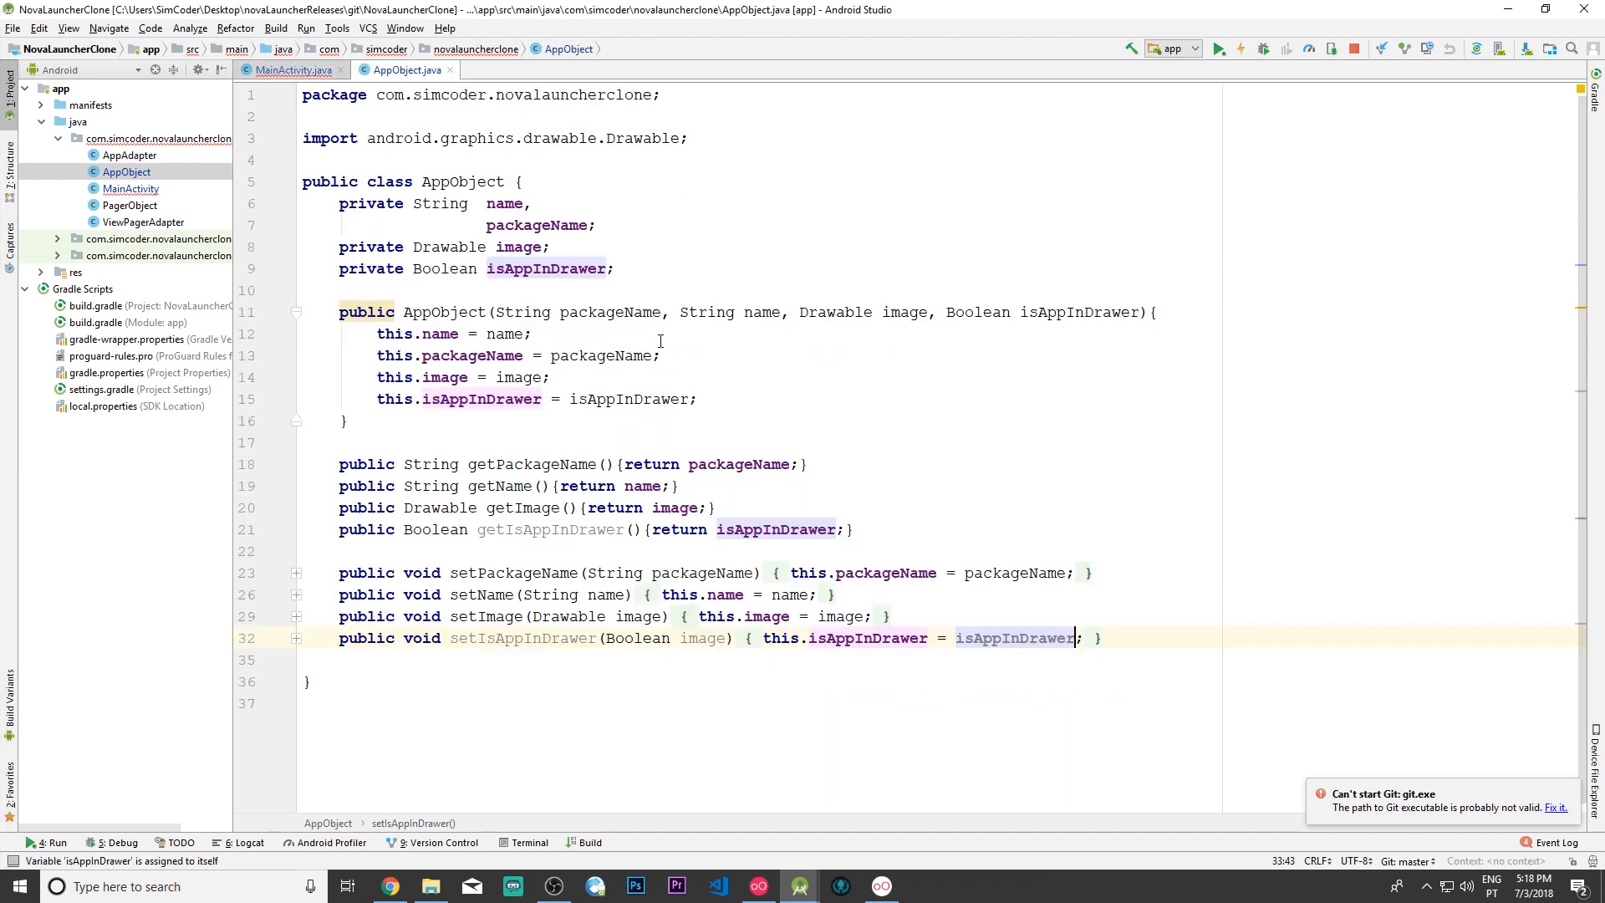
pyautogui.click(292, 71)
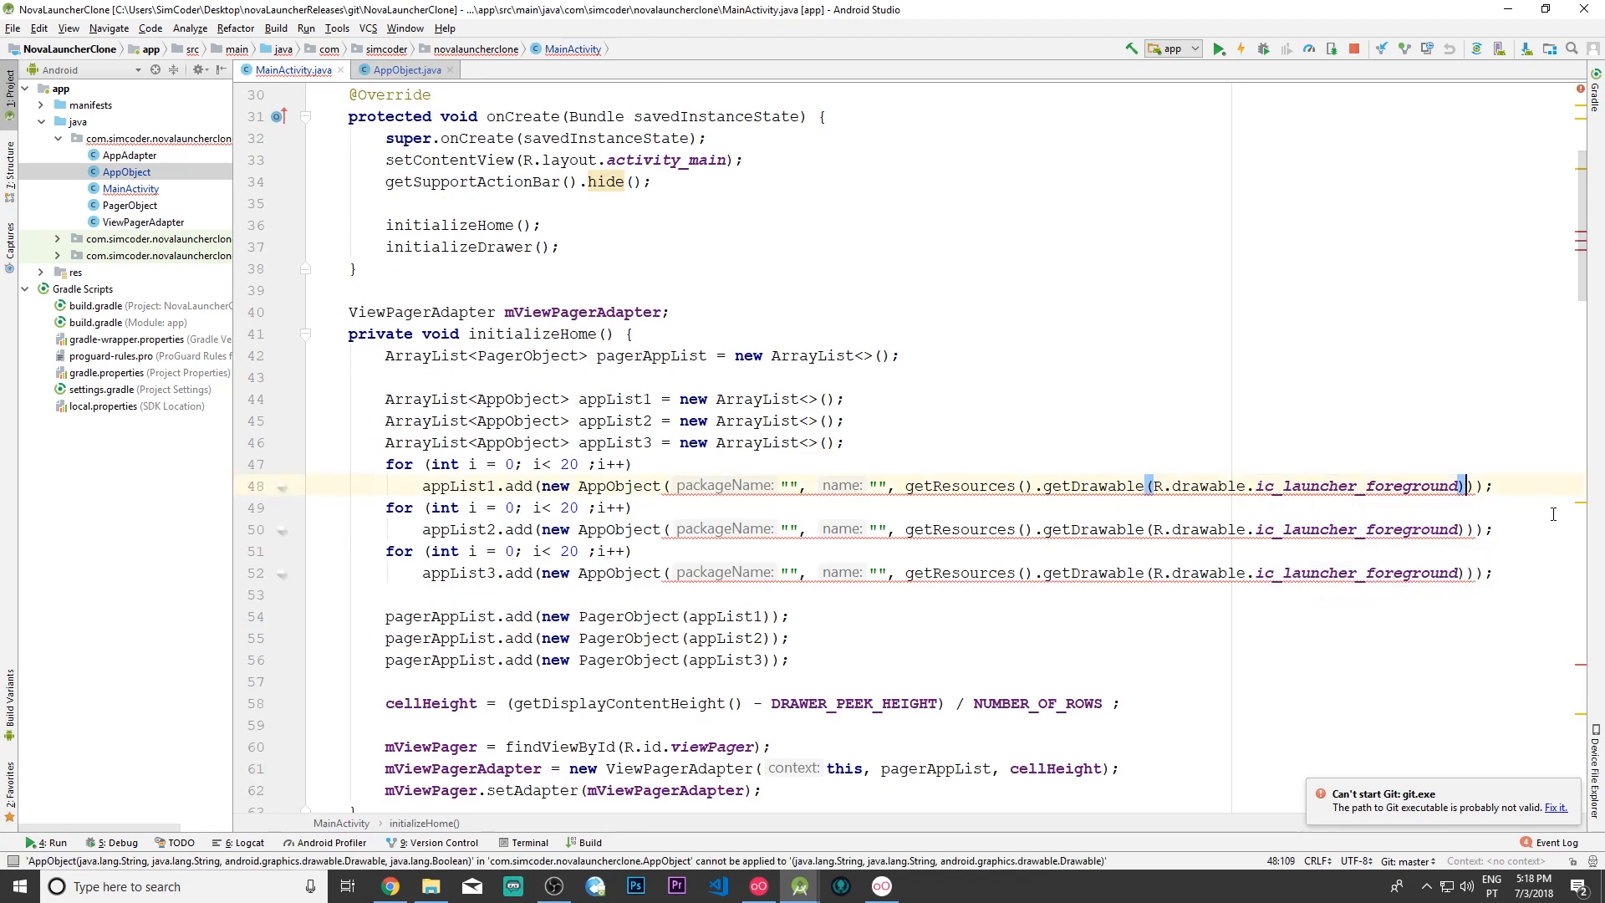
pyautogui.write(', isAppInDrawer')
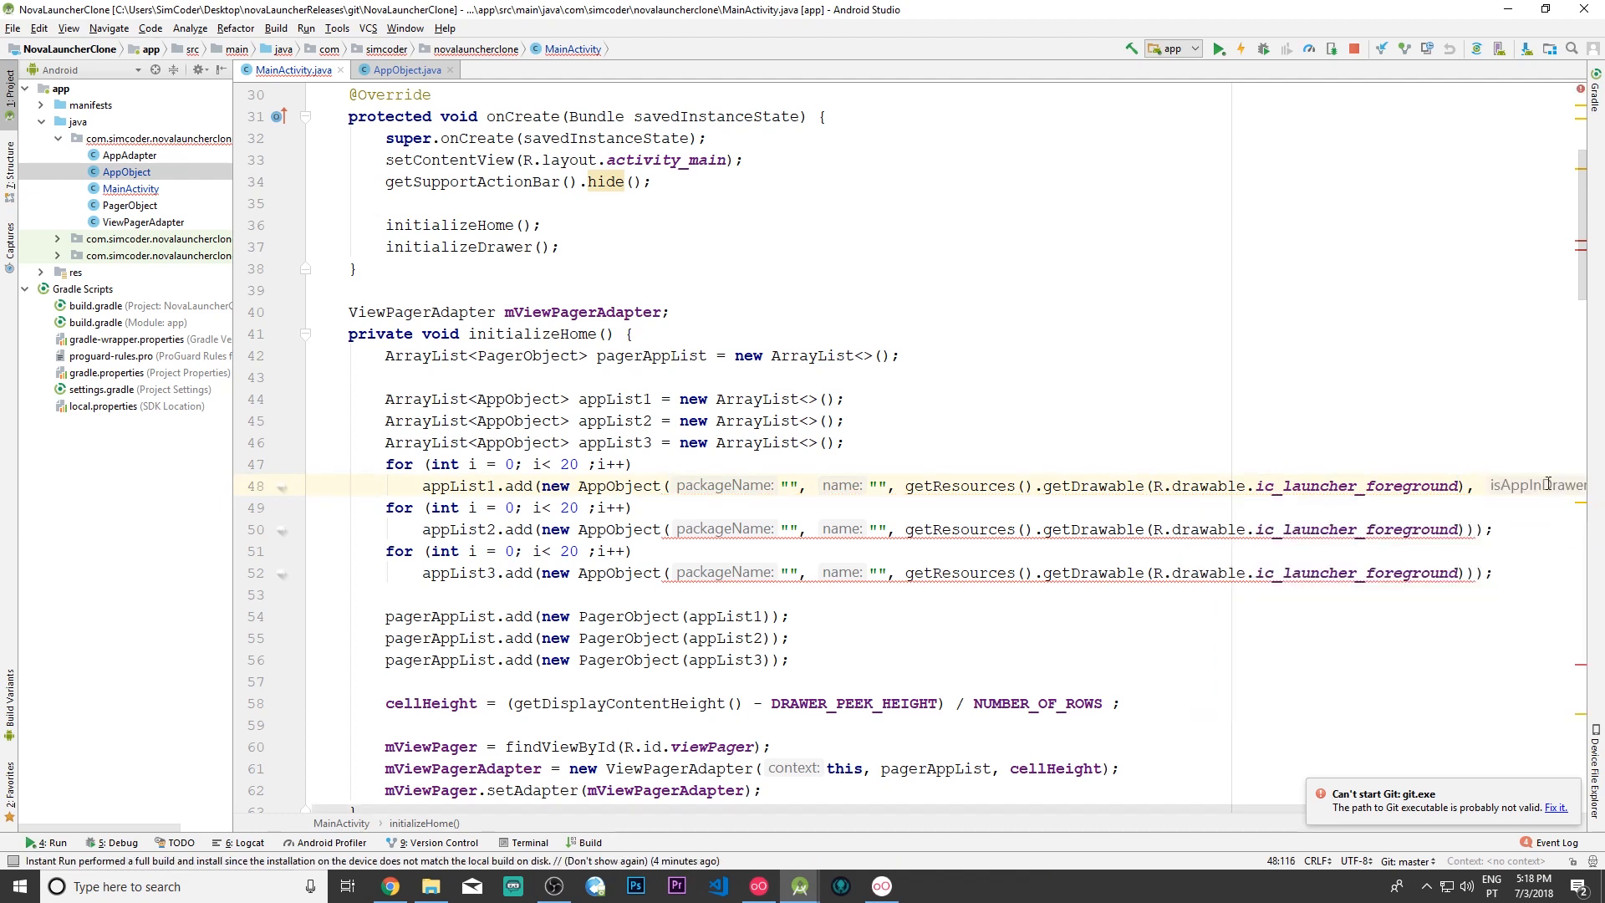
pyautogui.hscroll(3)
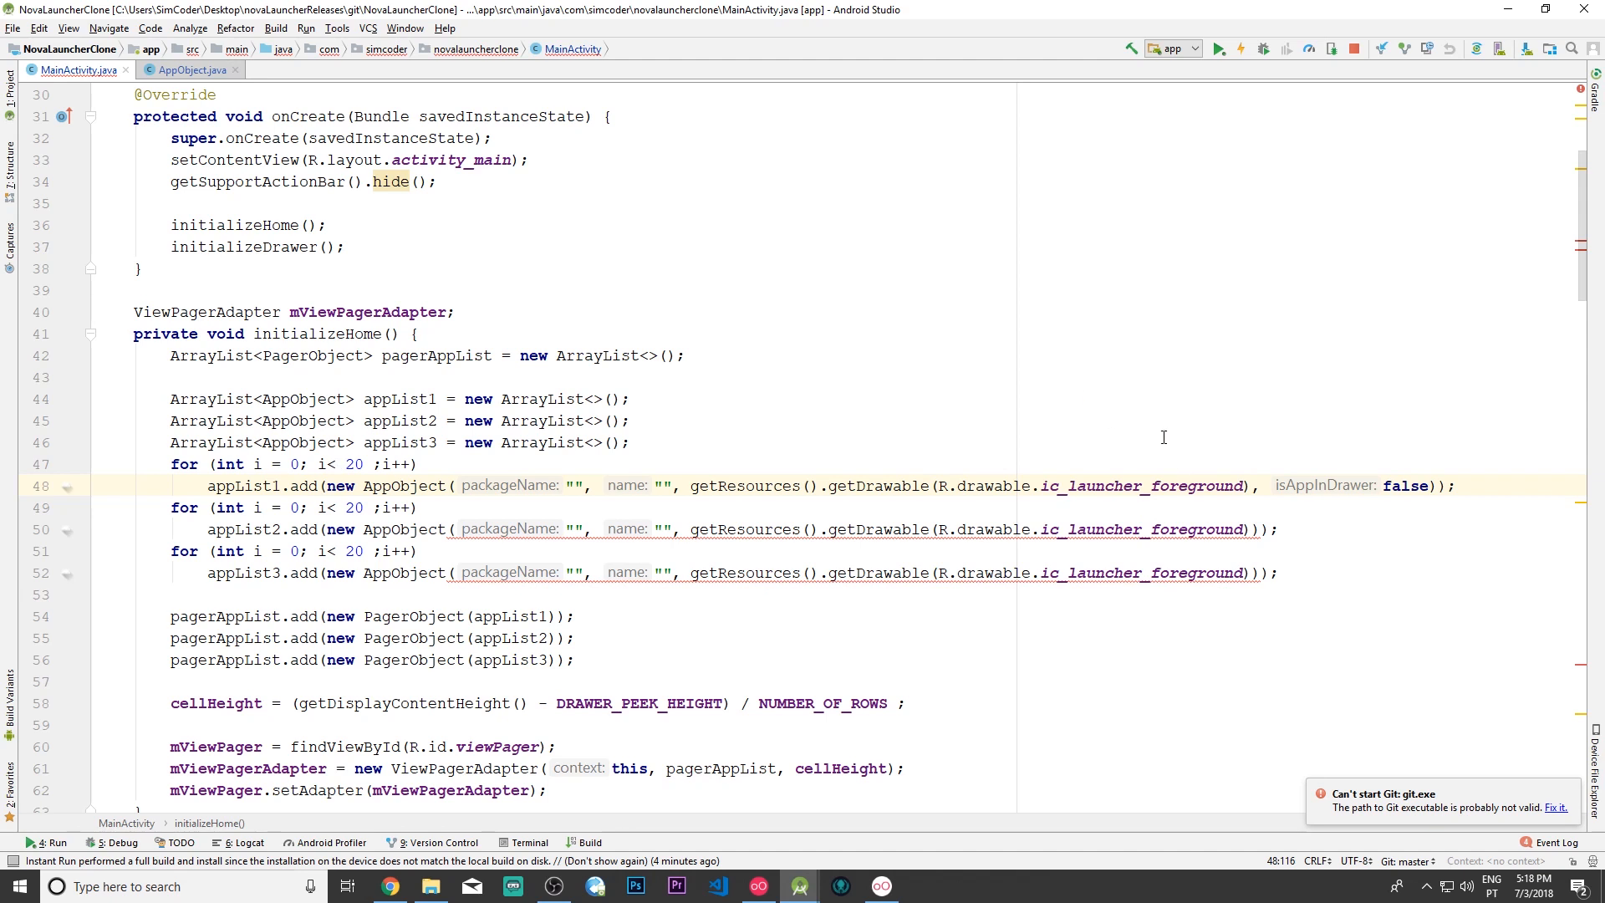
pyautogui.moveTo(1264, 516)
pyautogui.write(', false')
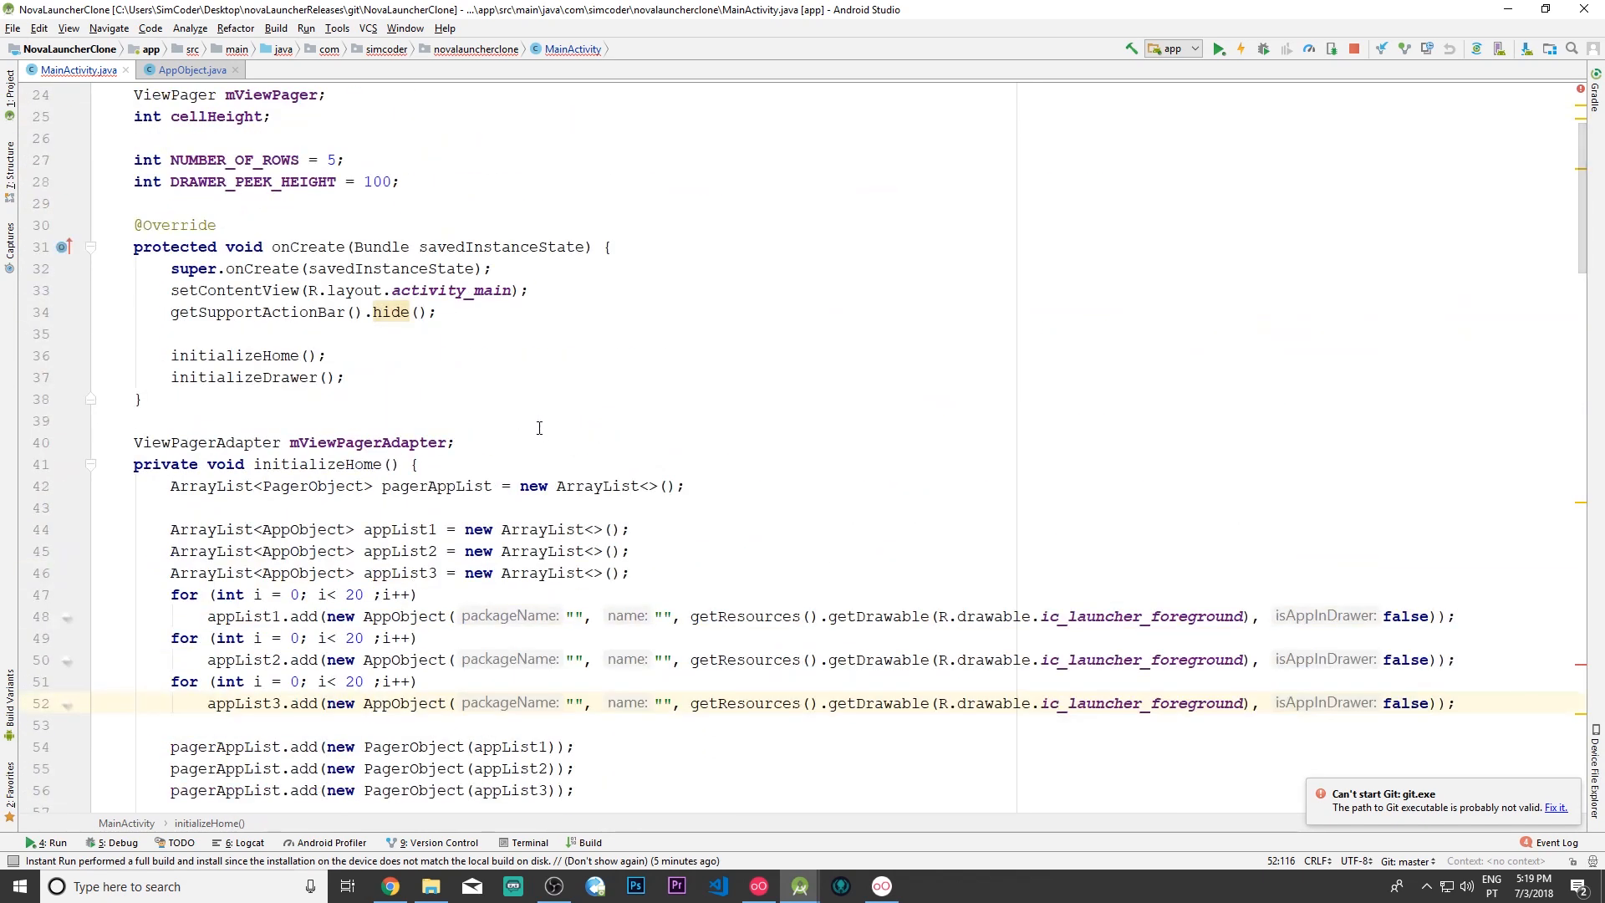
# Step: Pass true for isAppInDrawer in getInstalledAppList's AppObject constructor call
pyautogui.scroll(-3)
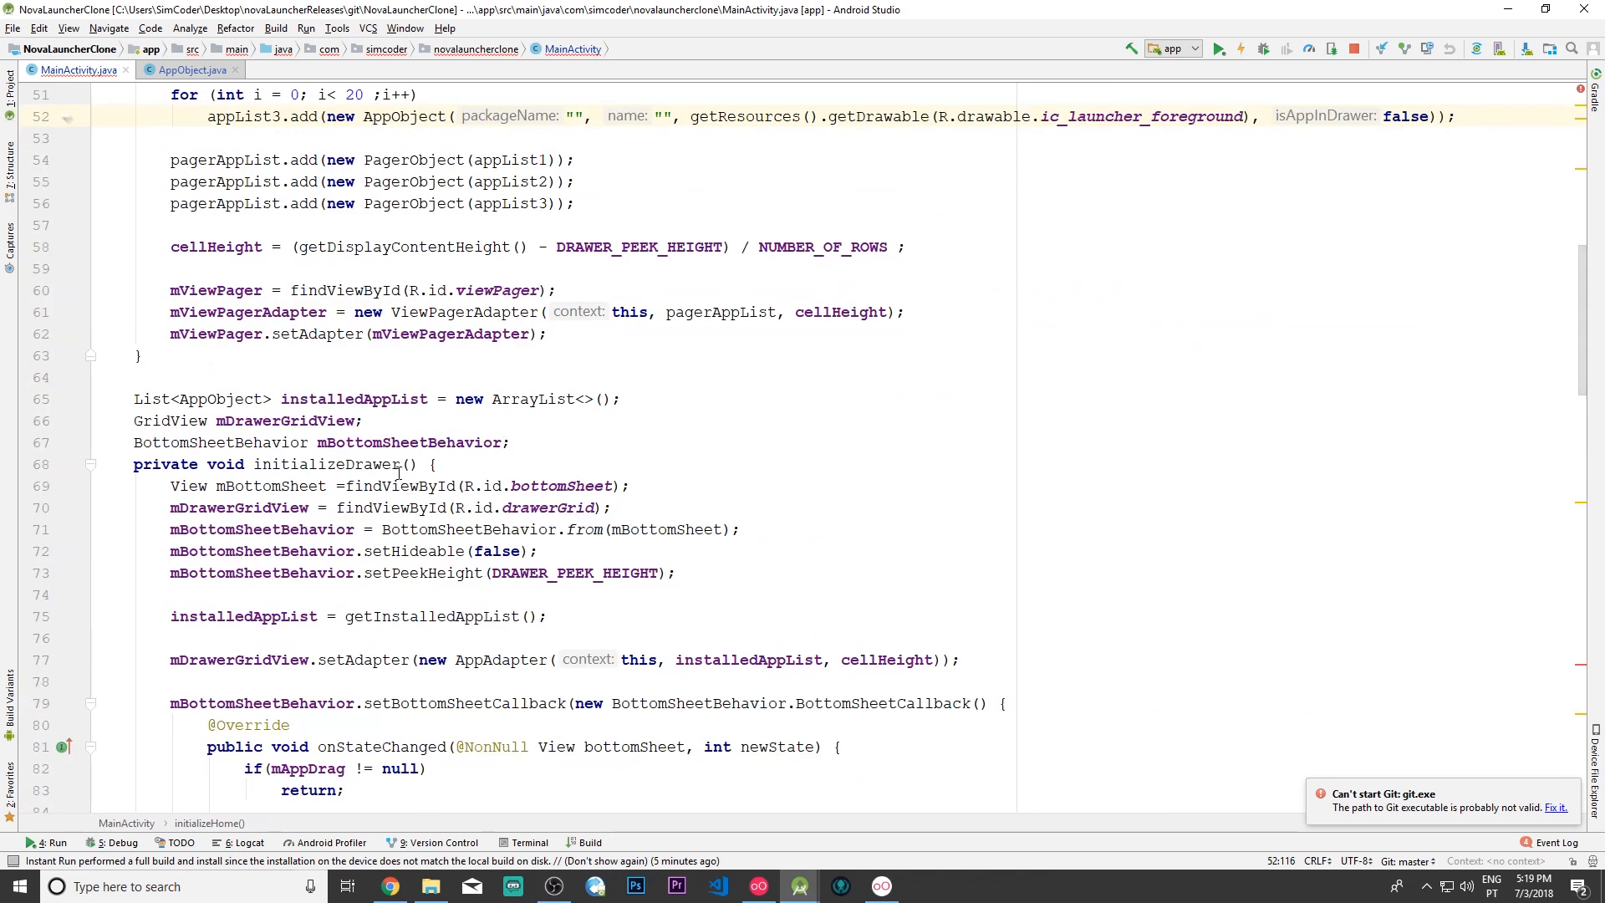
pyautogui.scroll(-3)
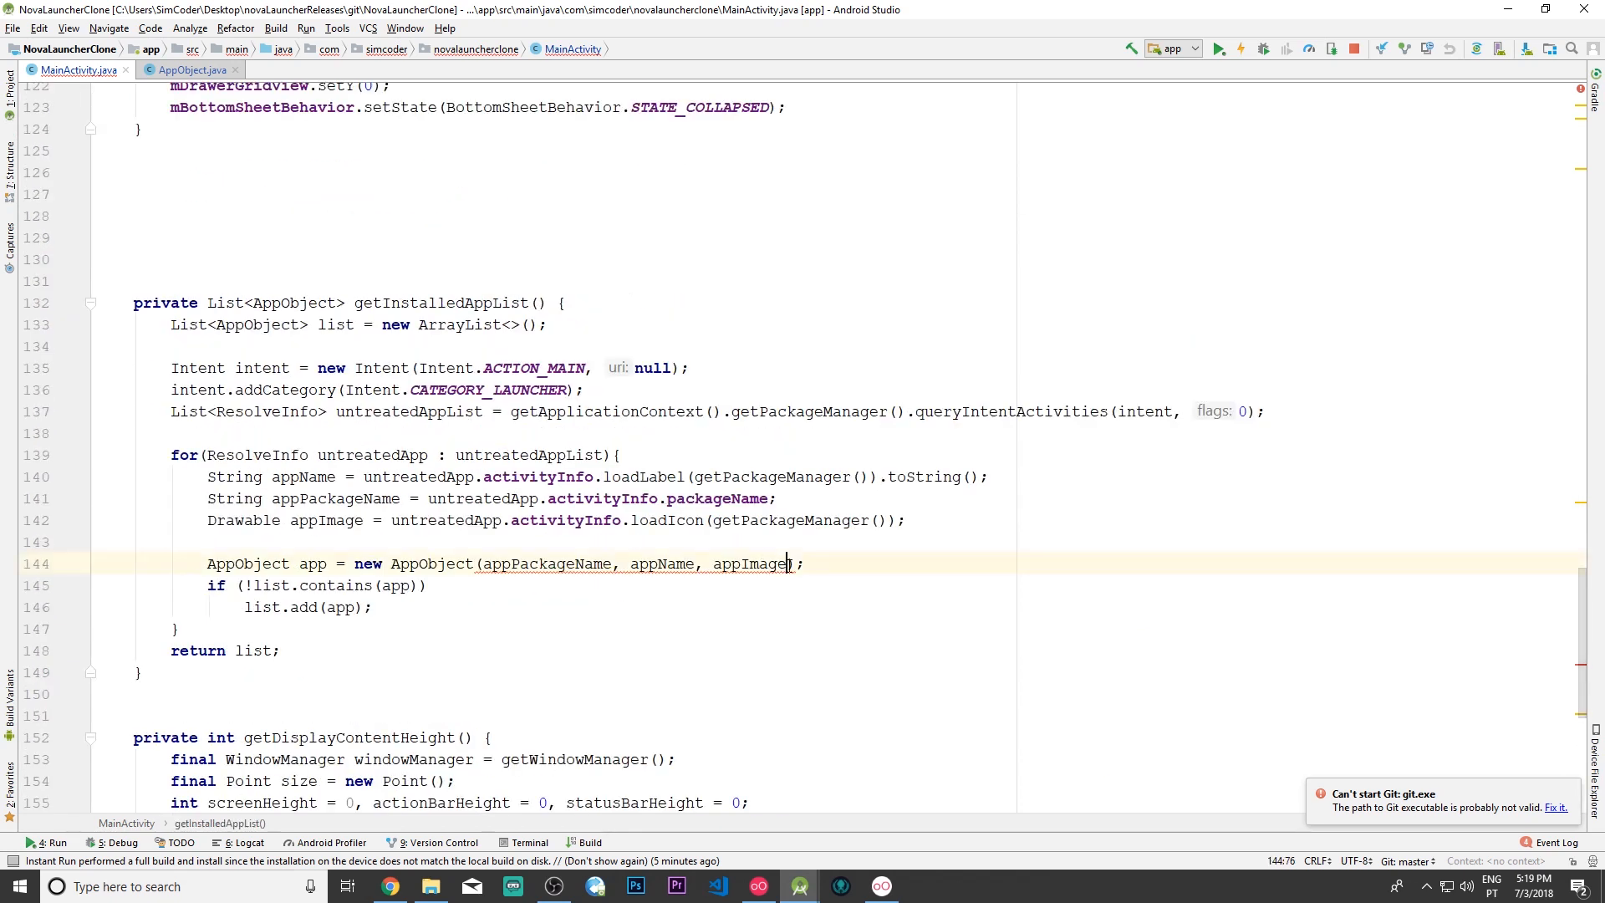
pyautogui.write('", "')
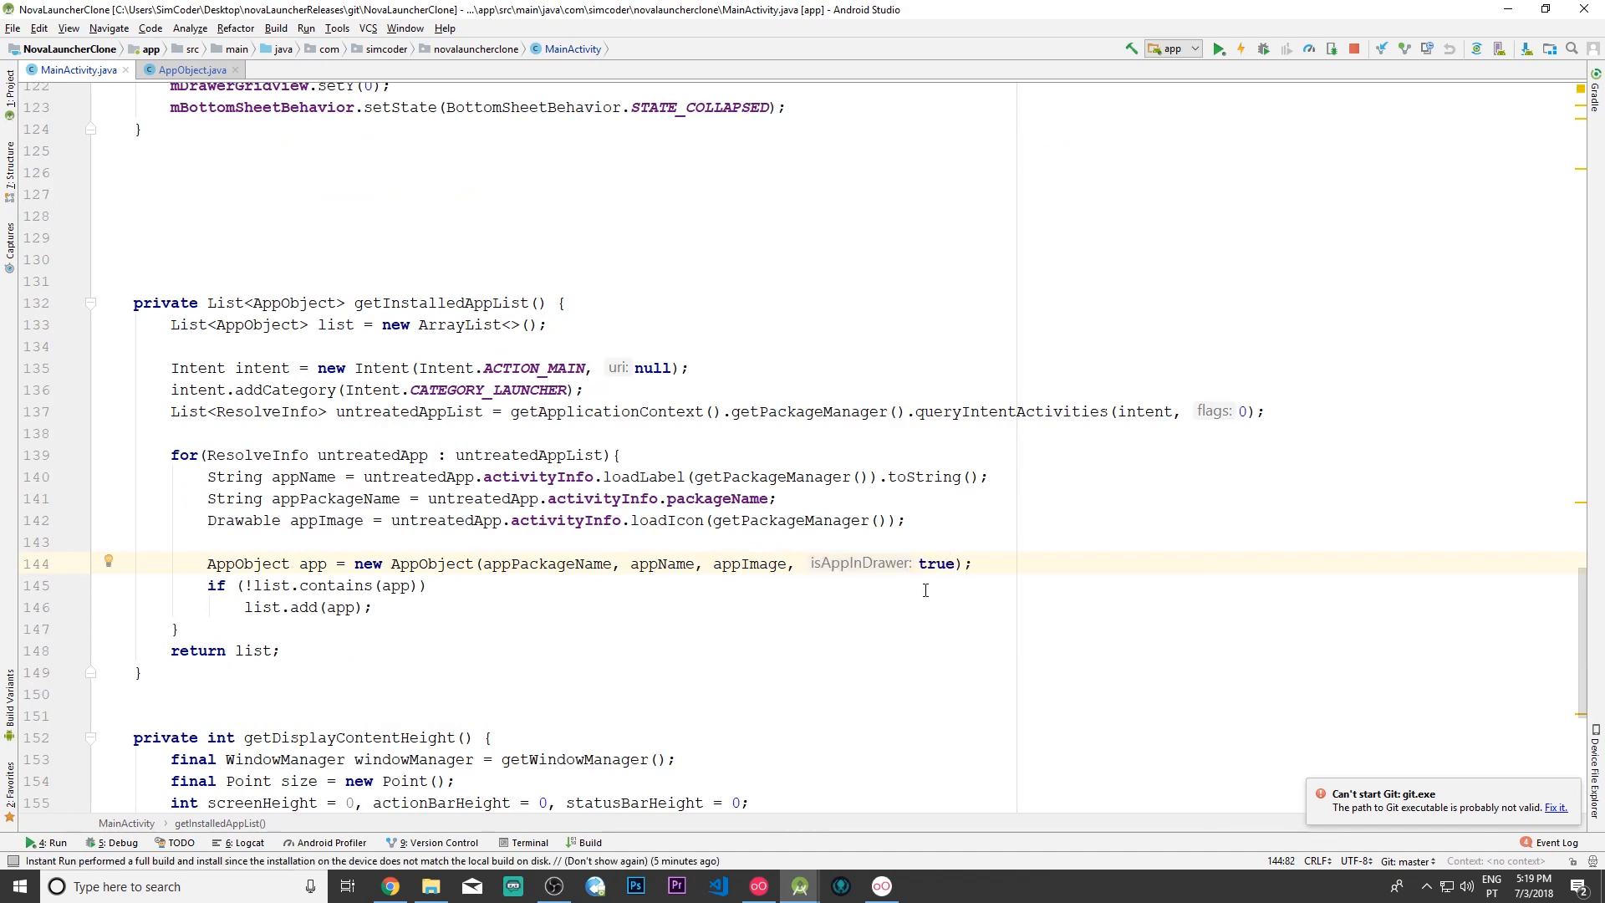
pyautogui.moveTo(840, 578)
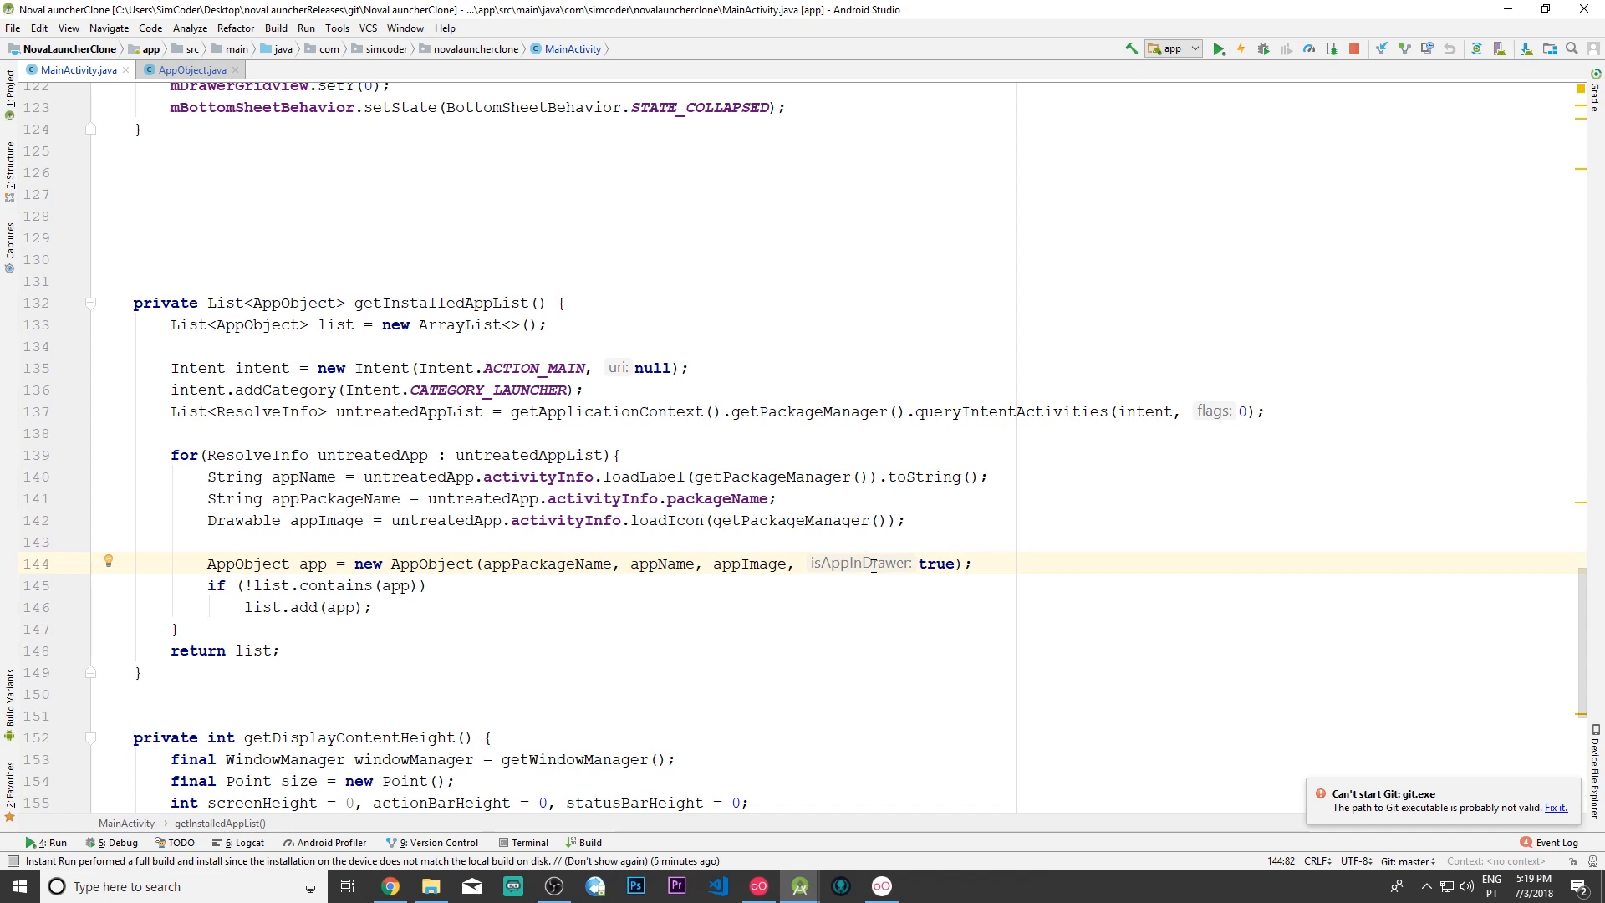
pyautogui.moveTo(159, 521)
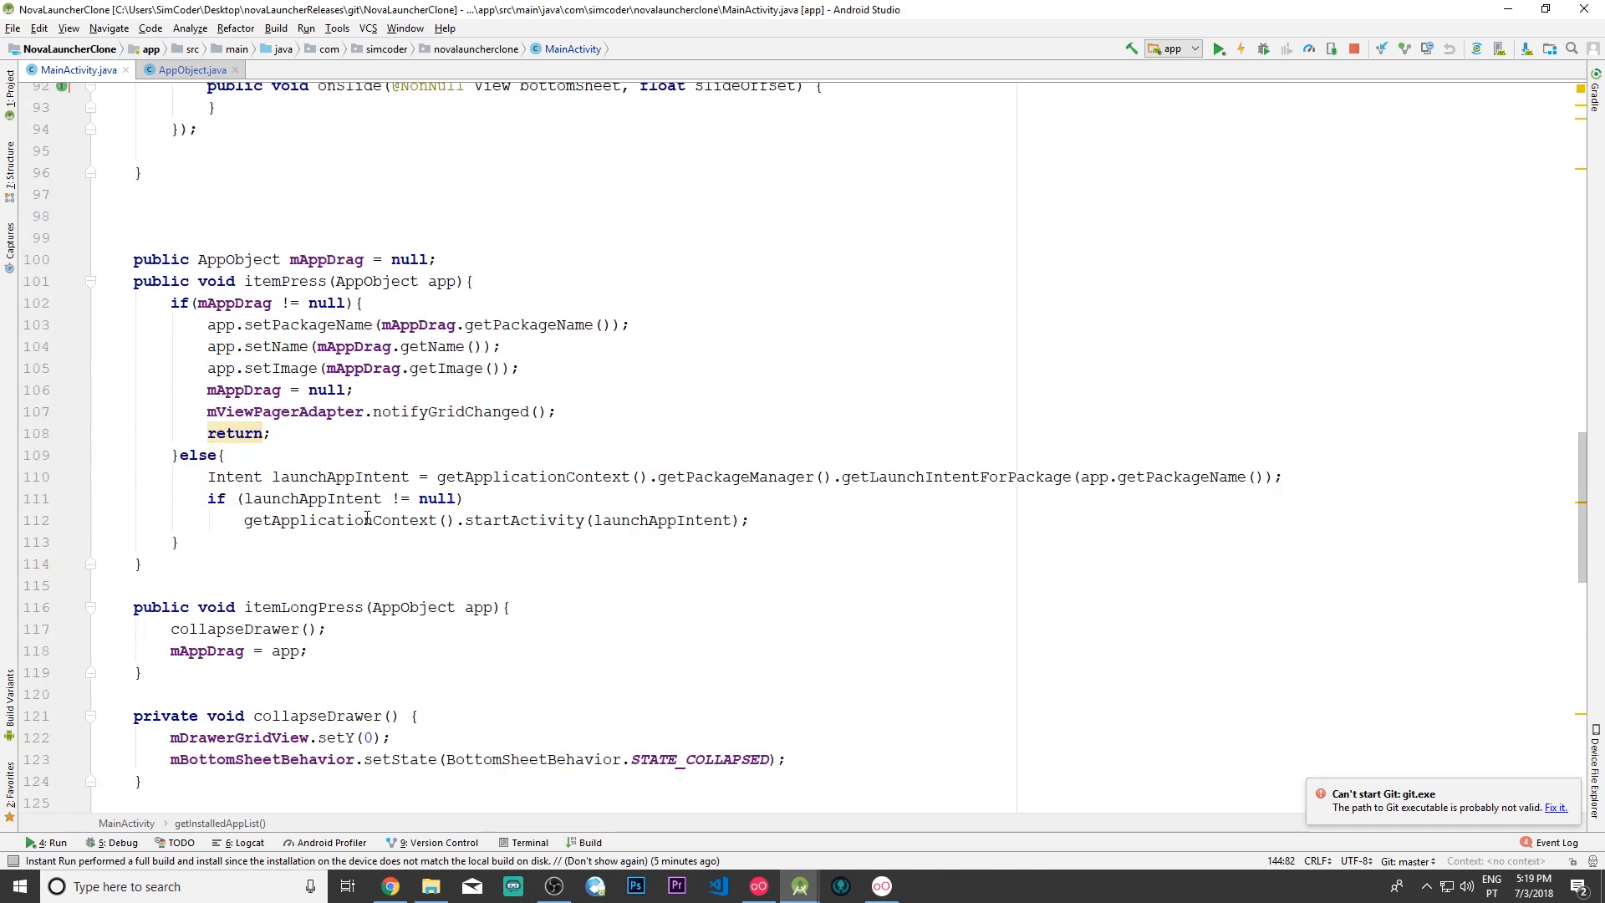
# Step: Scroll MainActivity up to the itemPress method
pyautogui.click(341, 585)
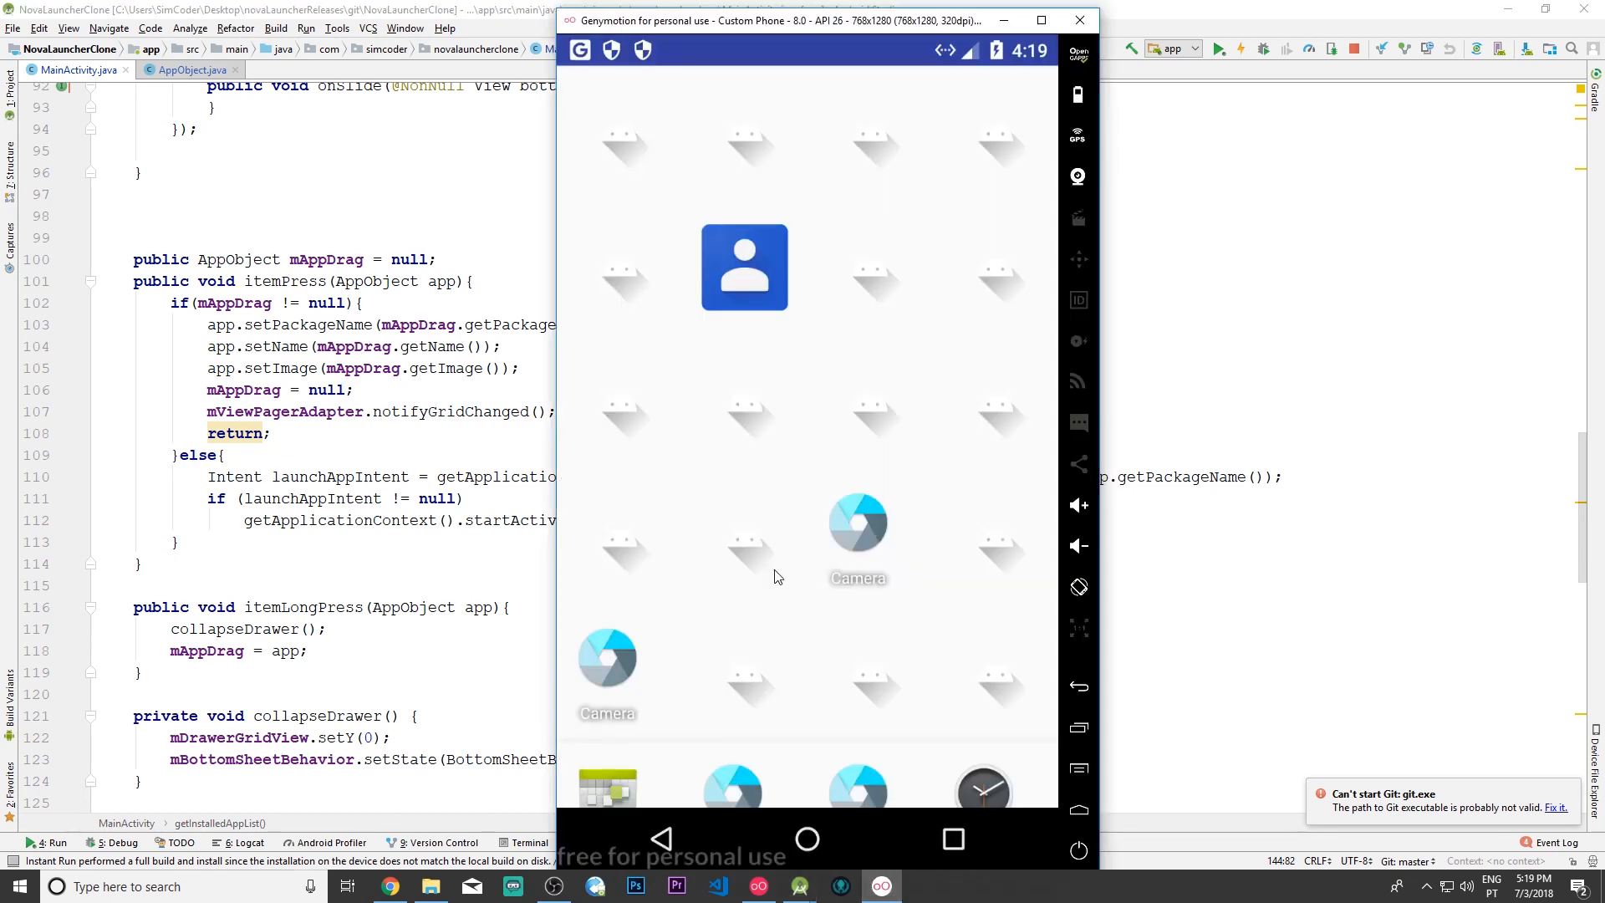
pyautogui.moveTo(799, 352)
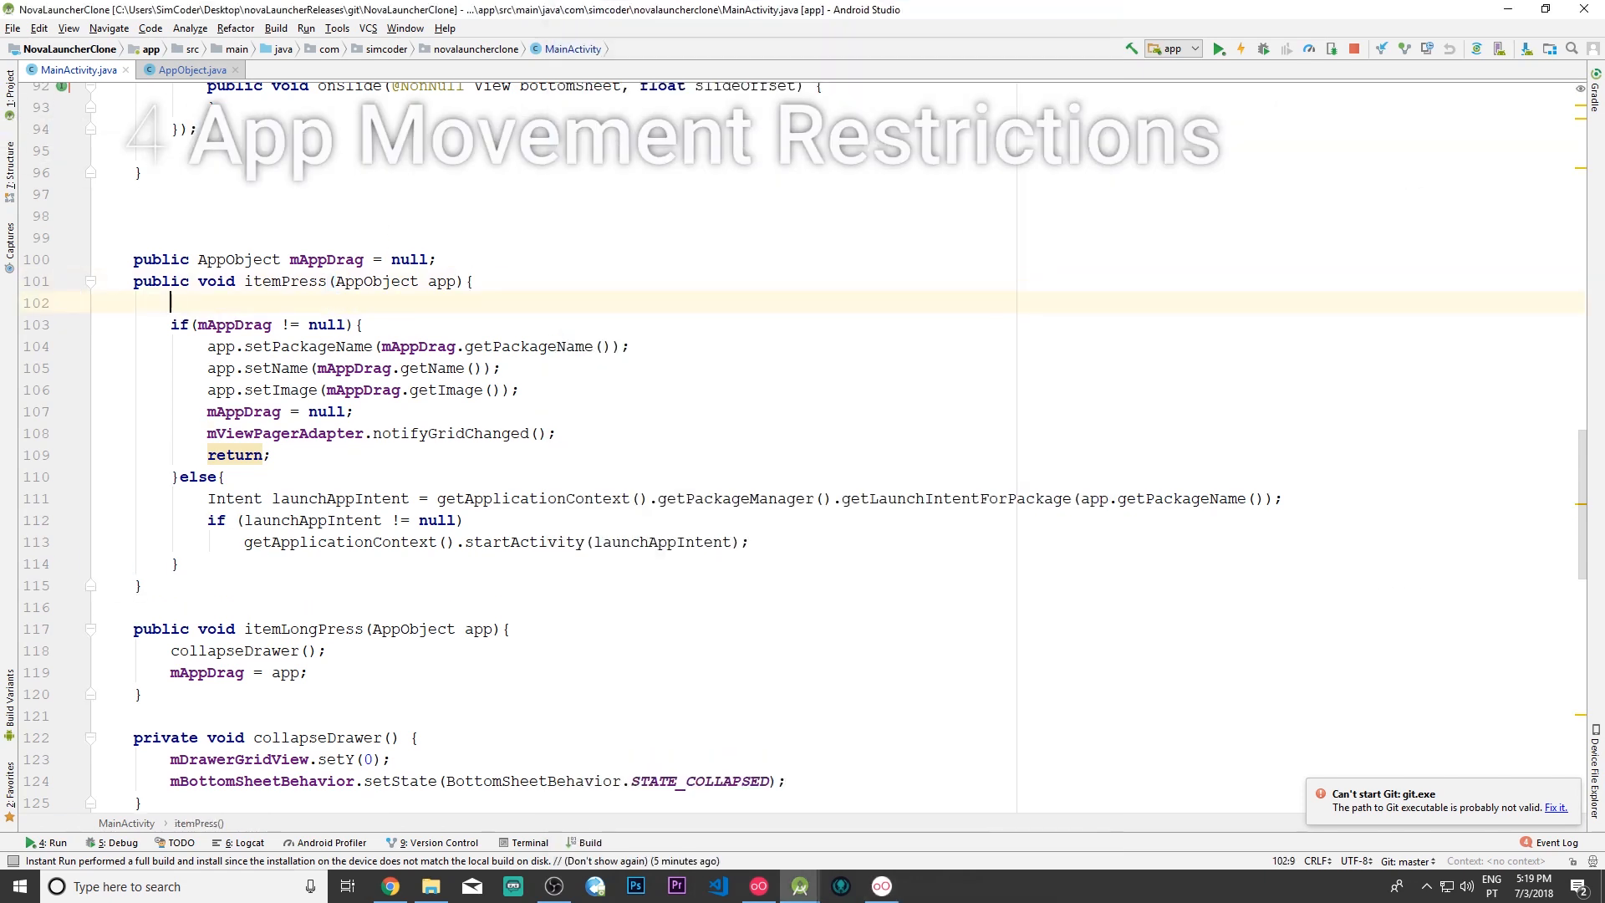
# Step: Write if(mAppDrag != null && !app.getName().equals("")){ in itemPress, checking the emulator midway
pyautogui.write('if()')
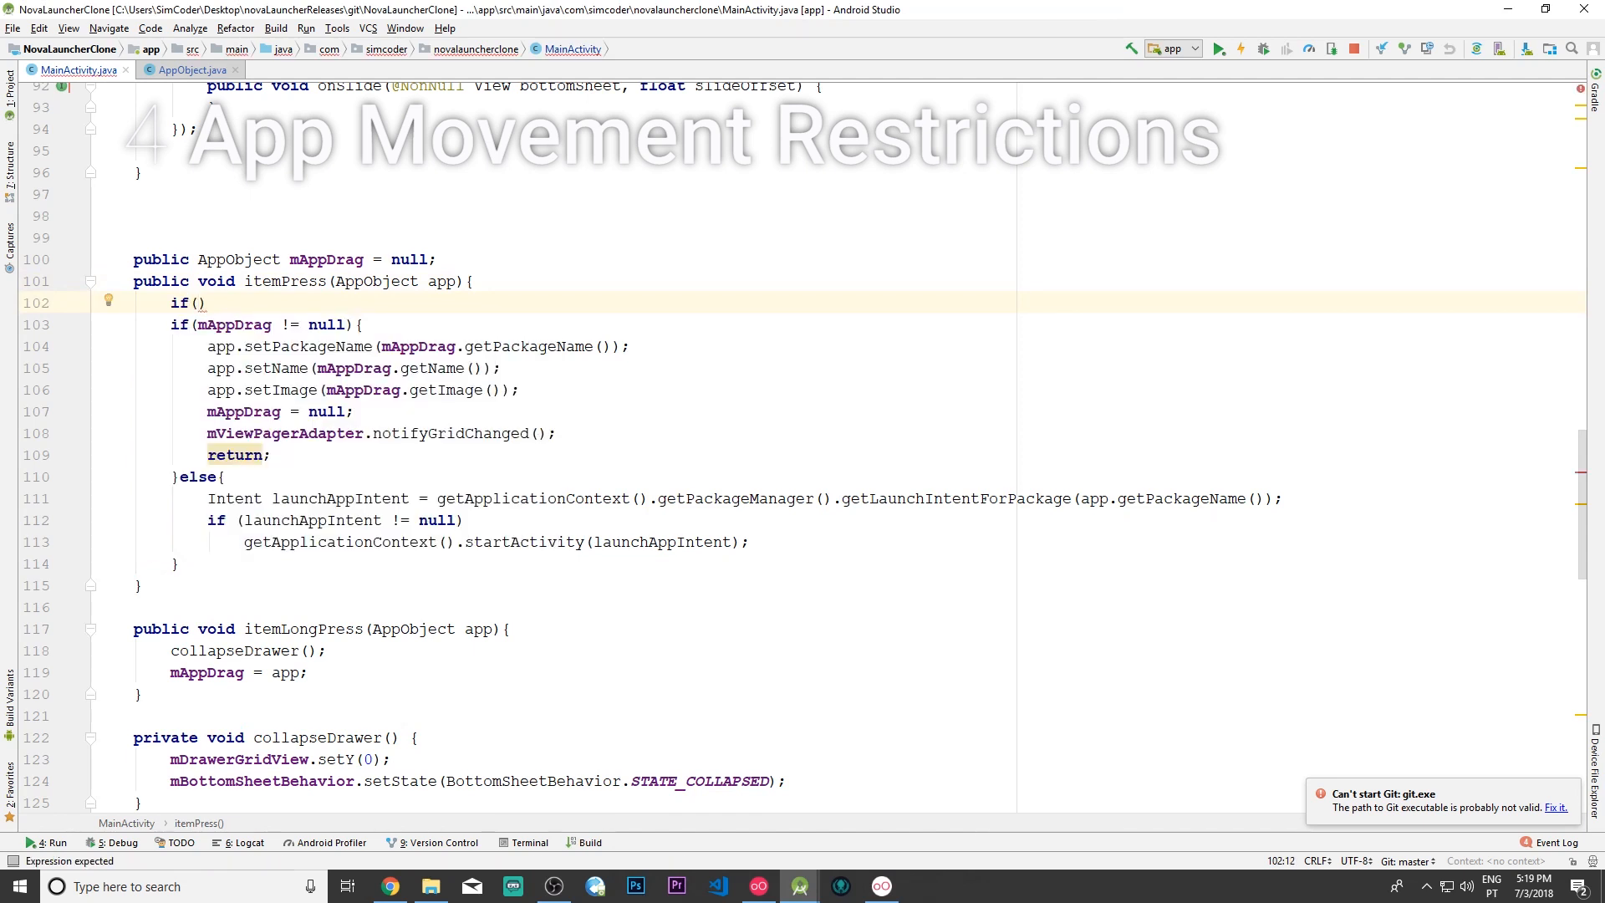
pyautogui.write('map')
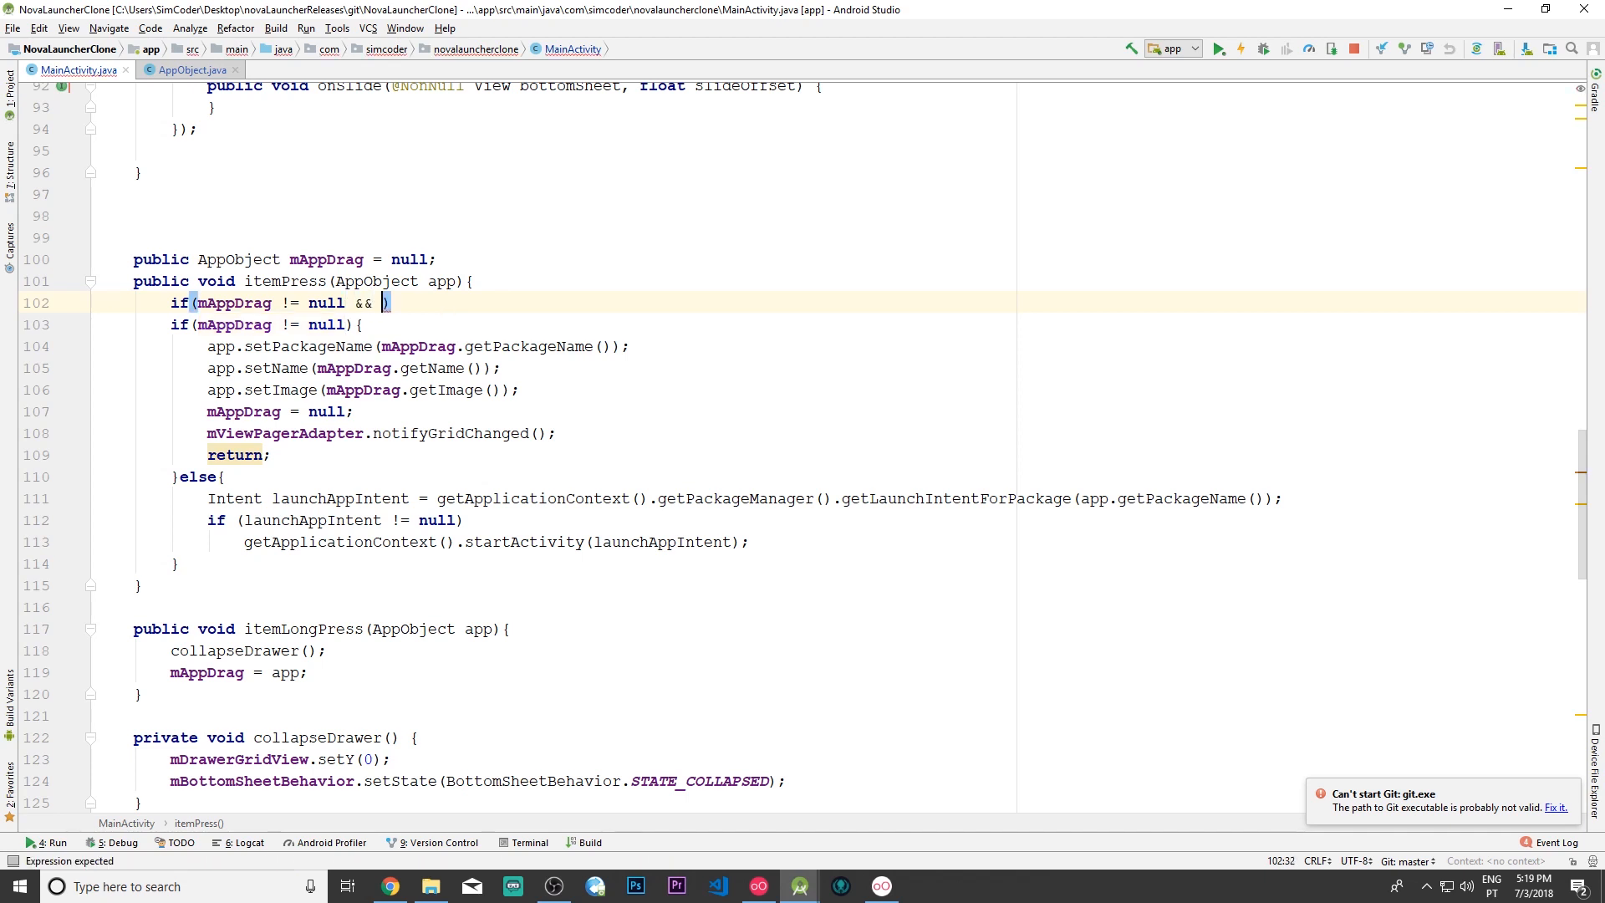
pyautogui.write('!')
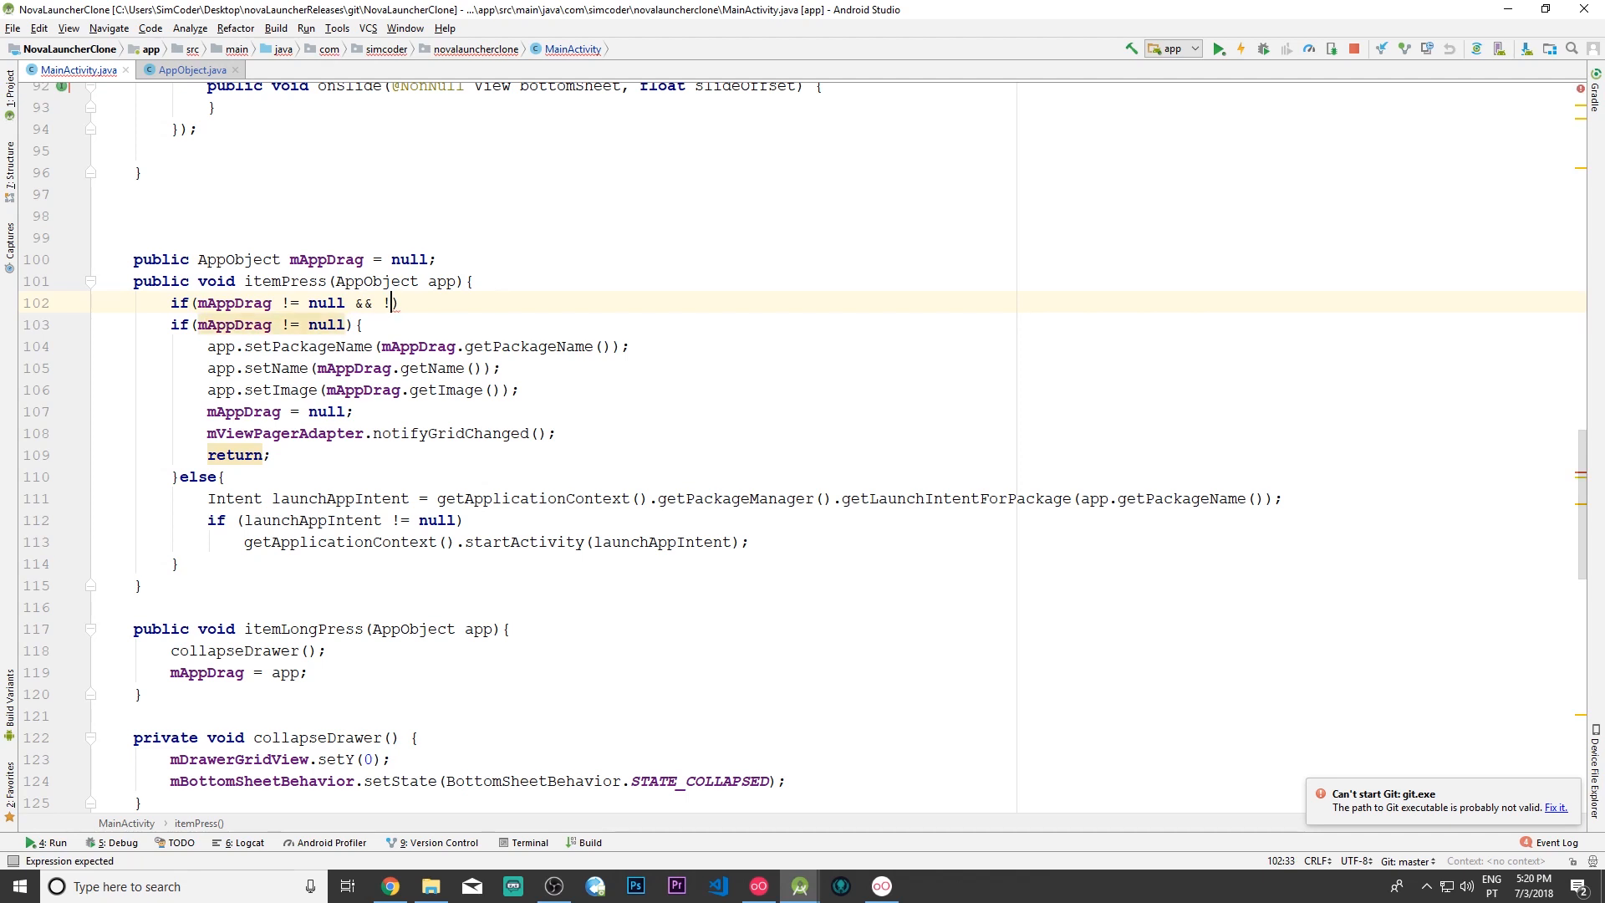
pyautogui.write('app.get')
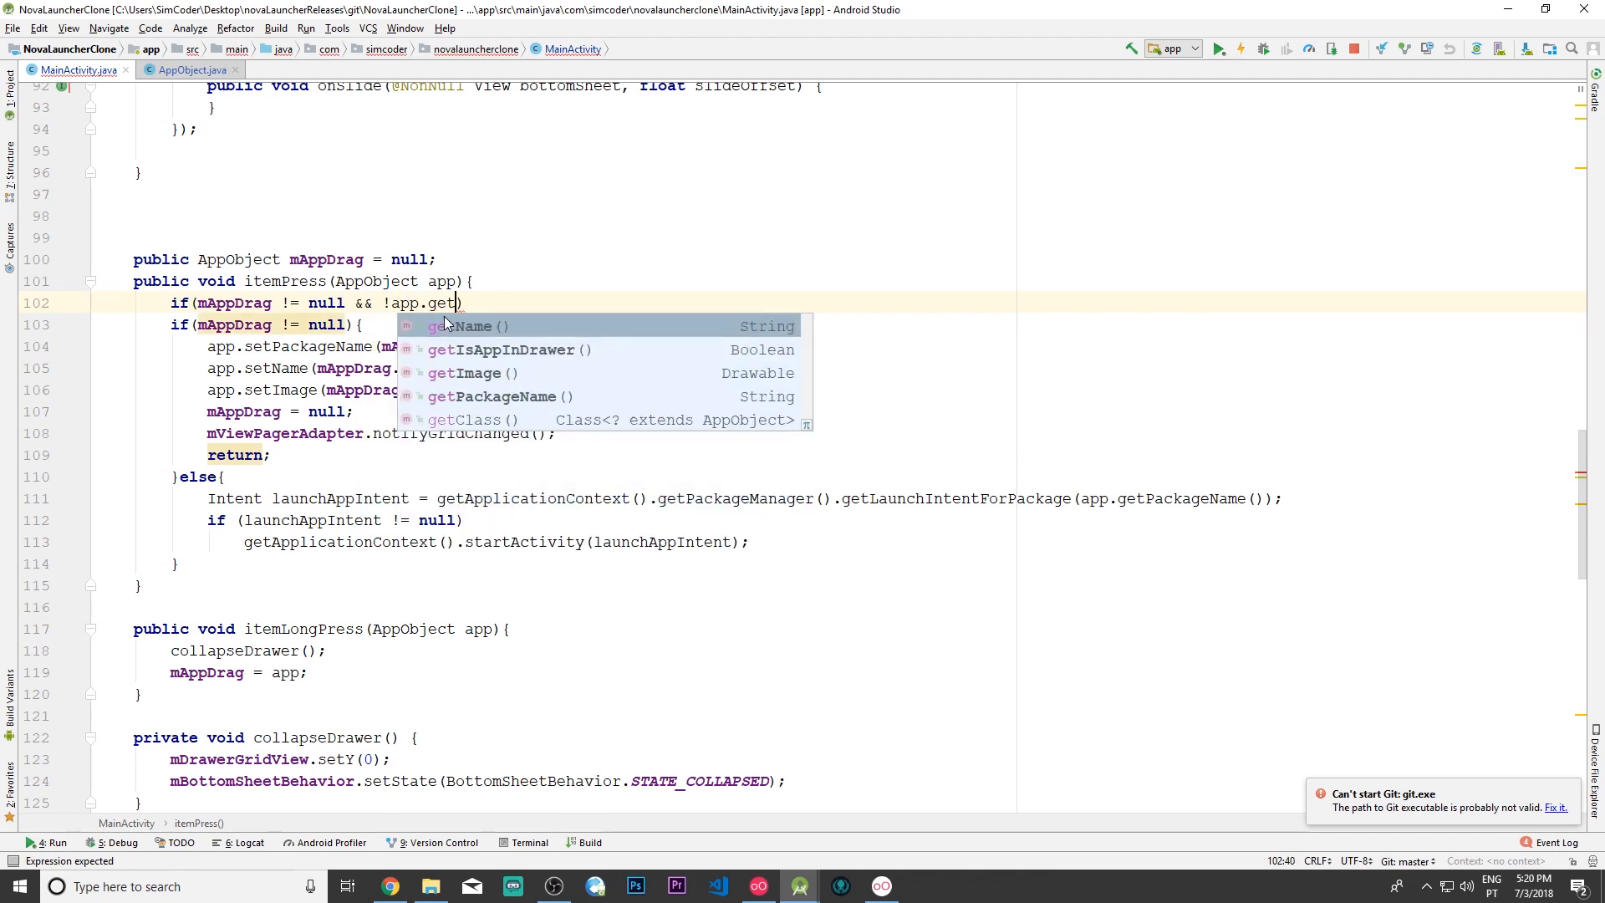
pyautogui.click(466, 326)
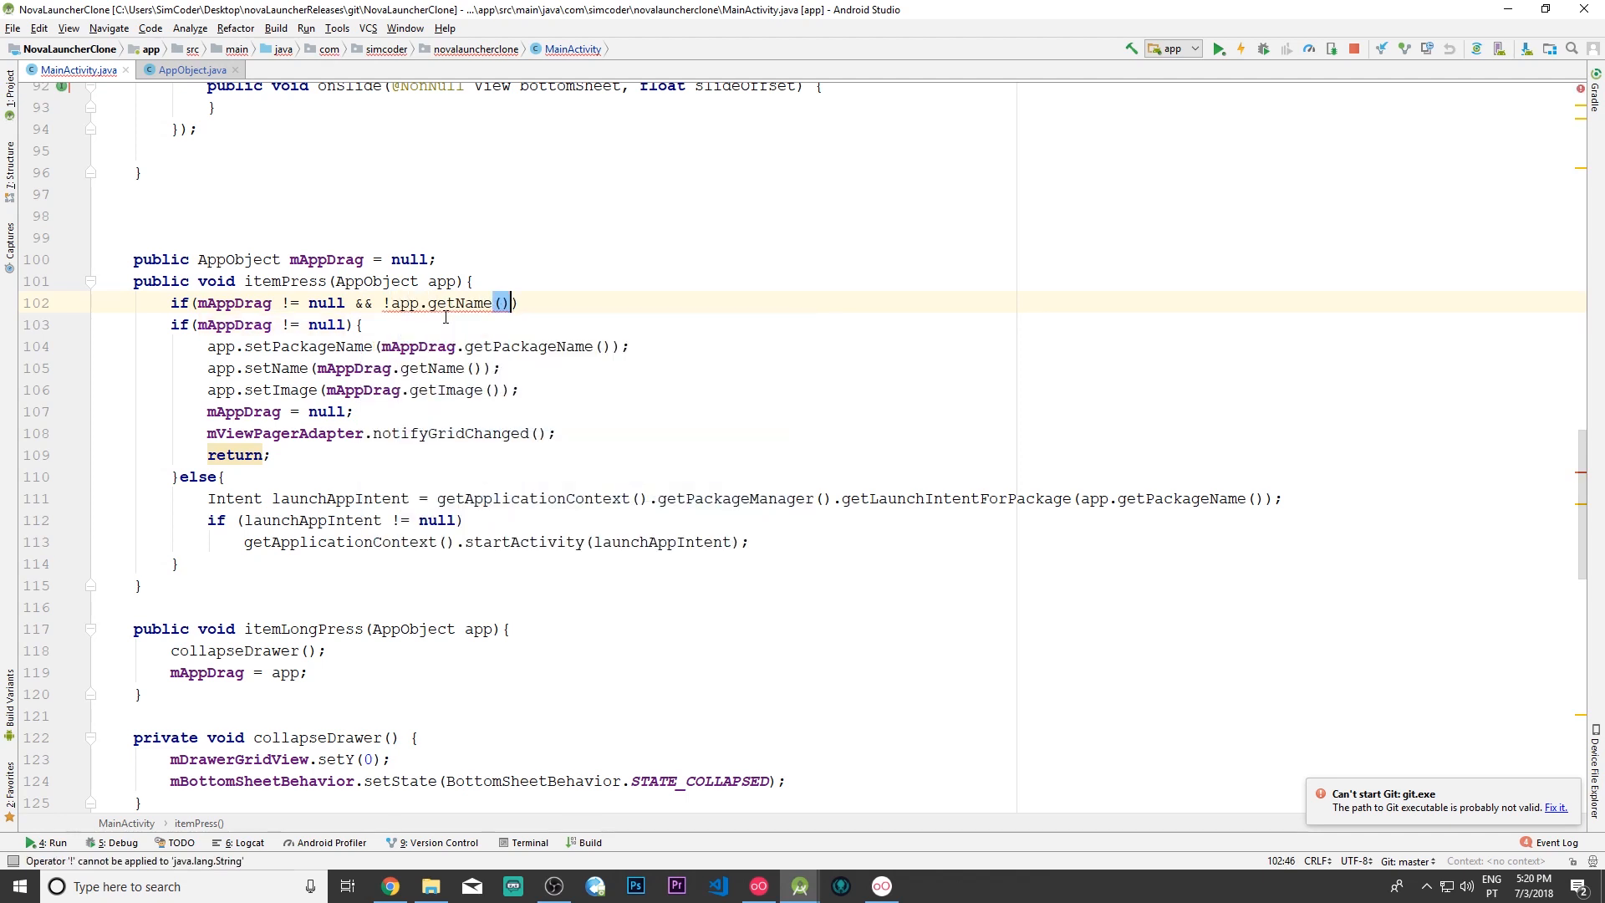
pyautogui.write('.equals("')
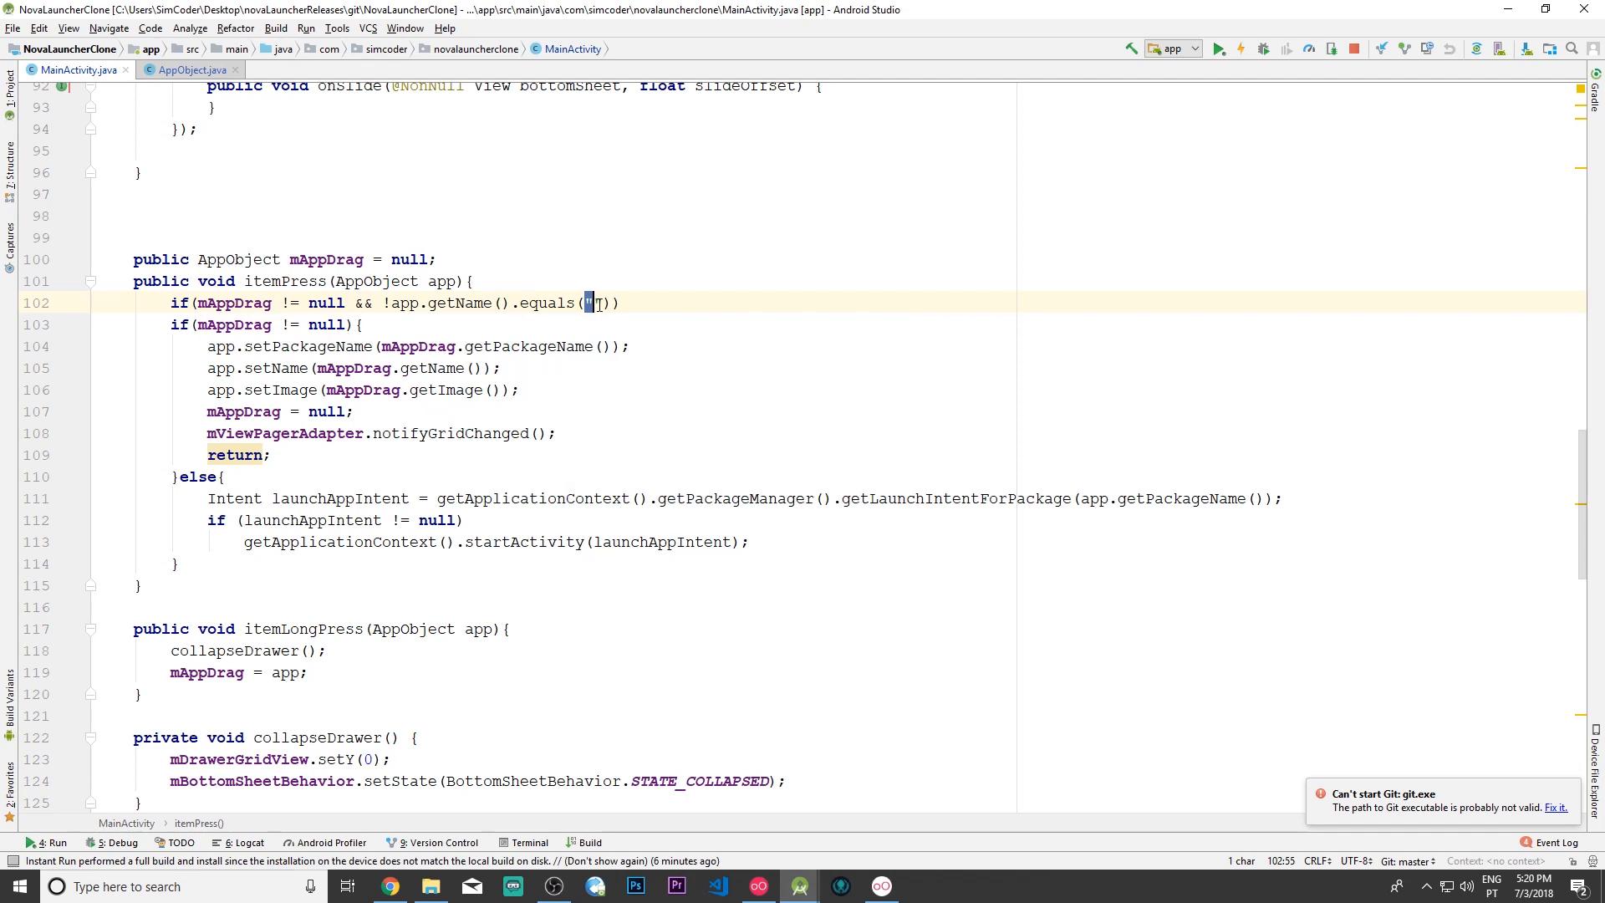
pyautogui.write('"')
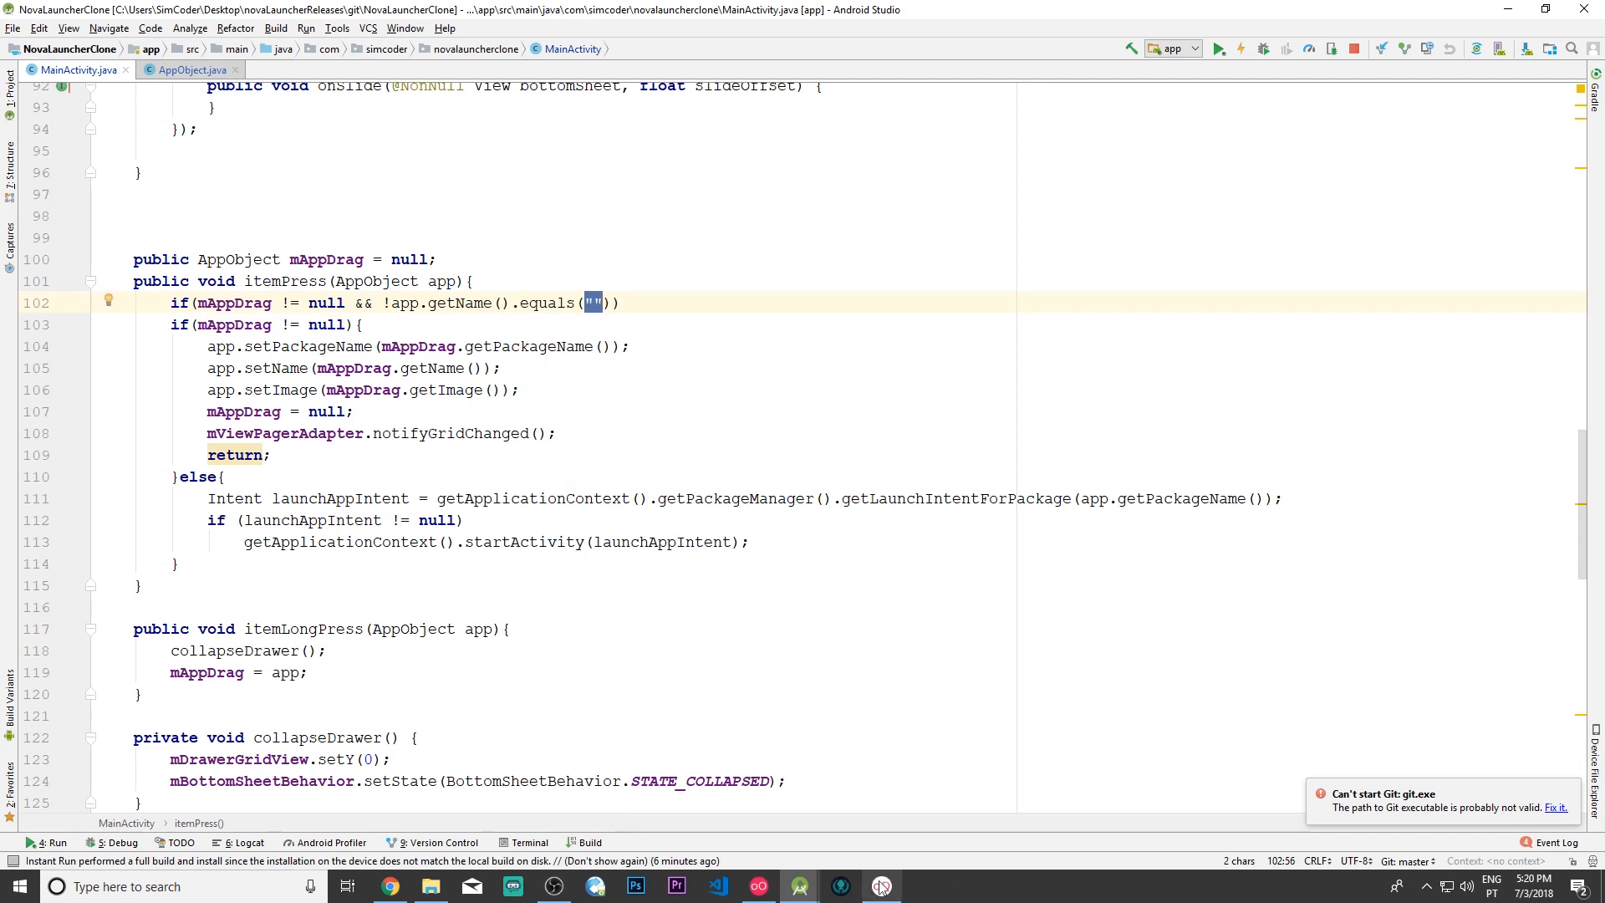
pyautogui.click(881, 886)
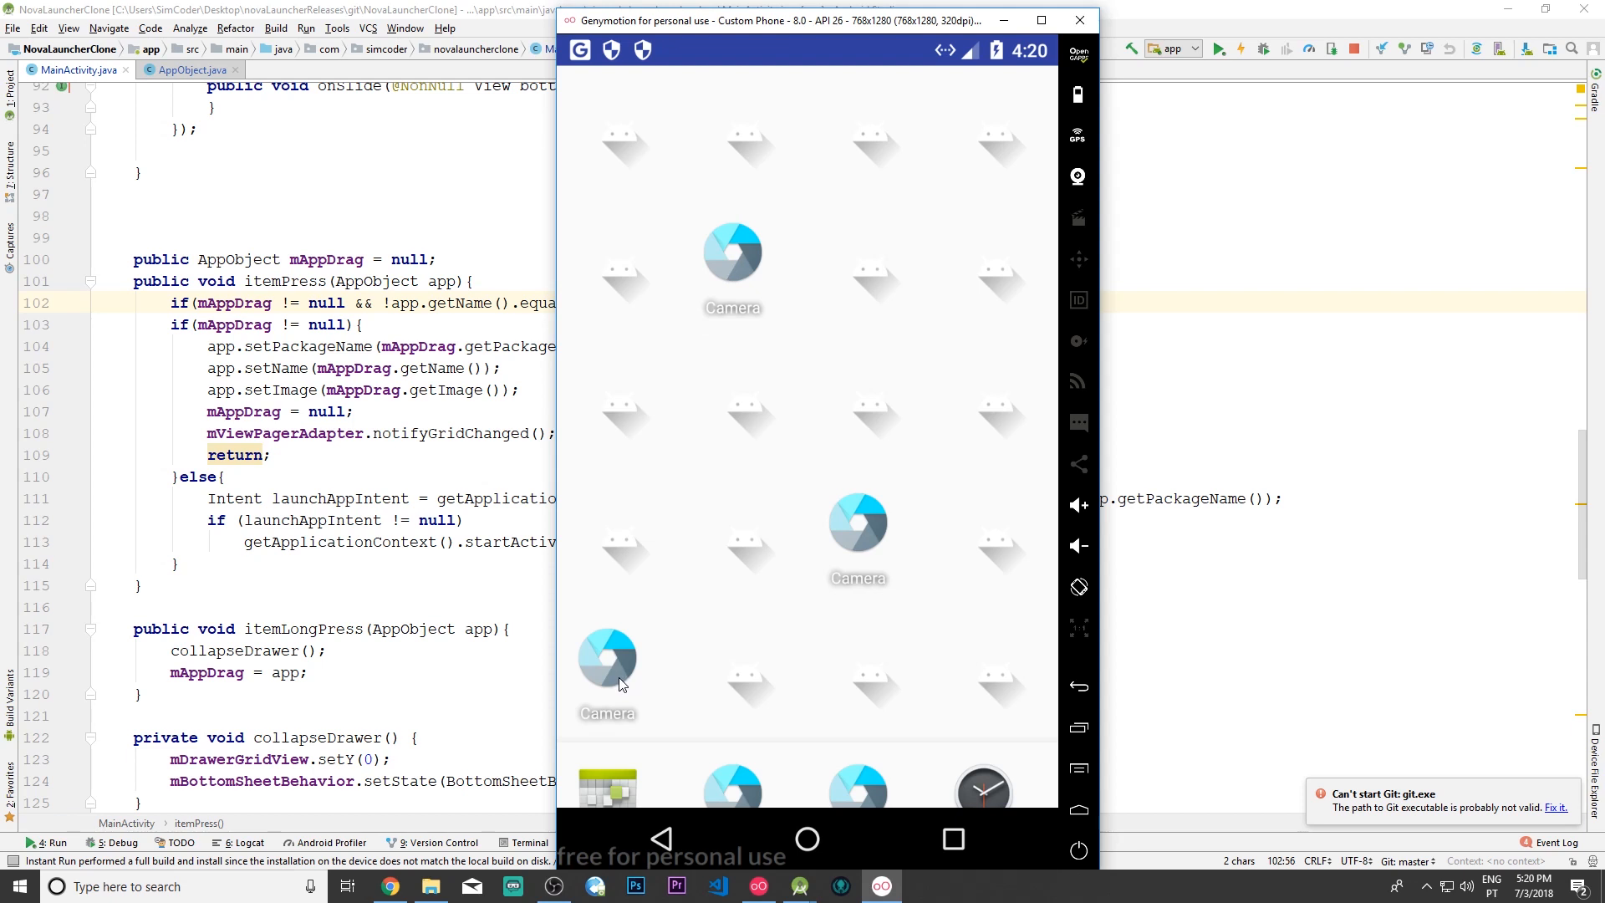
pyautogui.moveTo(870, 411)
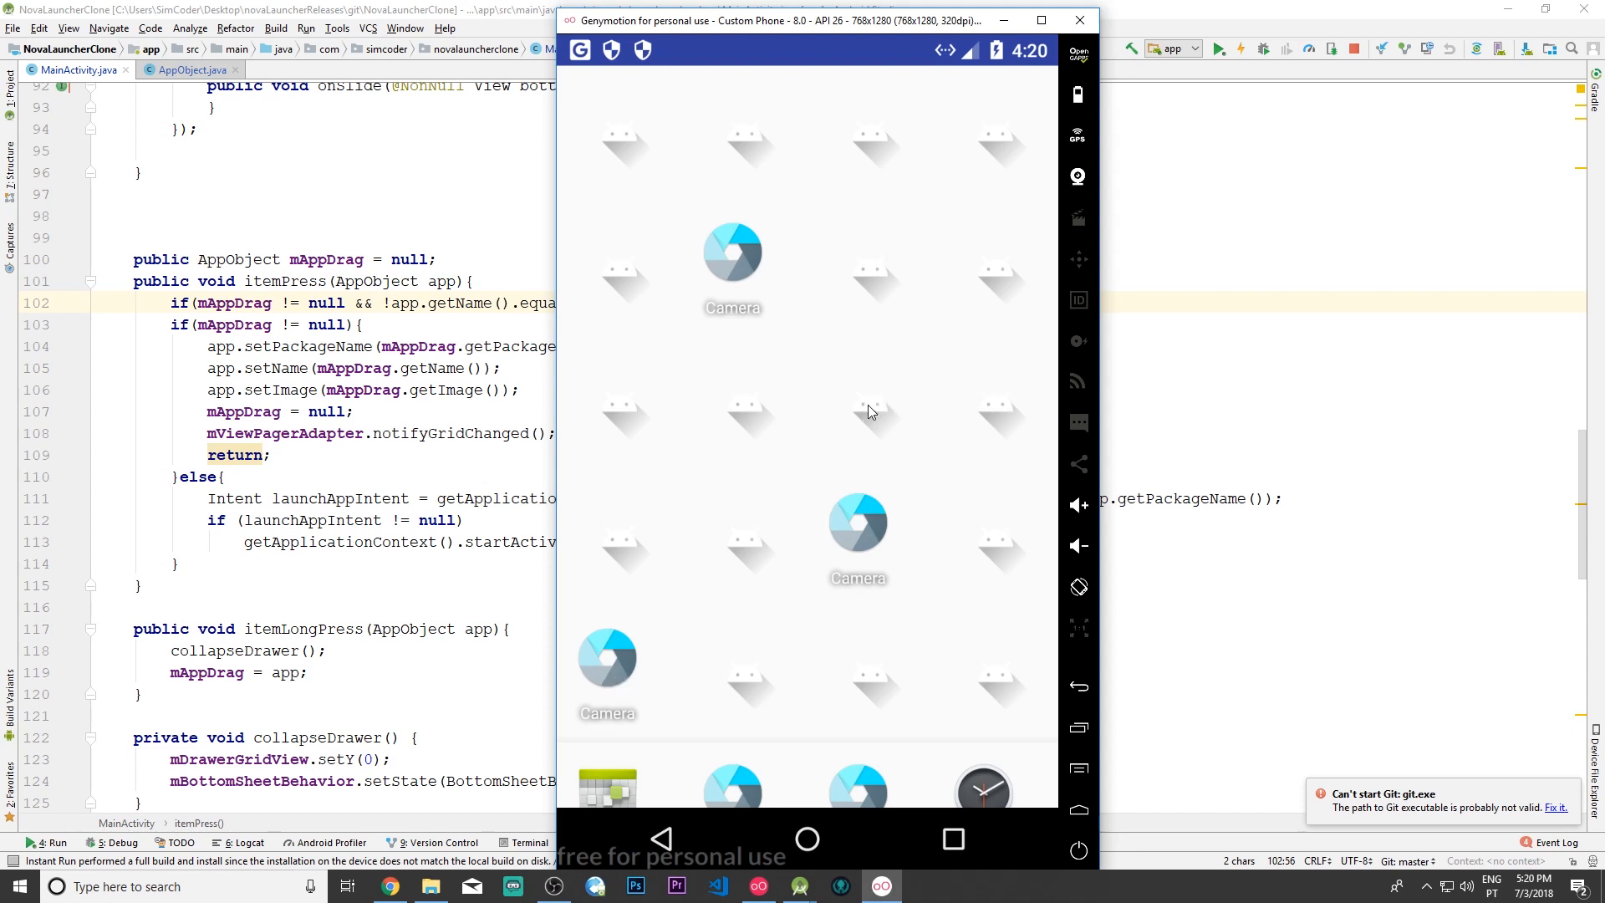
pyautogui.moveTo(801, 441)
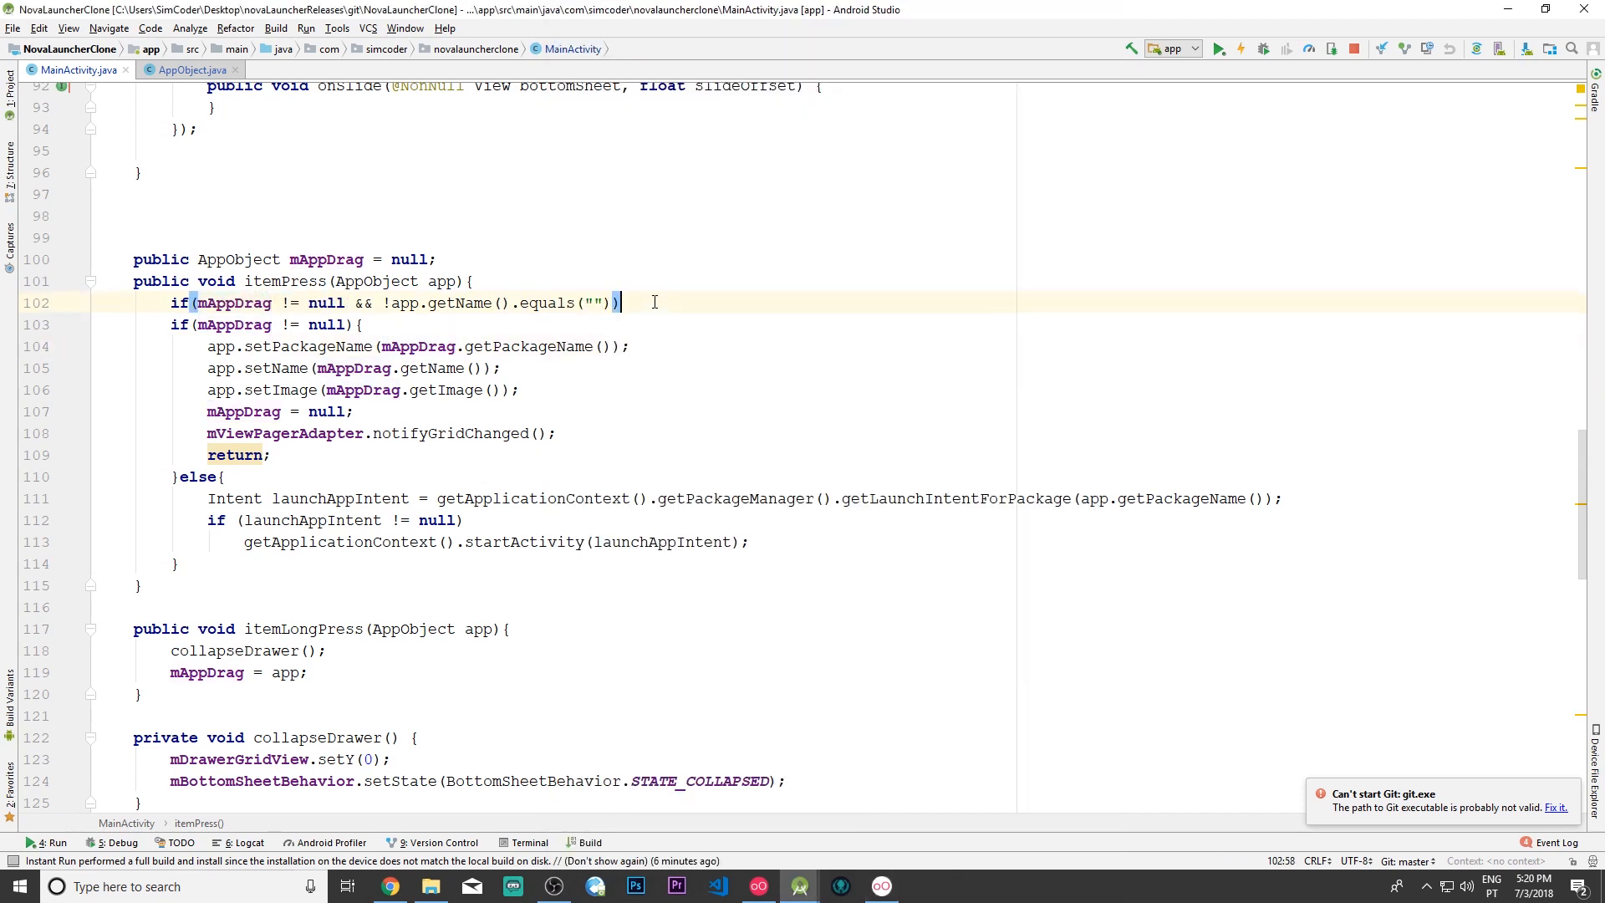
pyautogui.write('{')
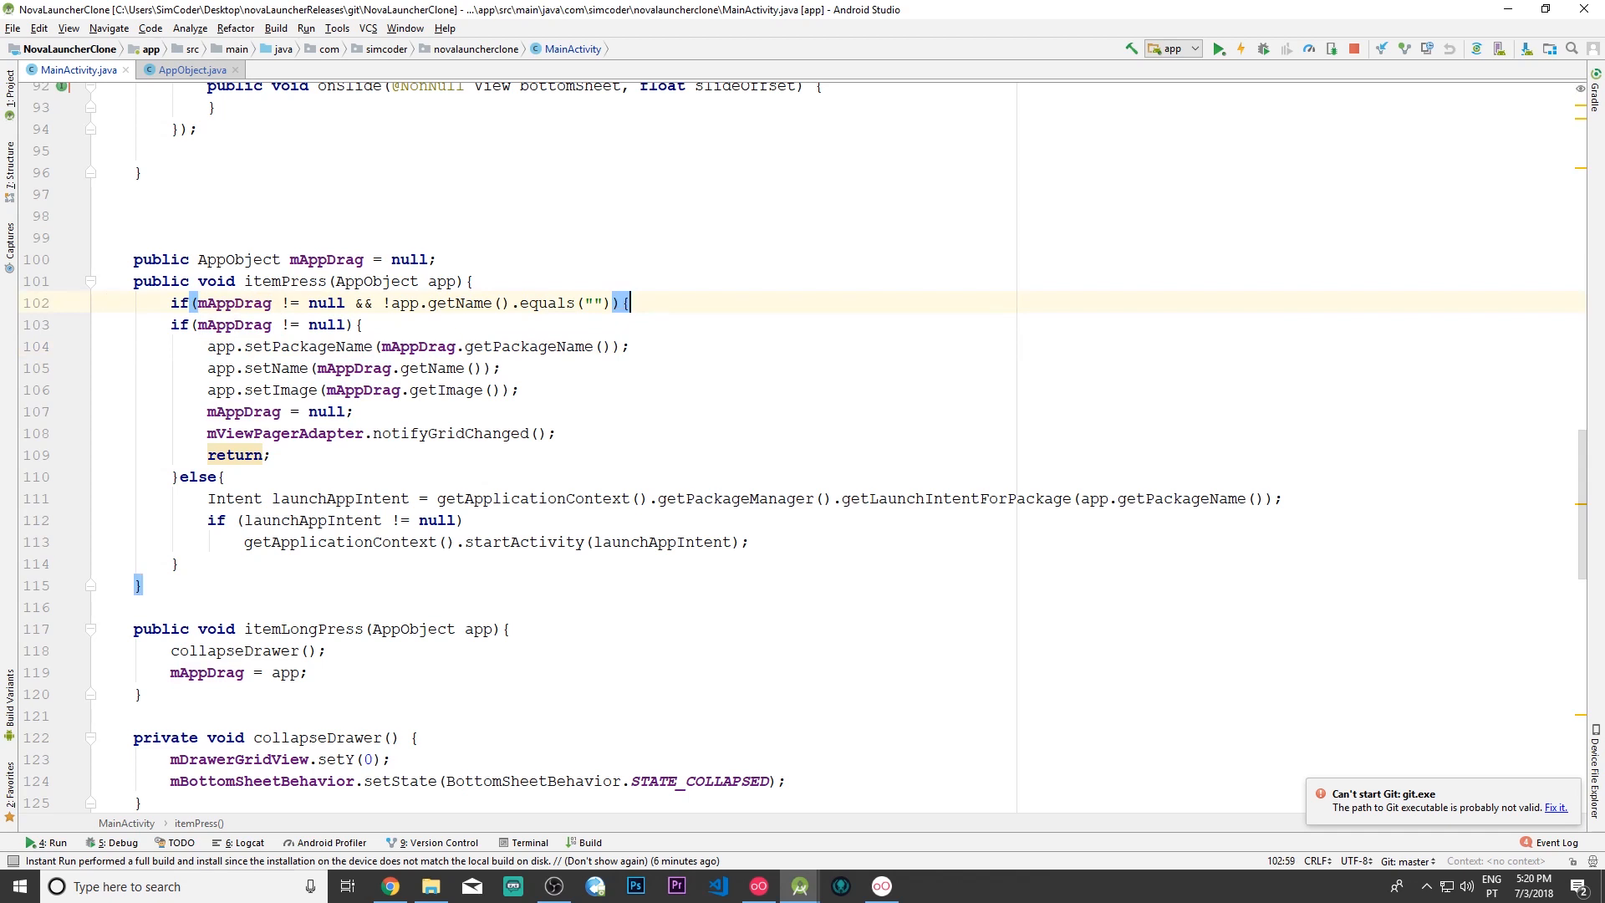
# Step: Add Toast.makeText(this, "Cell Already Occupied", Toast.LENGTH_SHORT).show(); inside the if block
pyautogui.write('Toast')
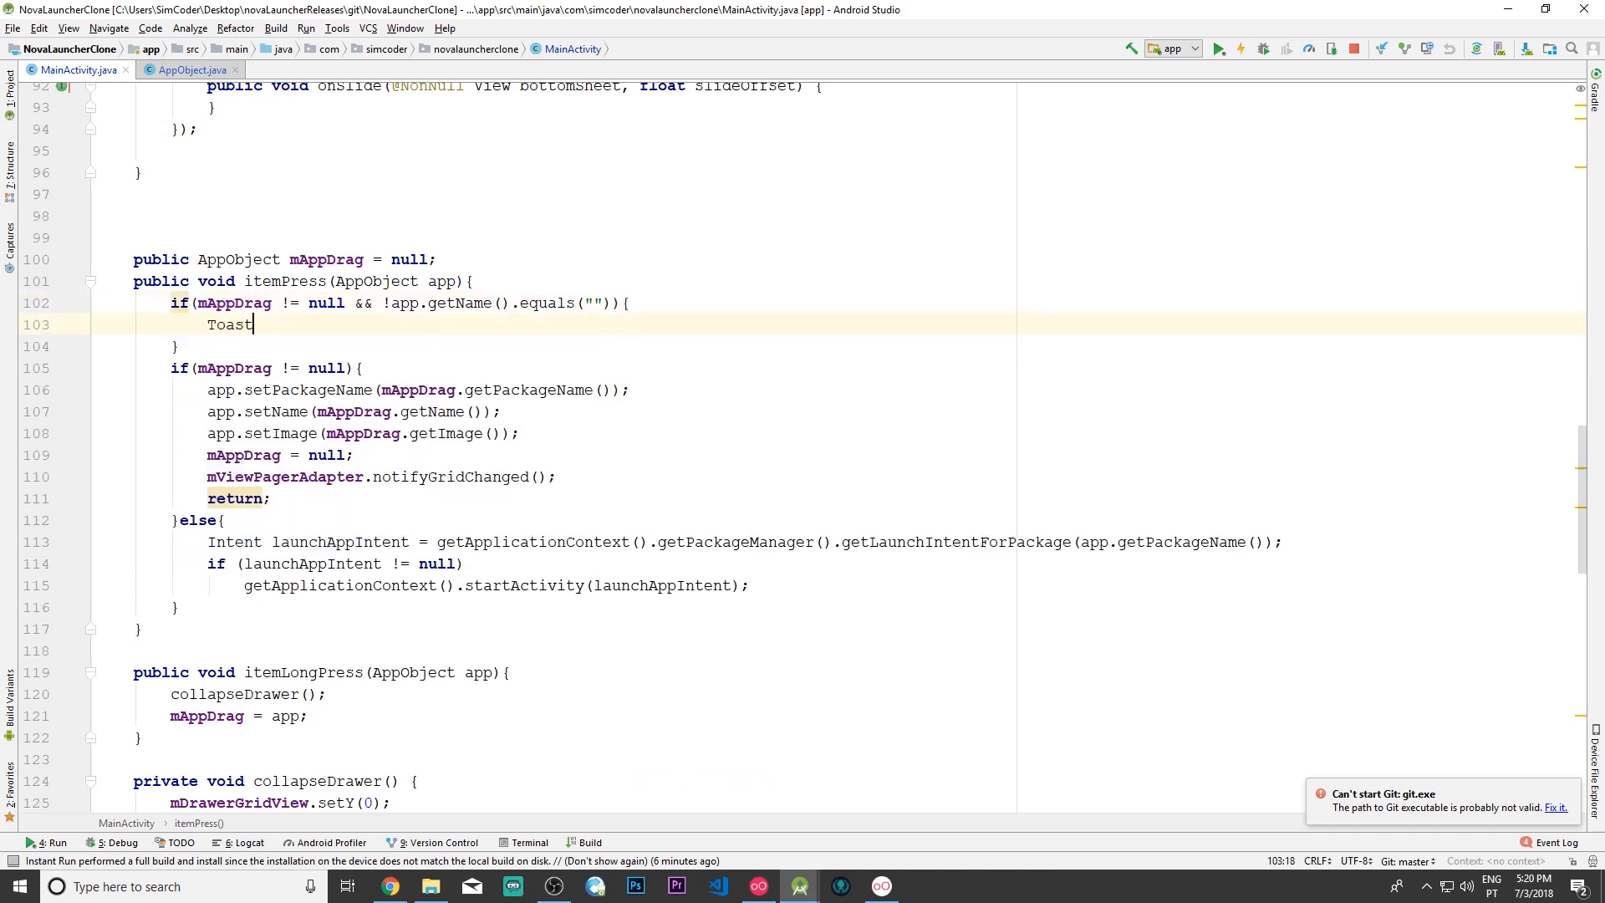
pyautogui.write('.makeText(this, "')
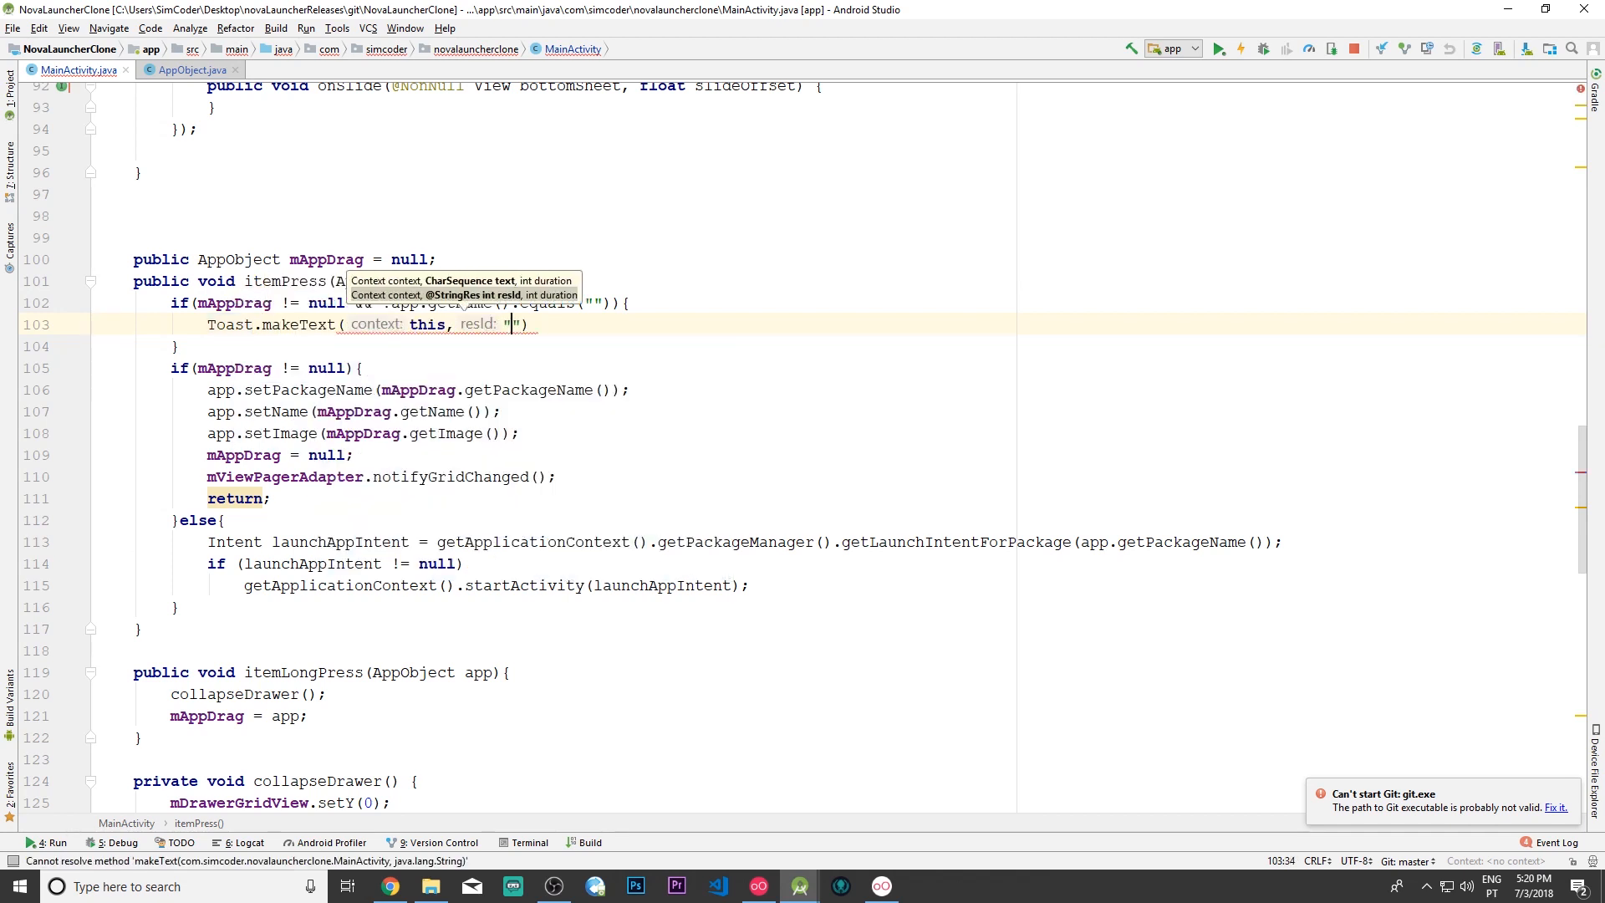
pyautogui.write('Cell')
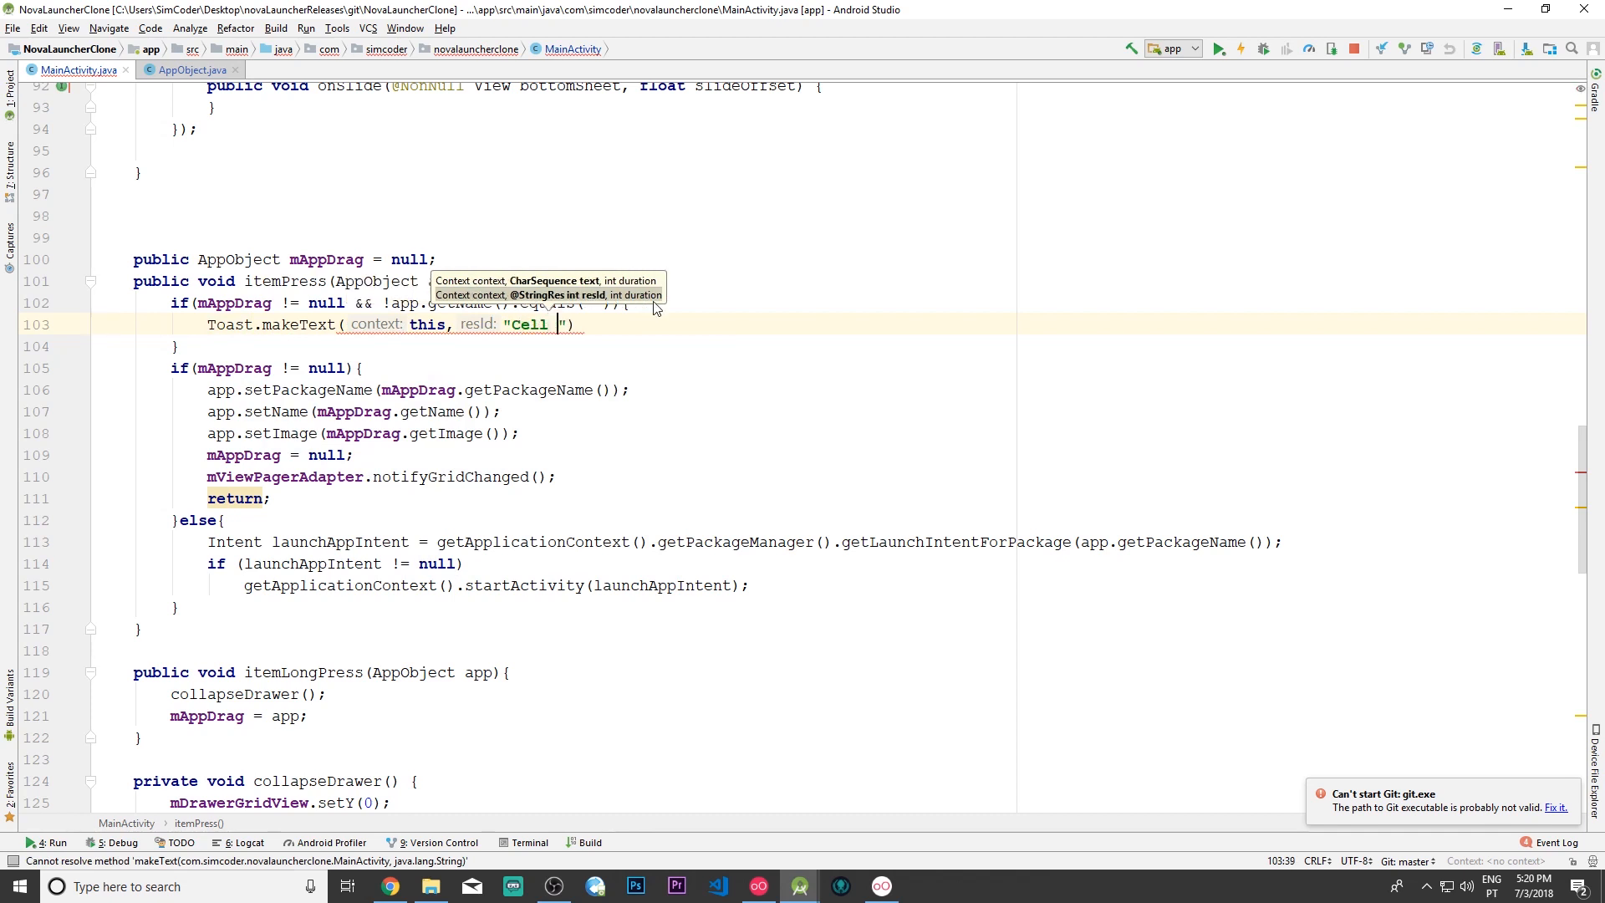
pyautogui.write('Already')
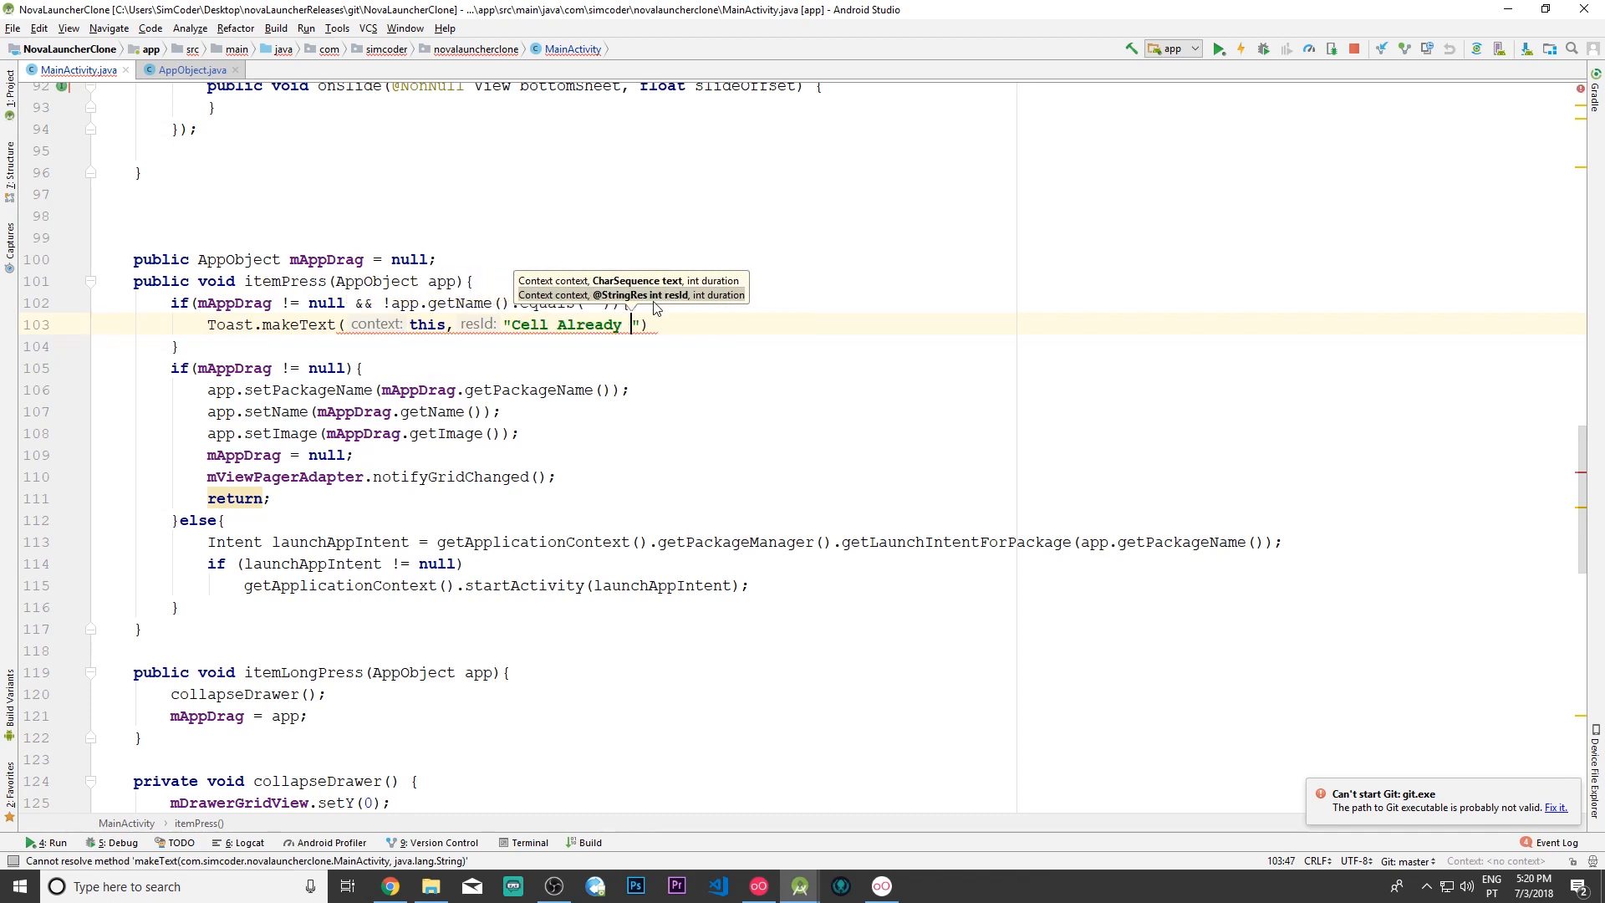
pyautogui.write('Occur')
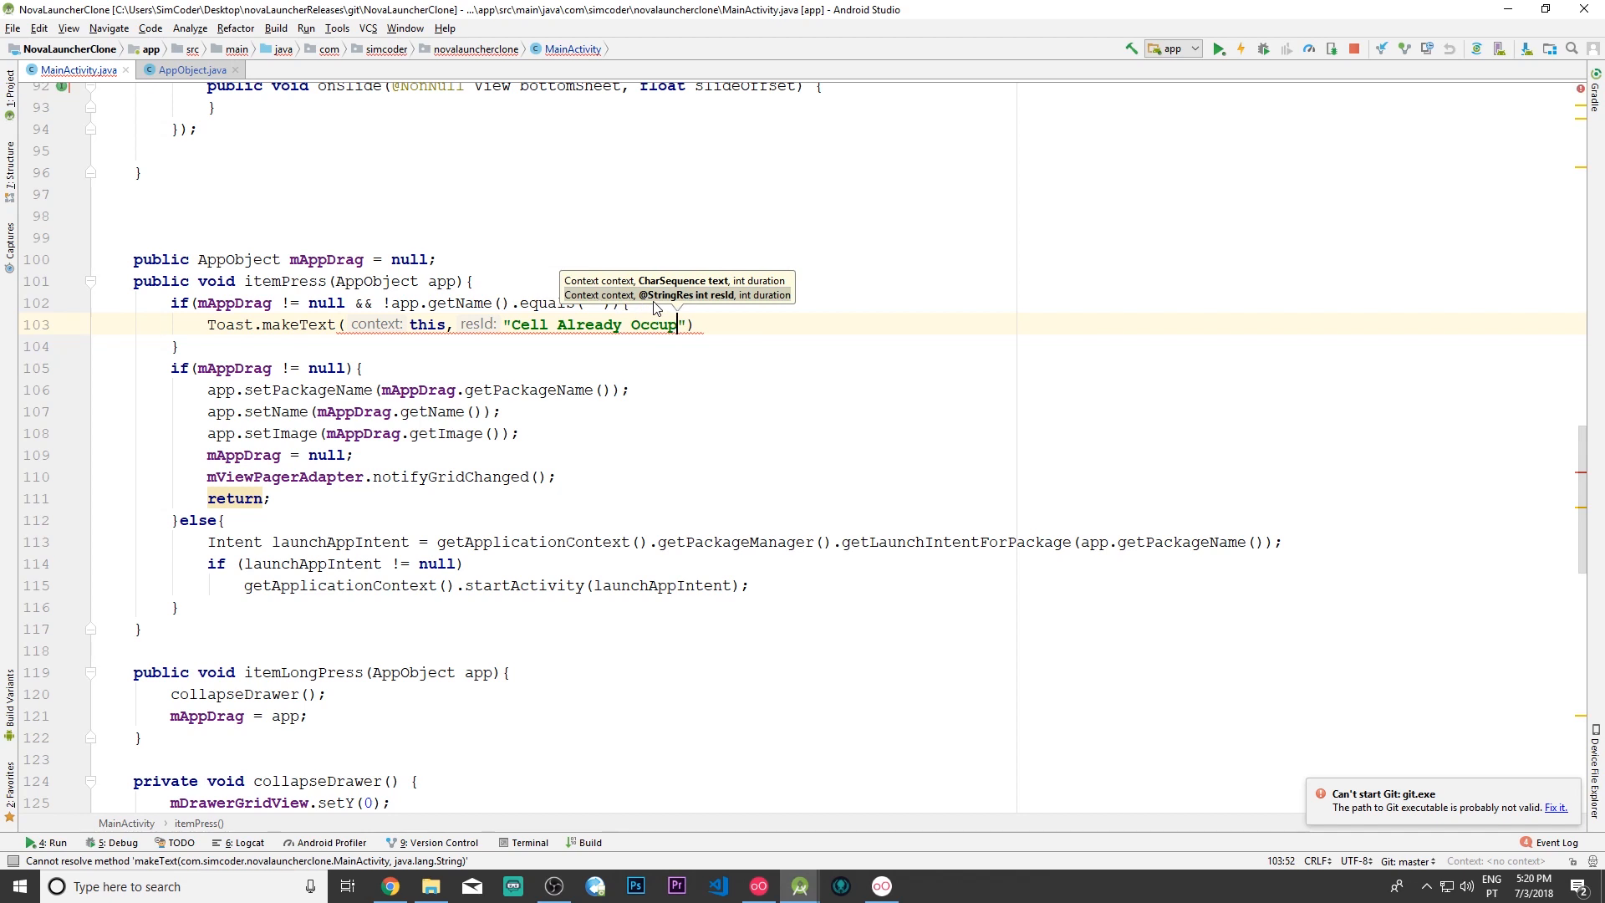
pyautogui.write('ied')
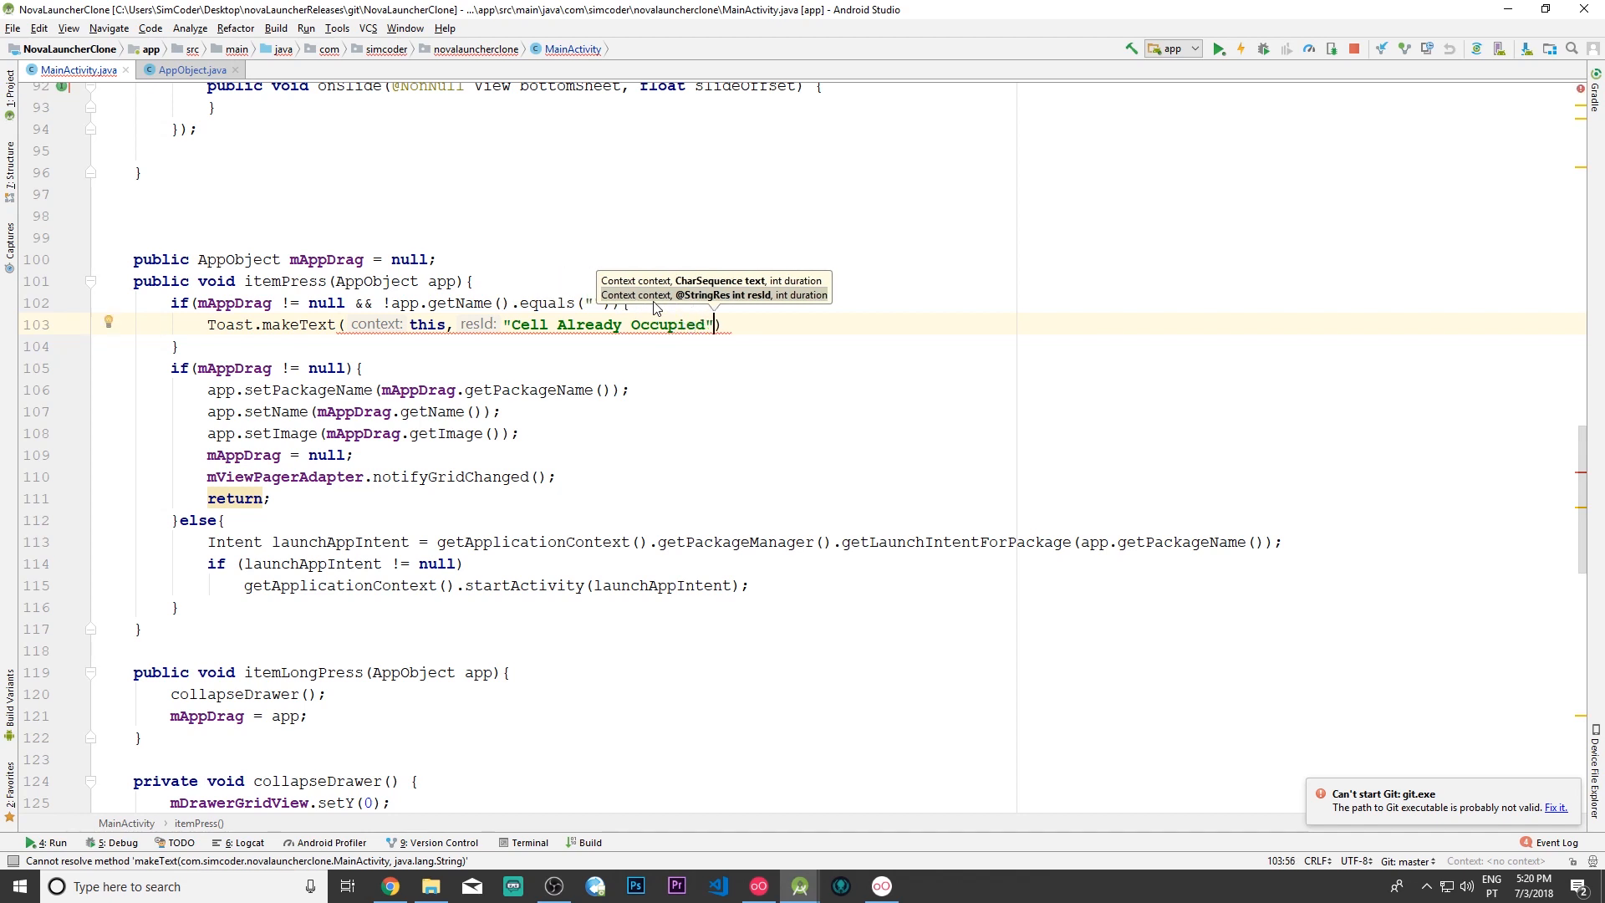
pyautogui.write(', Toast.LENGTH_SHORT')
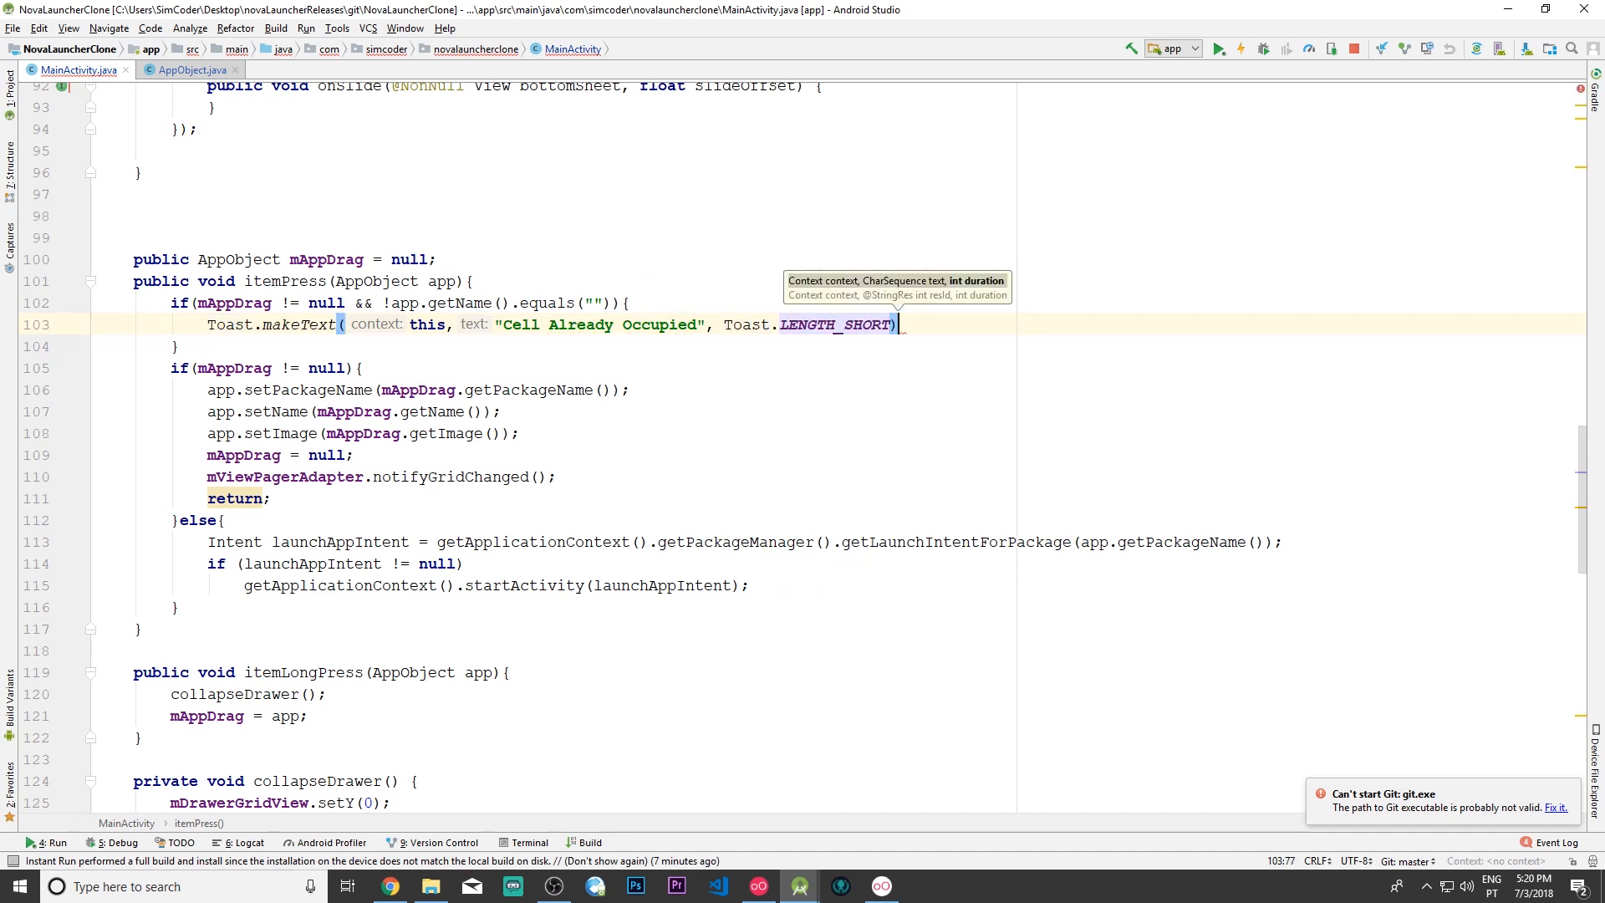
pyautogui.write('.')
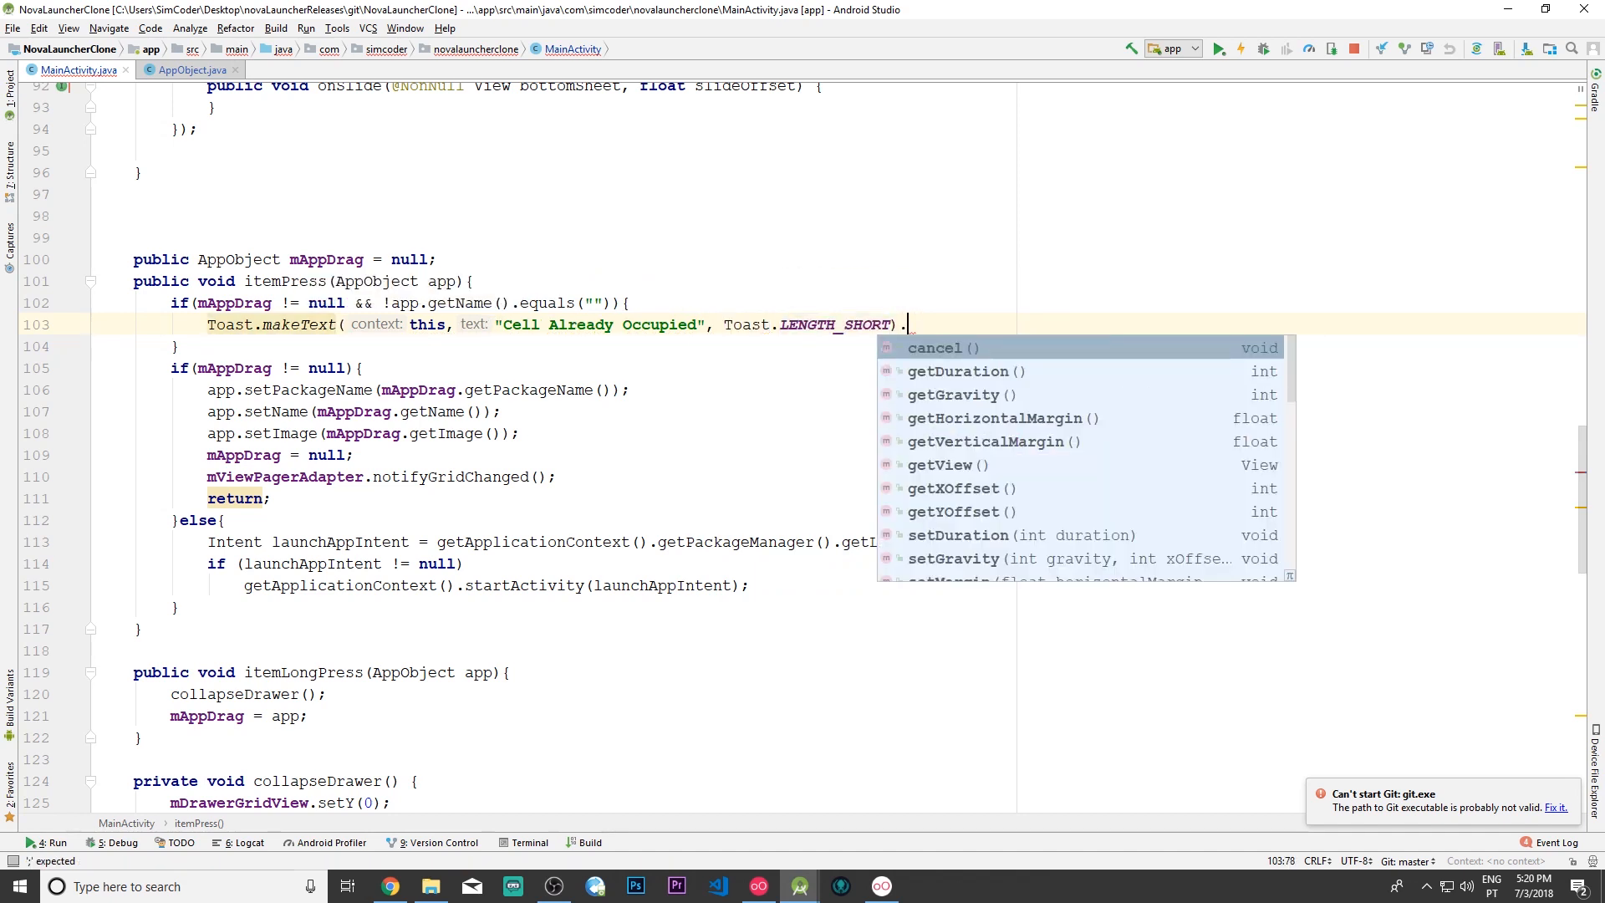
pyautogui.write('show();')
pyautogui.click(266, 368)
pyautogui.write(' && ')
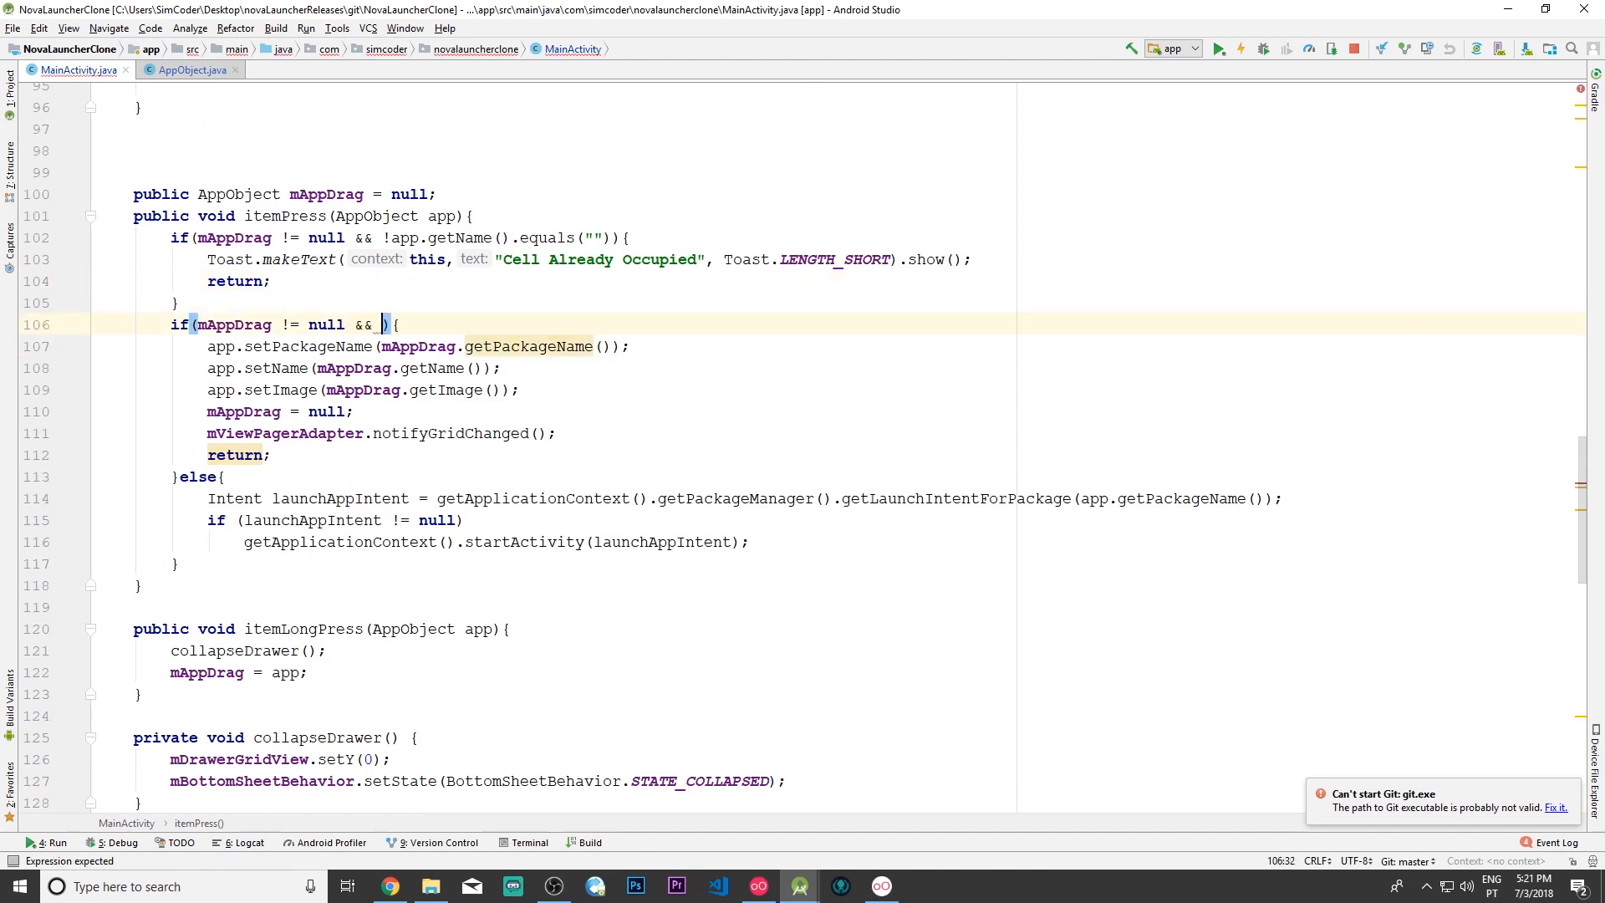
# Step: Extend the second condition to mAppDrag != null && !app.getIsAppInDrawer()
pyautogui.write('!')
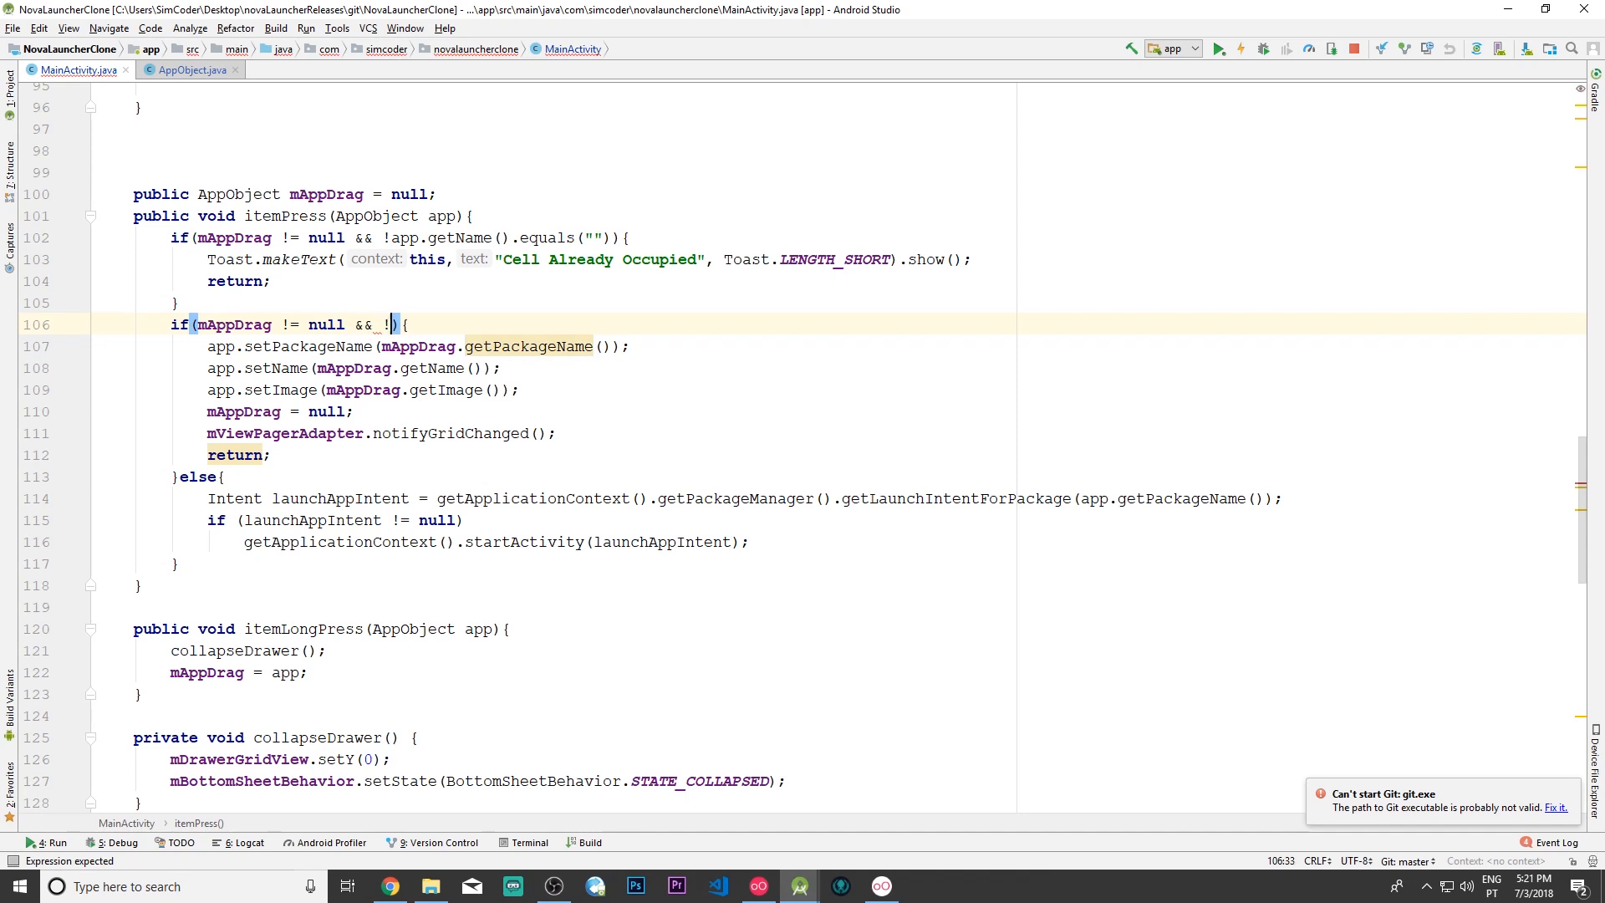
pyautogui.write('app.')
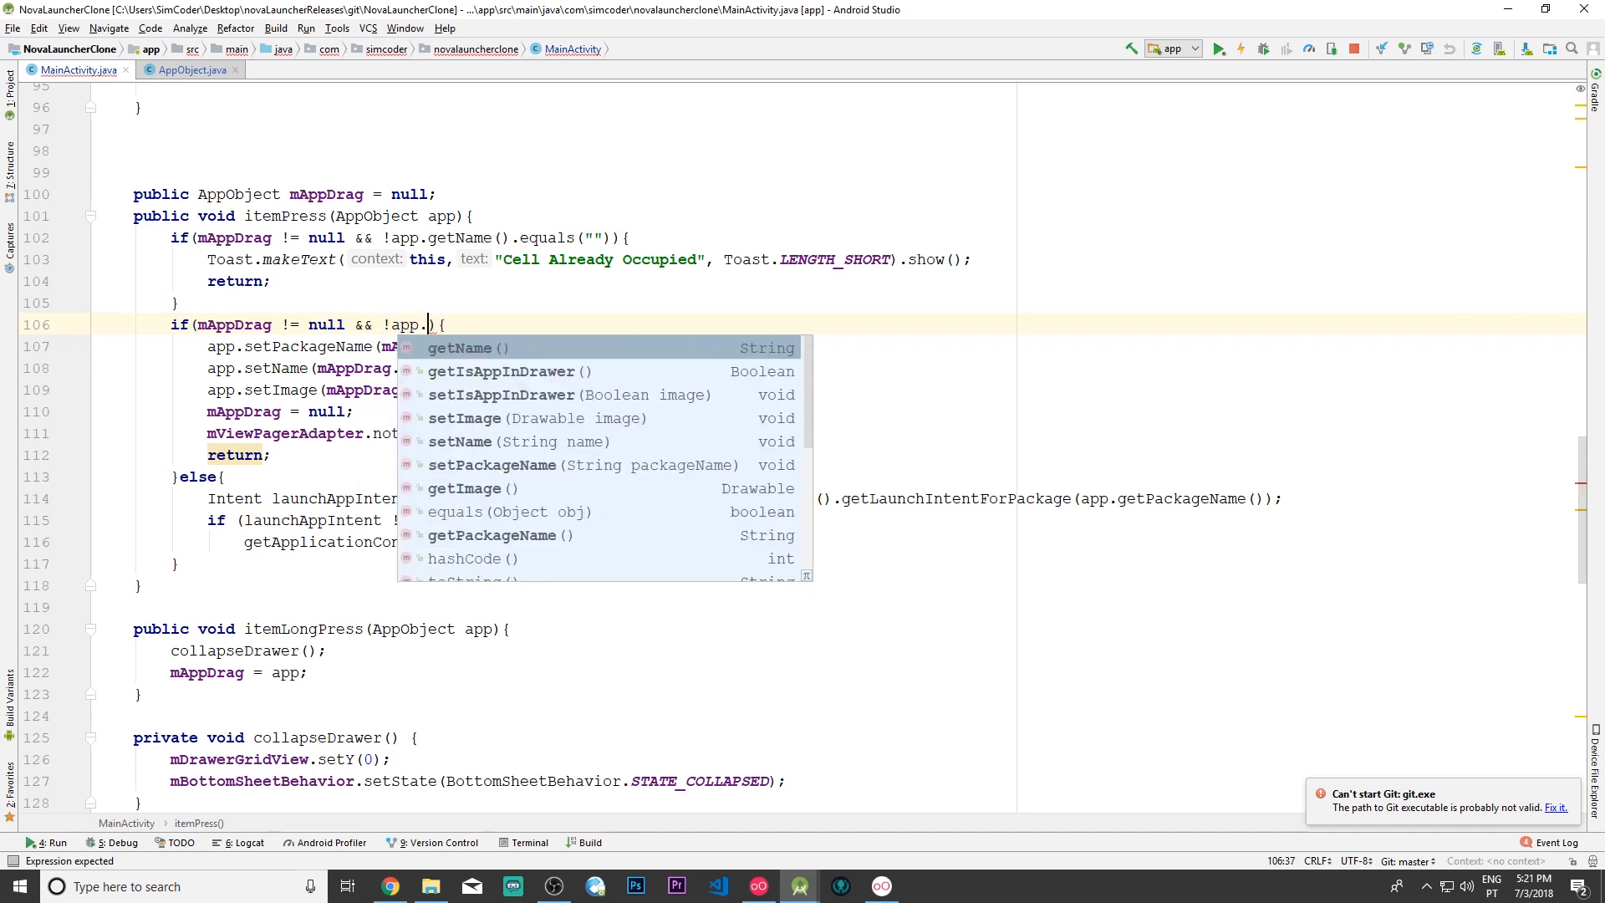
pyautogui.press('Down')
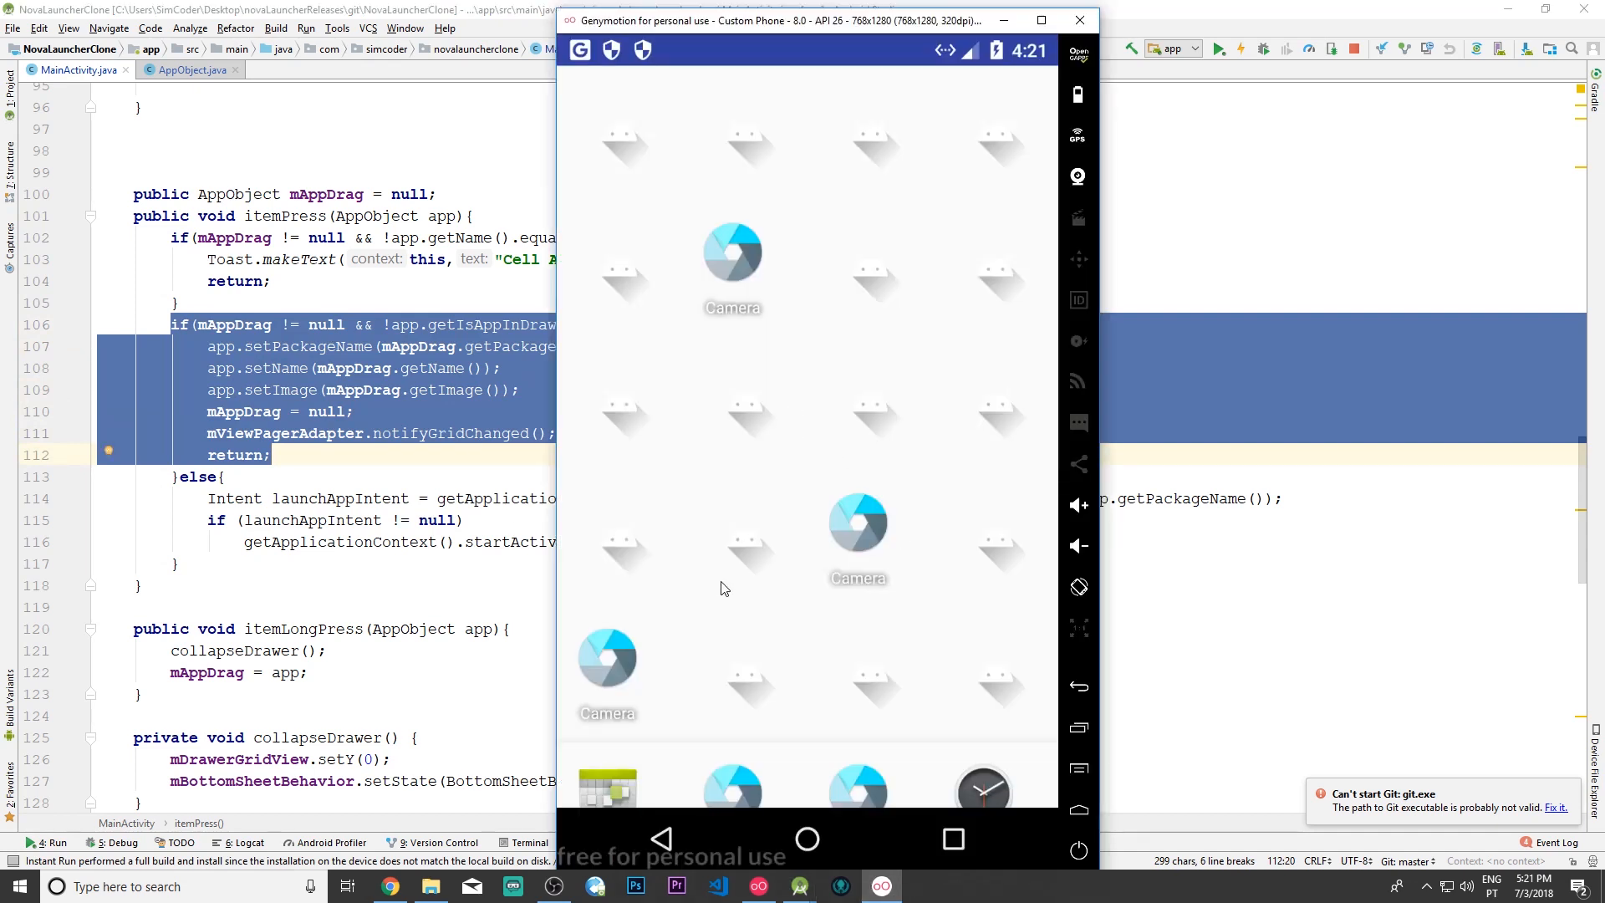
pyautogui.moveTo(592, 614)
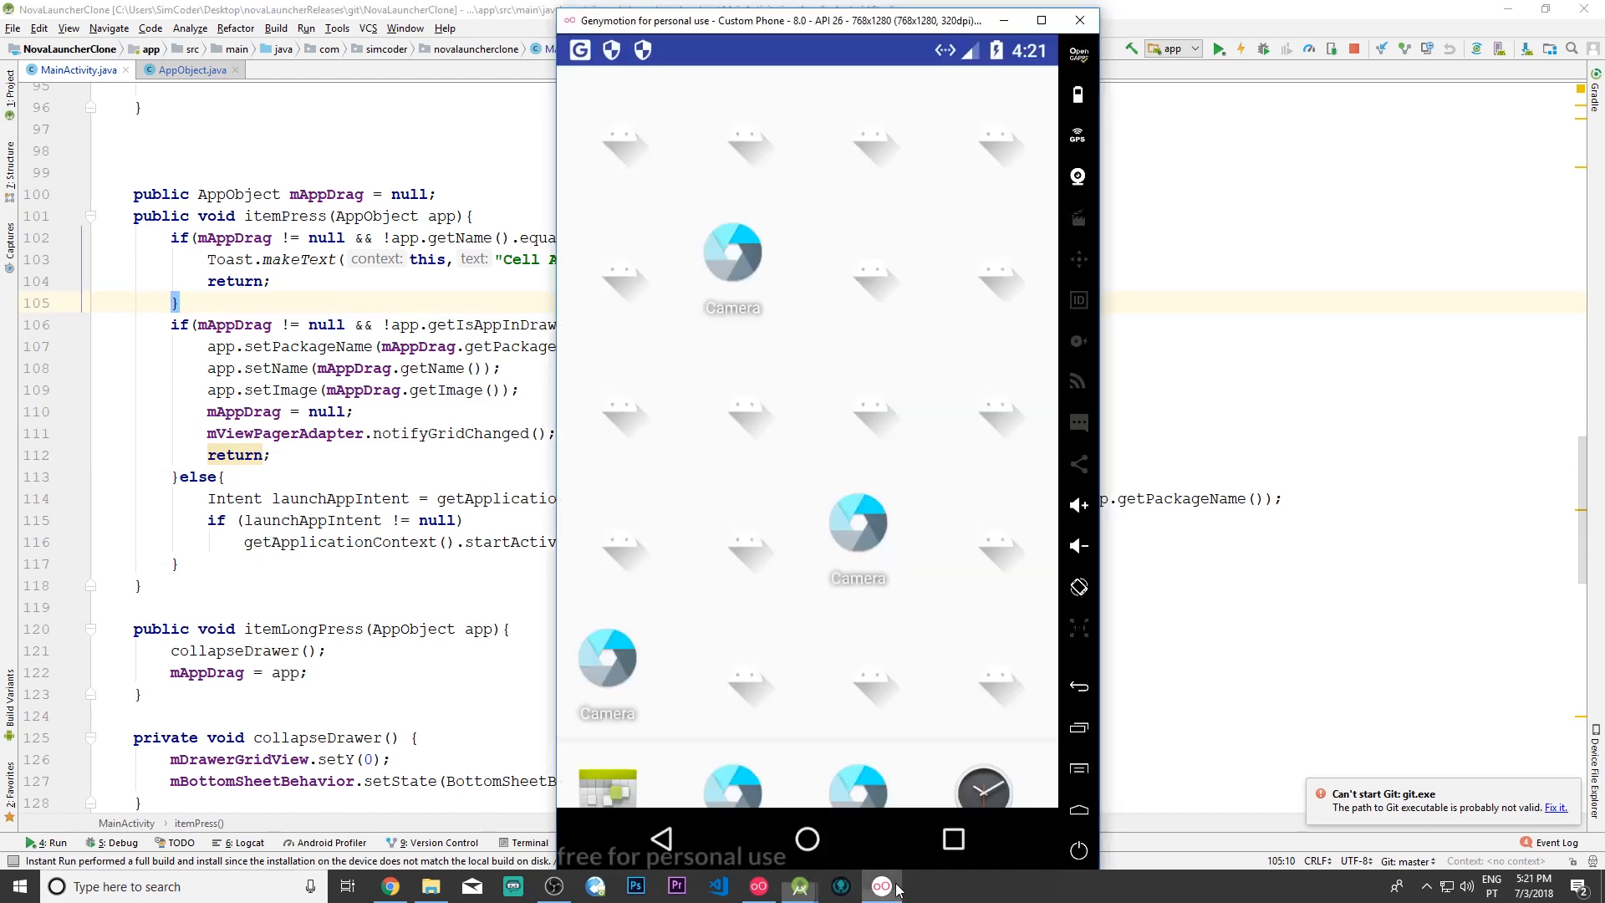
pyautogui.moveTo(724, 281)
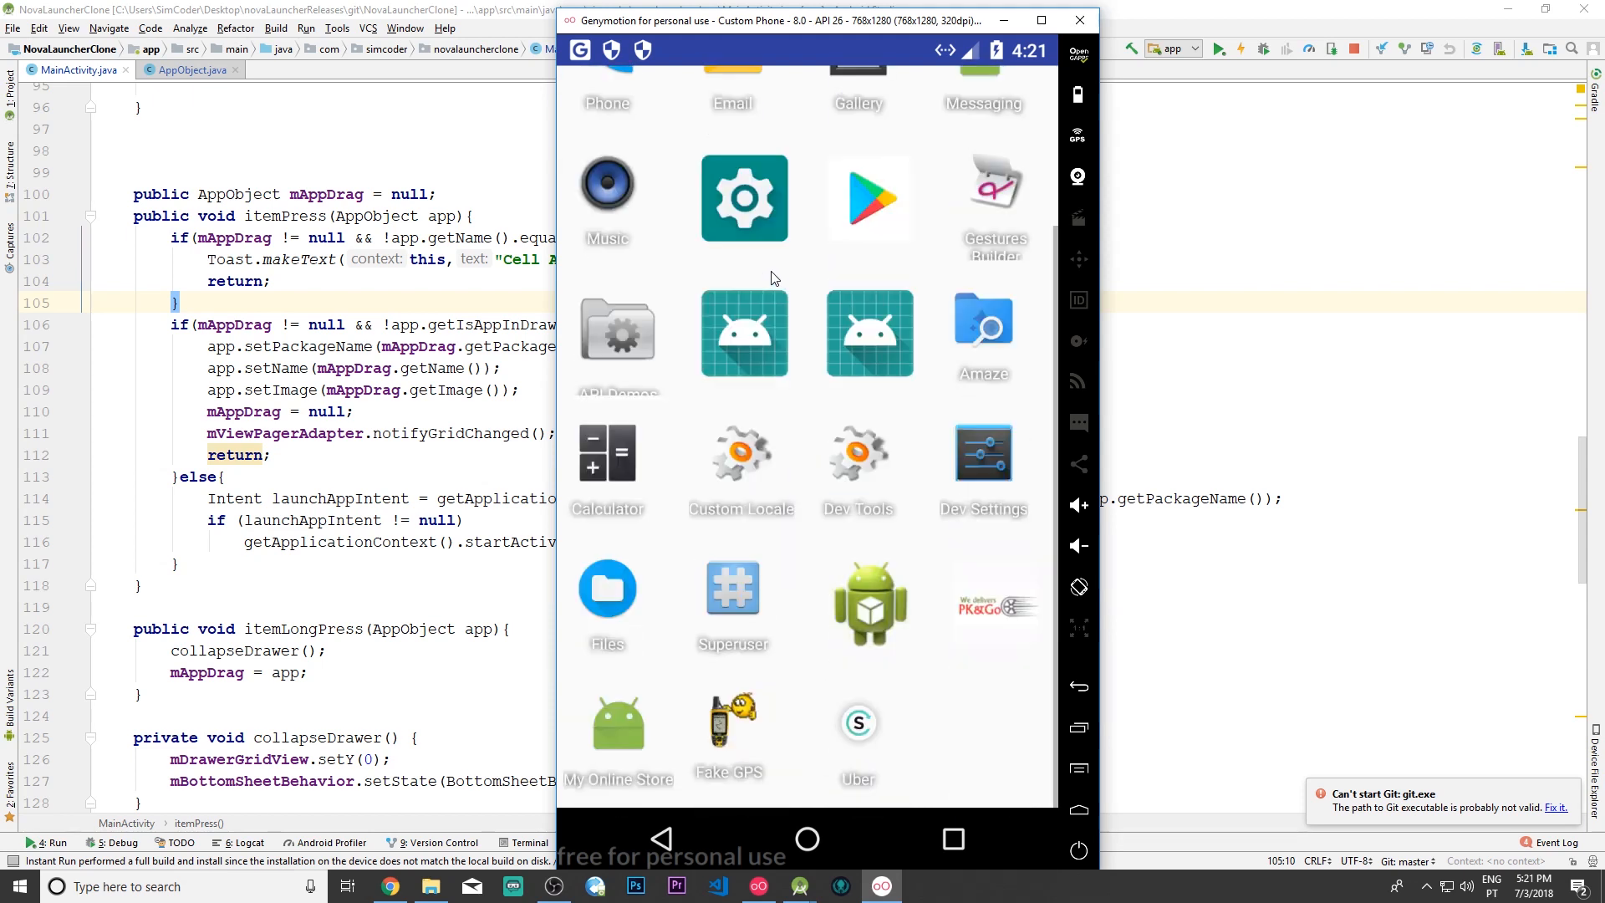
pyautogui.scroll(-3)
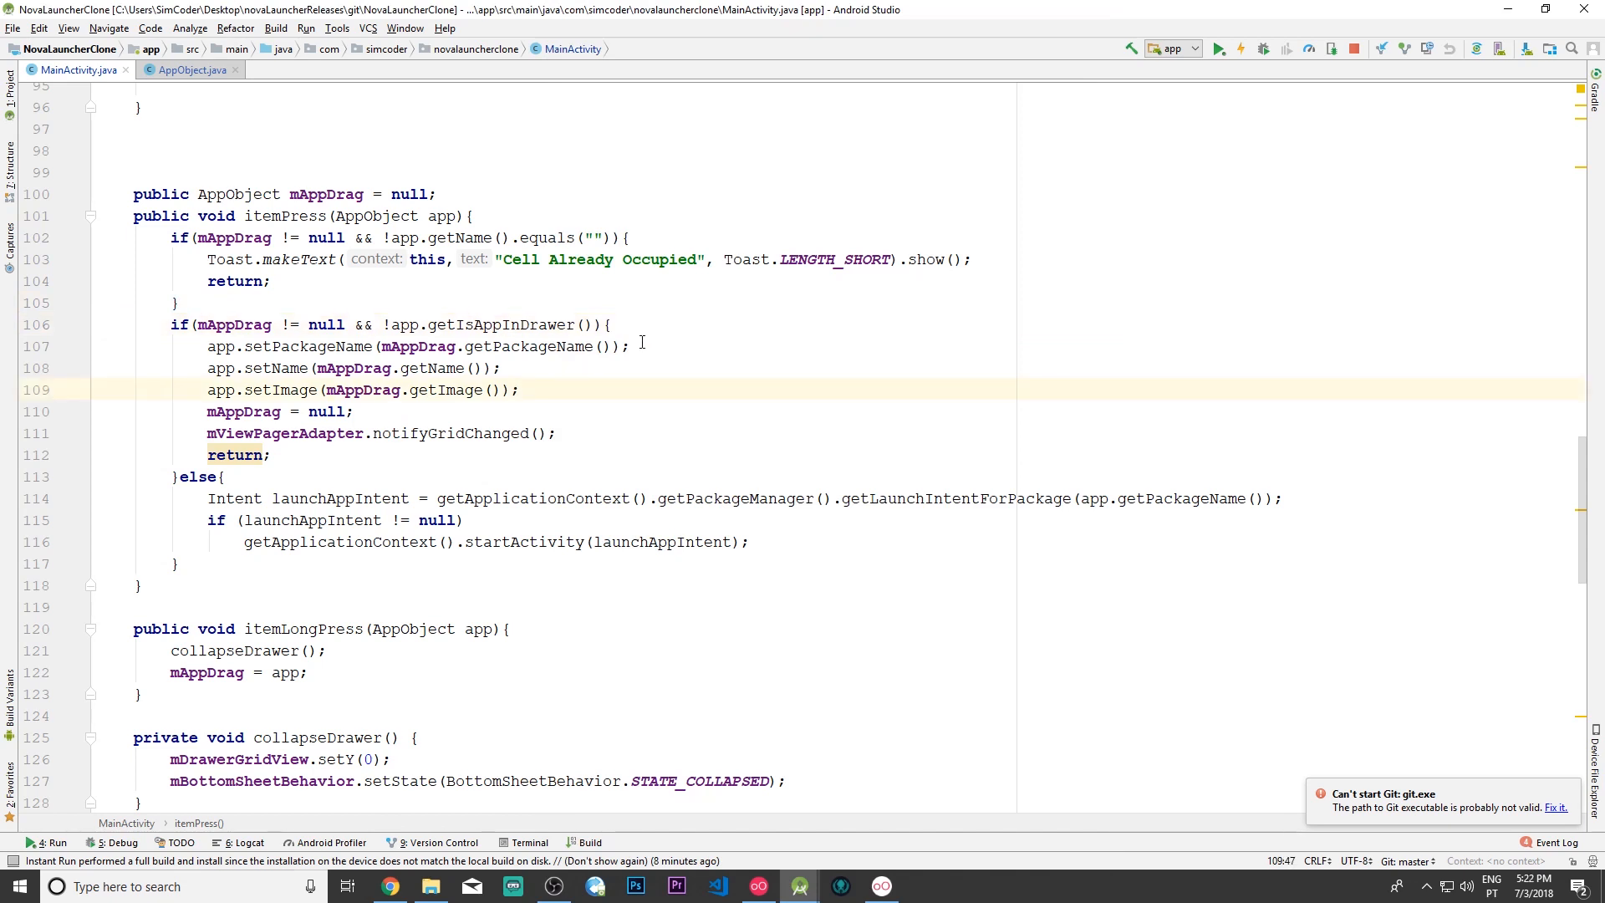
# Step: Write the nested condition if (!mAppDrag.getIsAppInDrawer()) { inside the move branch of itemPress
pyautogui.click(881, 886)
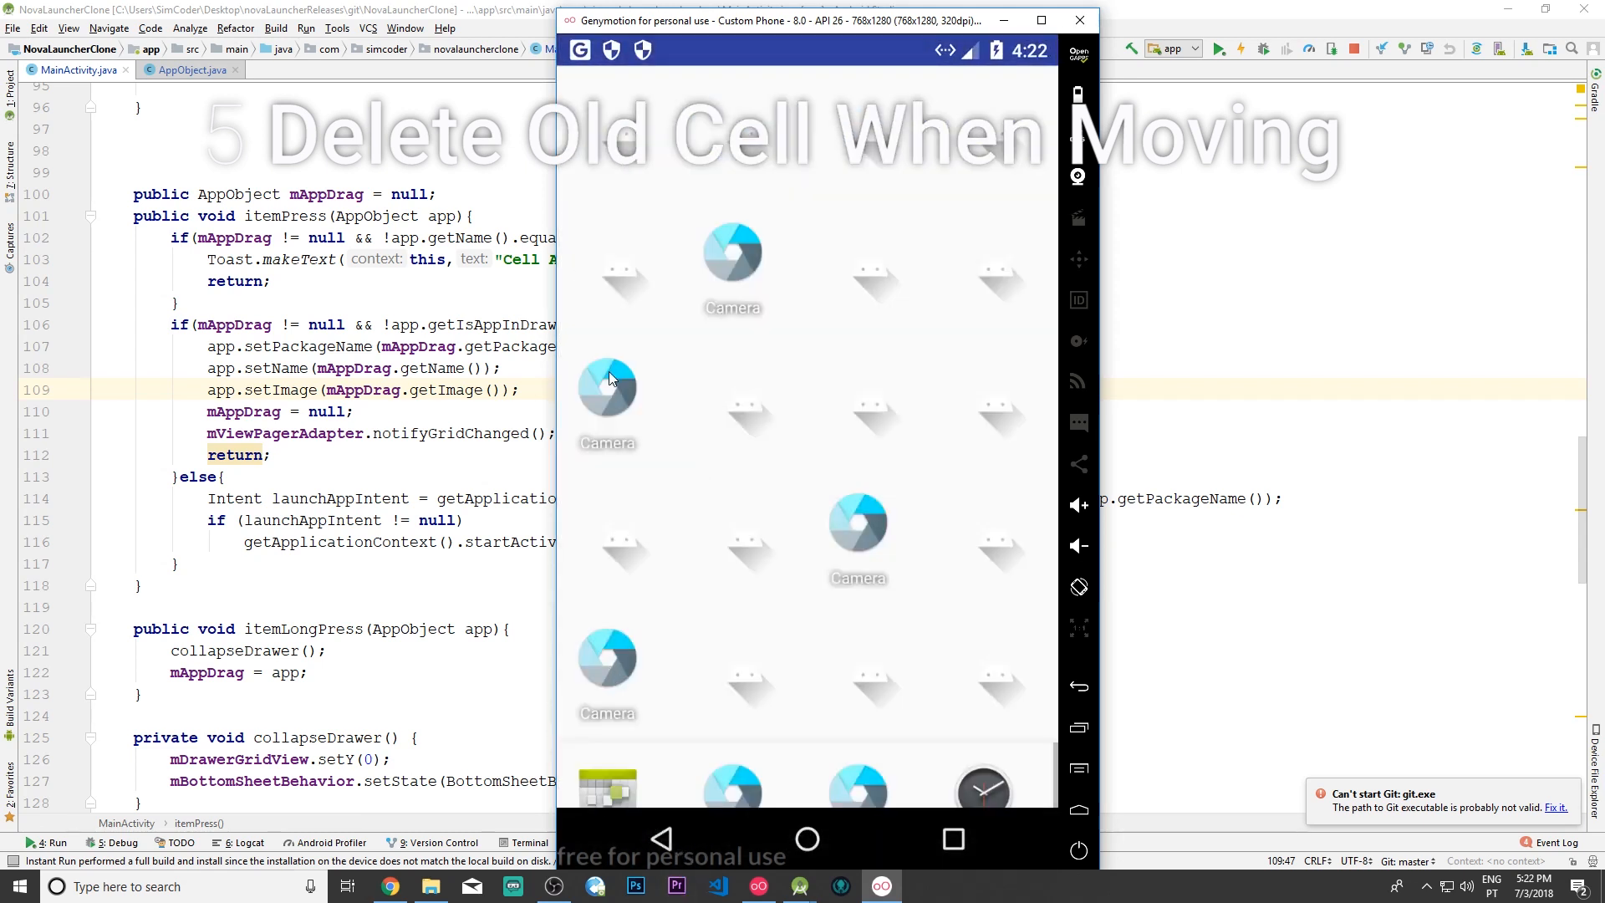
pyautogui.moveTo(605, 675)
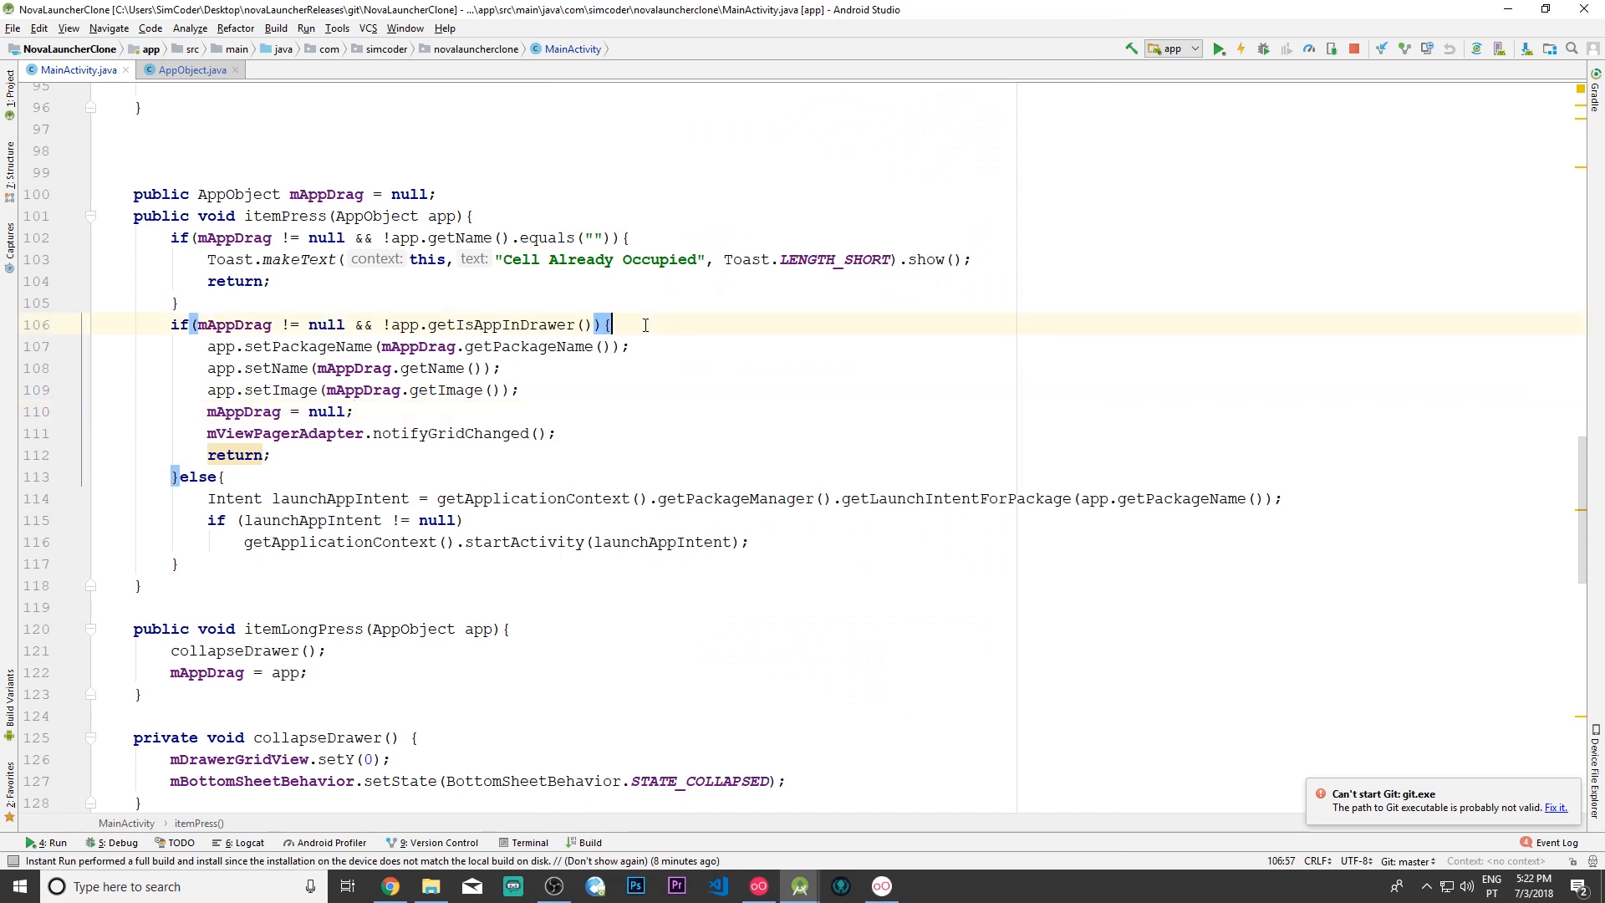
pyautogui.write('if (')
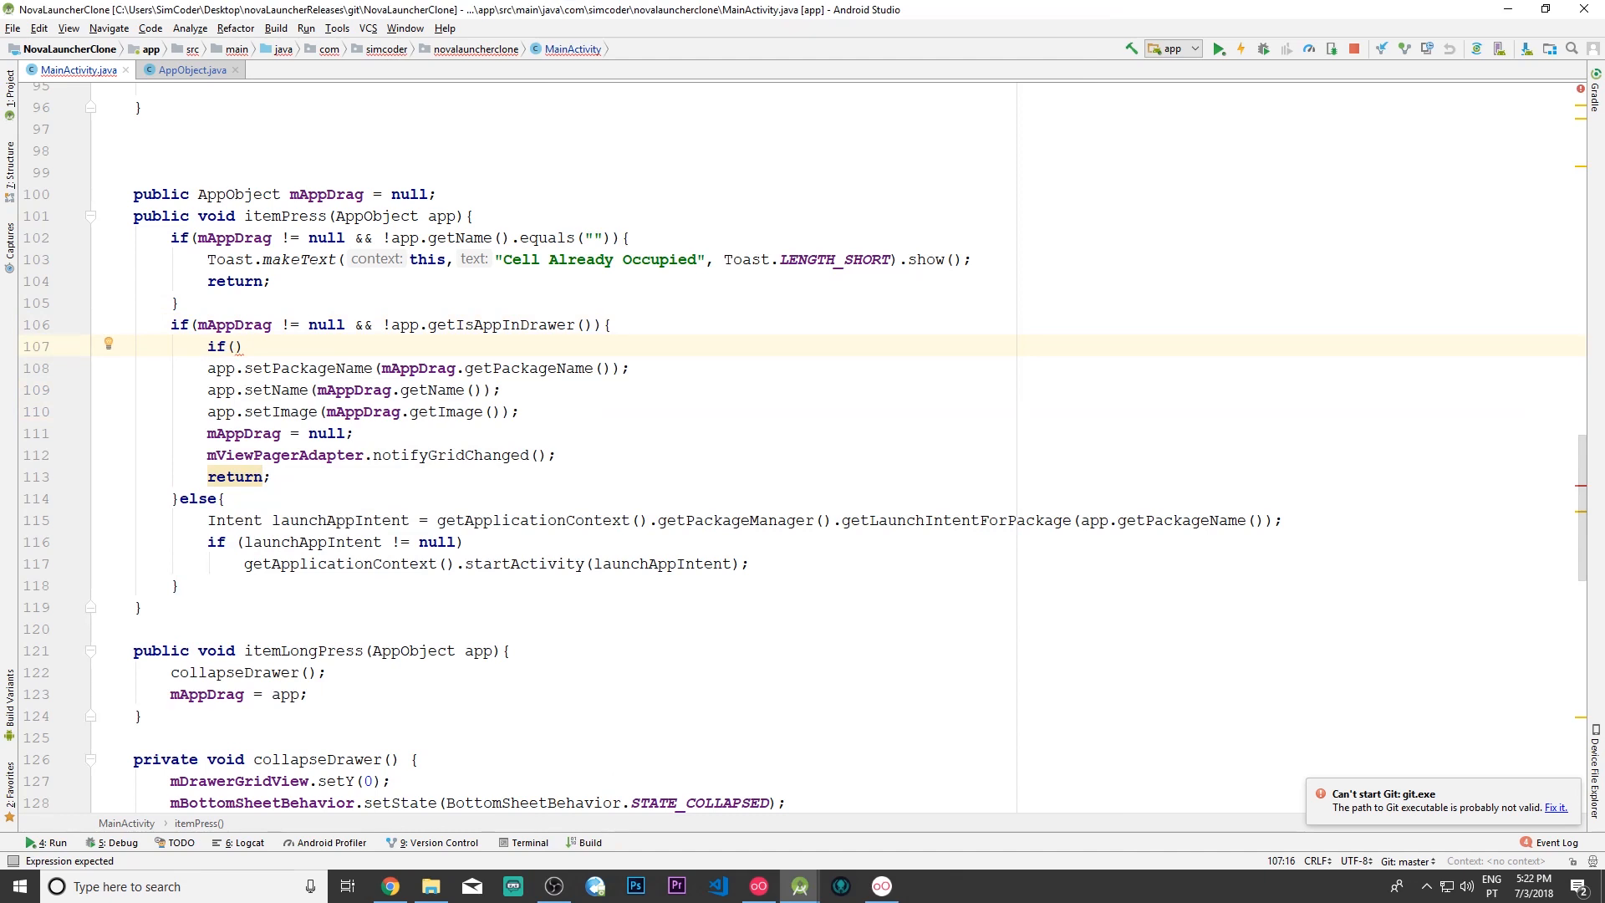
pyautogui.write('!')
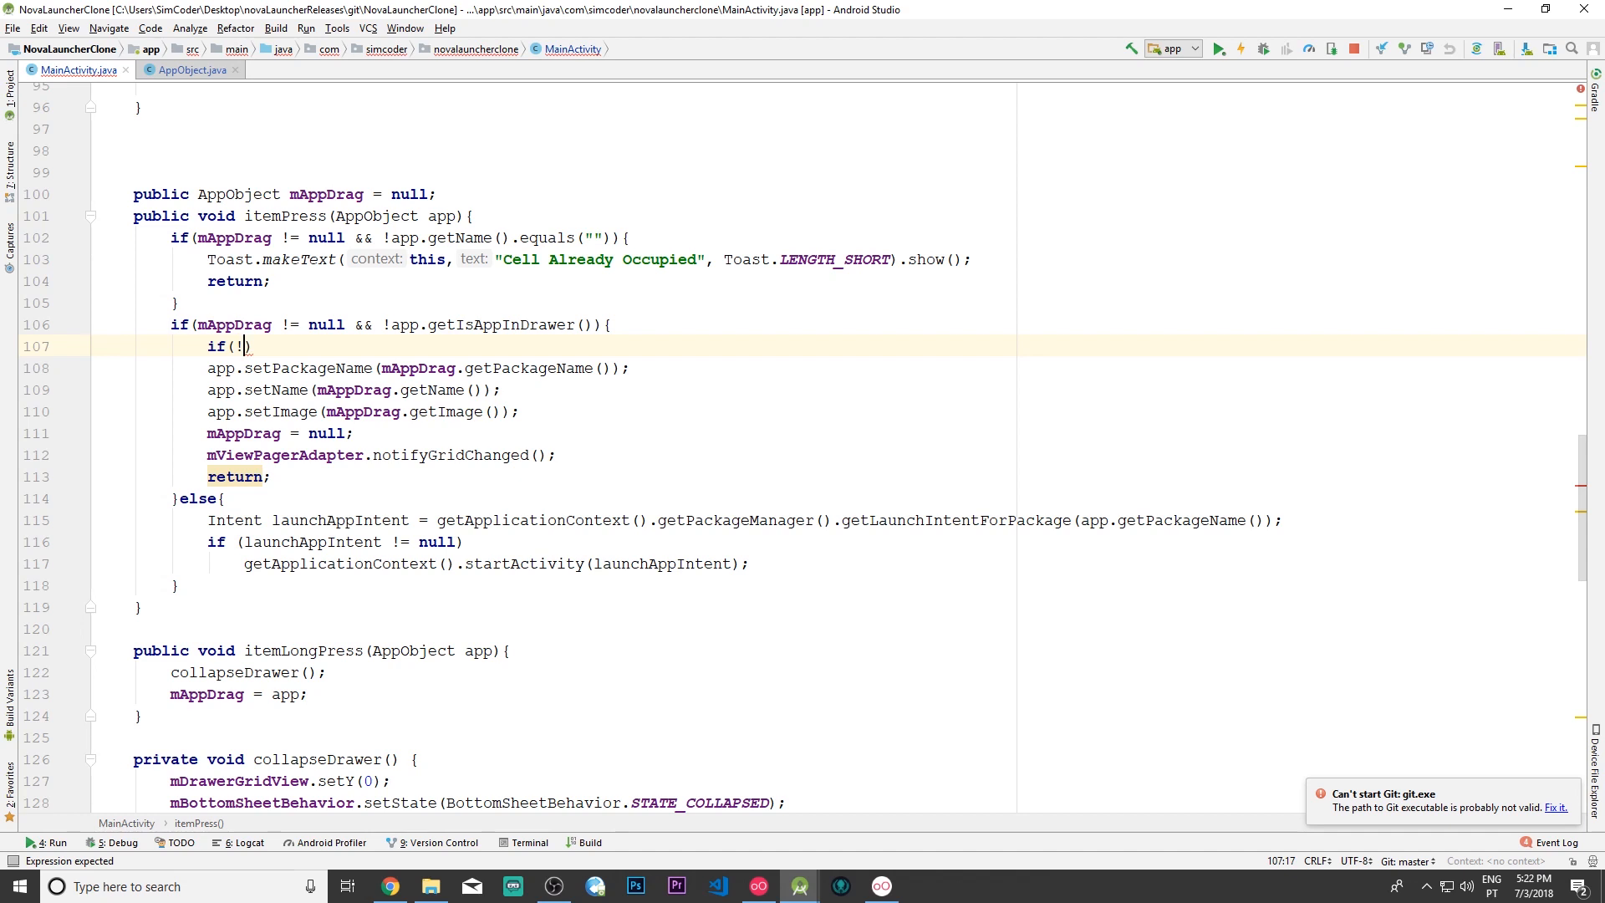
pyautogui.write('mAppDrag')
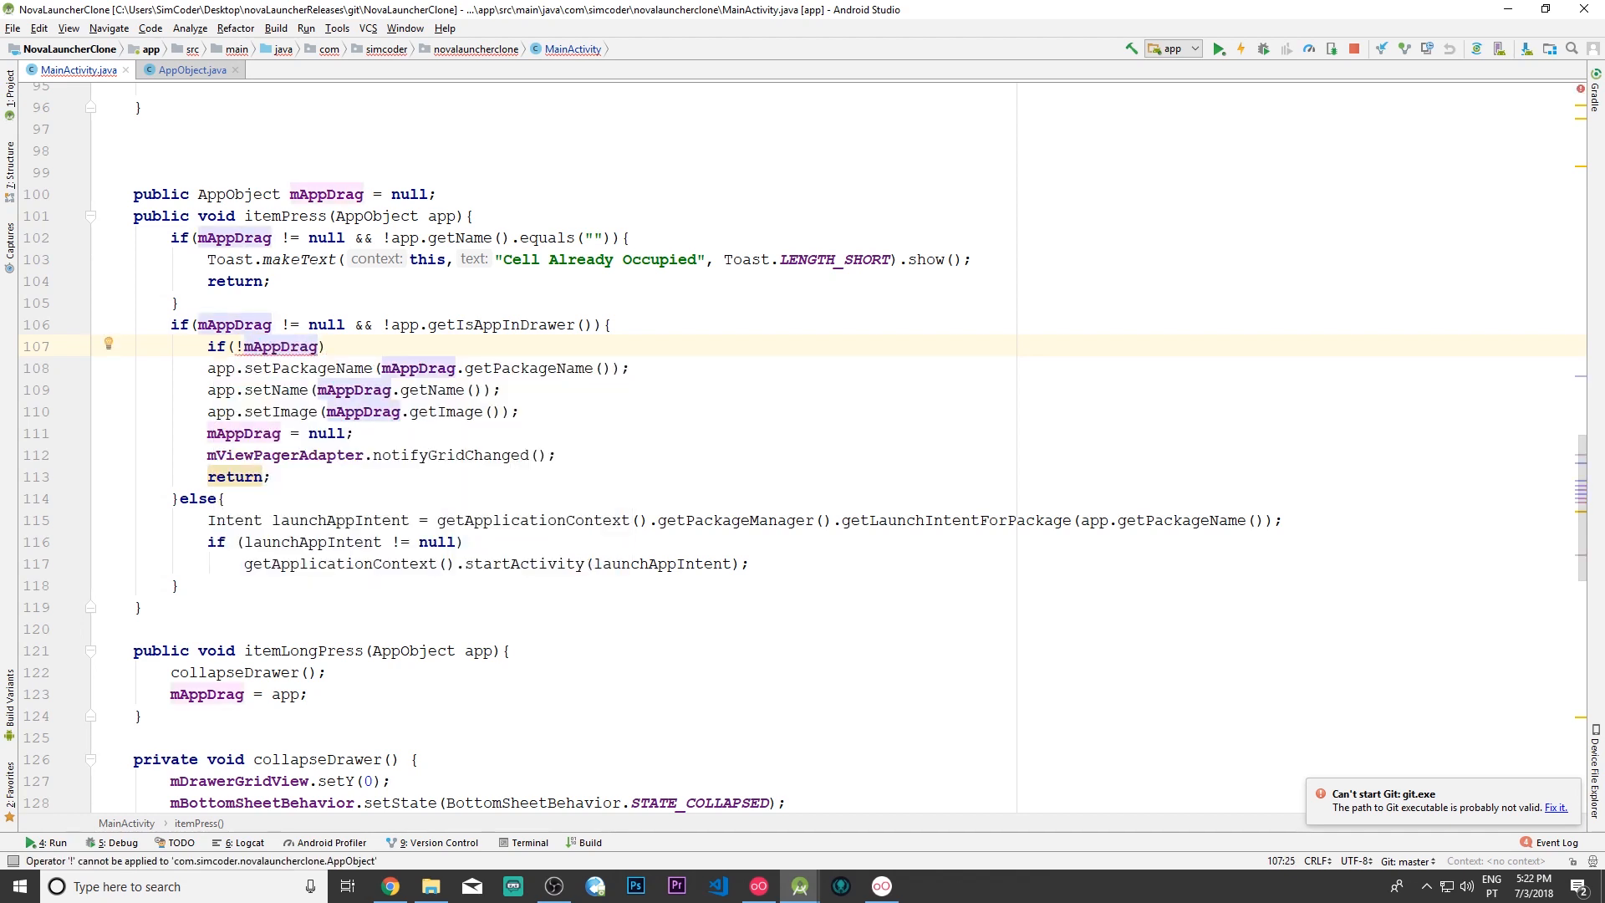
pyautogui.write('.getIsAppInDrawer()')
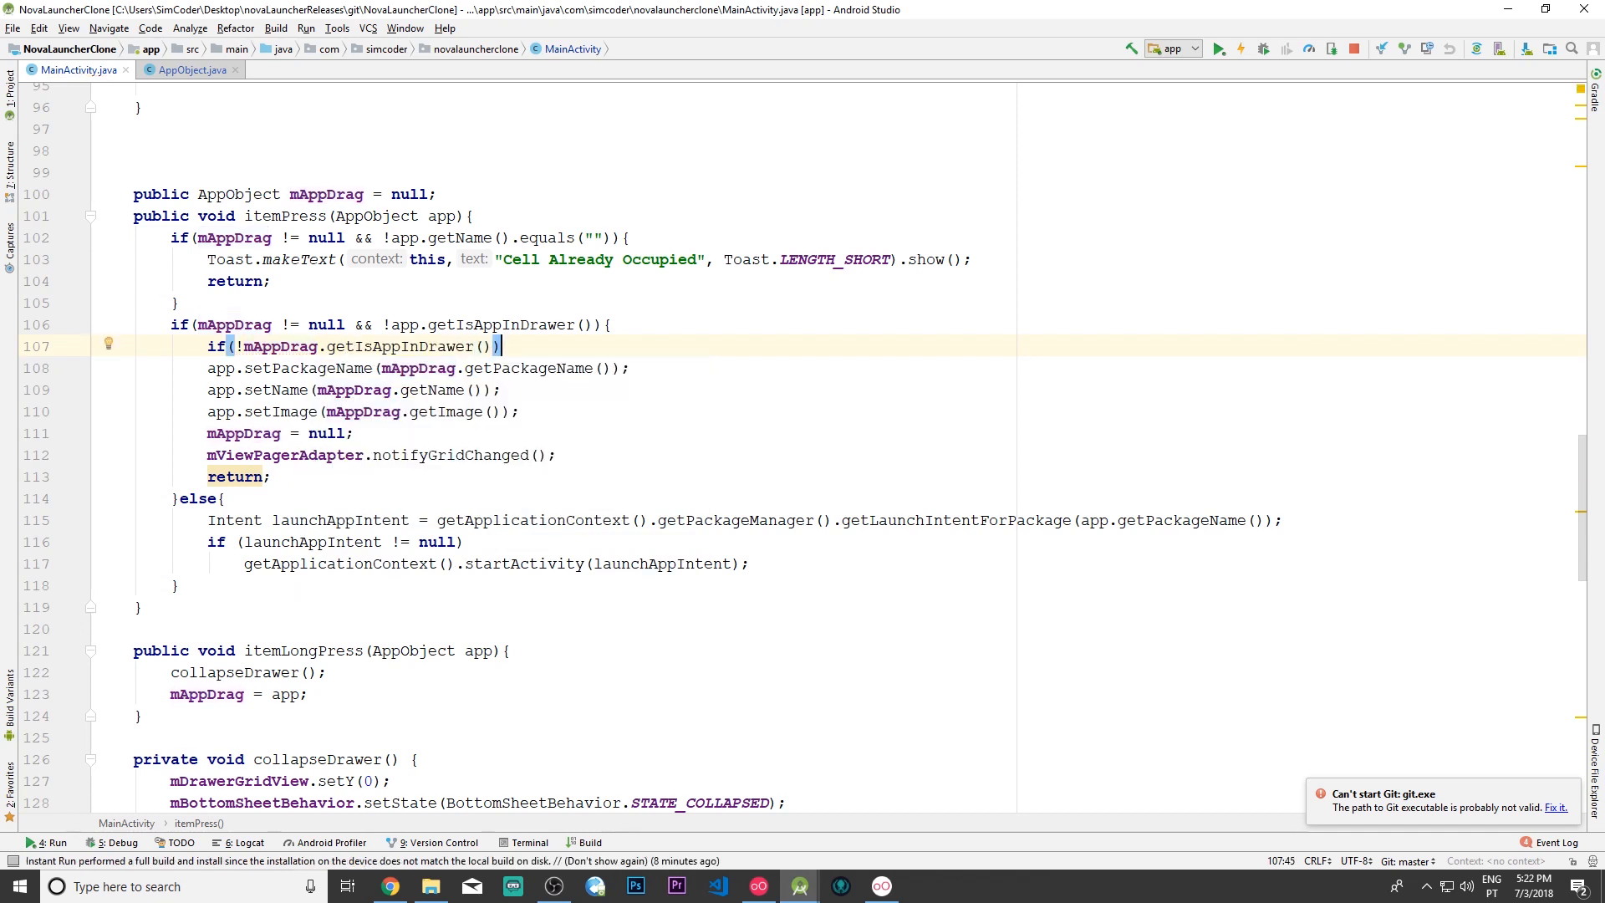
pyautogui.write('{')
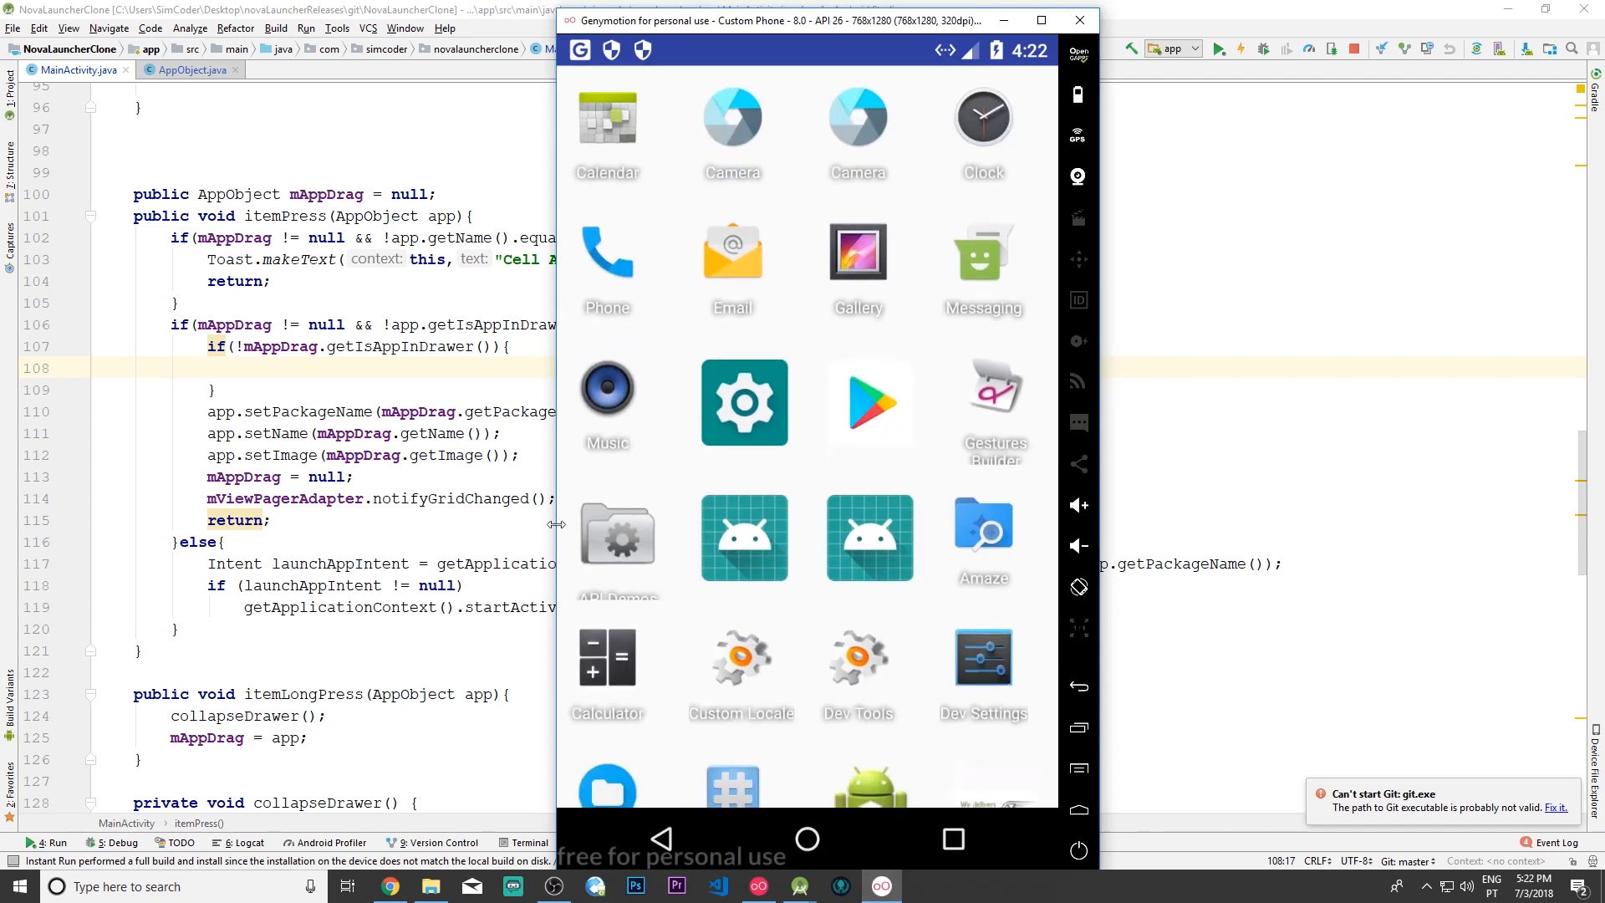
pyautogui.moveTo(660, 453)
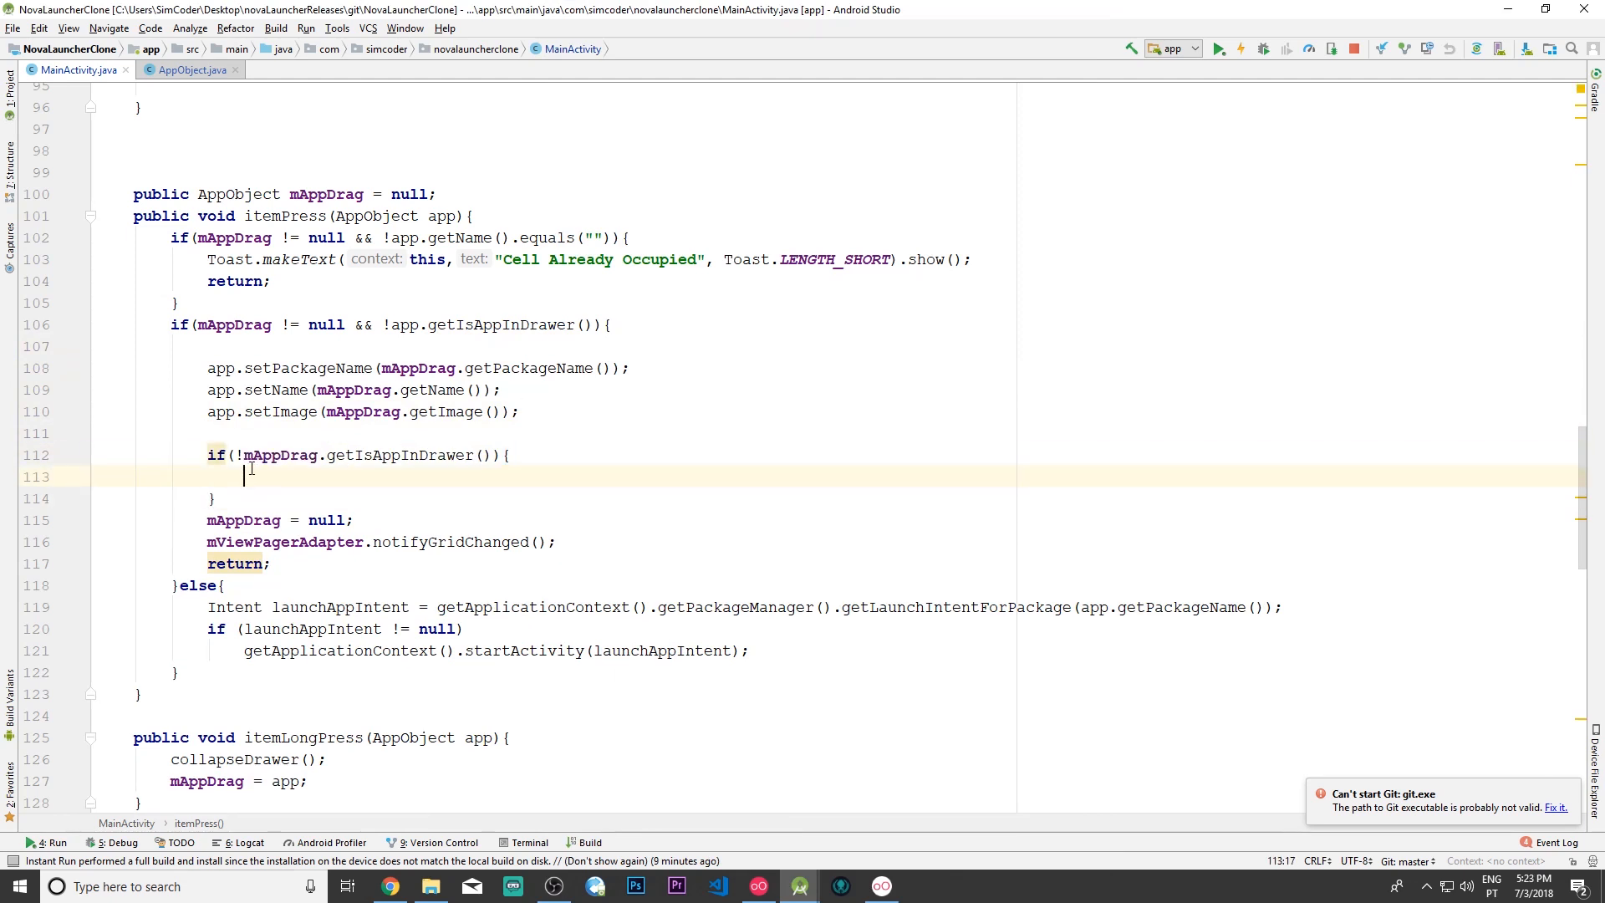
# Step: Blank mAppDrag's package name and name with "", set its image to R.drawable.ic_launcher_foreground, and begin setIsAppInDrawer
pyautogui.write('m')
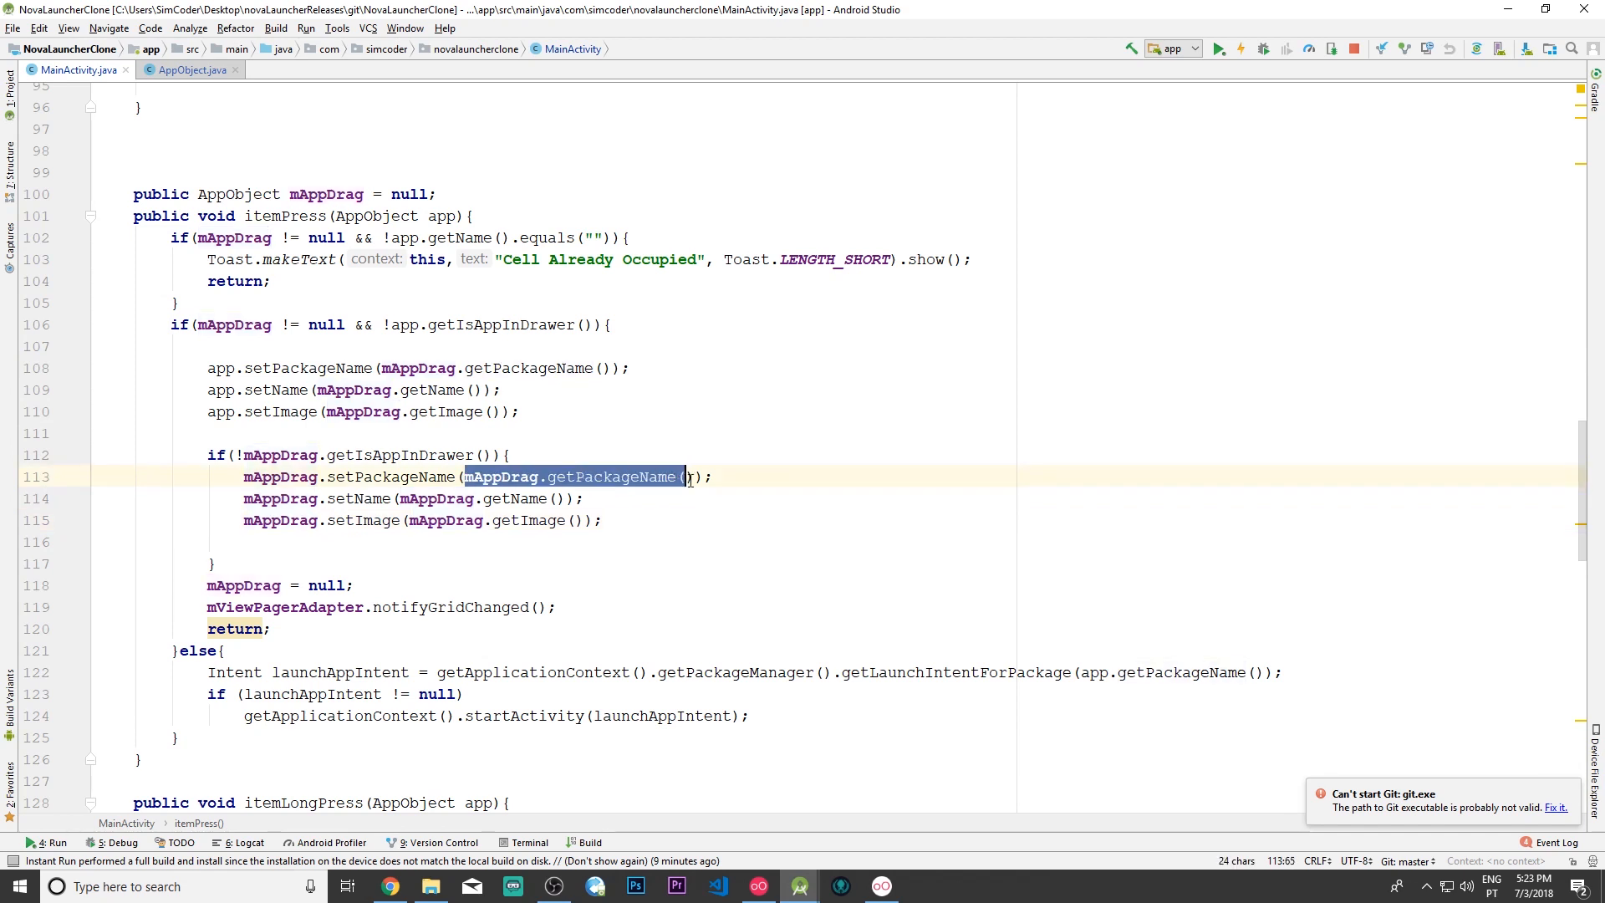
pyautogui.write('""')
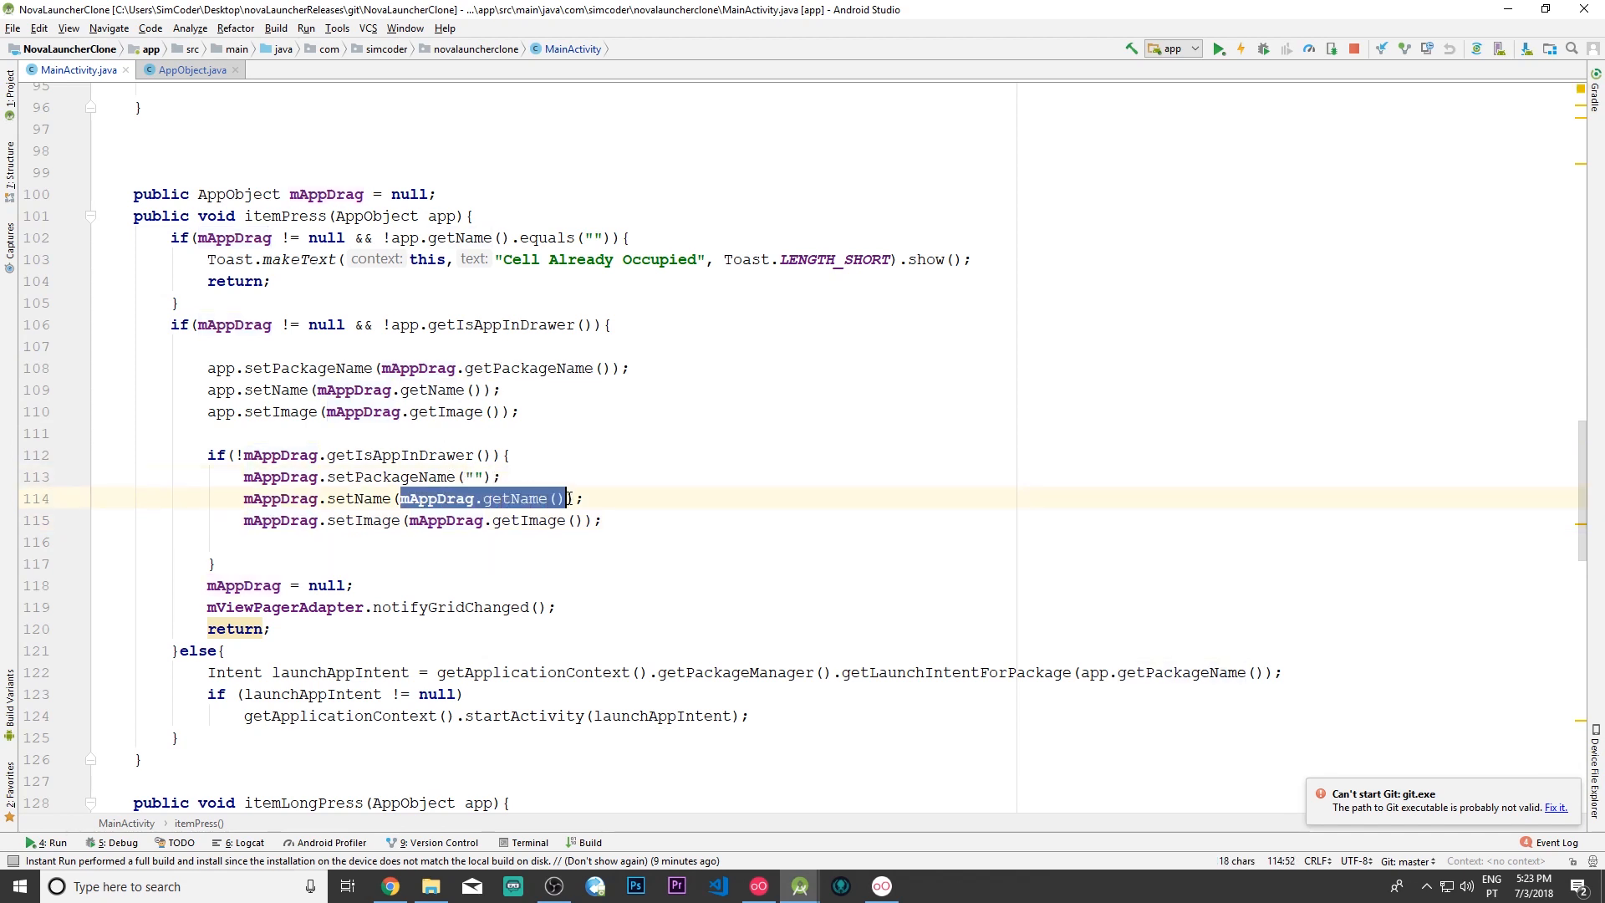
pyautogui.write('""')
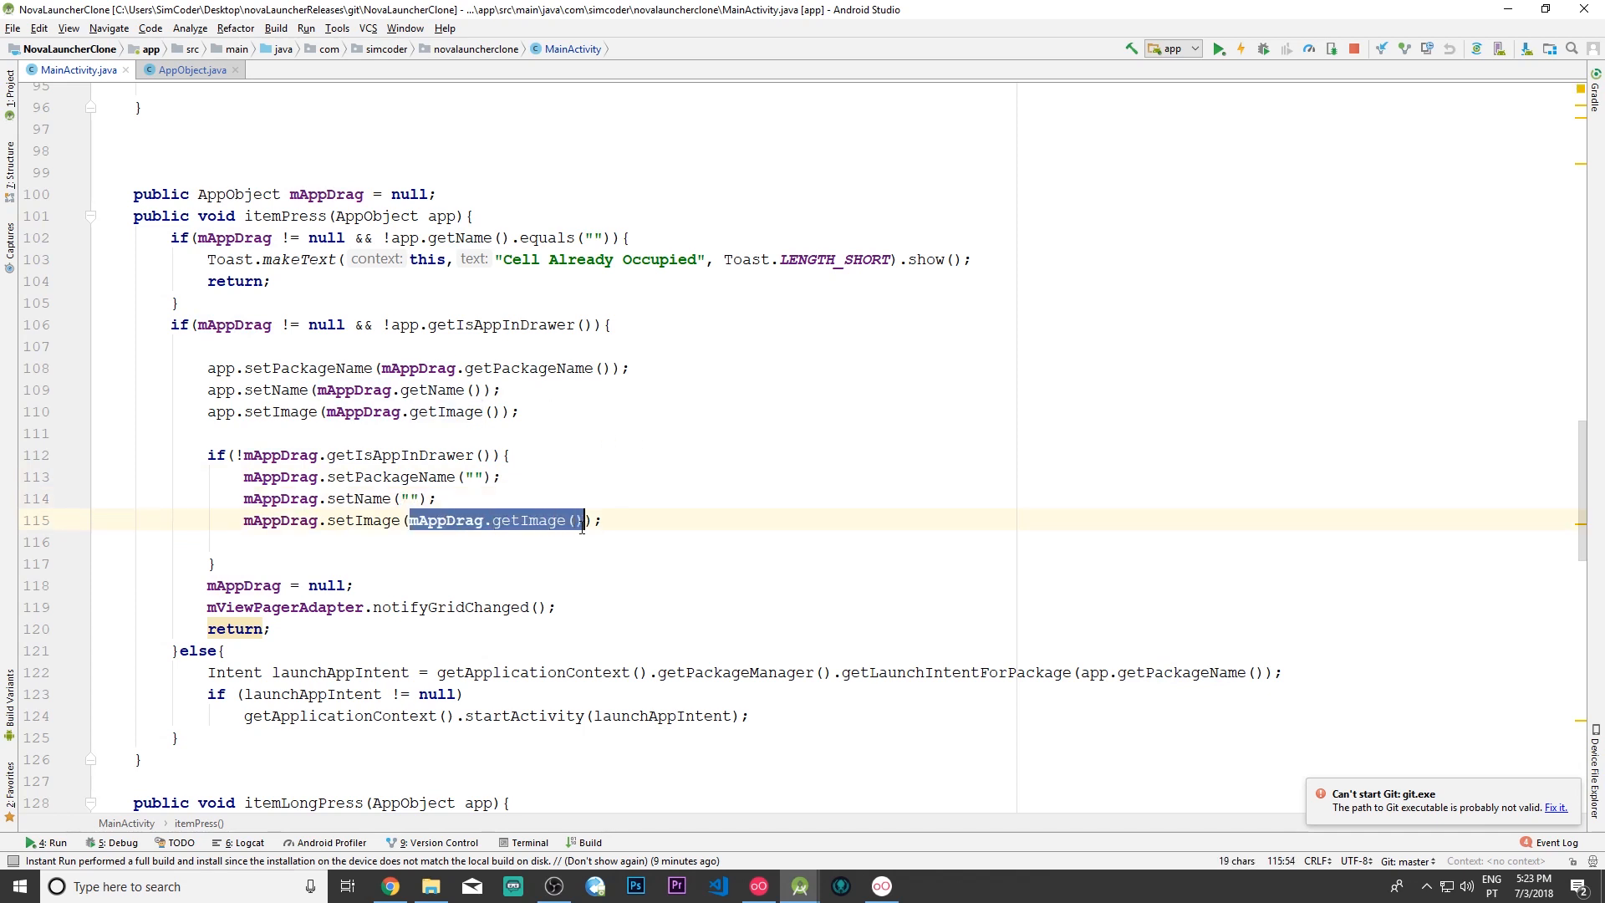
pyautogui.write('""')
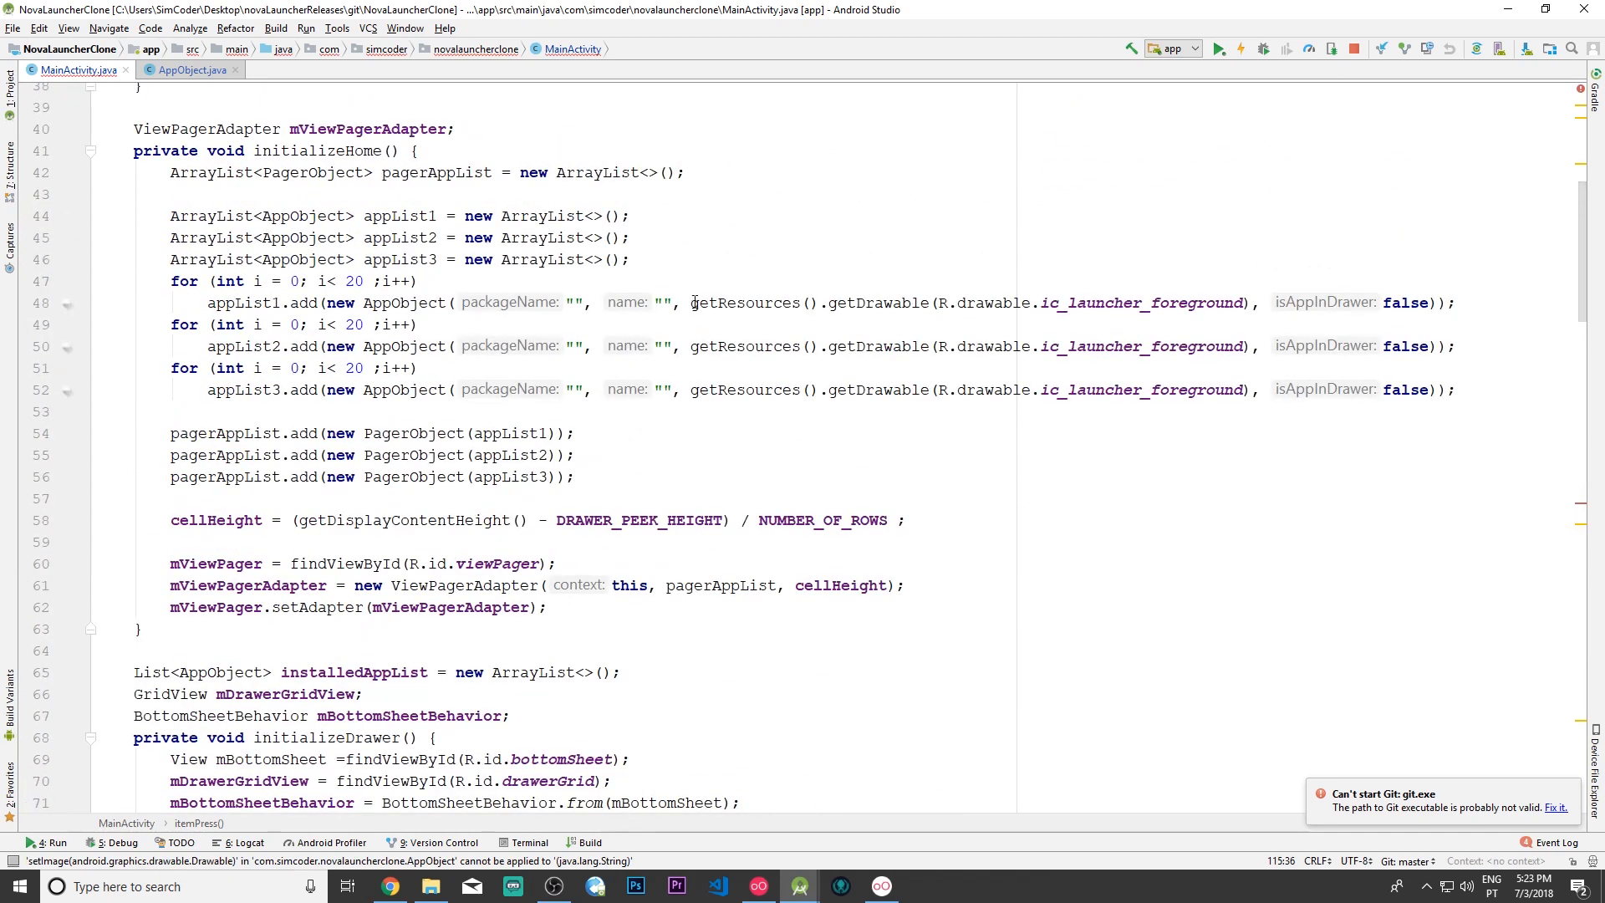
pyautogui.scroll(-3)
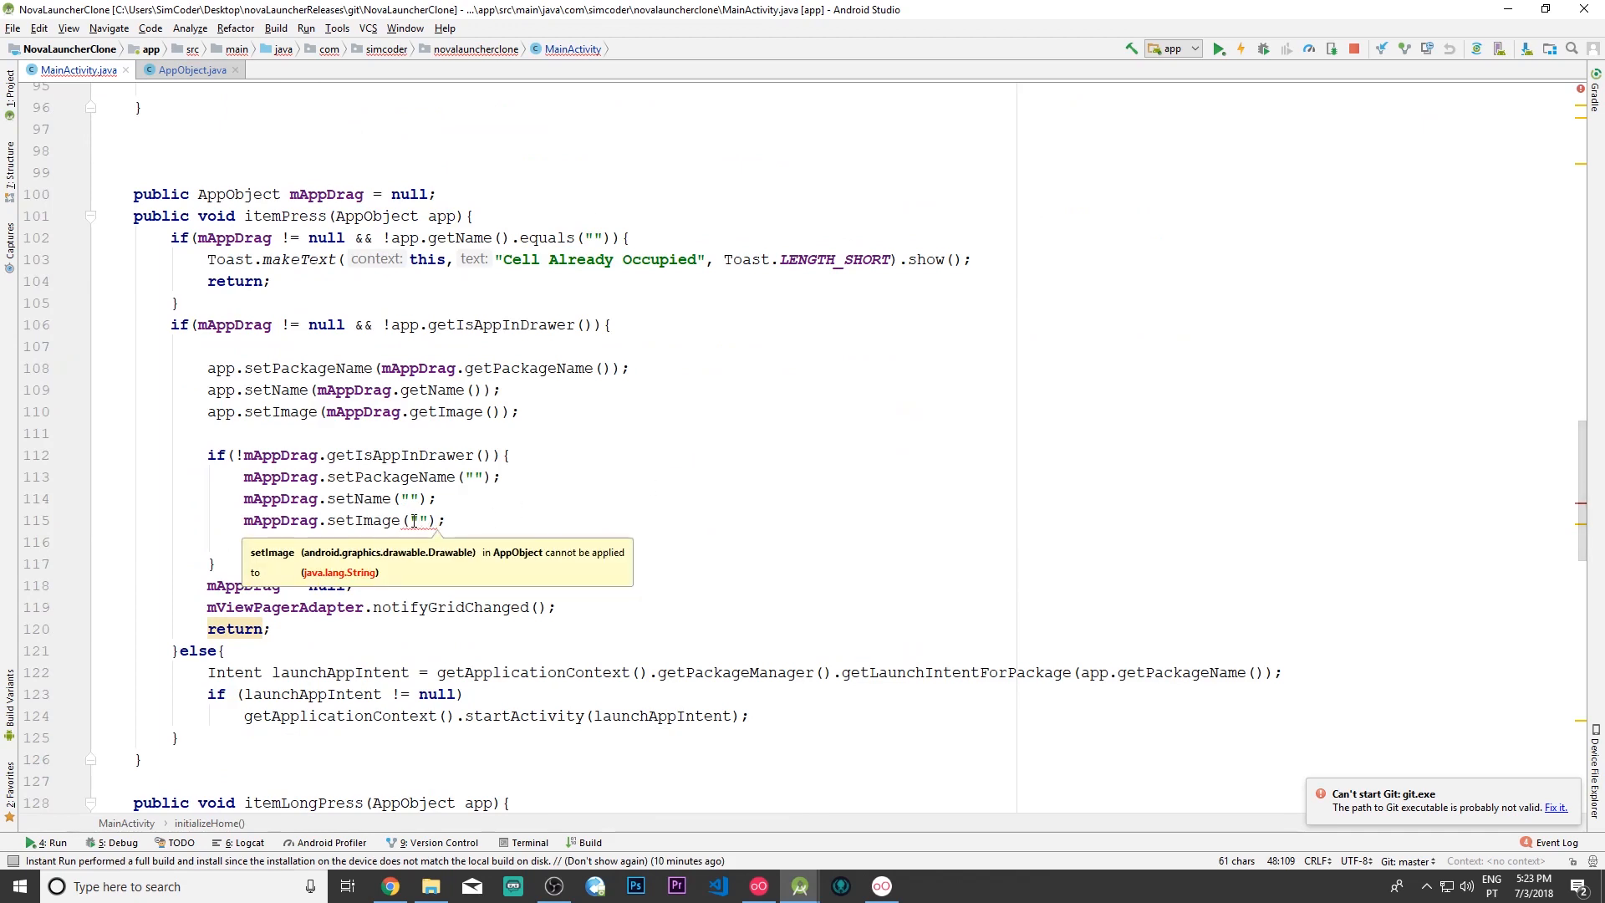
pyautogui.write('getResources().getDrawable(R.drawable.ic_launcher_foreground)')
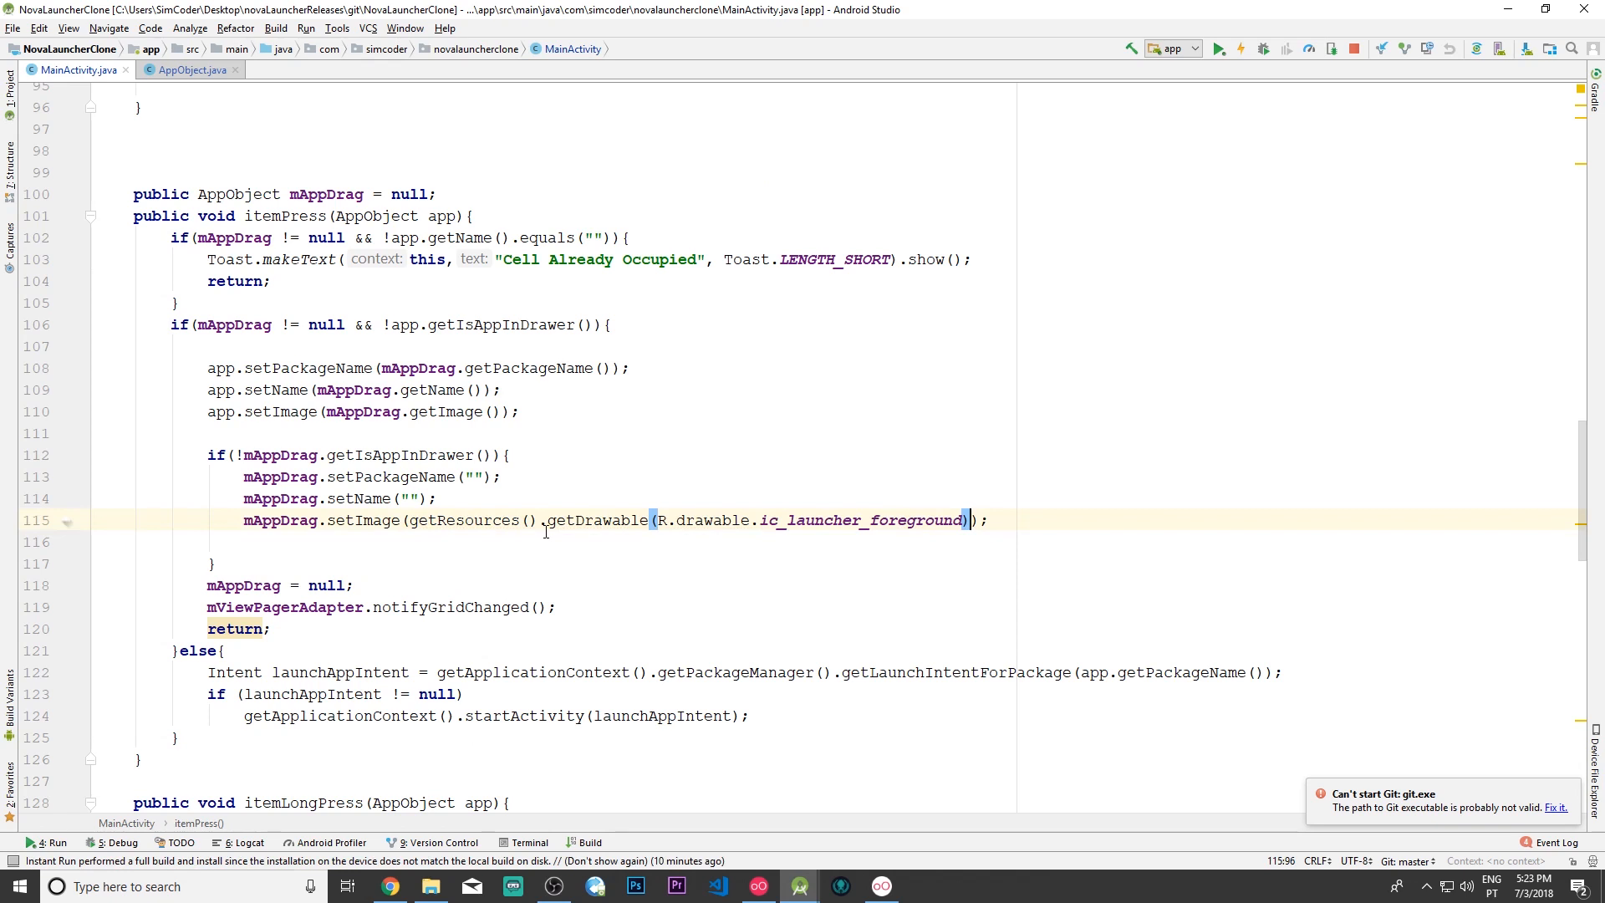
pyautogui.moveTo(711, 510)
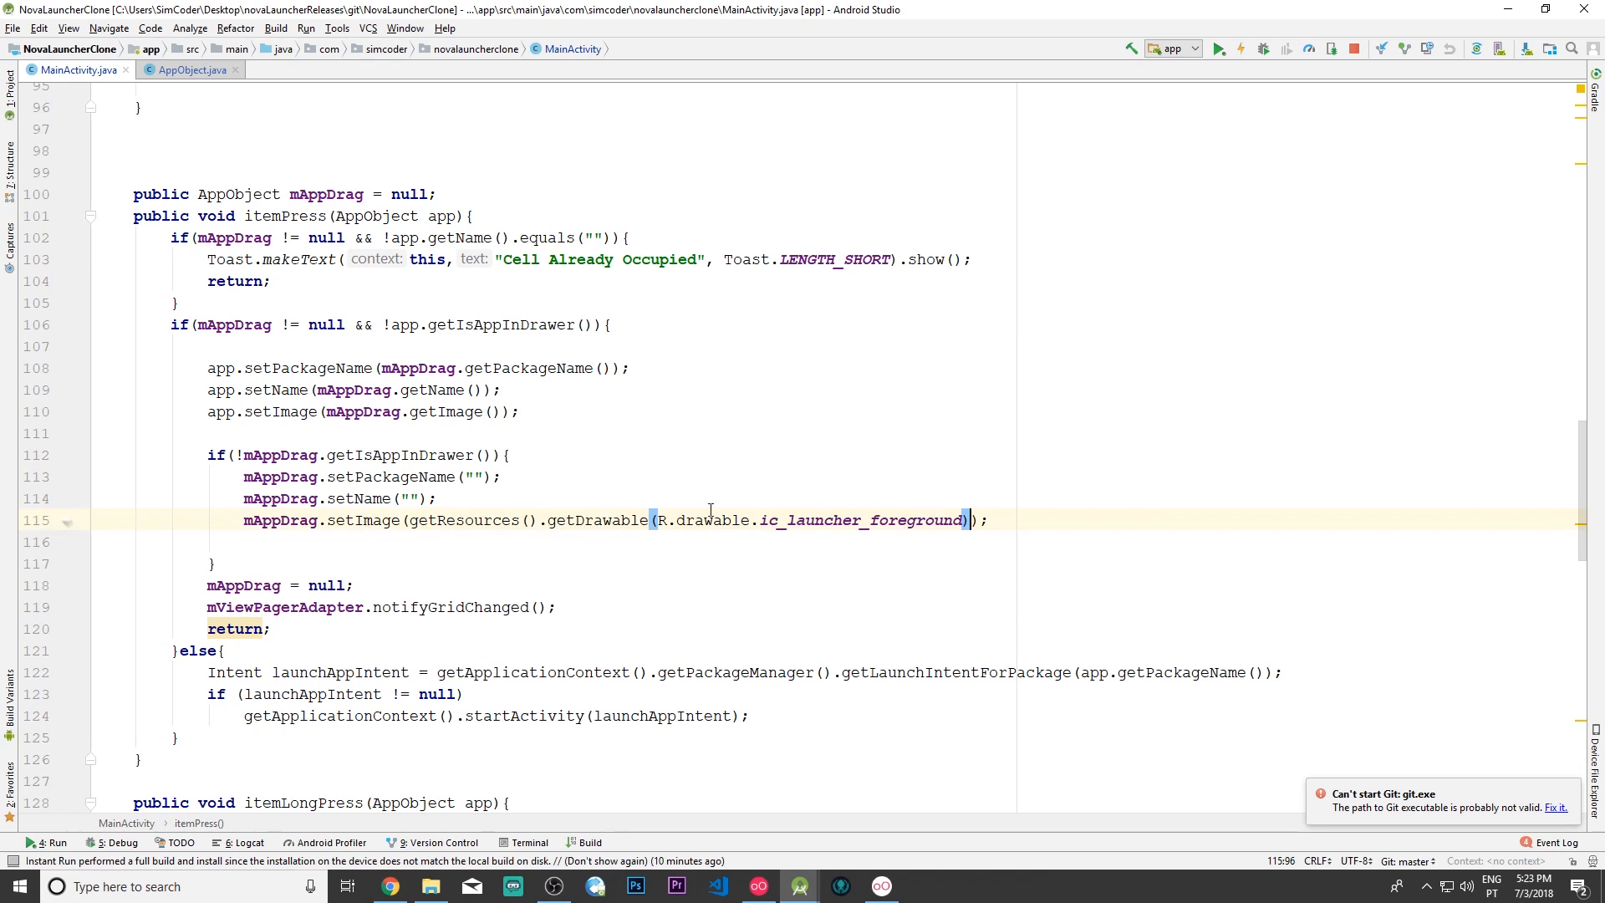
pyautogui.write('mAppDrag.setIsAppInDrawer();')
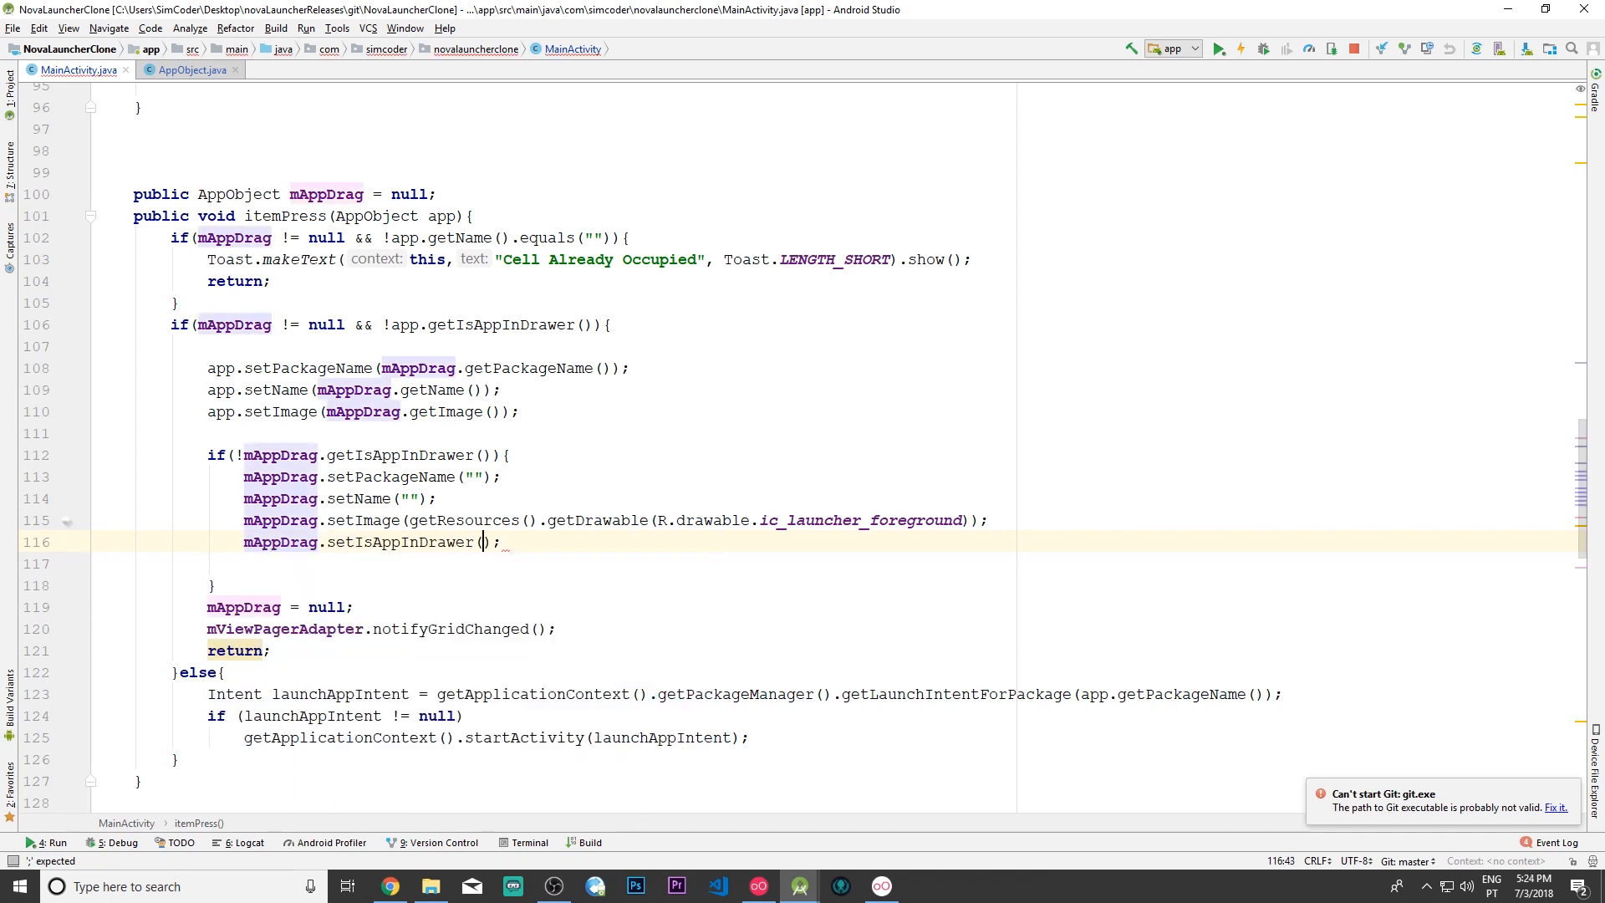
# Step: Pass false to mAppDrag.setIsAppInDrawer and add app.setIsAppInDrawer(false) after setImage
pyautogui.write('false')
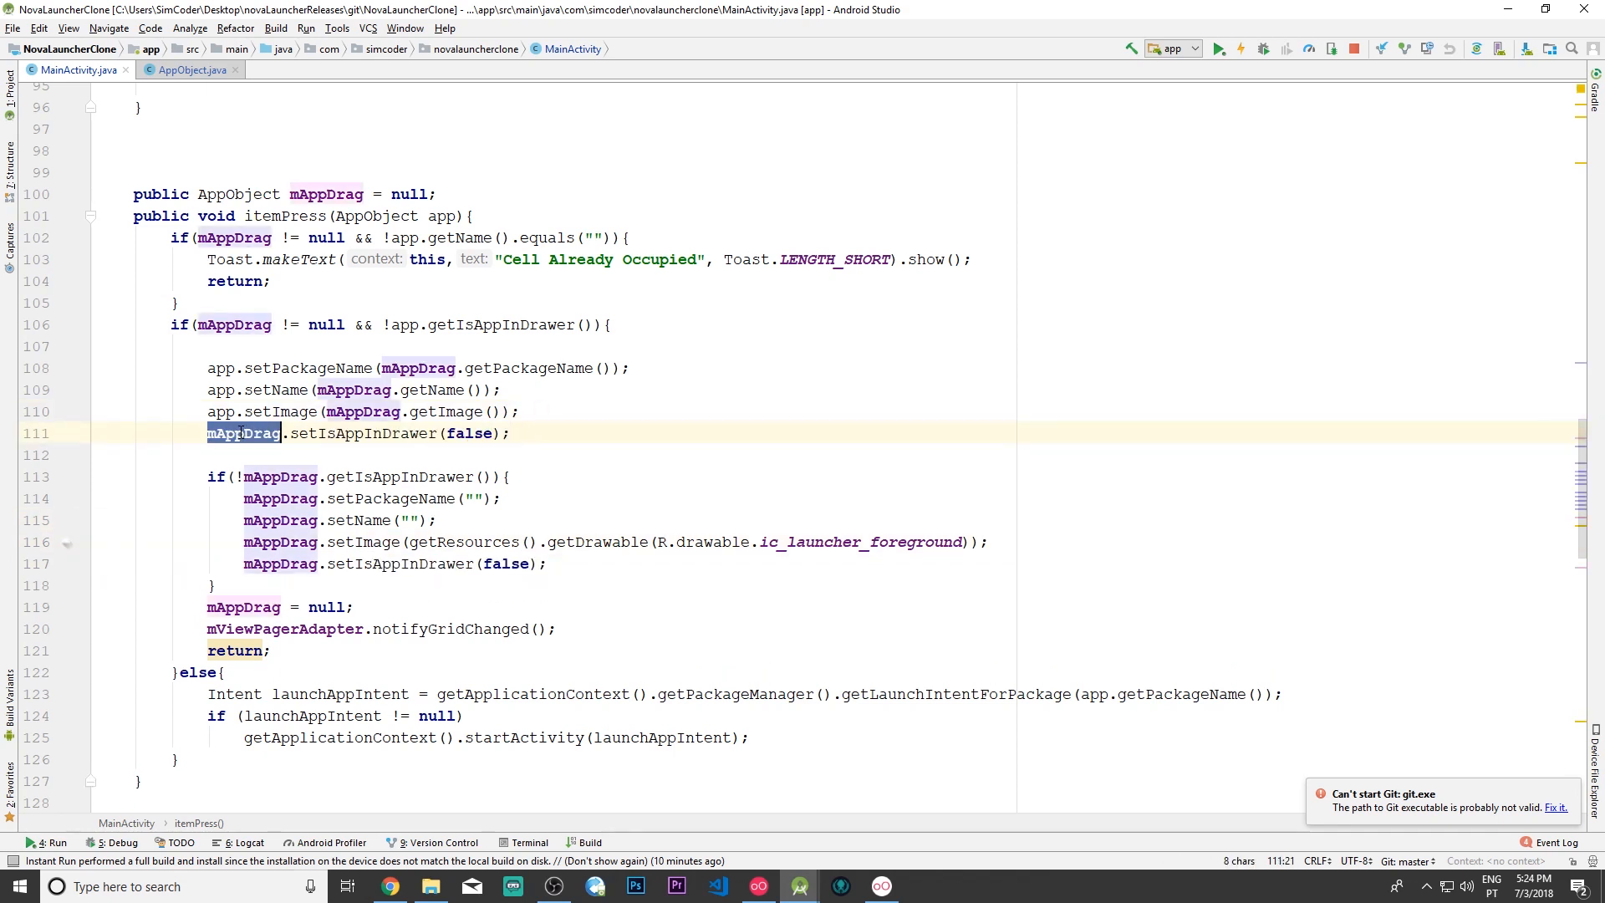
pyautogui.write('app')
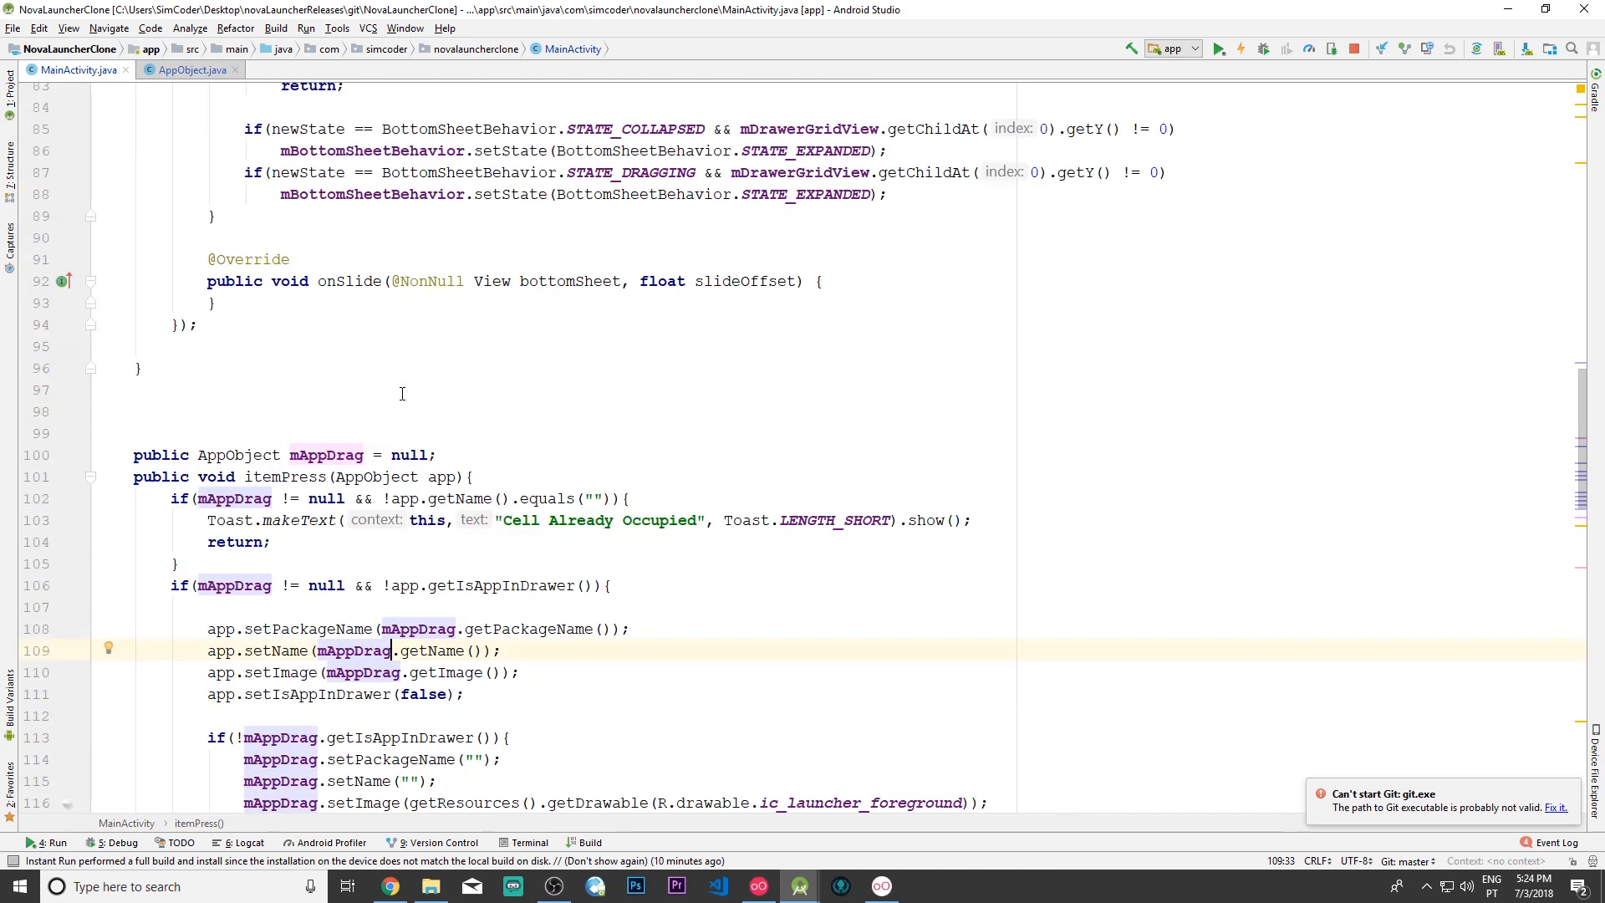
pyautogui.scroll(-3)
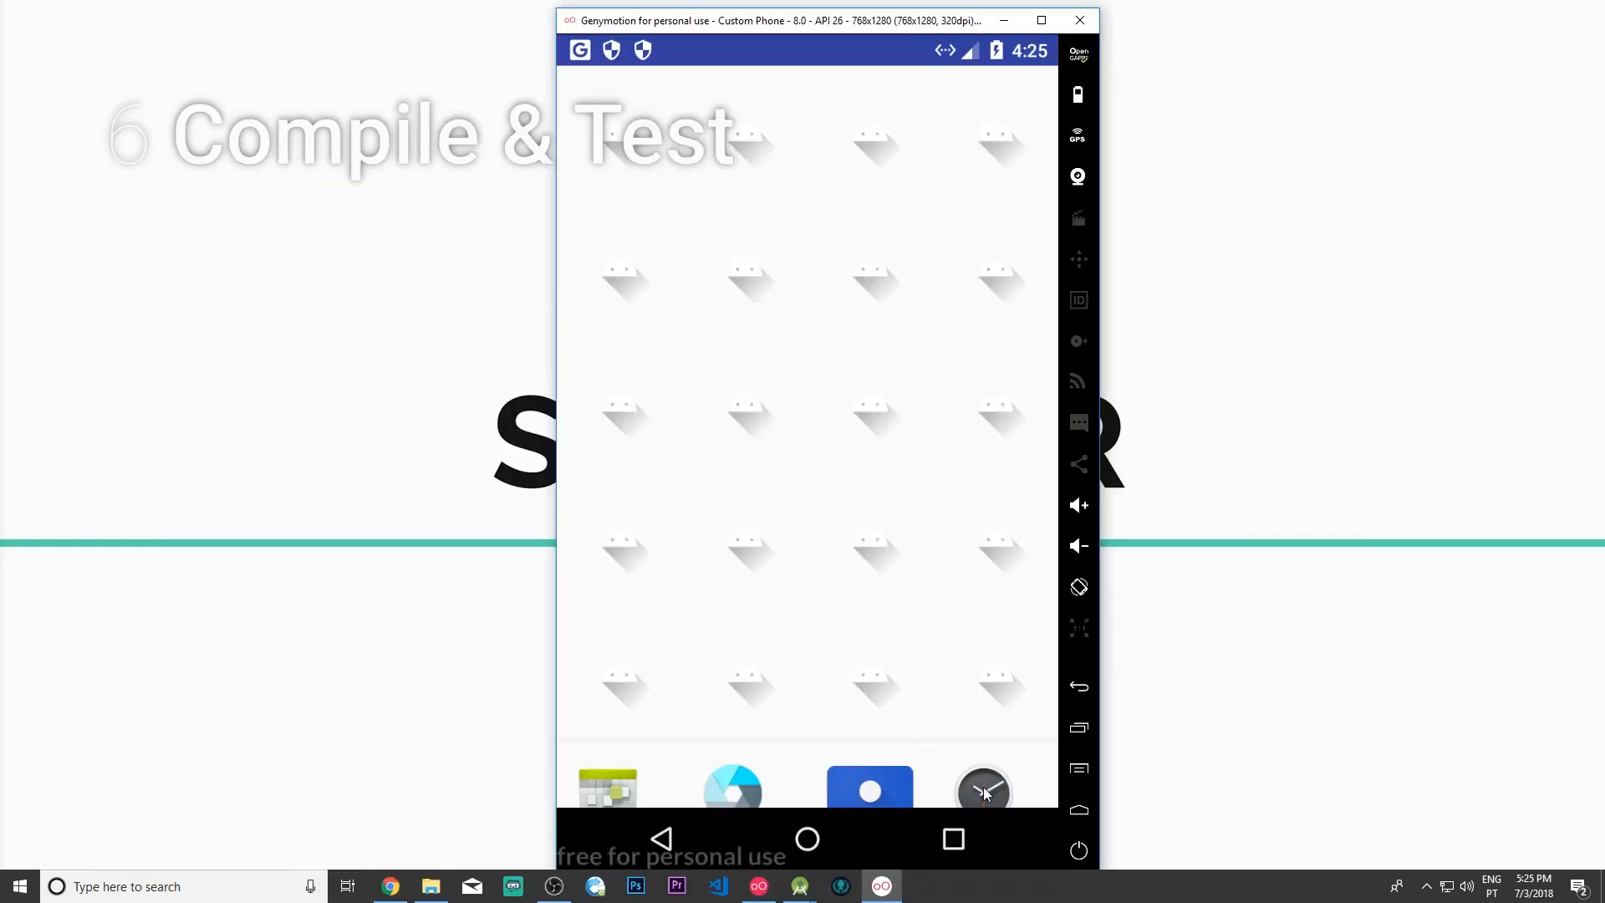
# Step: Drag Clock onto the home grid, then move it to the right-hand column and one cell left to check old cells clear
pyautogui.moveTo(982, 788); pyautogui.dragTo(732, 399)
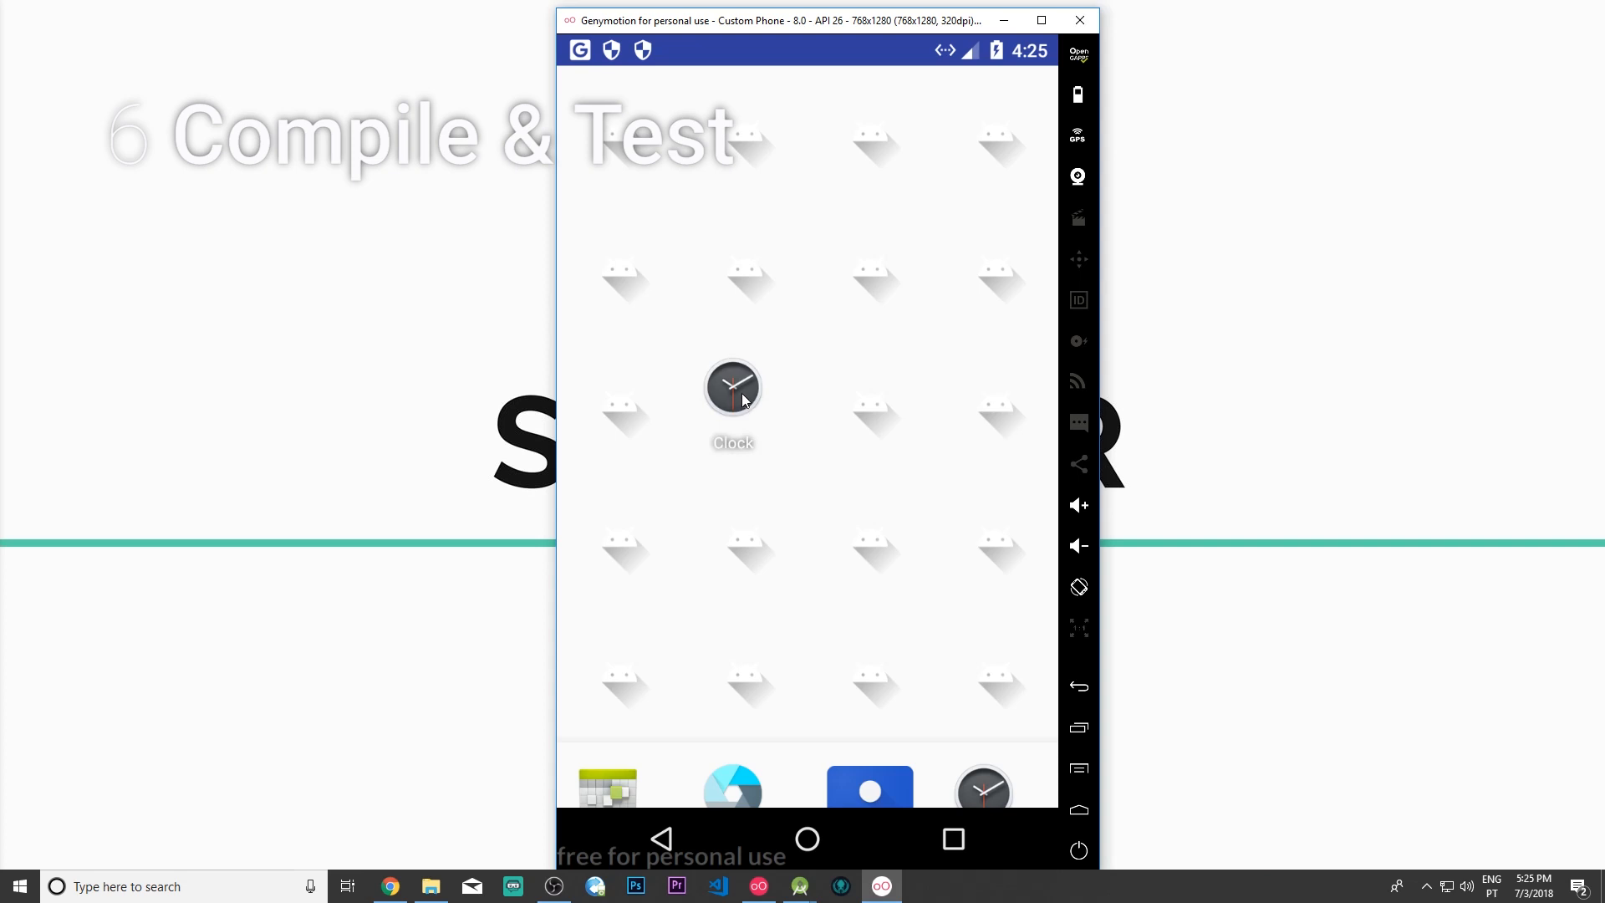
pyautogui.moveTo(733, 386); pyautogui.dragTo(981, 251)
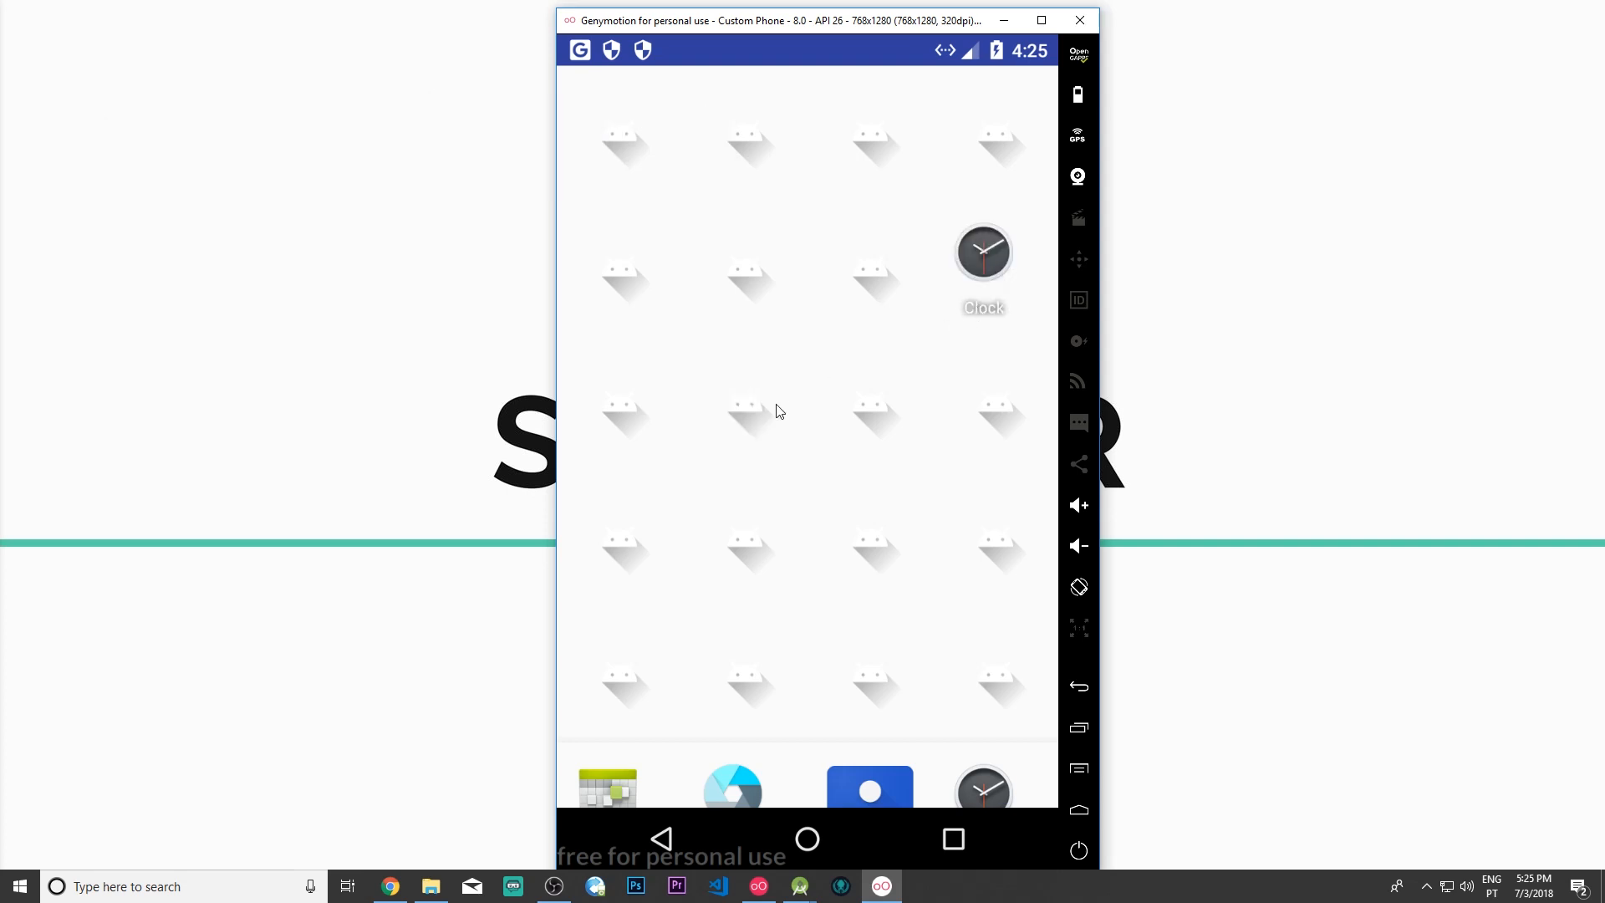
pyautogui.moveTo(756, 408)
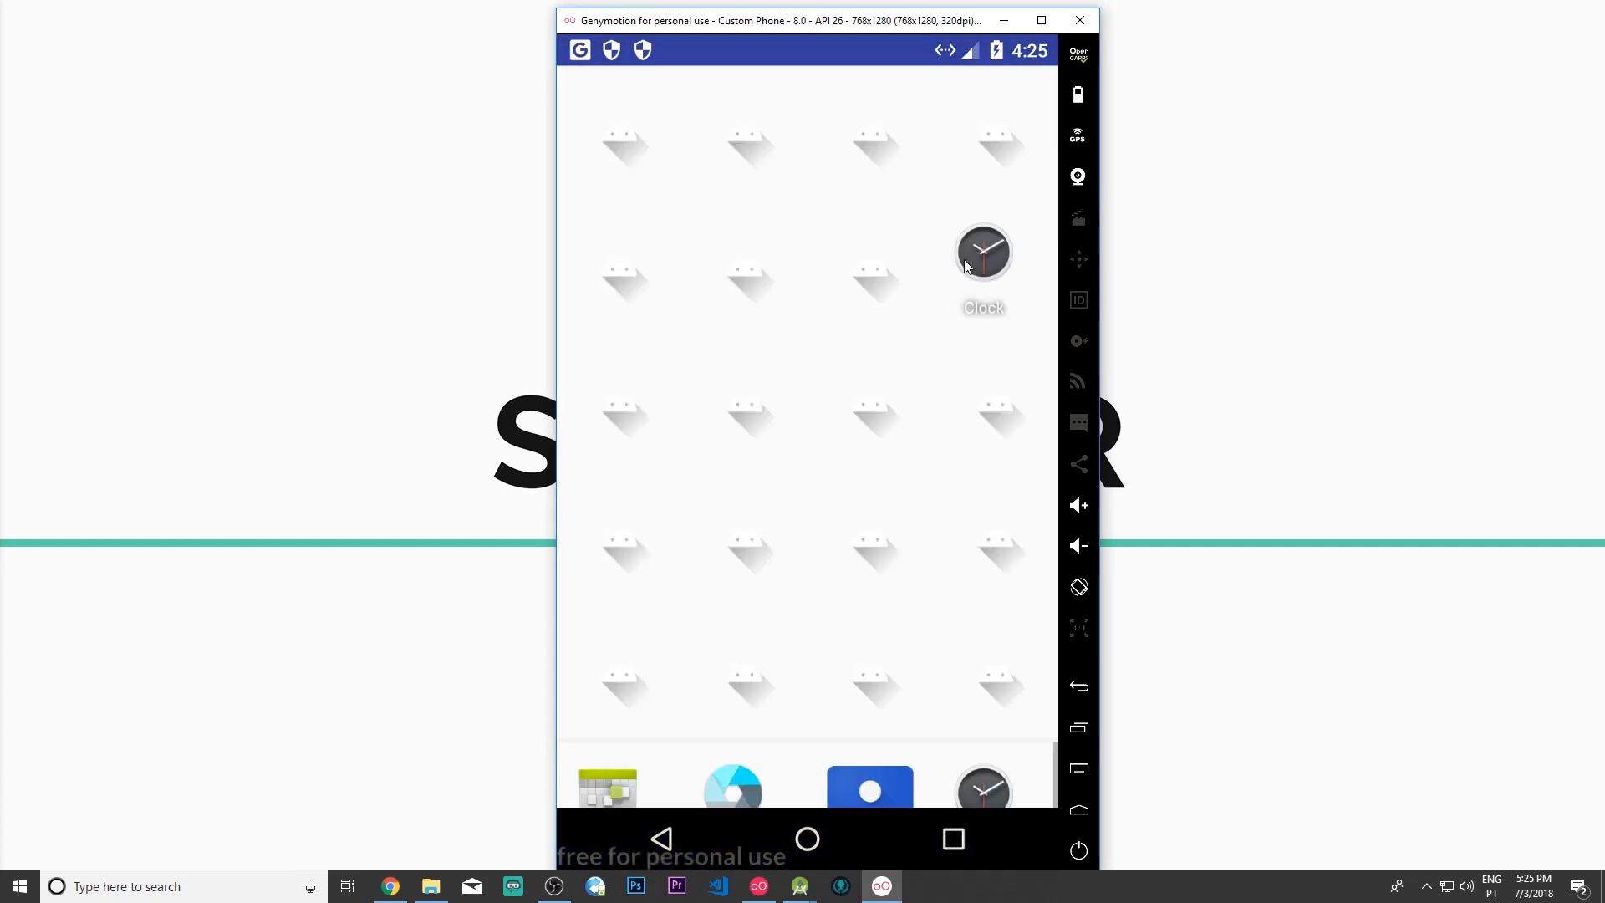
pyautogui.moveTo(960, 427)
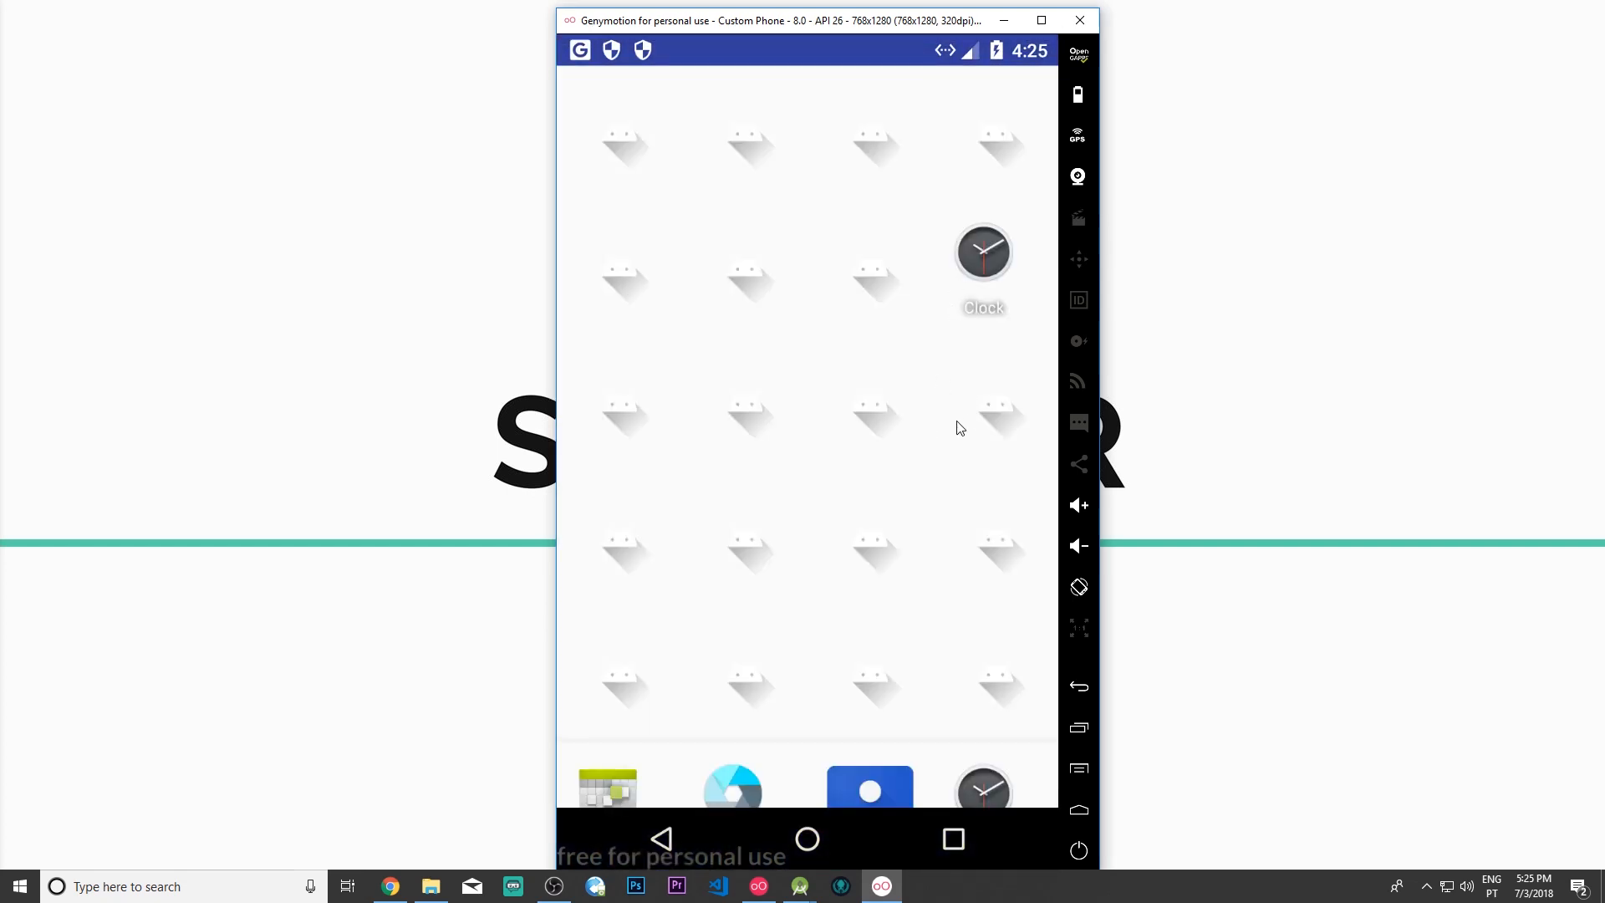
pyautogui.moveTo(982, 250); pyautogui.dragTo(856, 251)
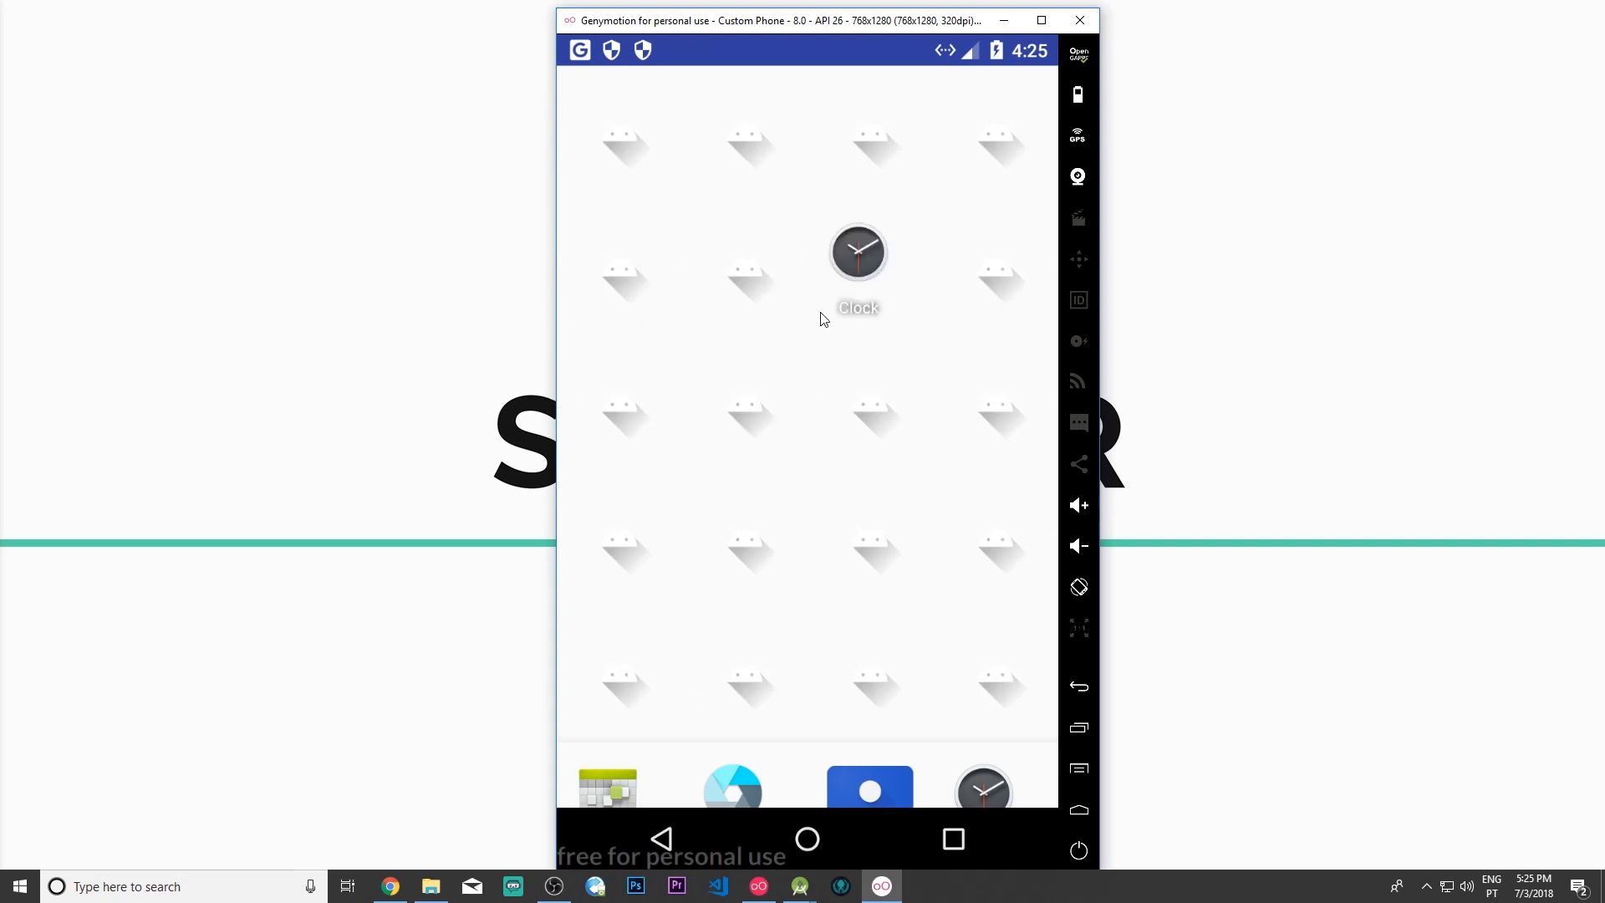
pyautogui.moveTo(767, 381)
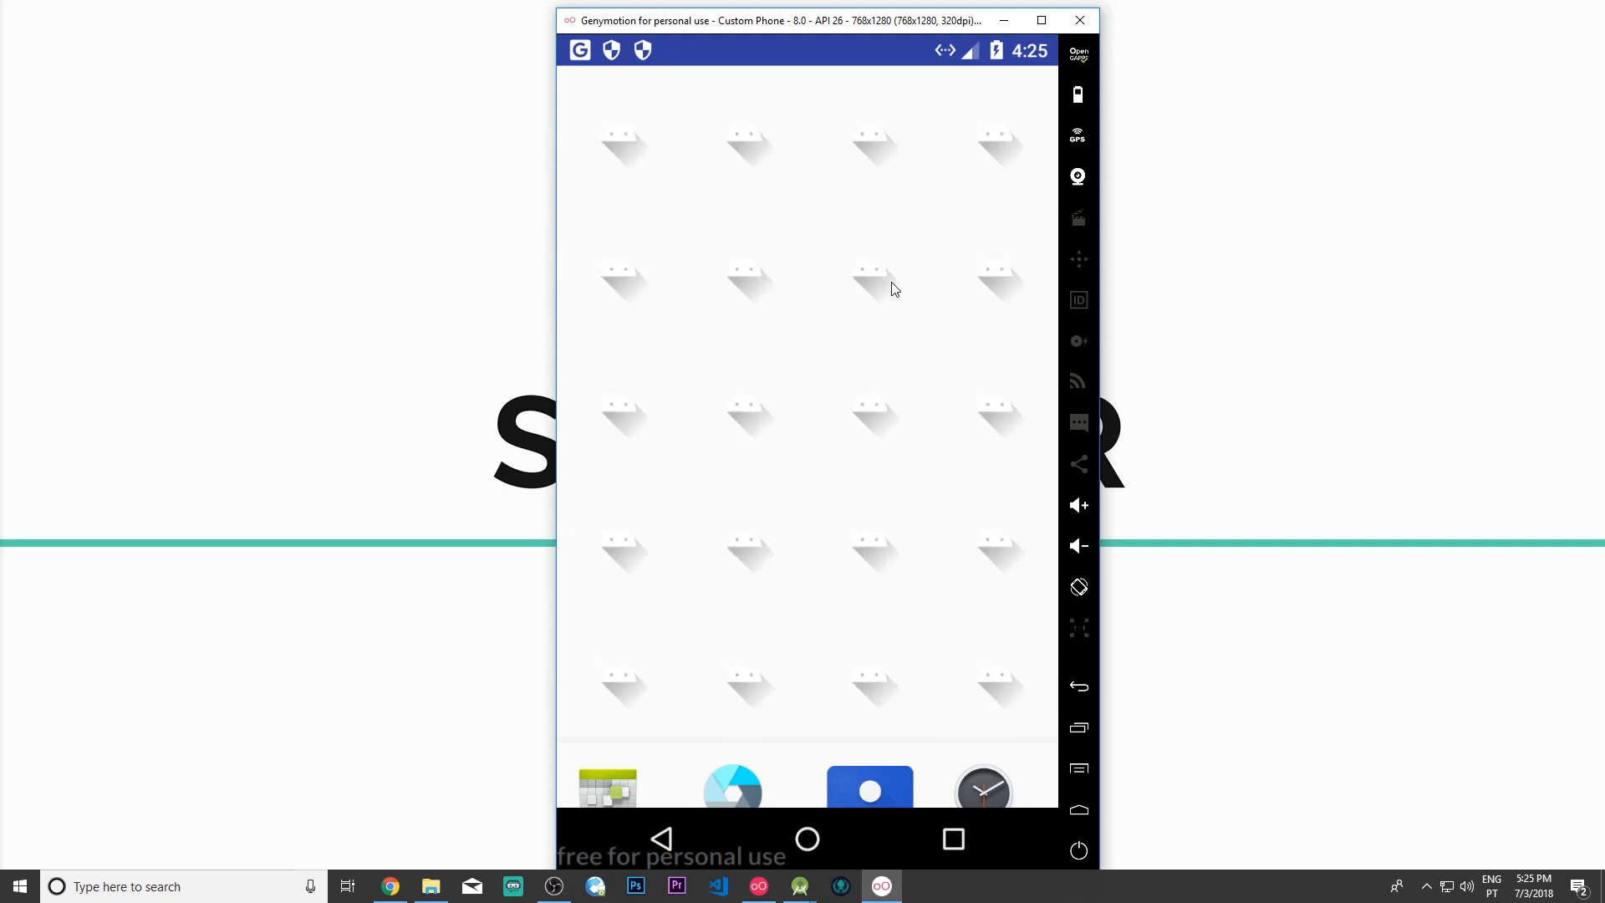
pyautogui.moveTo(608, 799)
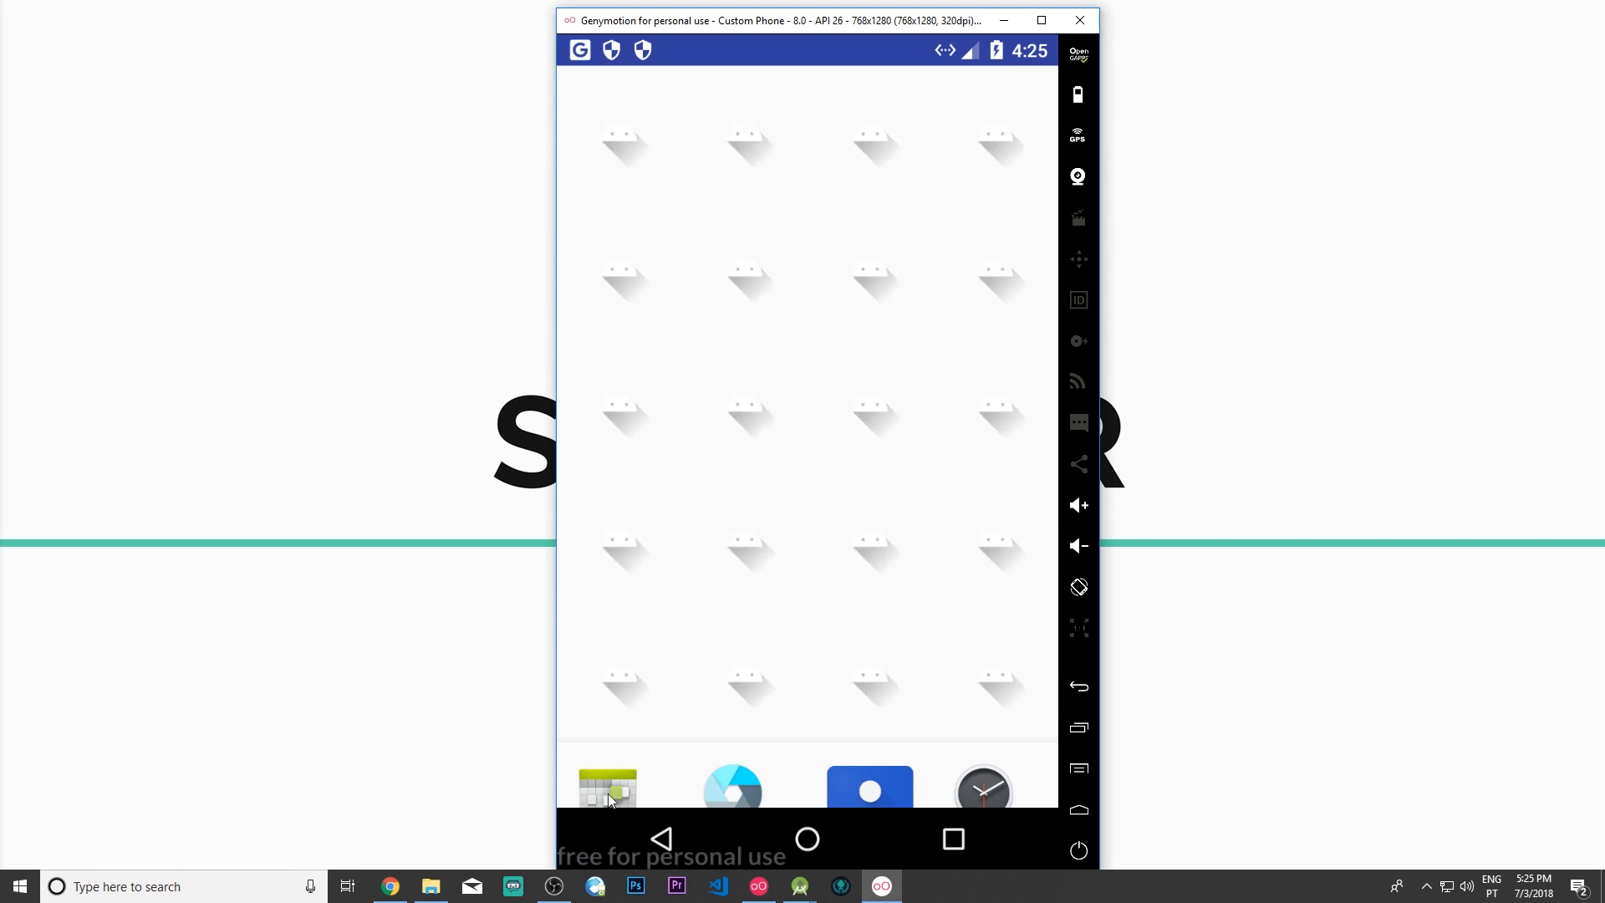
pyautogui.moveTo(645, 671)
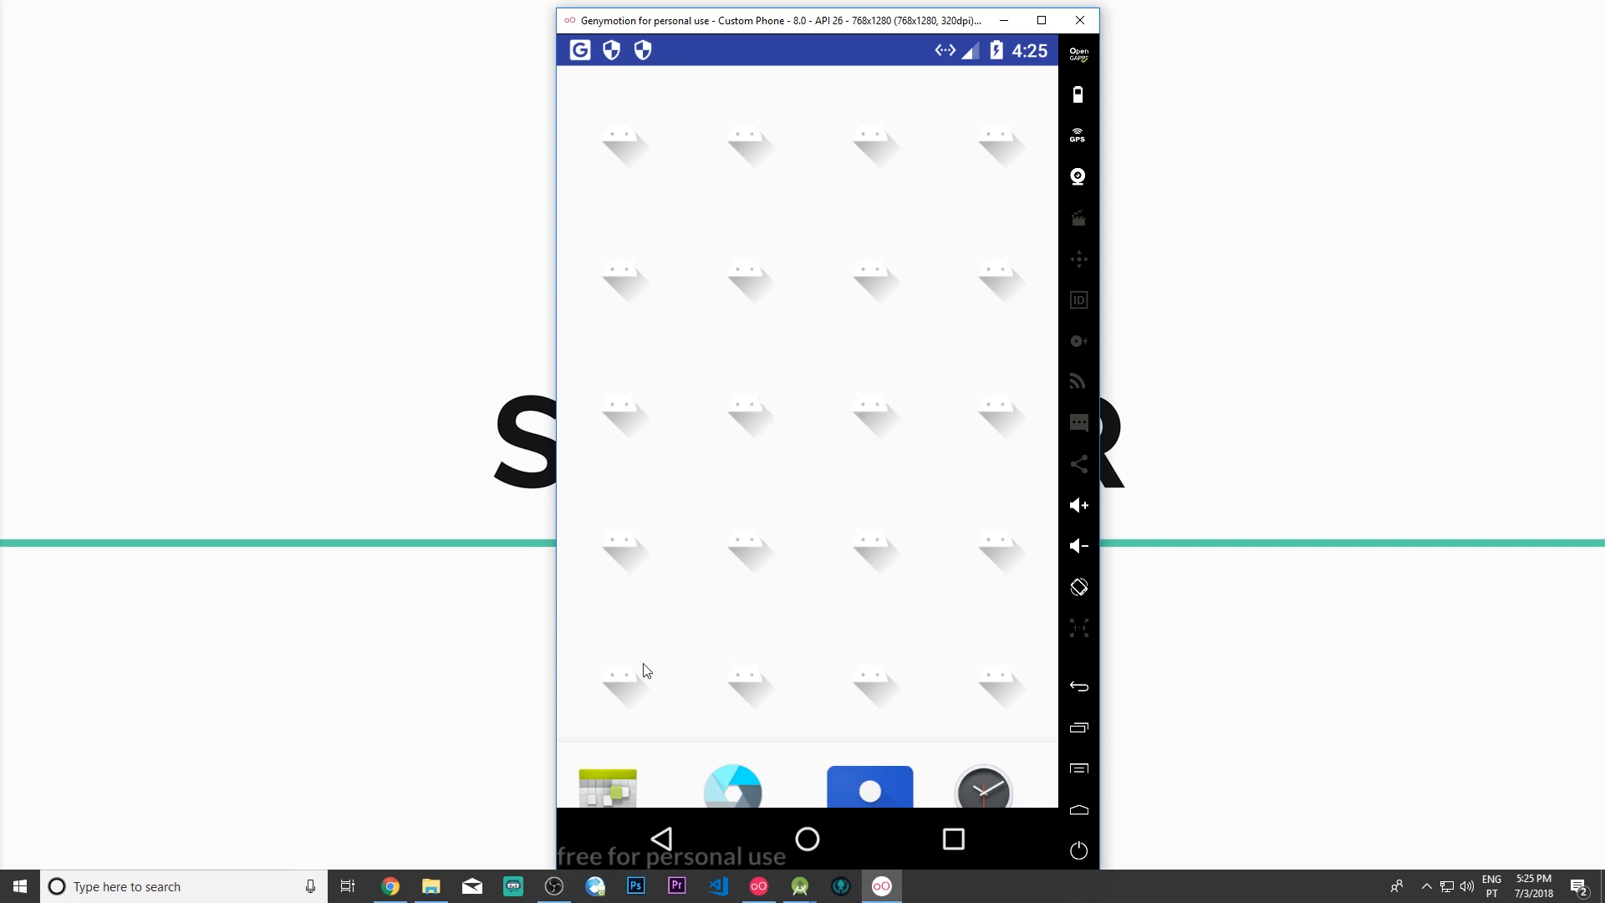
pyautogui.moveTo(777, 689)
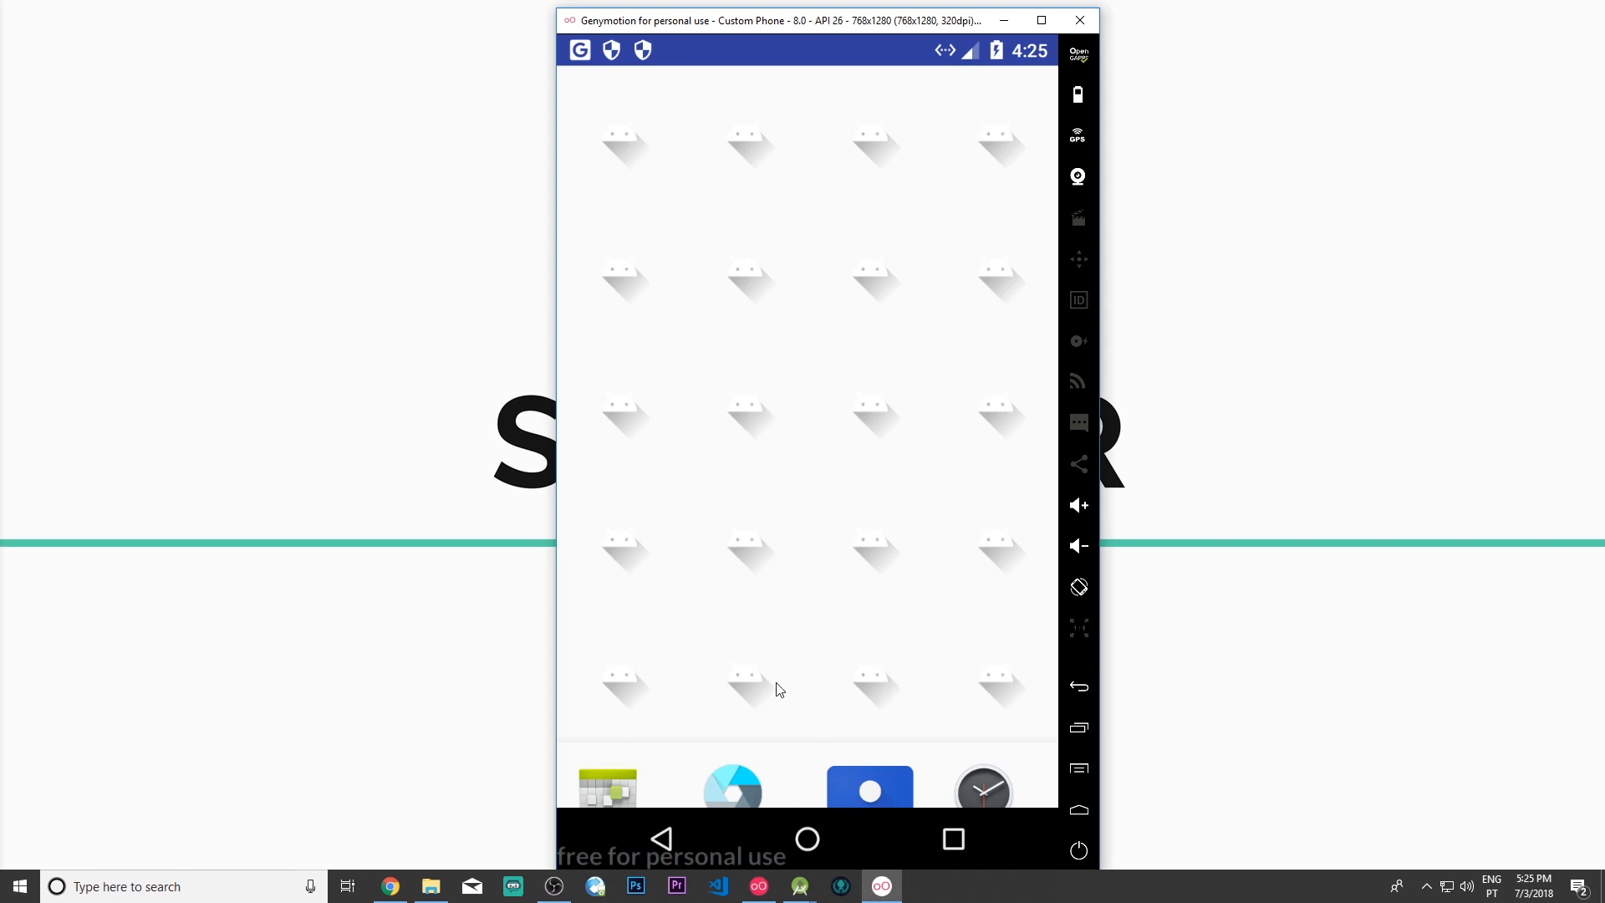
pyautogui.moveTo(733, 780)
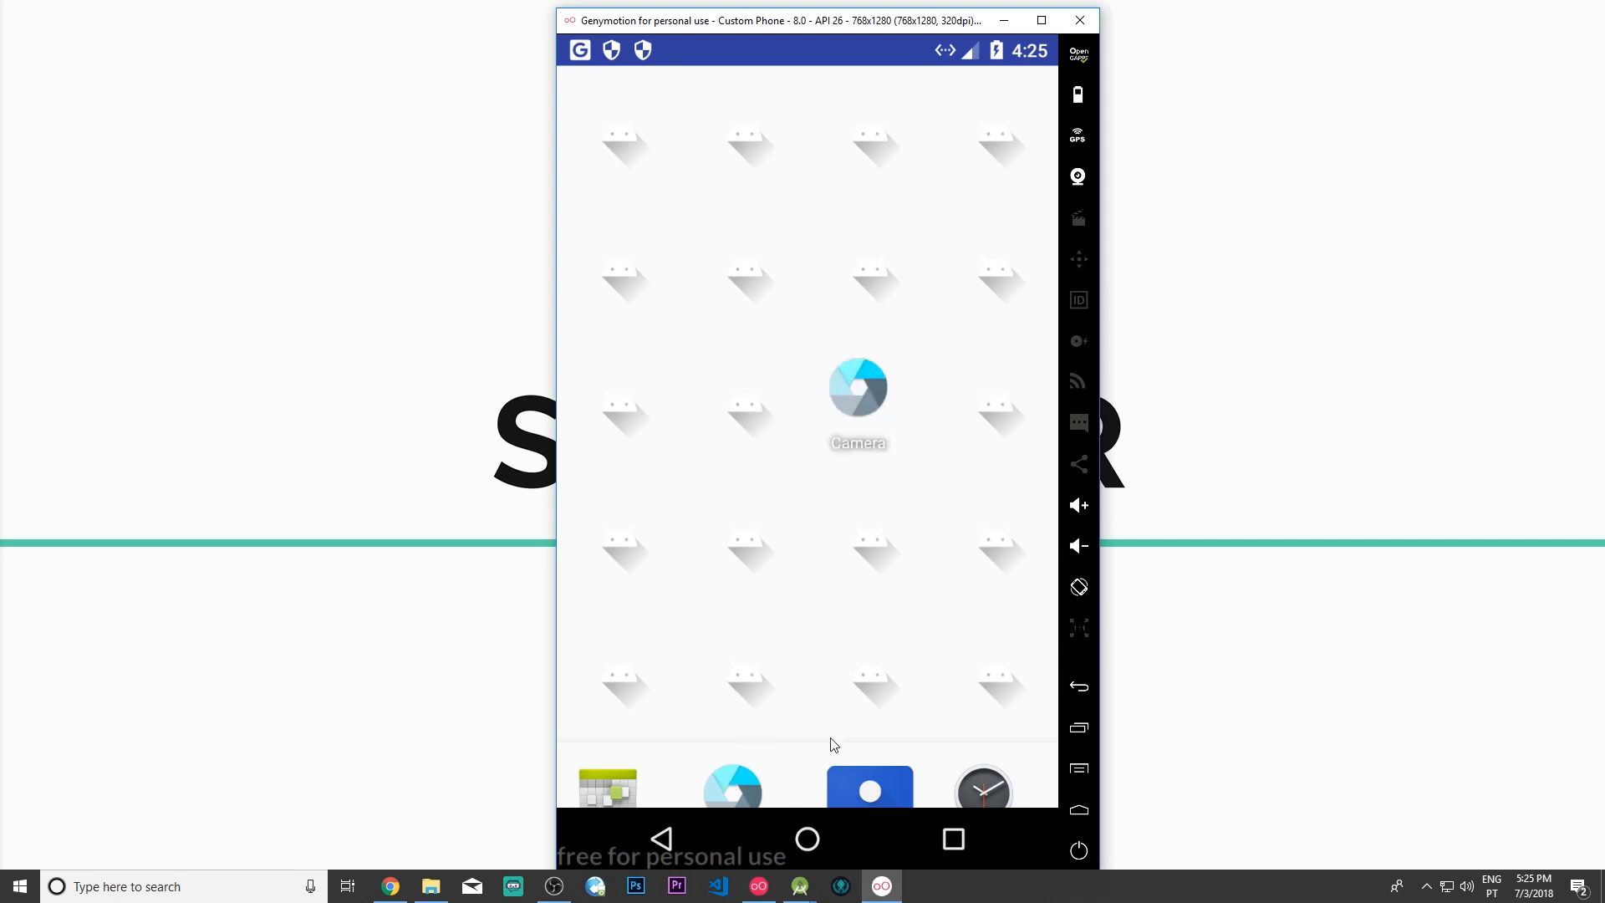
pyautogui.moveTo(998, 793)
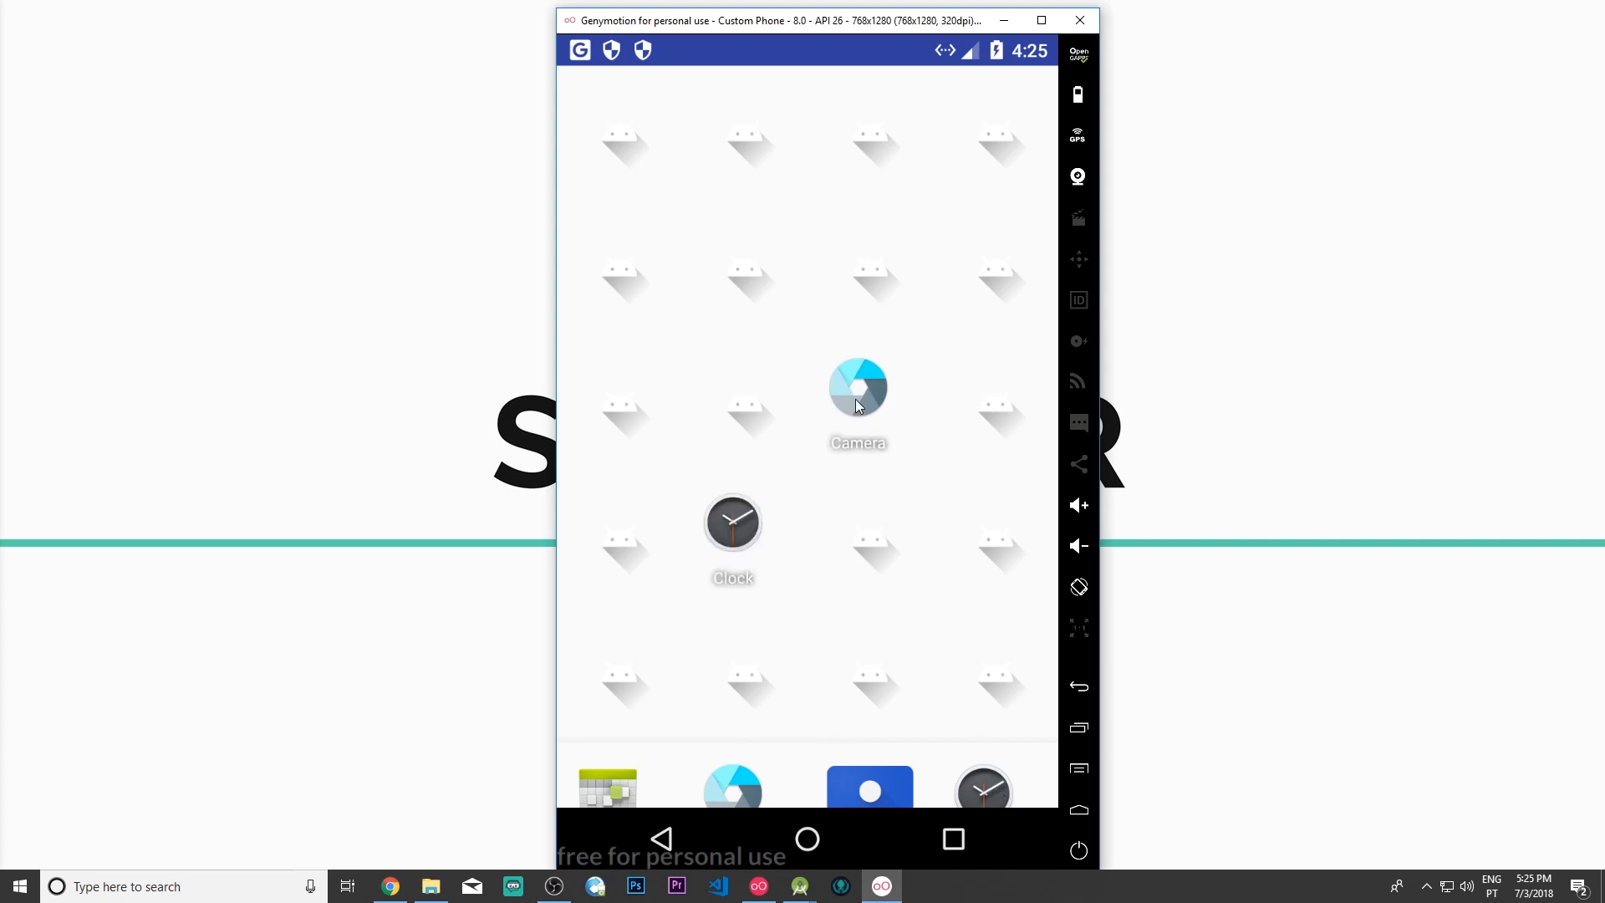
pyautogui.moveTo(765, 508)
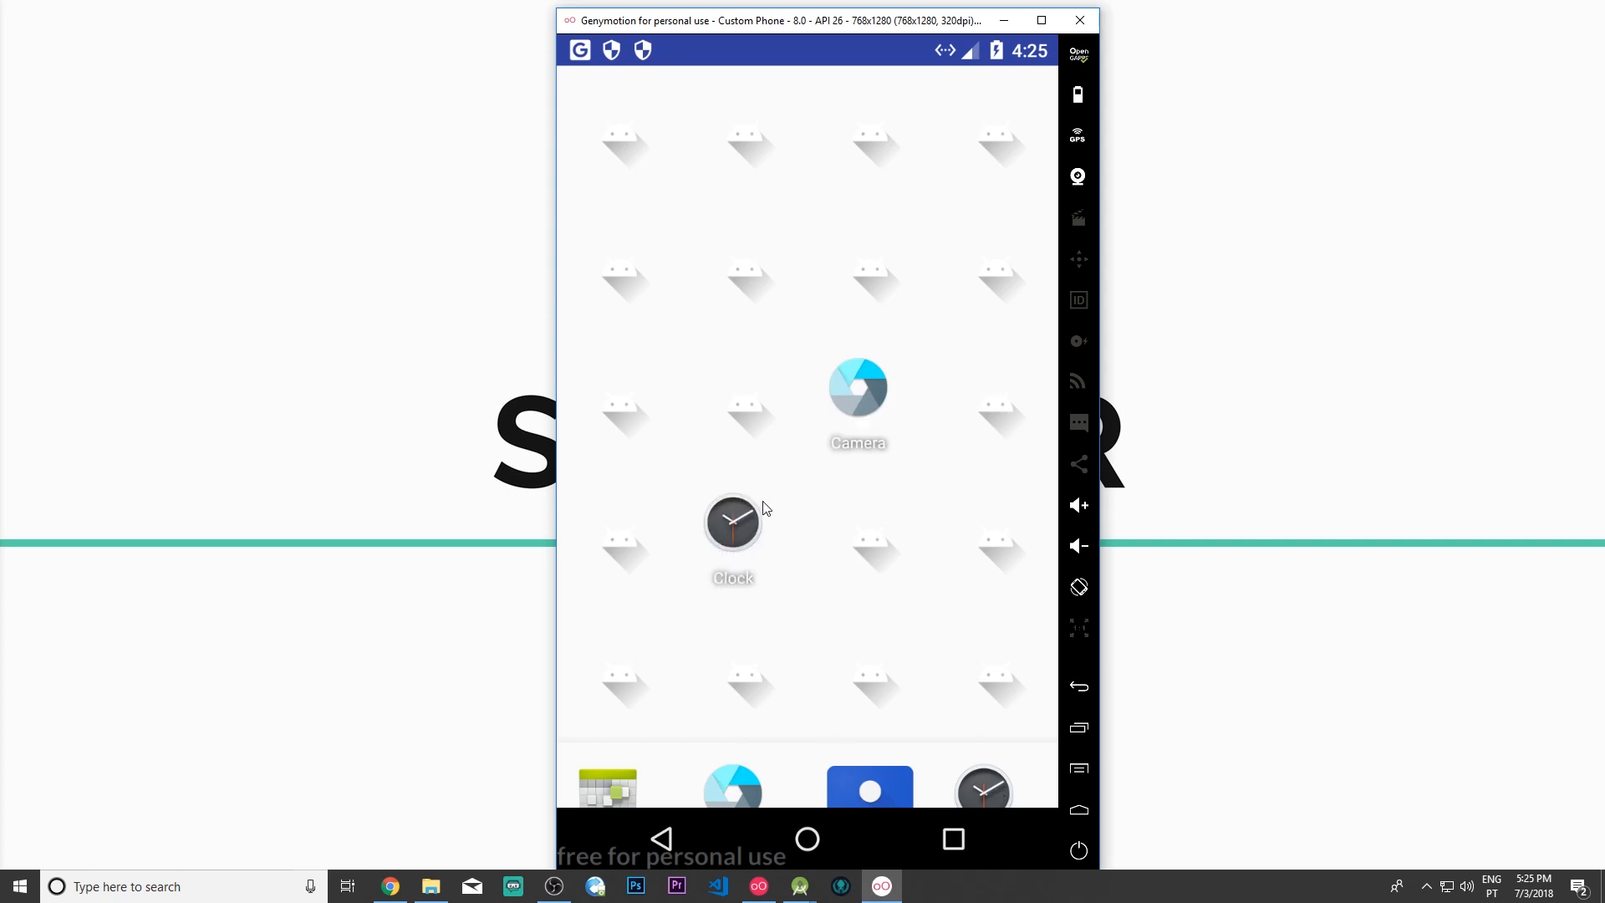
pyautogui.moveTo(763, 523)
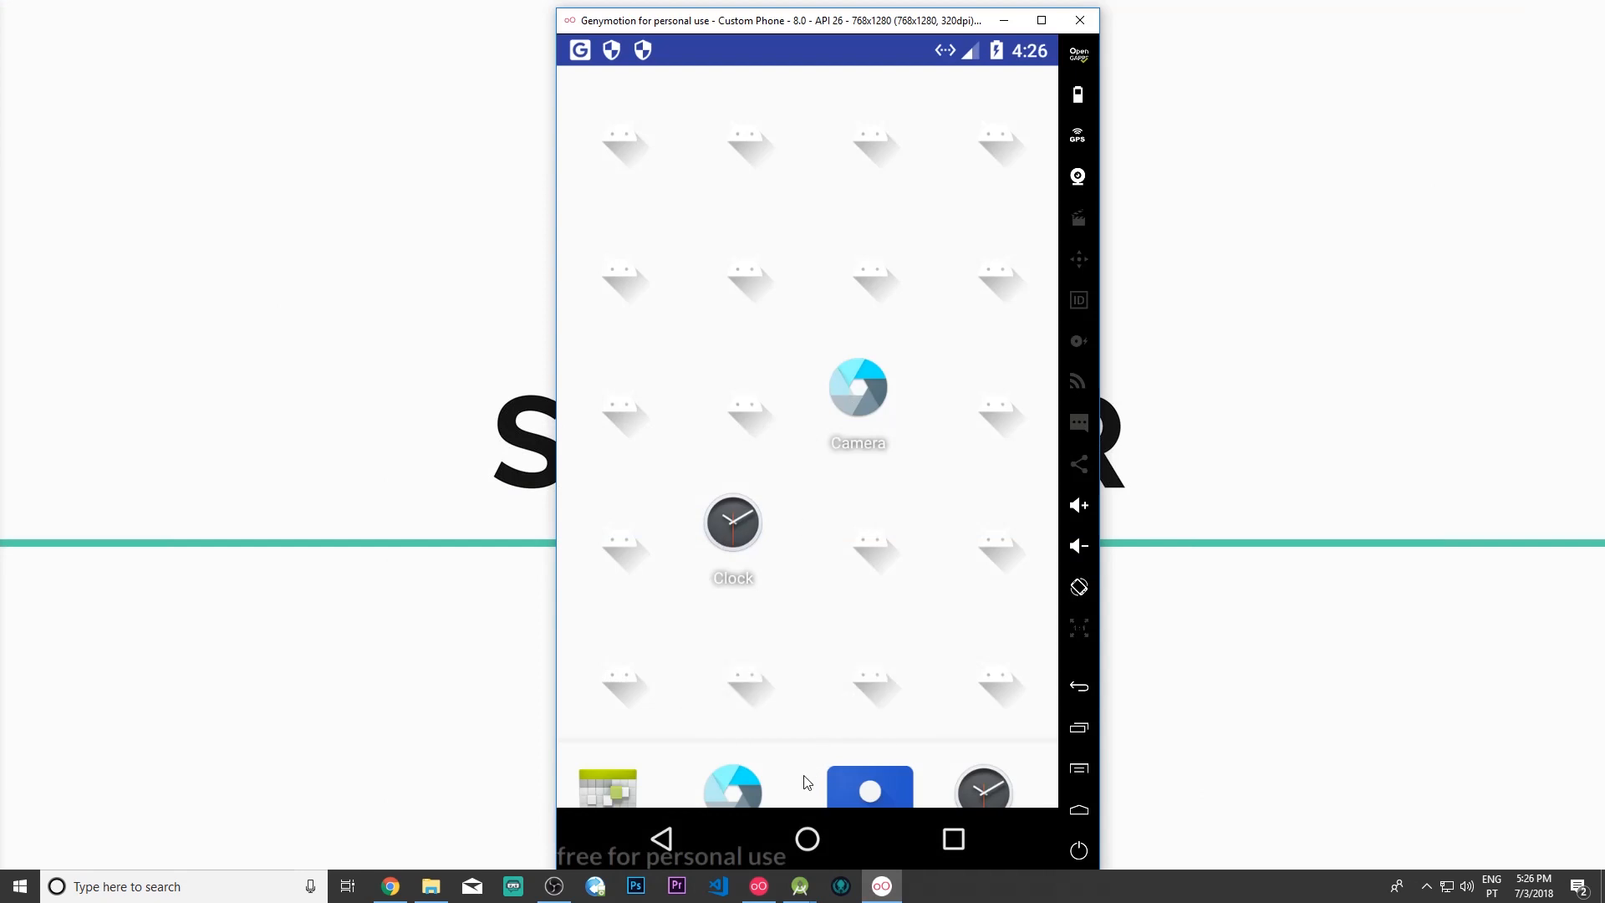
pyautogui.scroll(-3)
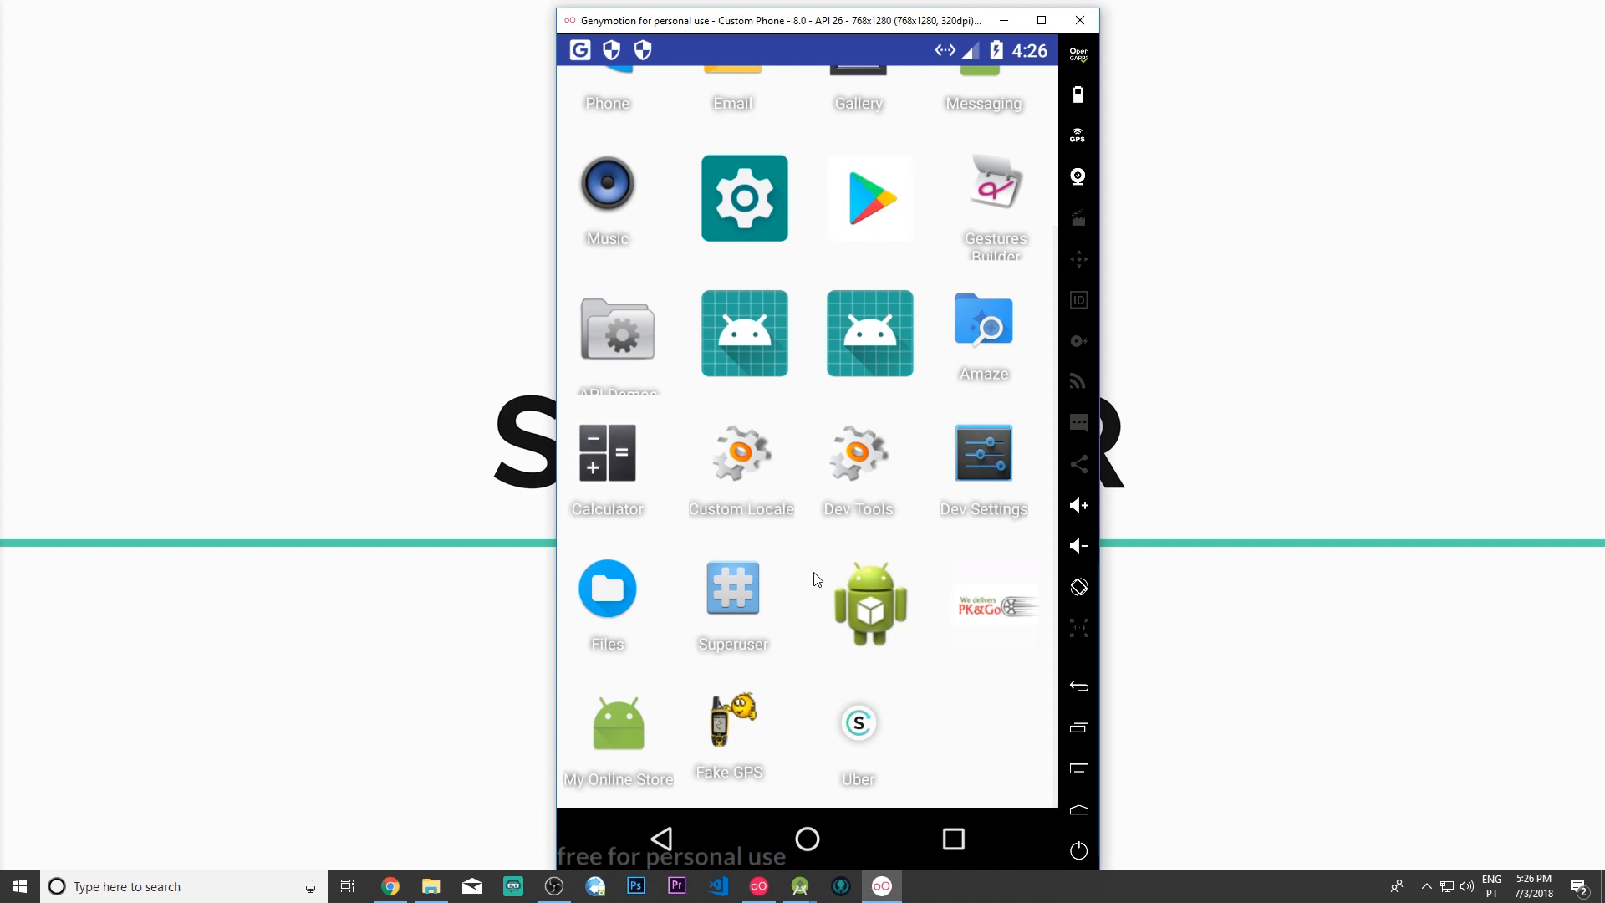
pyautogui.scroll(-3)
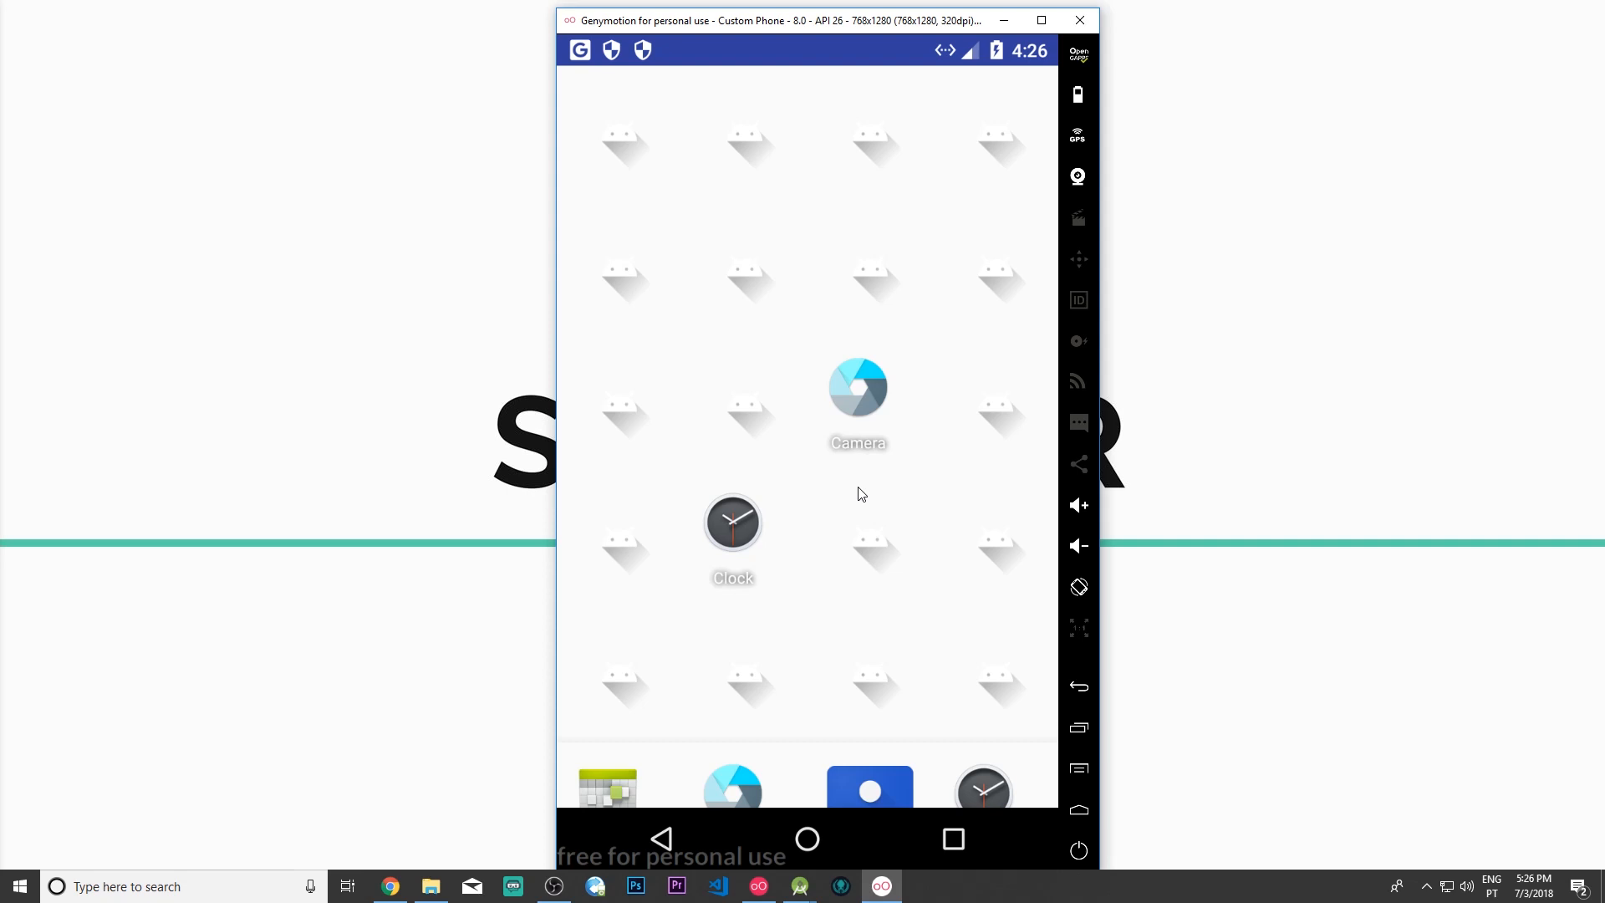
pyautogui.moveTo(827, 530)
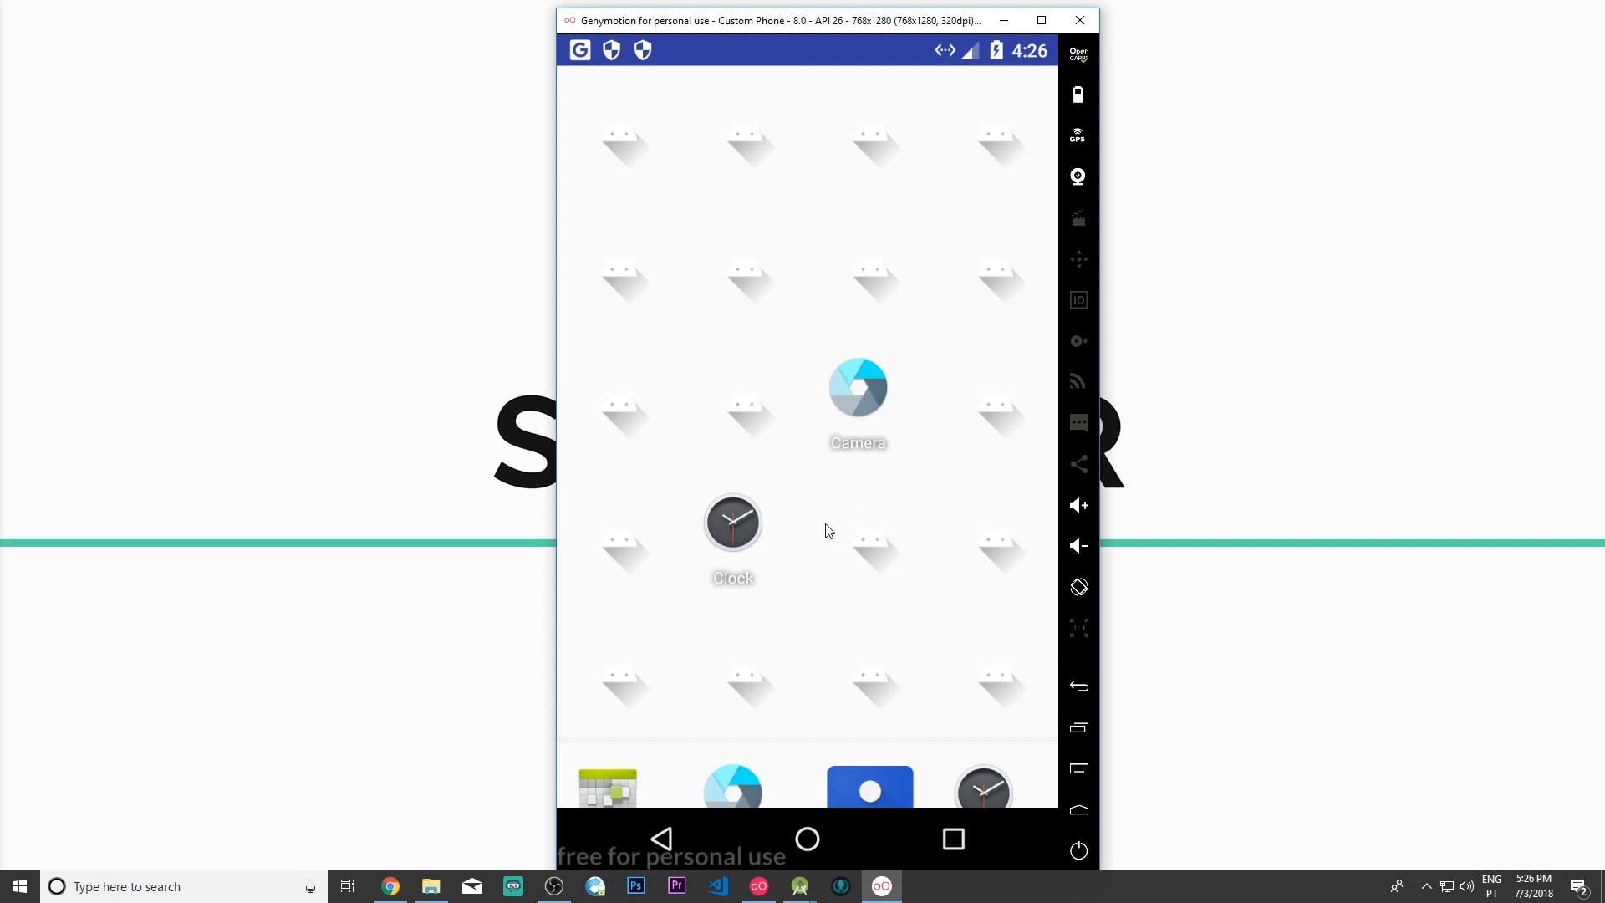
pyautogui.moveTo(828, 531)
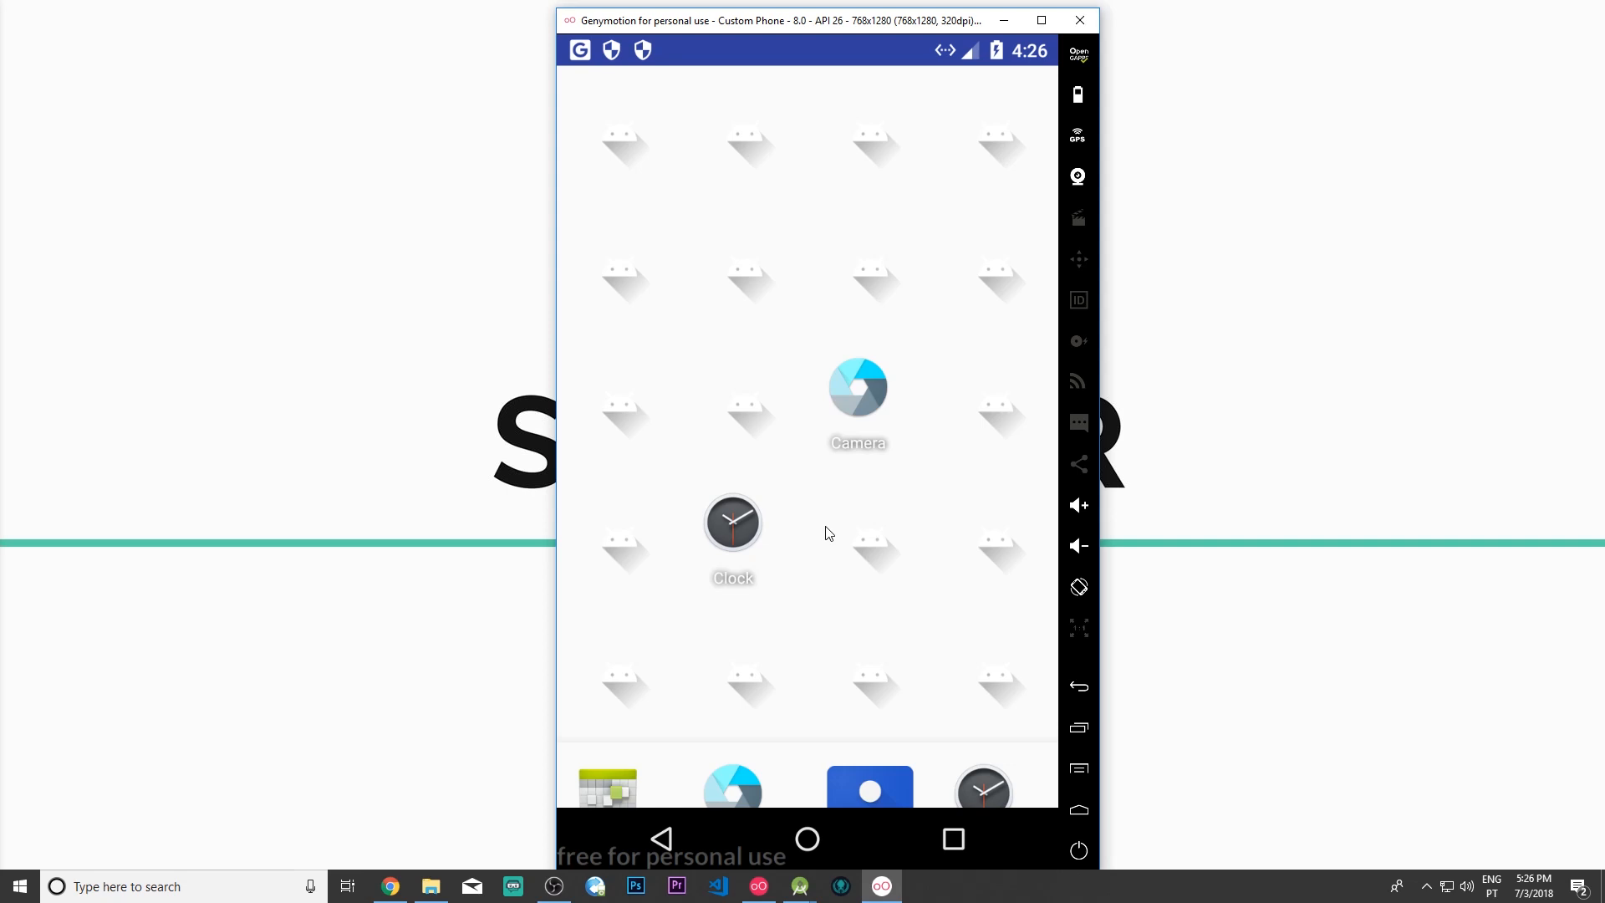
pyautogui.moveTo(971, 605)
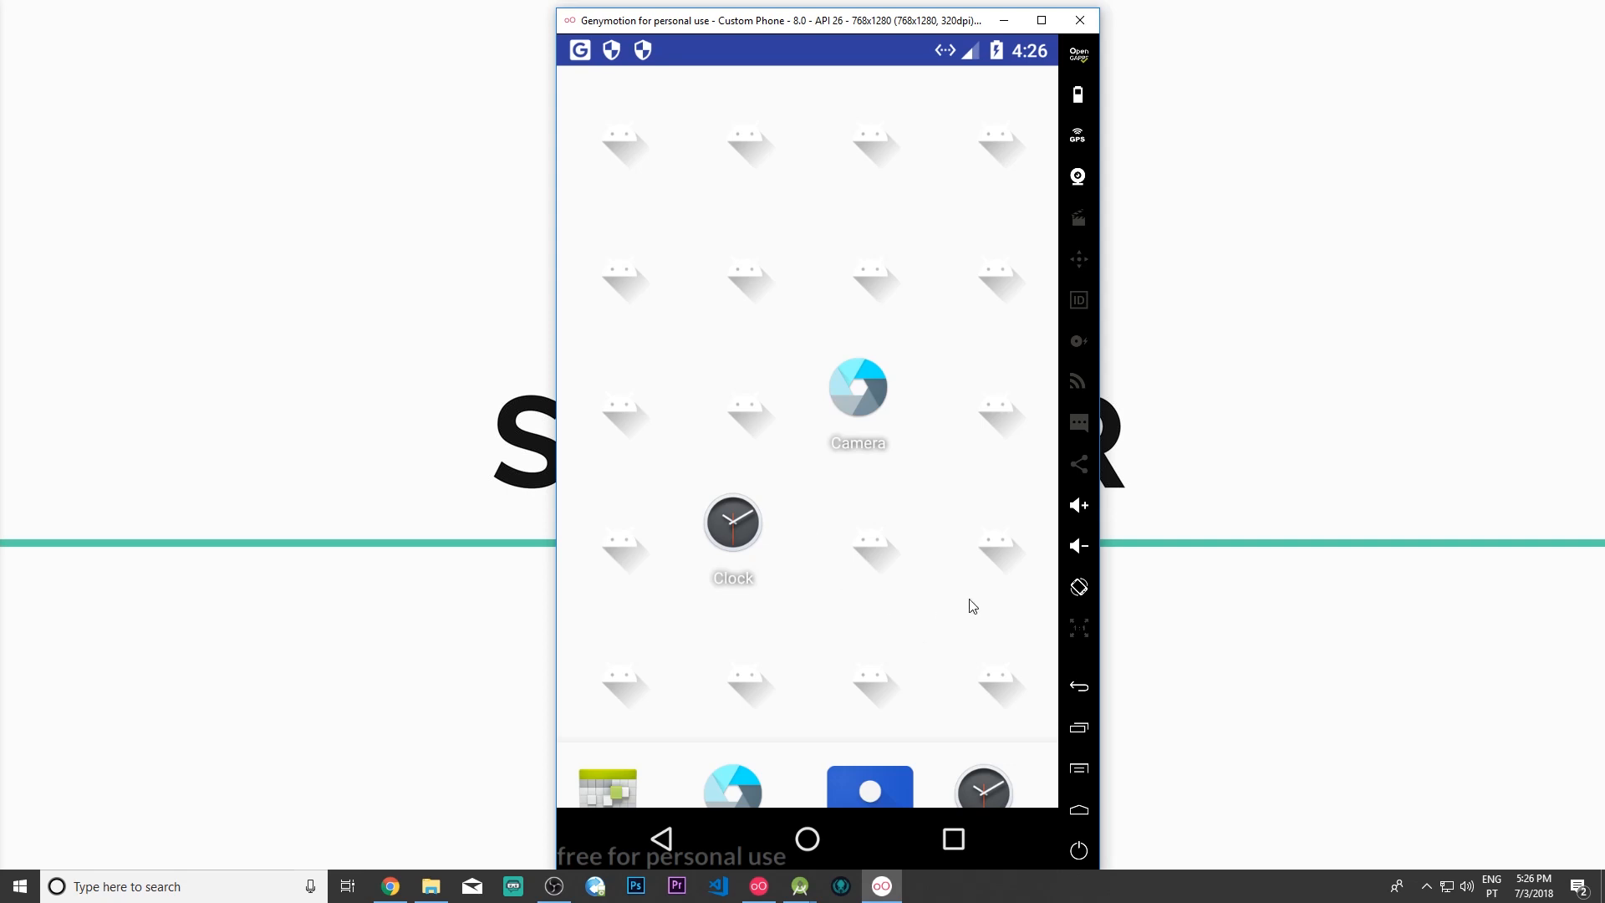
pyautogui.moveTo(904, 612)
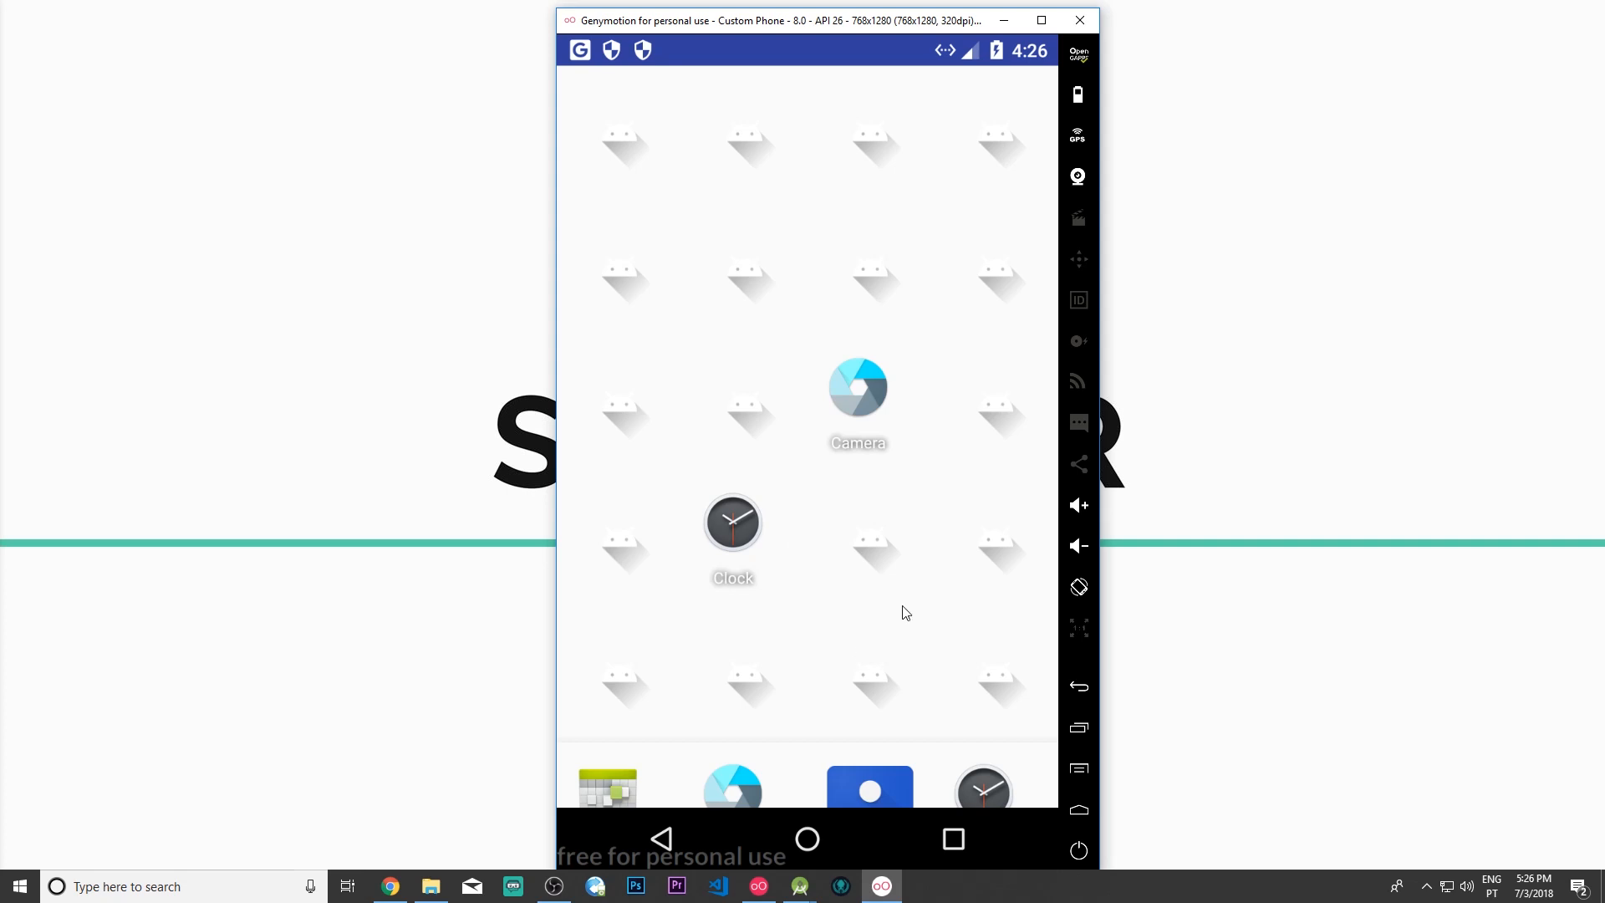